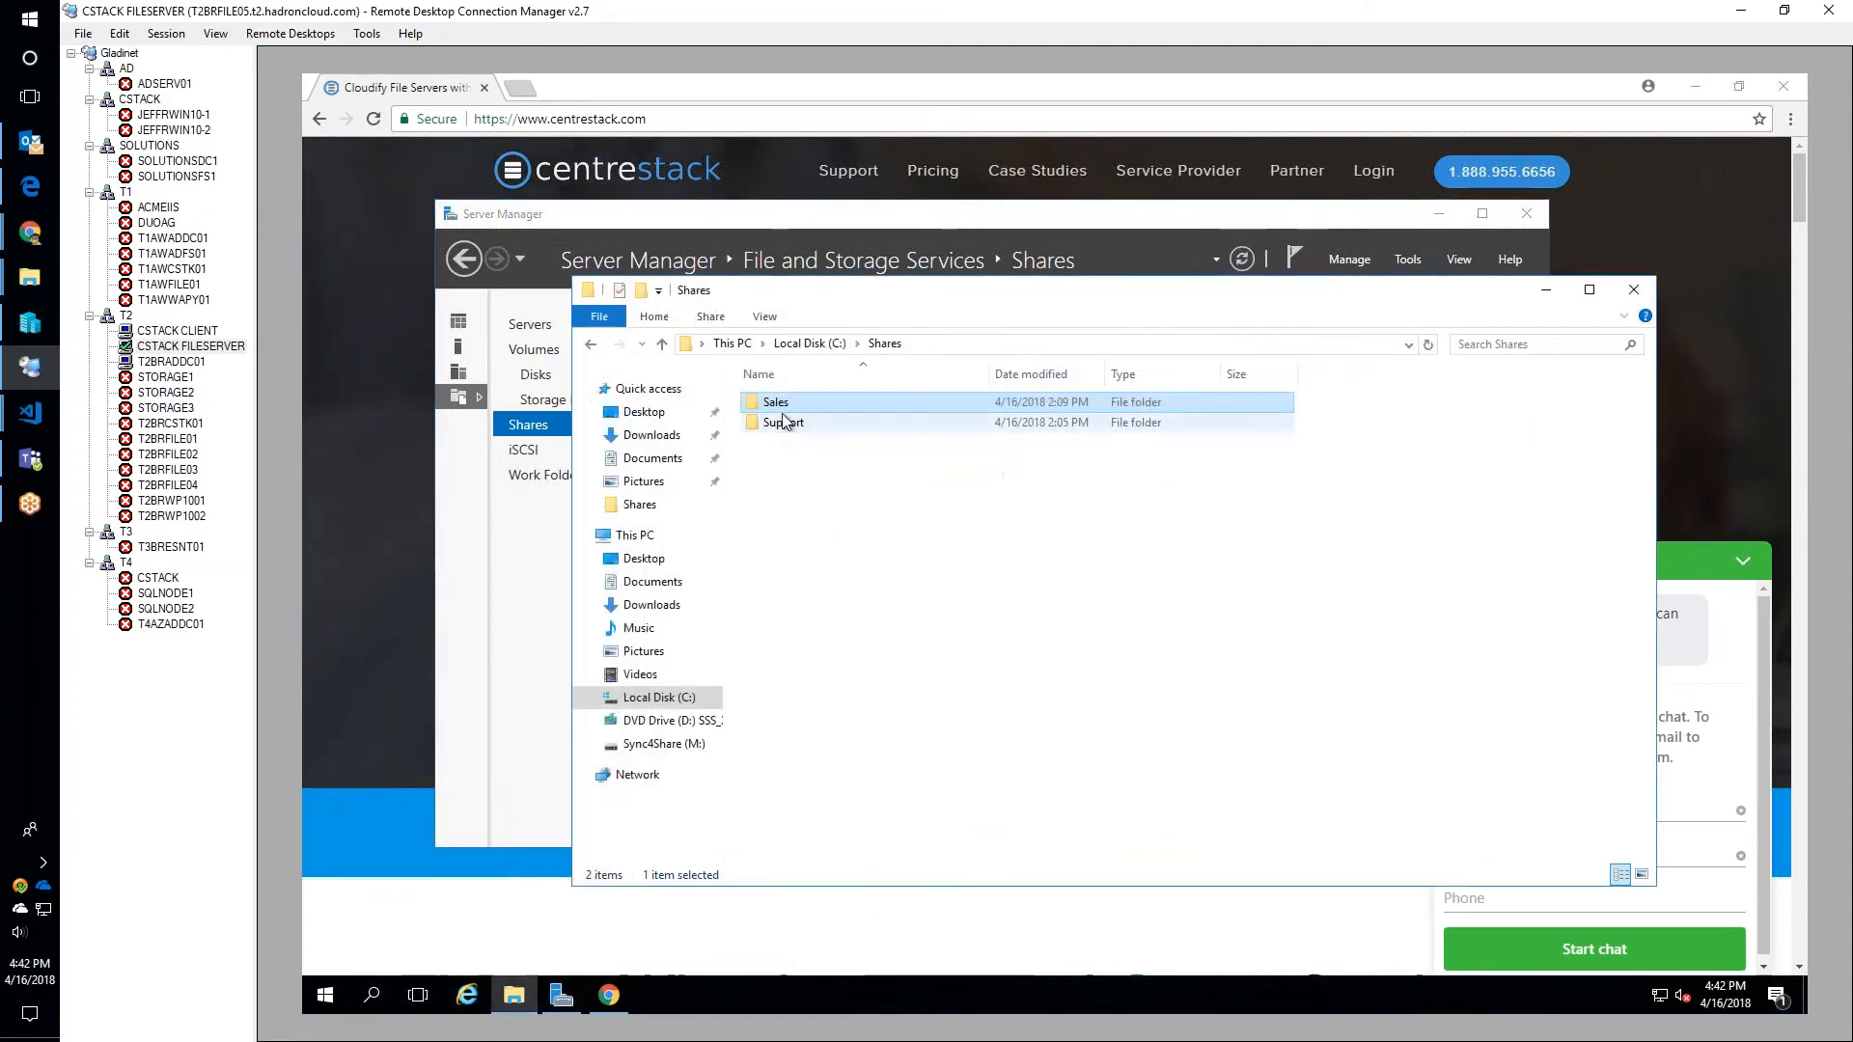
Sign in to the CentreStack partner account as 'jeff' through Free Trial's Already Registered option
{"action": "double_click", "coordinate": [775, 402]}
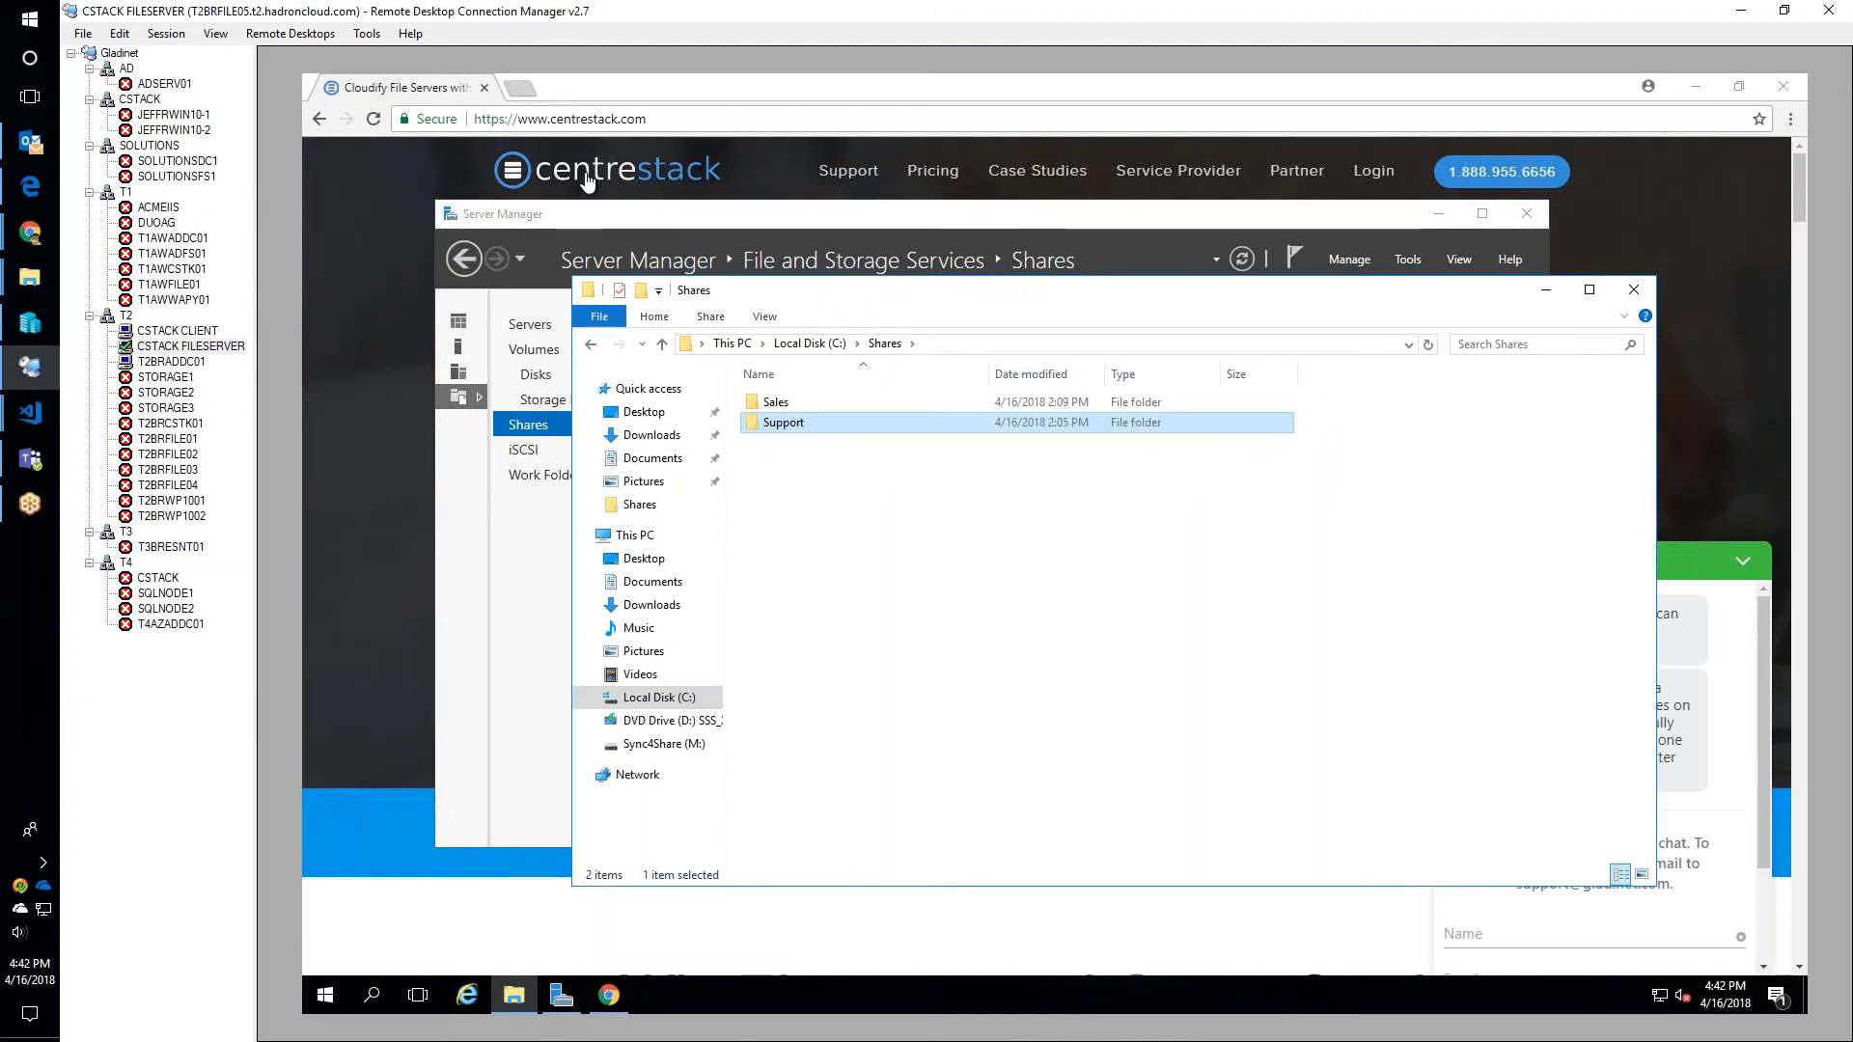
{"action": "mouse_move", "coordinate": [401, 88]}
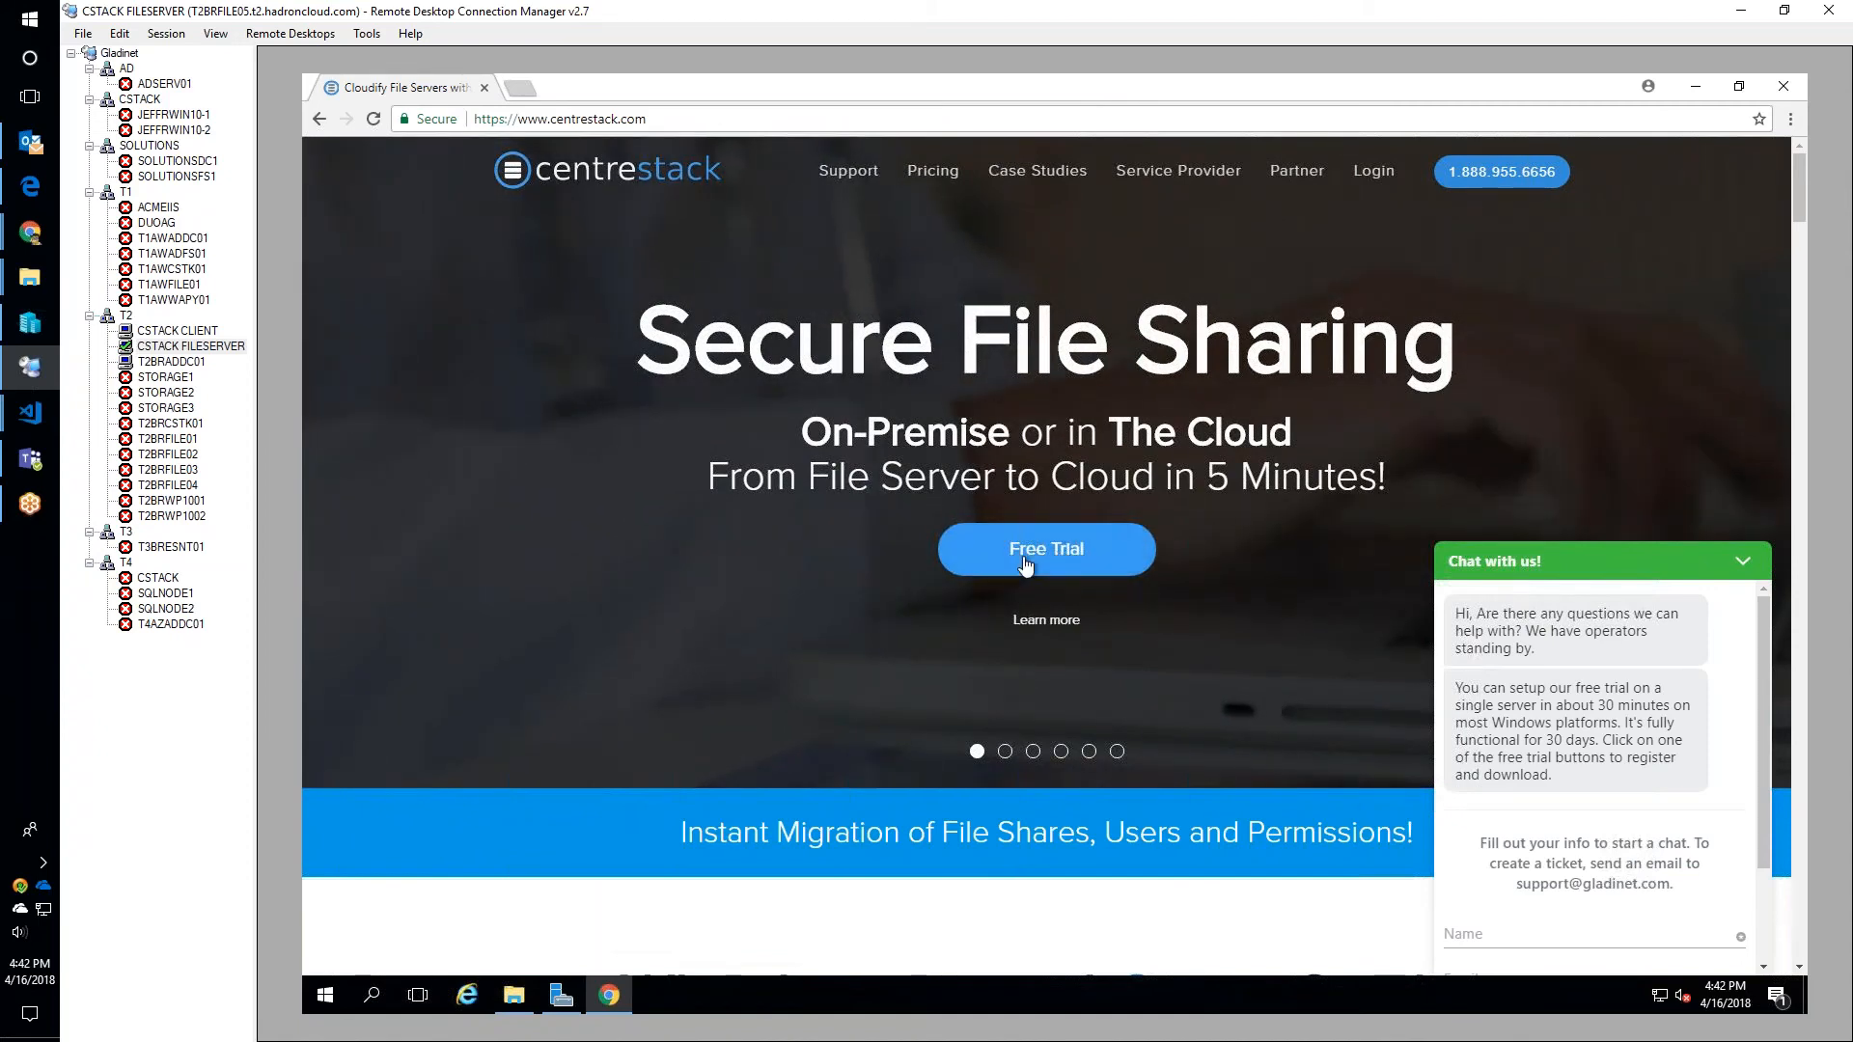
{"action": "left_click", "coordinate": [1045, 549]}
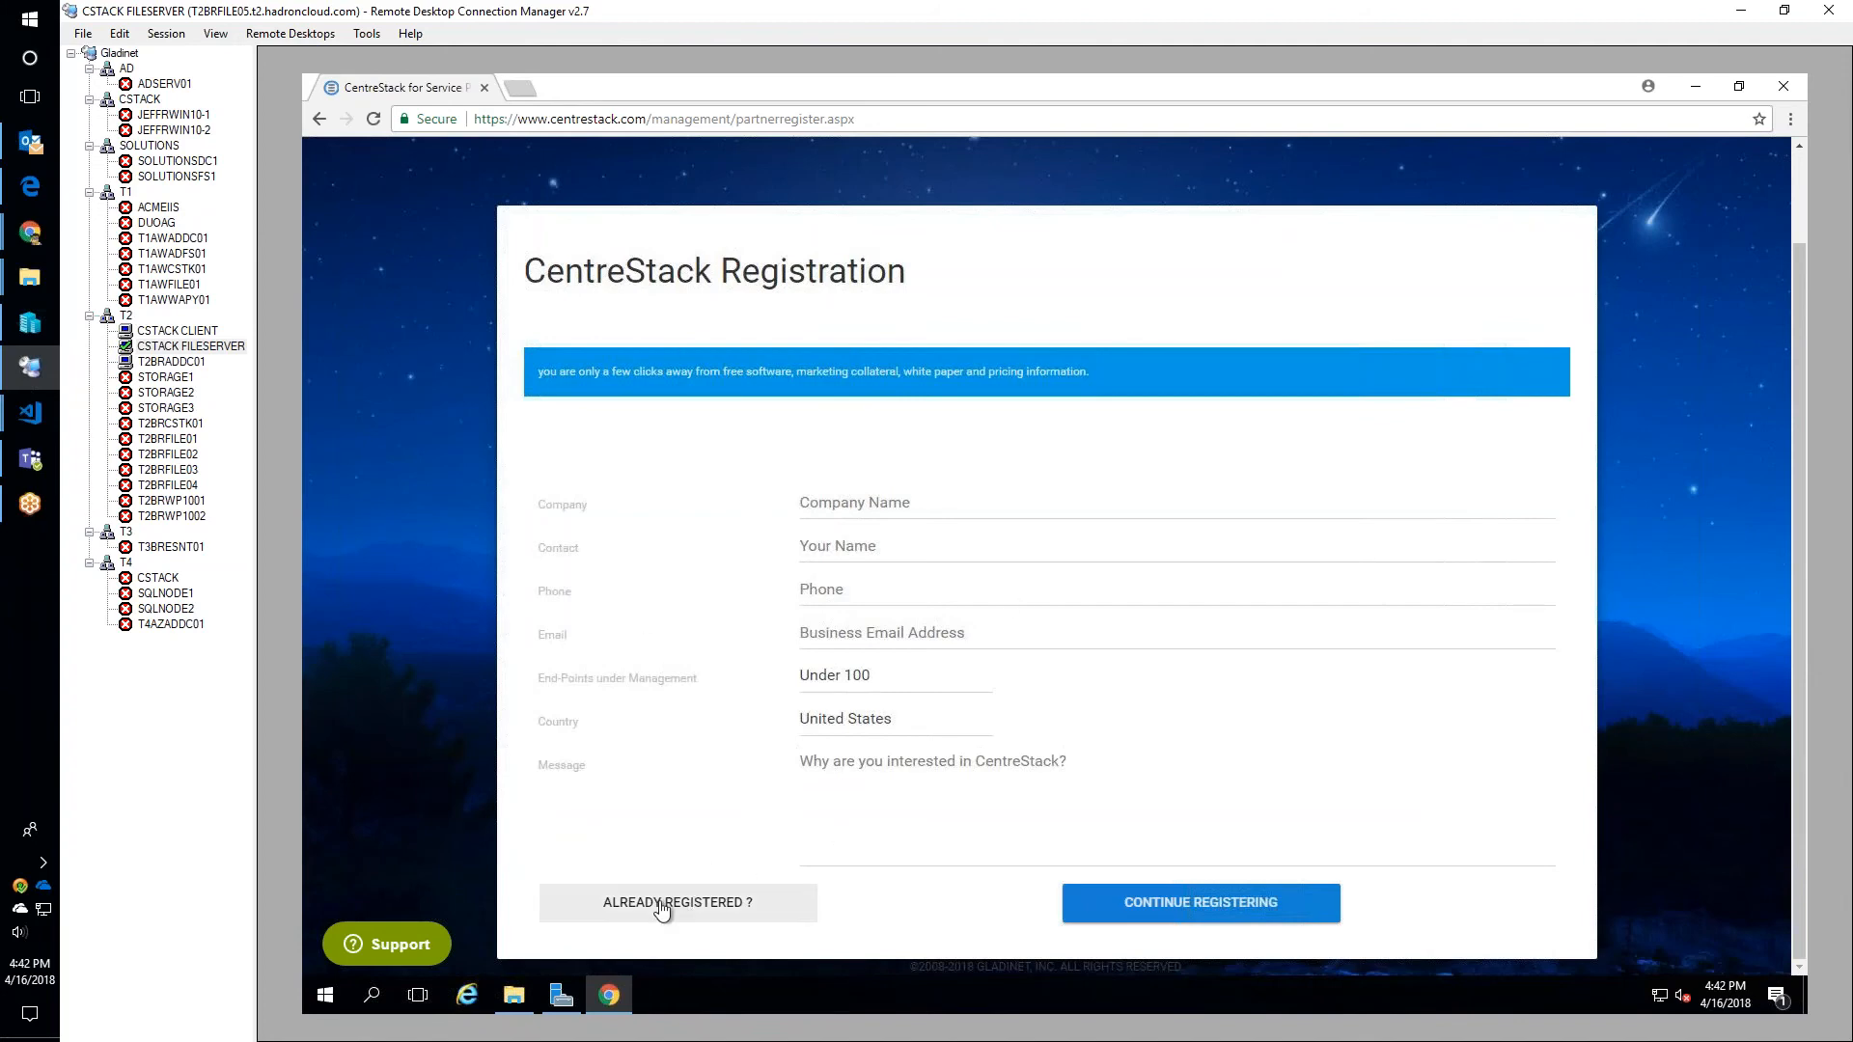
{"action": "left_click", "coordinate": [678, 901]}
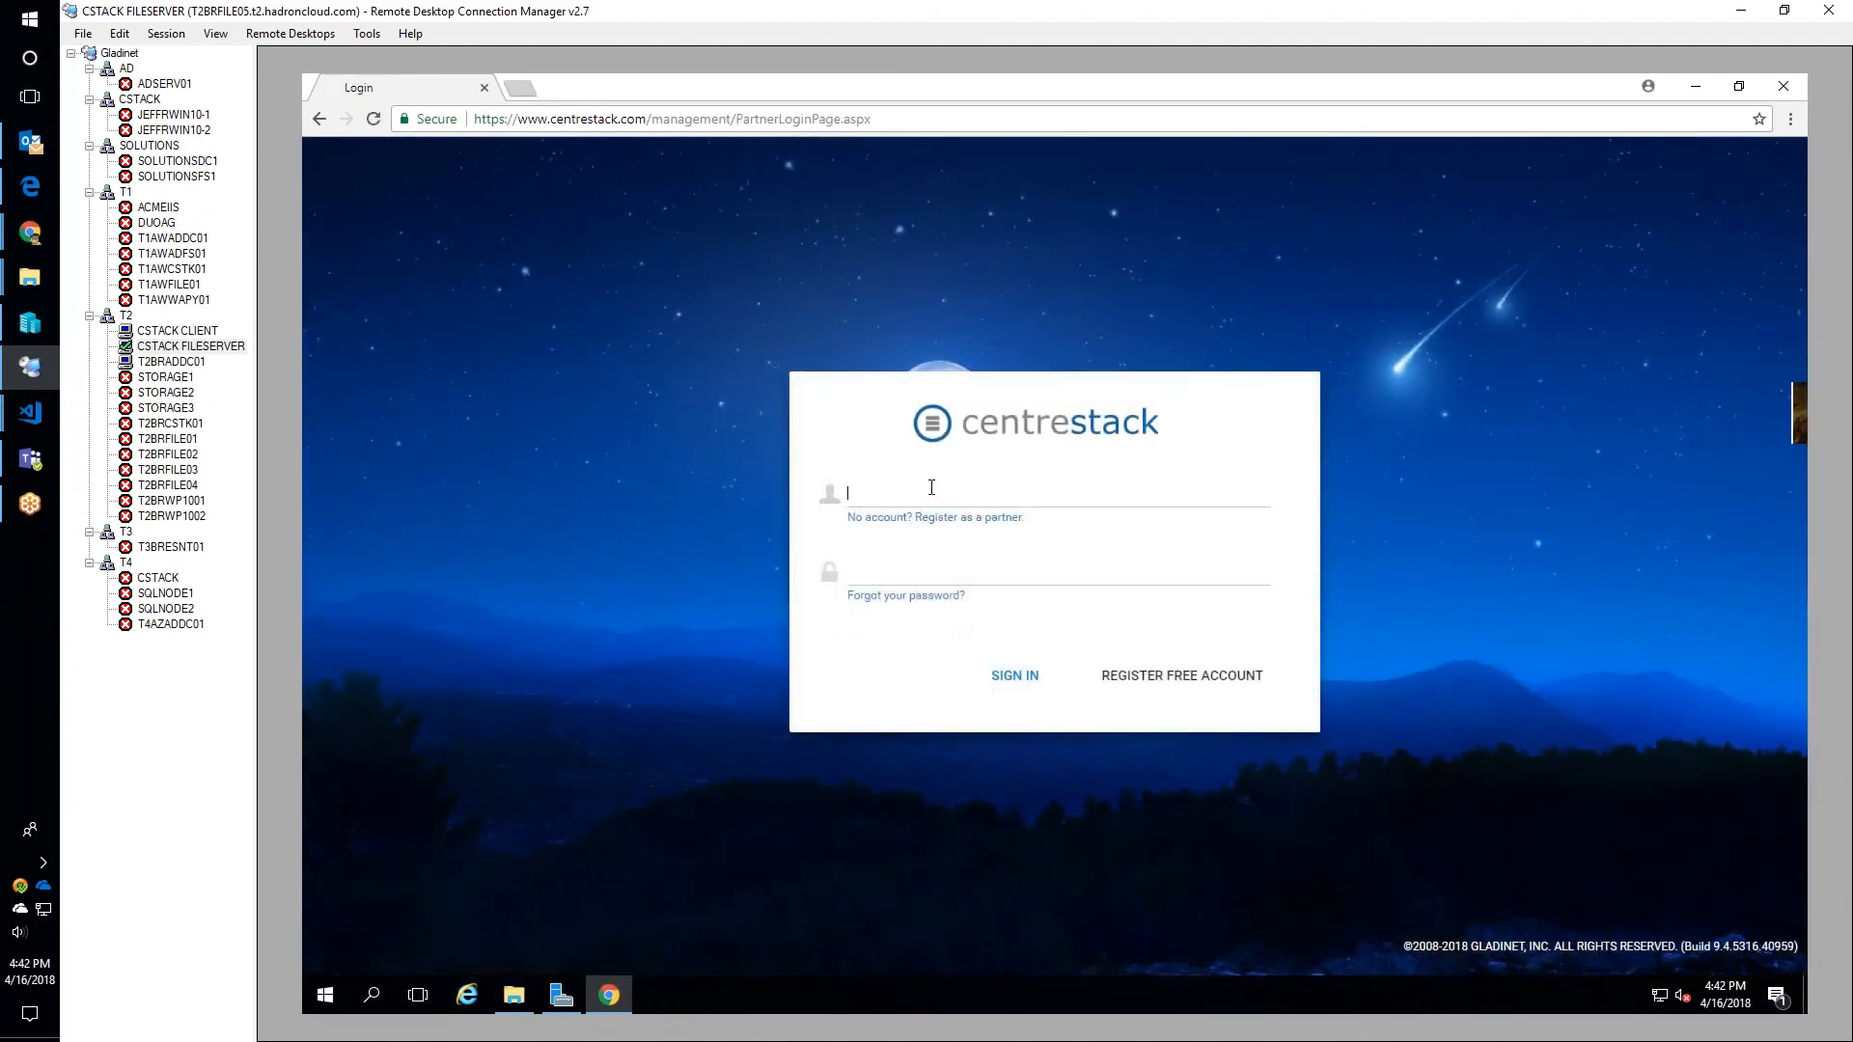
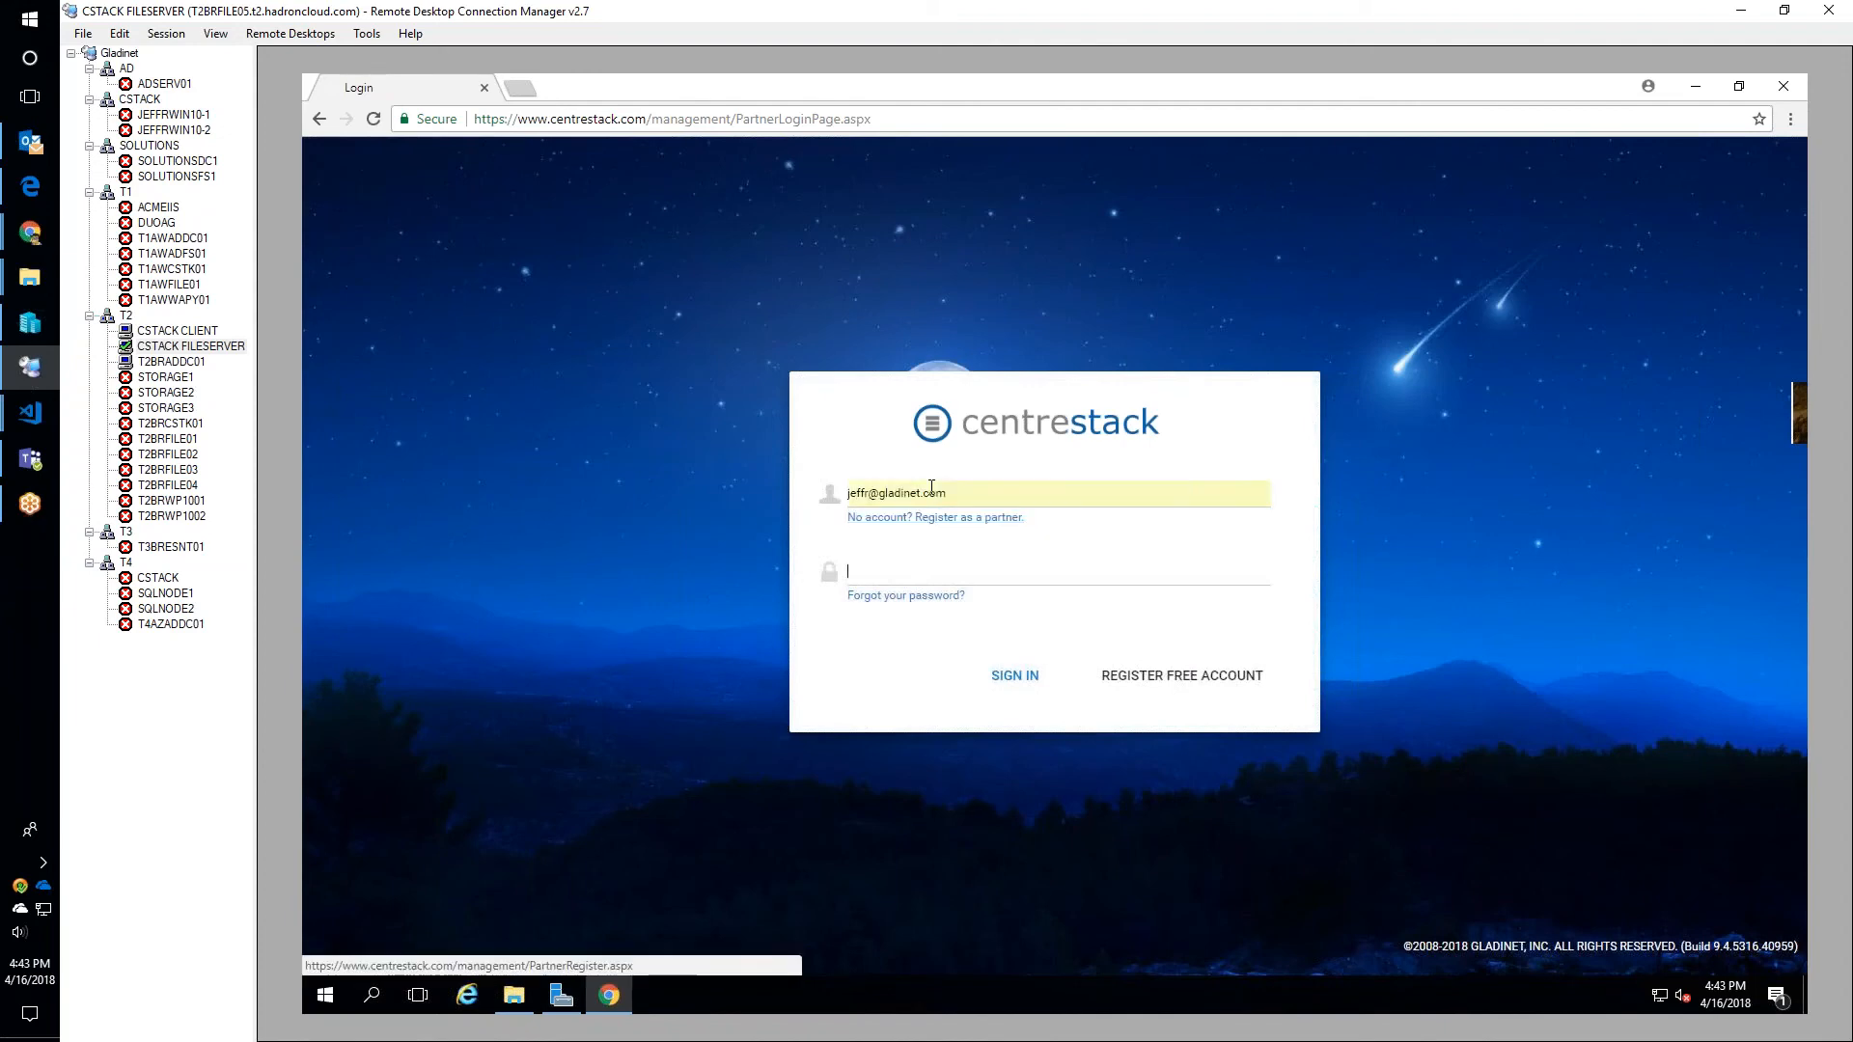
{"action": "type", "text": "password"}
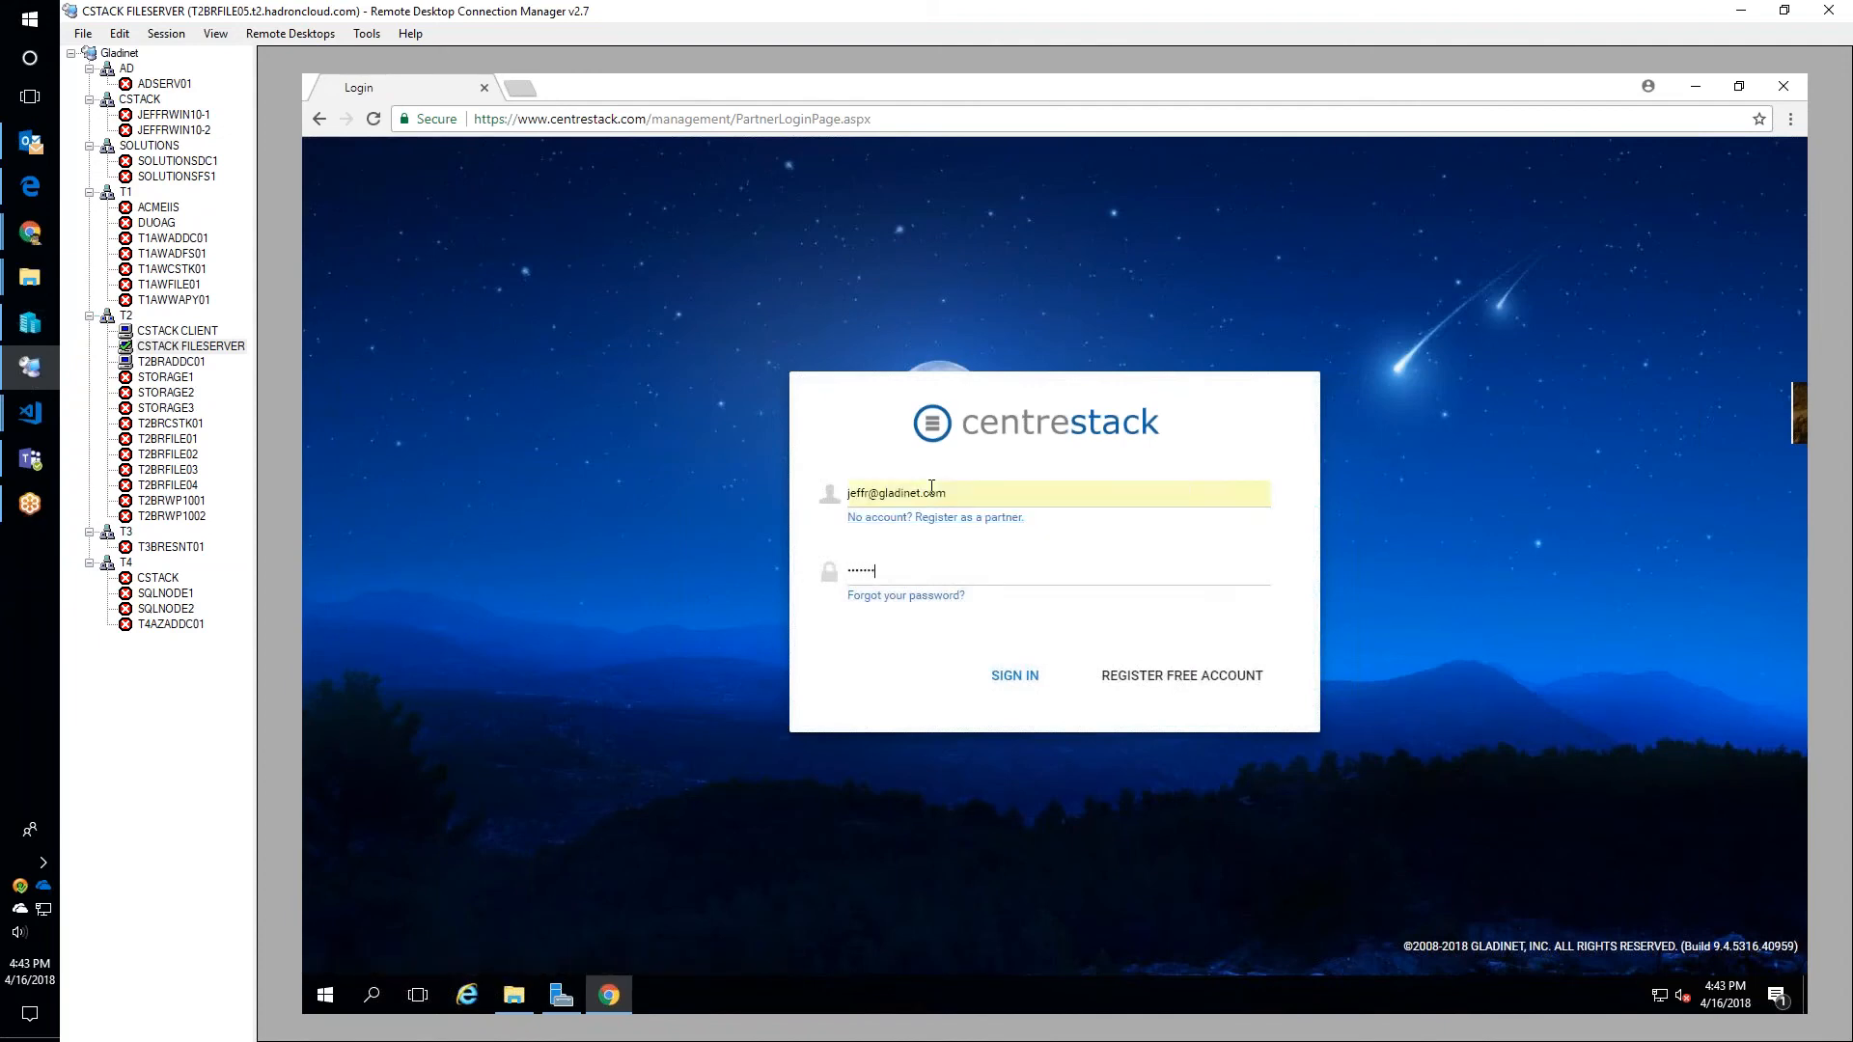
{"action": "left_click", "coordinate": [1012, 674]}
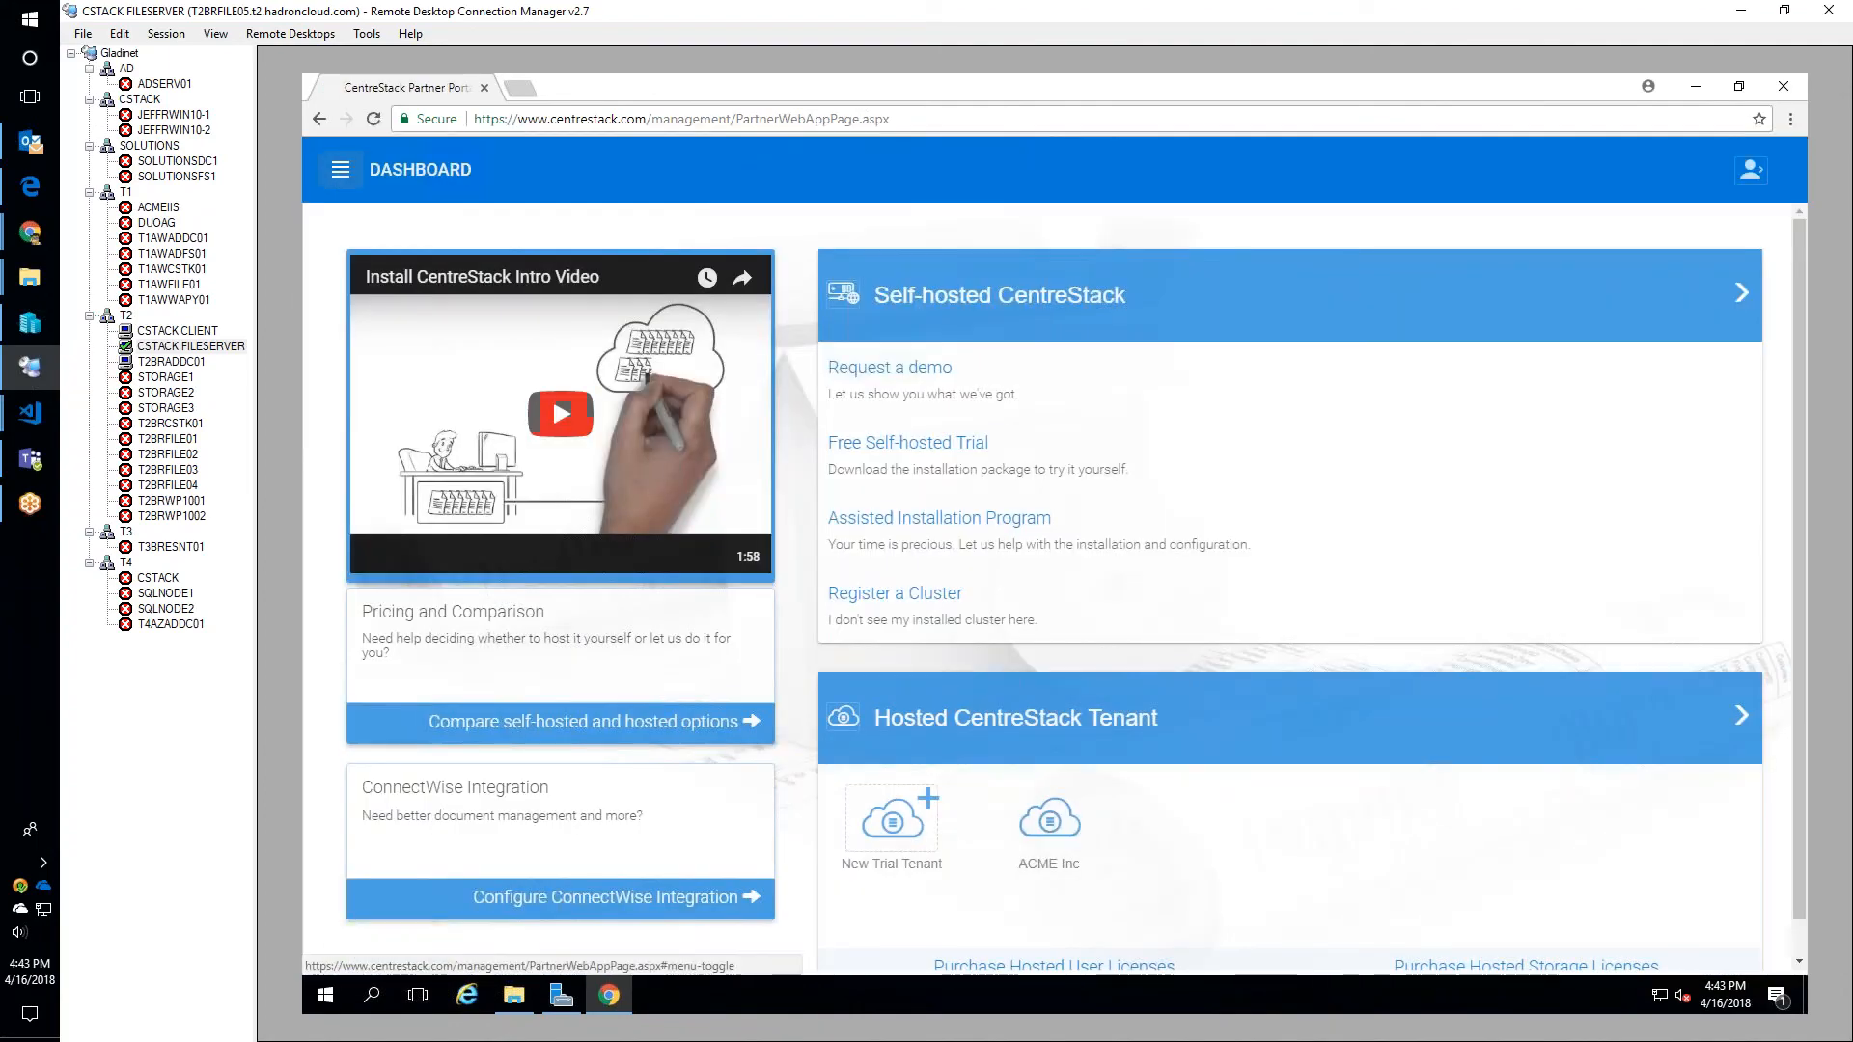
Show the Hosted CentreStack tenants and bring up ACME Inc's management actions
{"action": "left_click", "coordinate": [338, 169]}
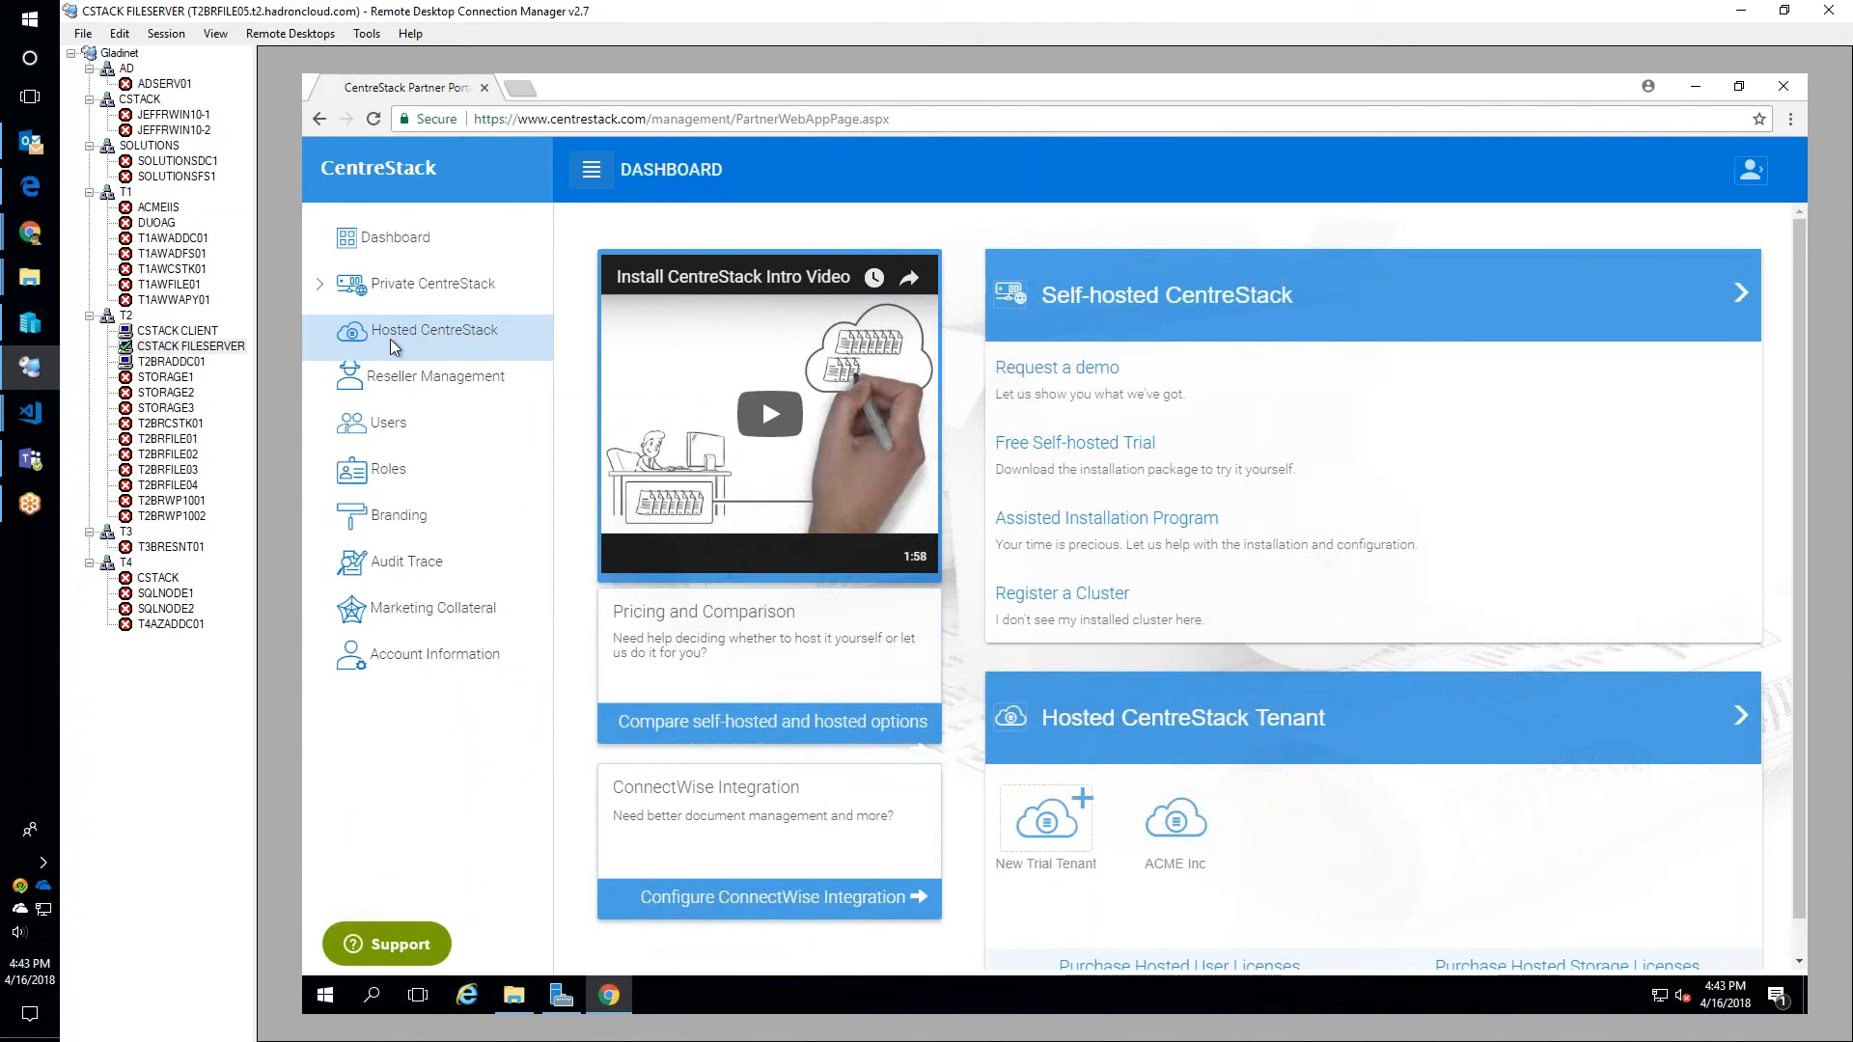
{"action": "left_click", "coordinate": [433, 330]}
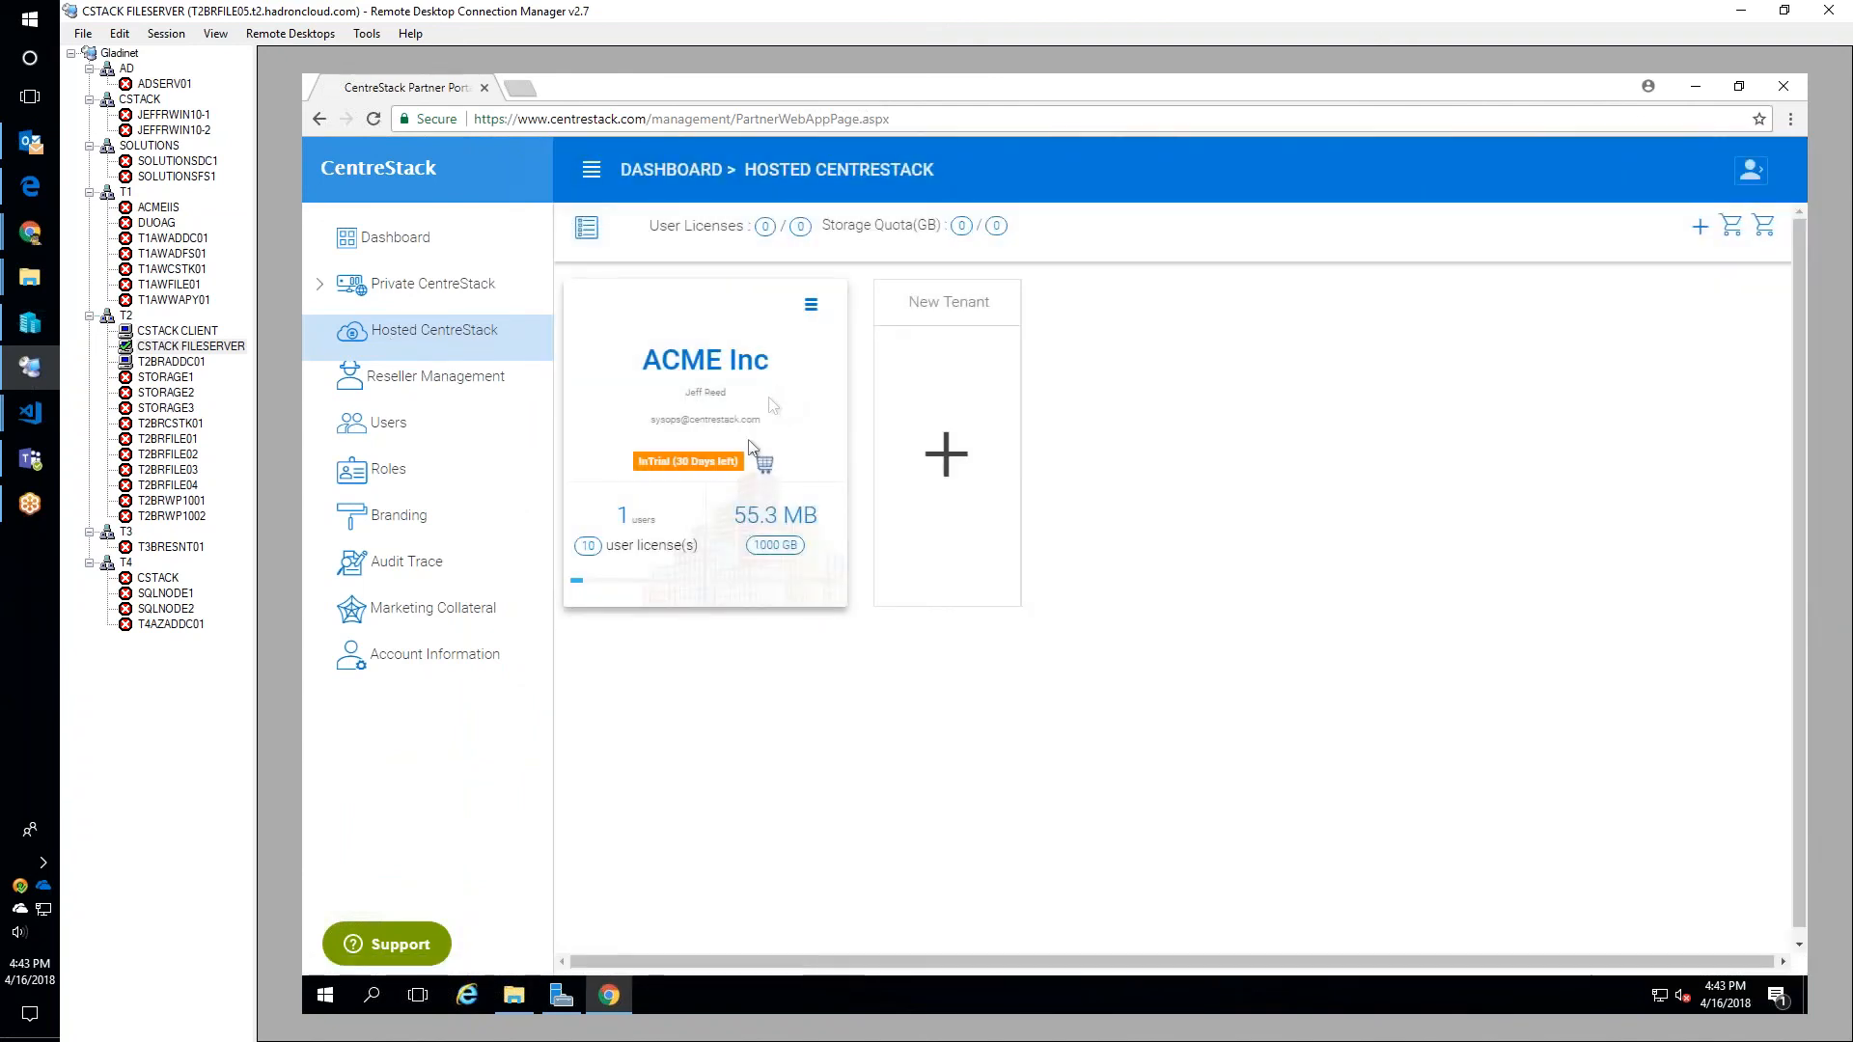
{"action": "mouse_move", "coordinate": [721, 395]}
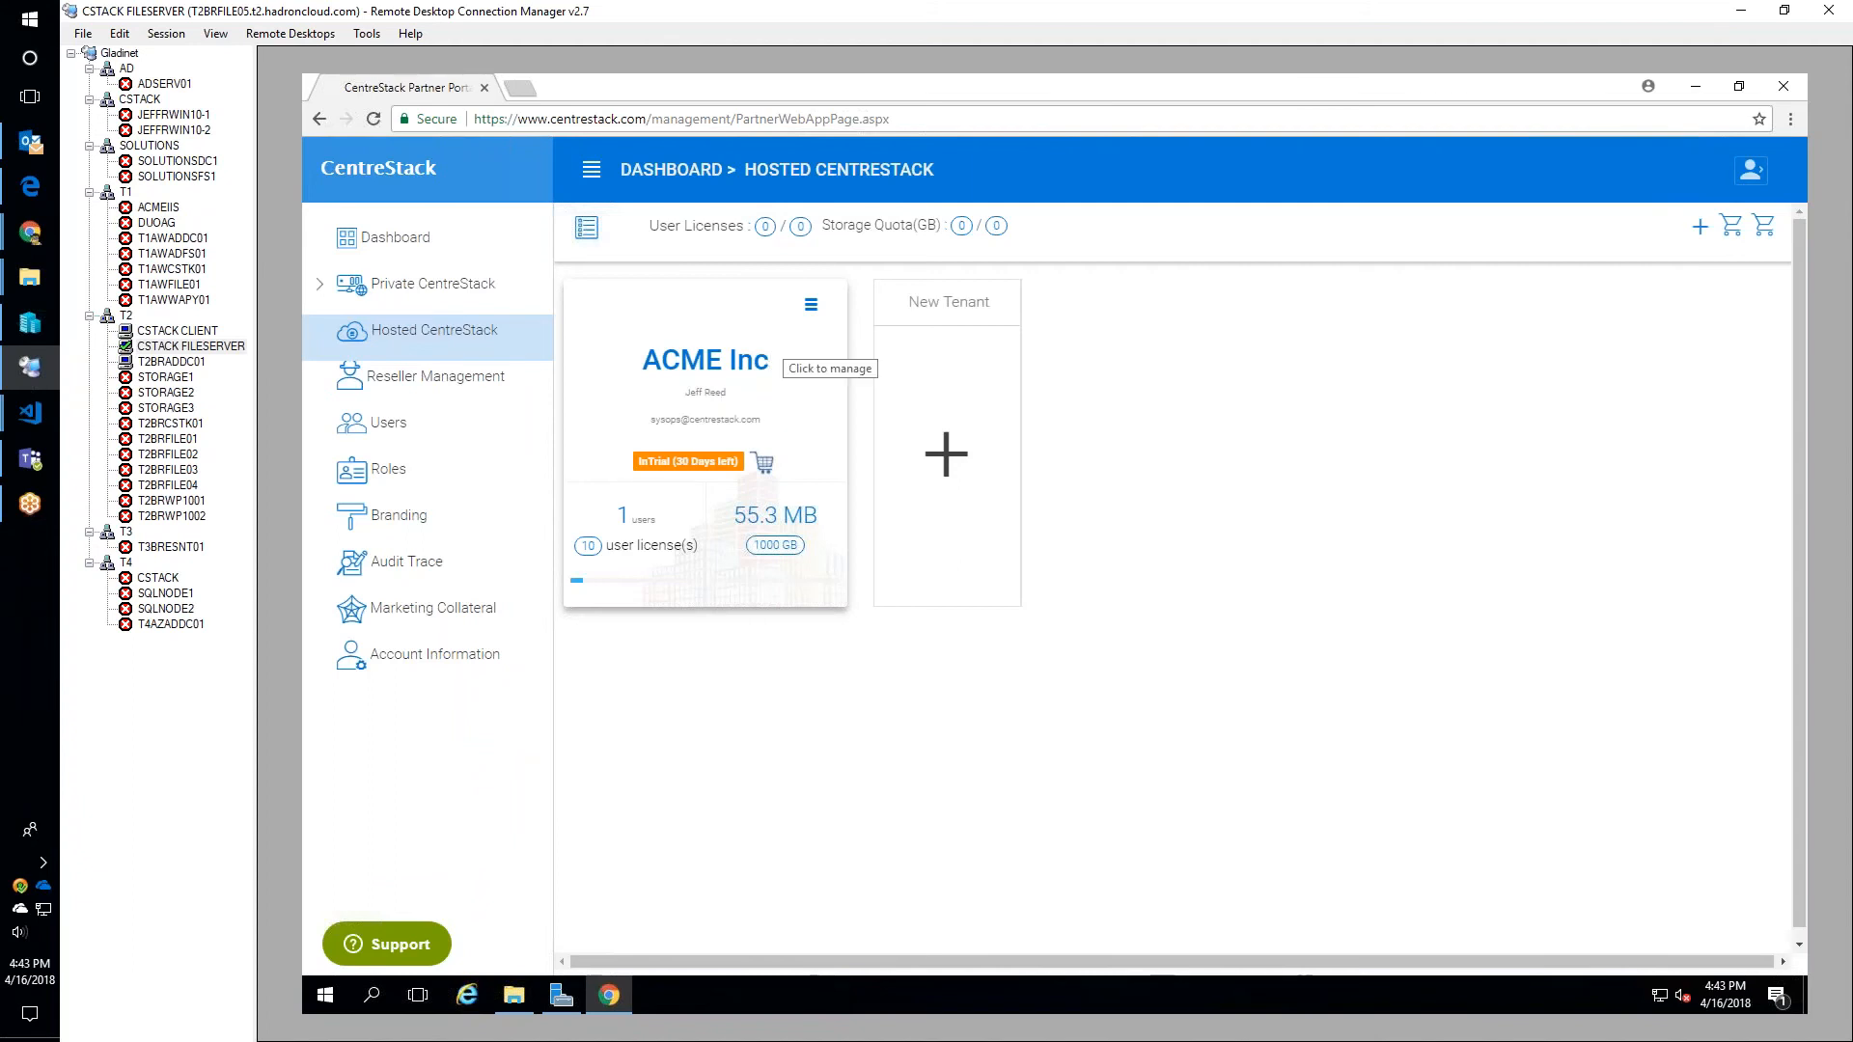
{"action": "mouse_move", "coordinate": [811, 311]}
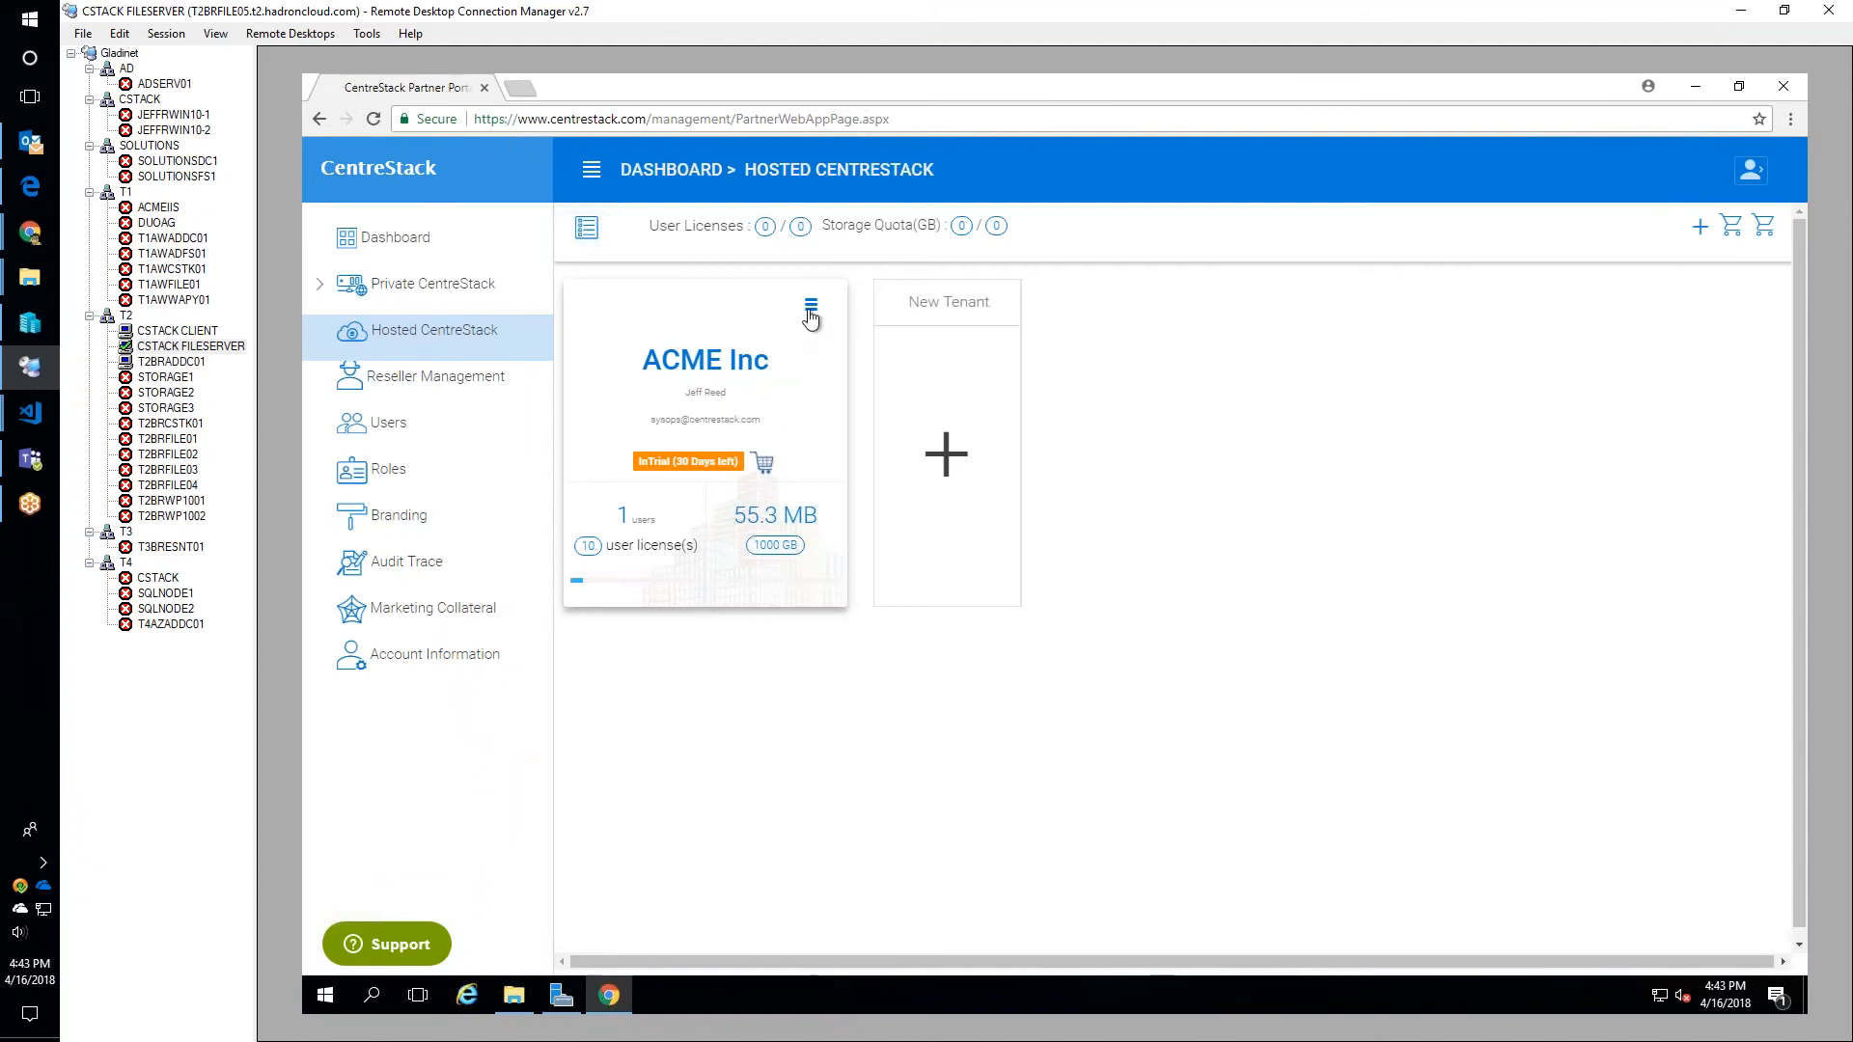
{"action": "left_click", "coordinate": [809, 309]}
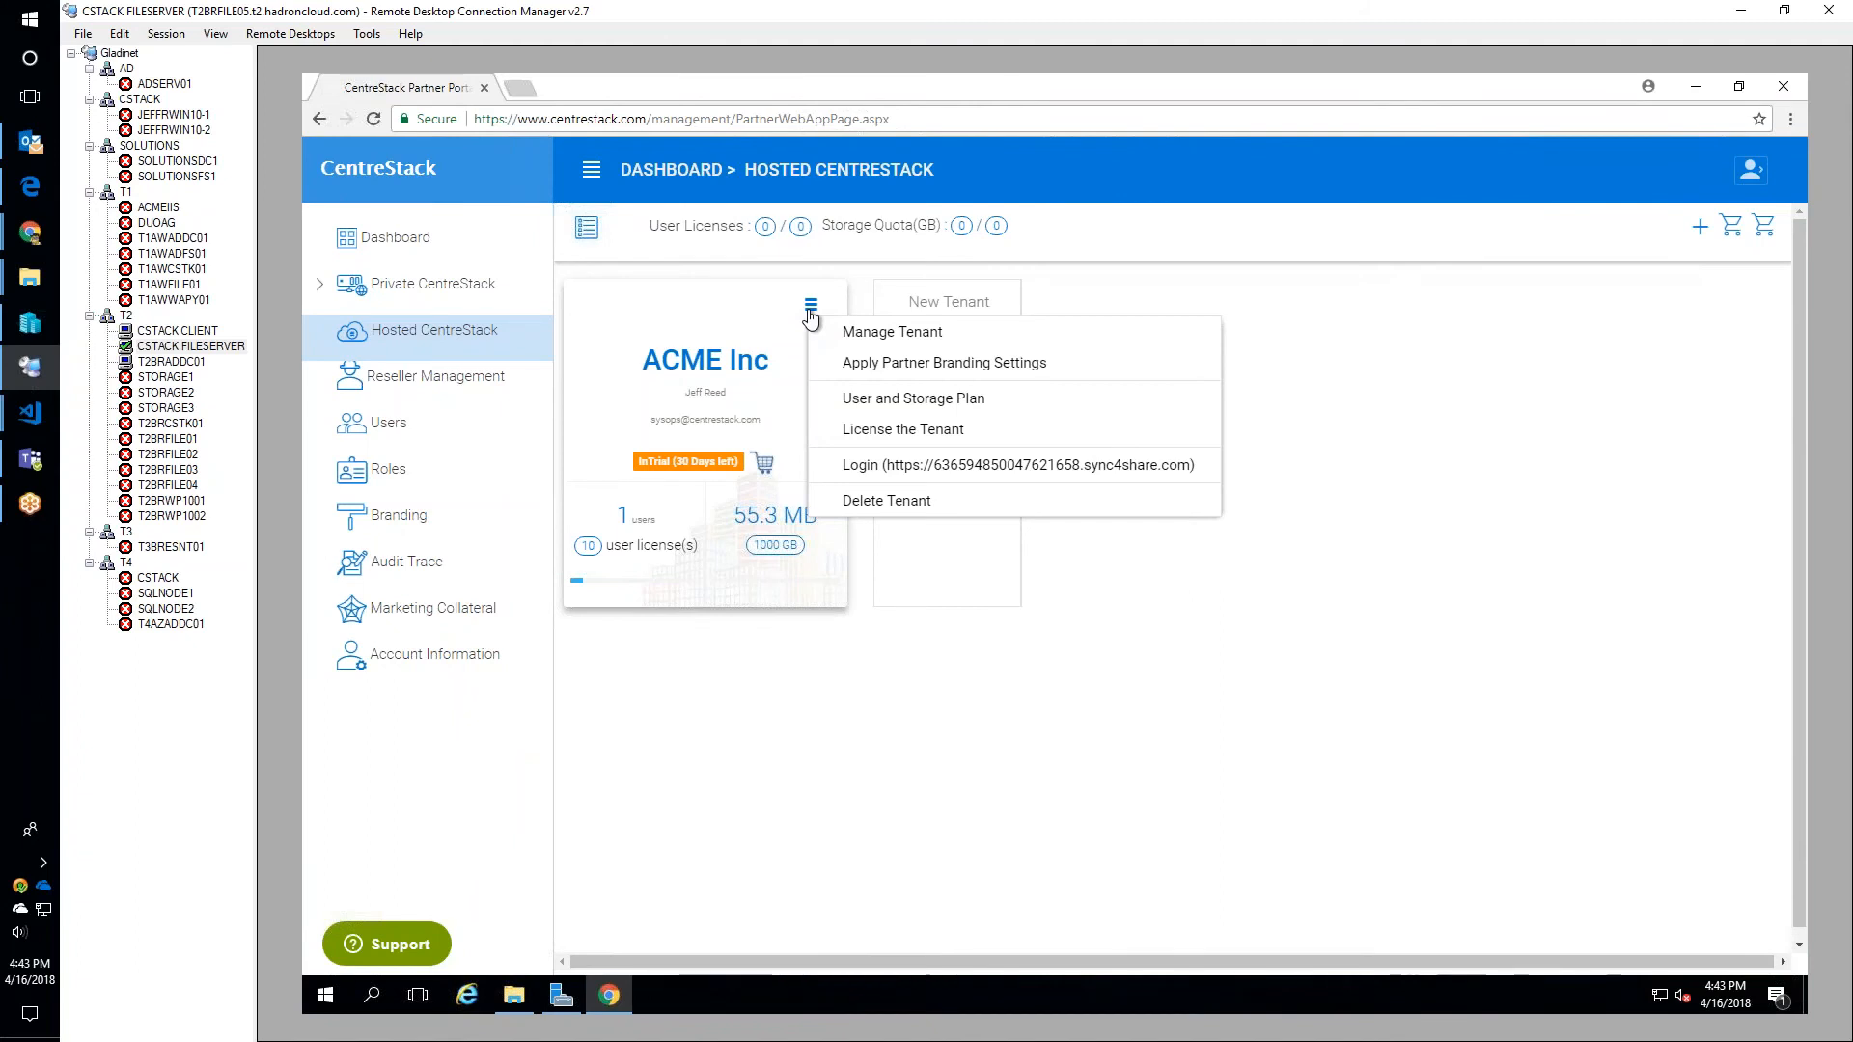
{"action": "mouse_move", "coordinate": [765, 382]}
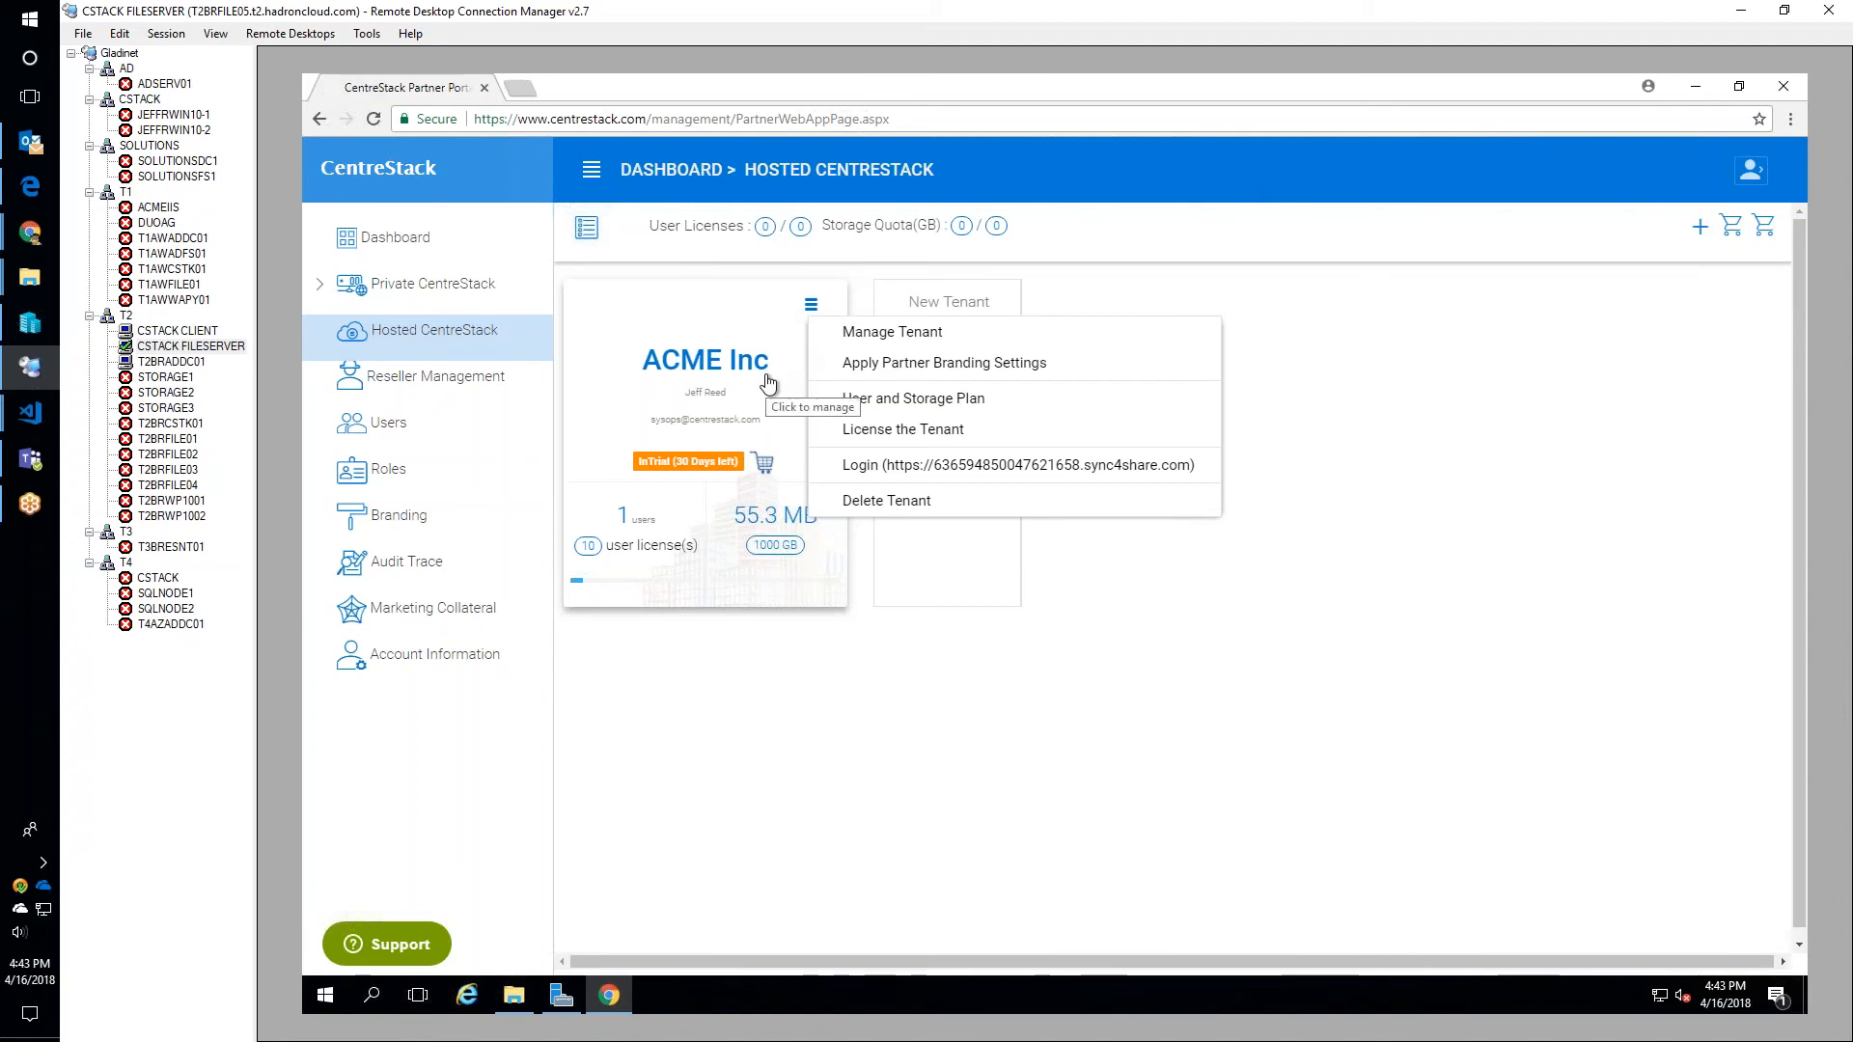
{"action": "mouse_move", "coordinate": [736, 373]}
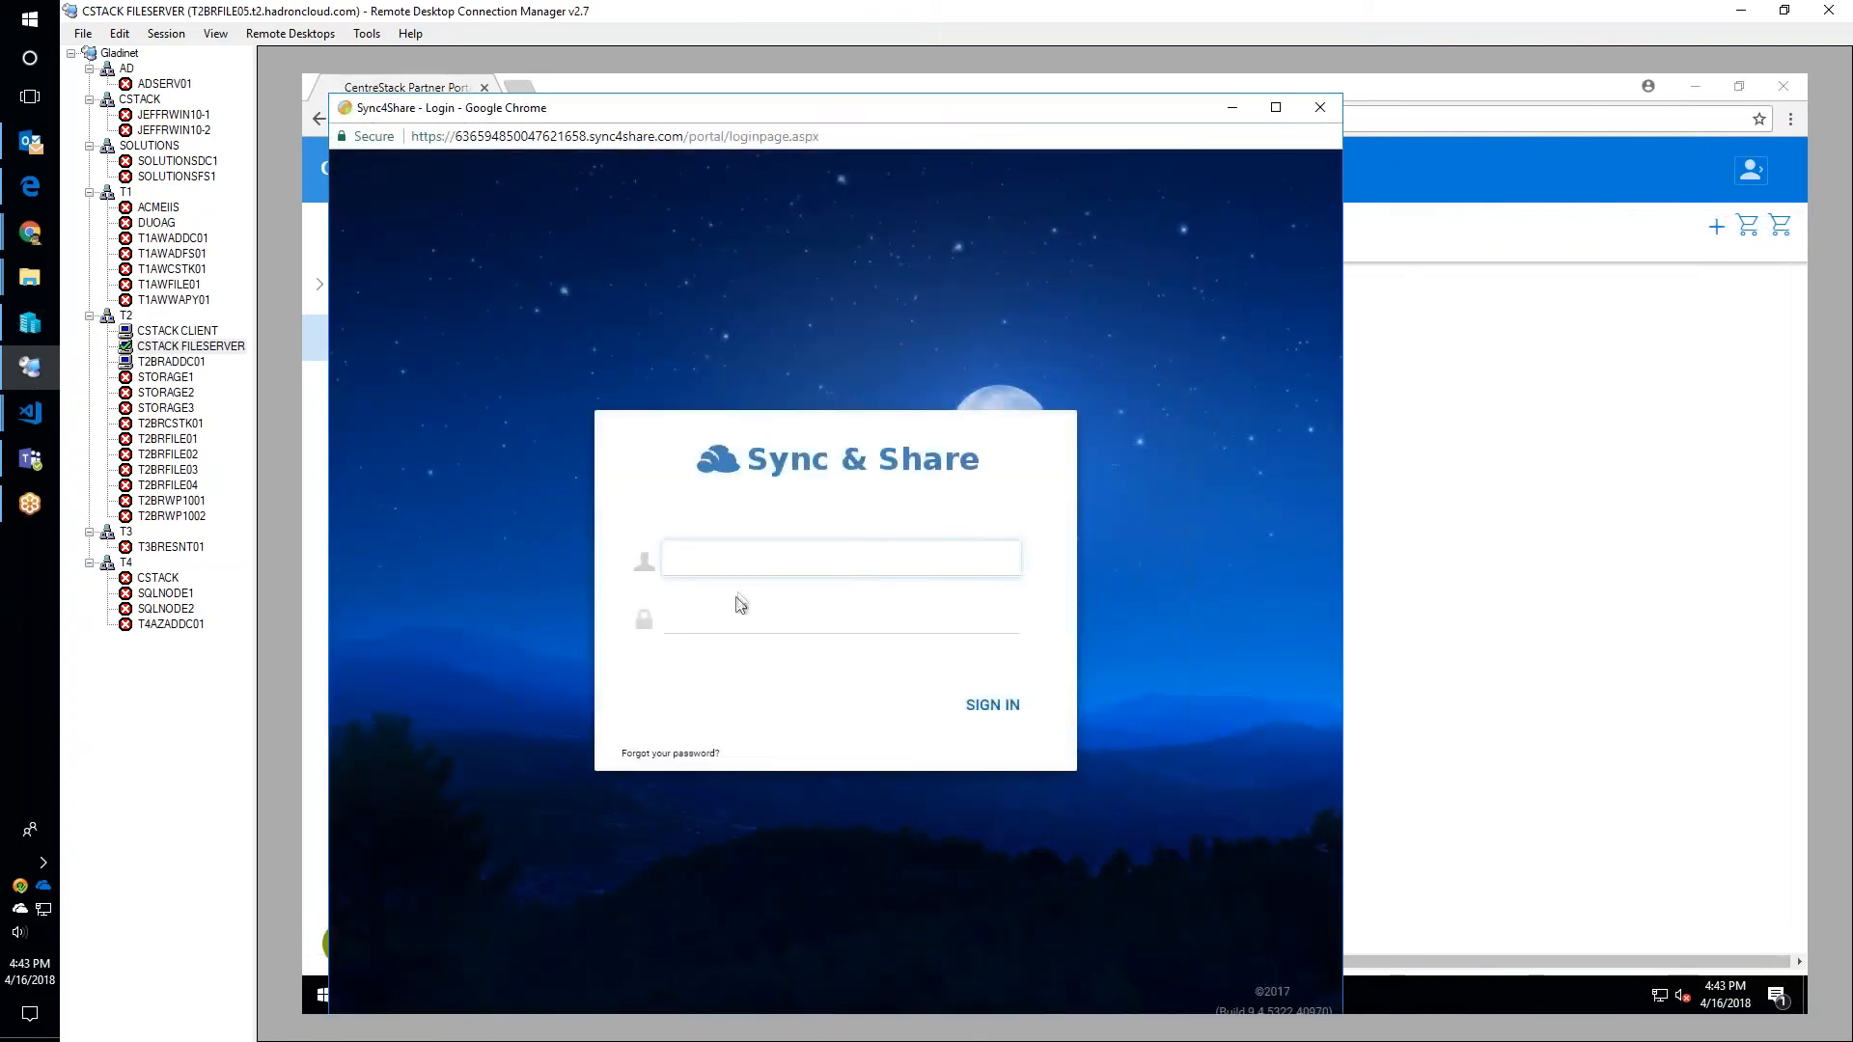
Sign in to the ACME Inc tenant as 'sys' and open the Download Native Clients page
{"action": "type", "text": "sys"}
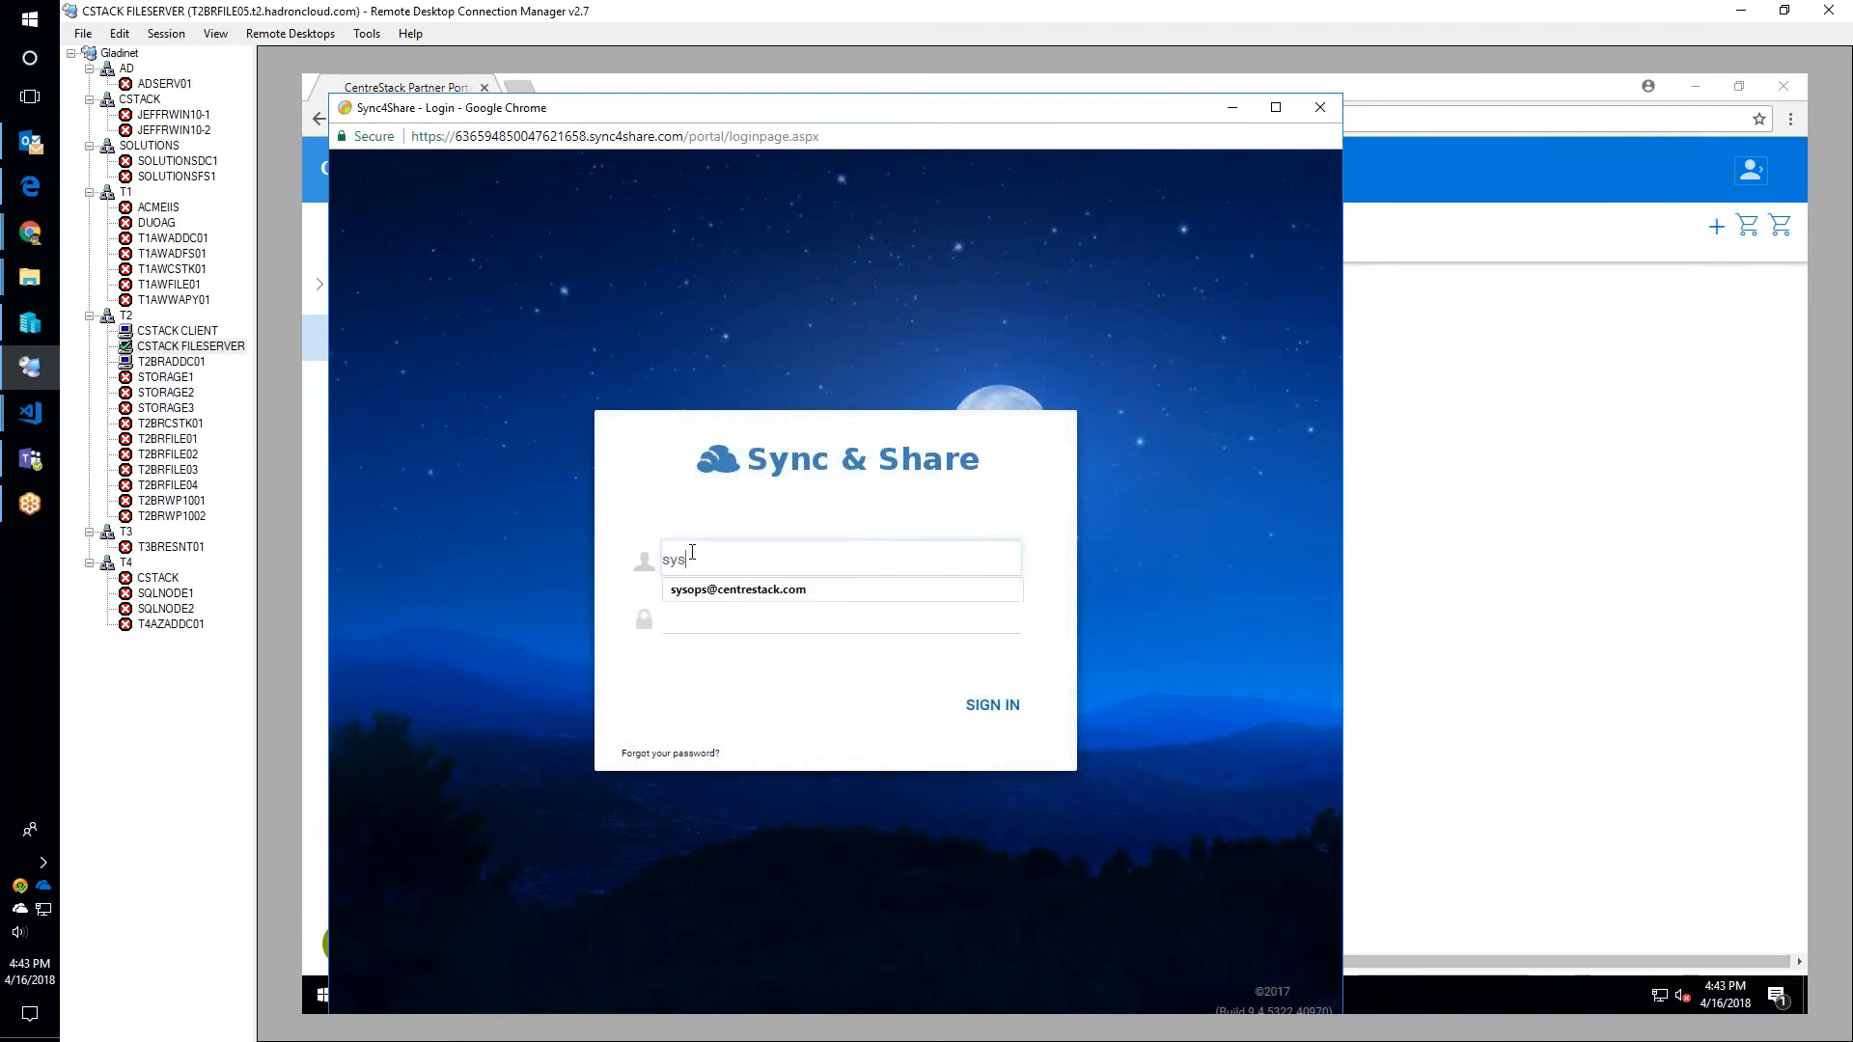
{"action": "type", "text": "•••••"}
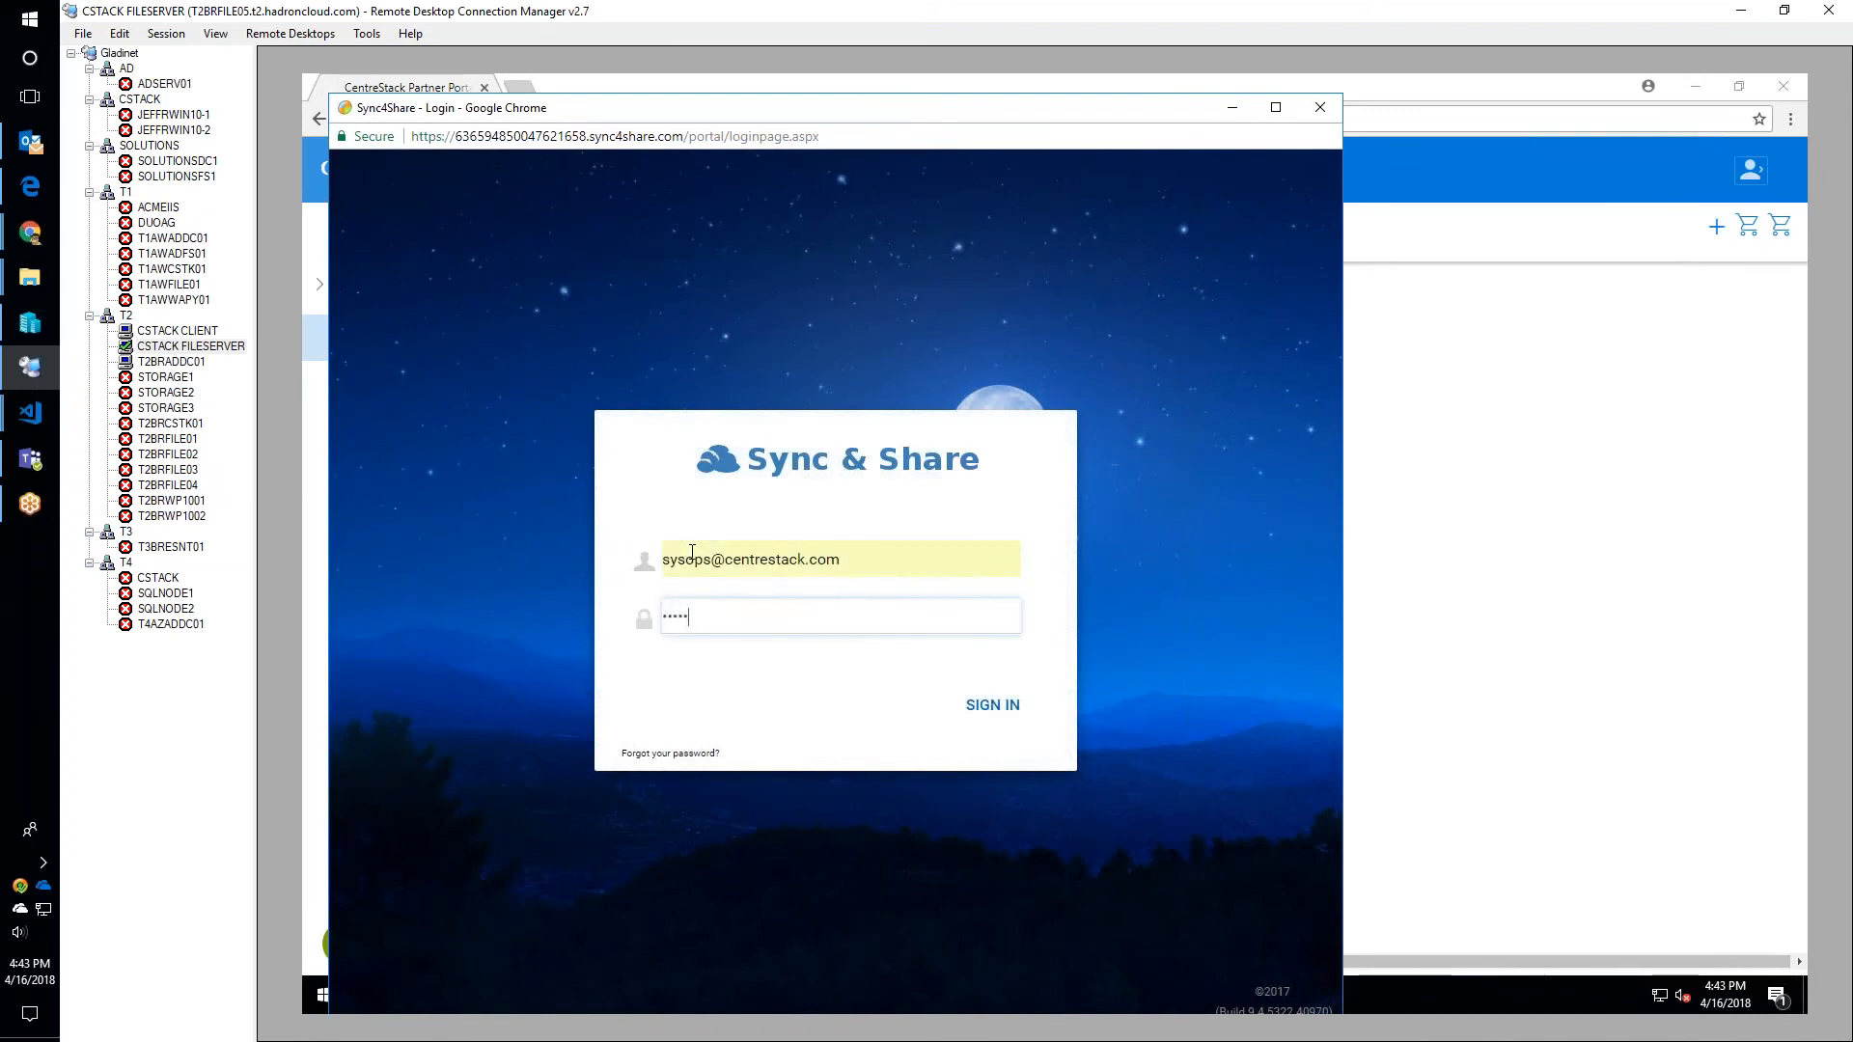
{"action": "left_click", "coordinate": [992, 704]}
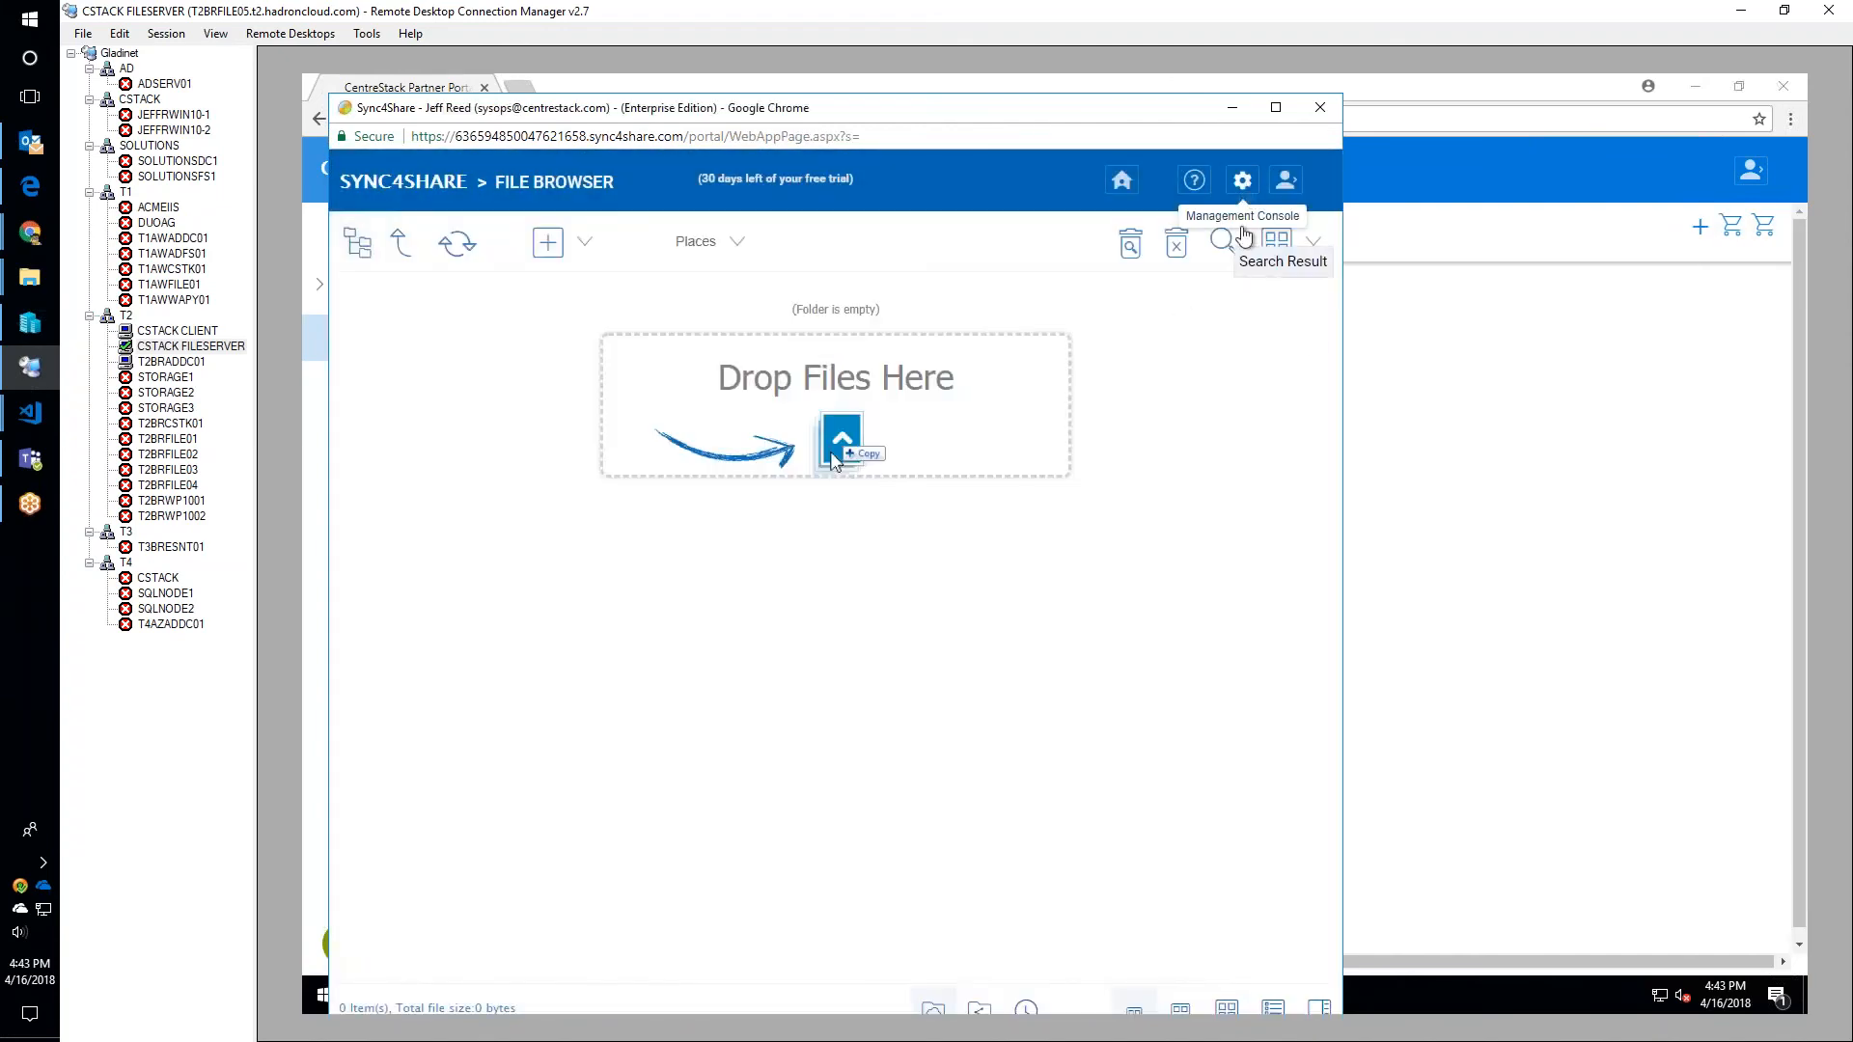
{"action": "left_click", "coordinate": [1285, 179]}
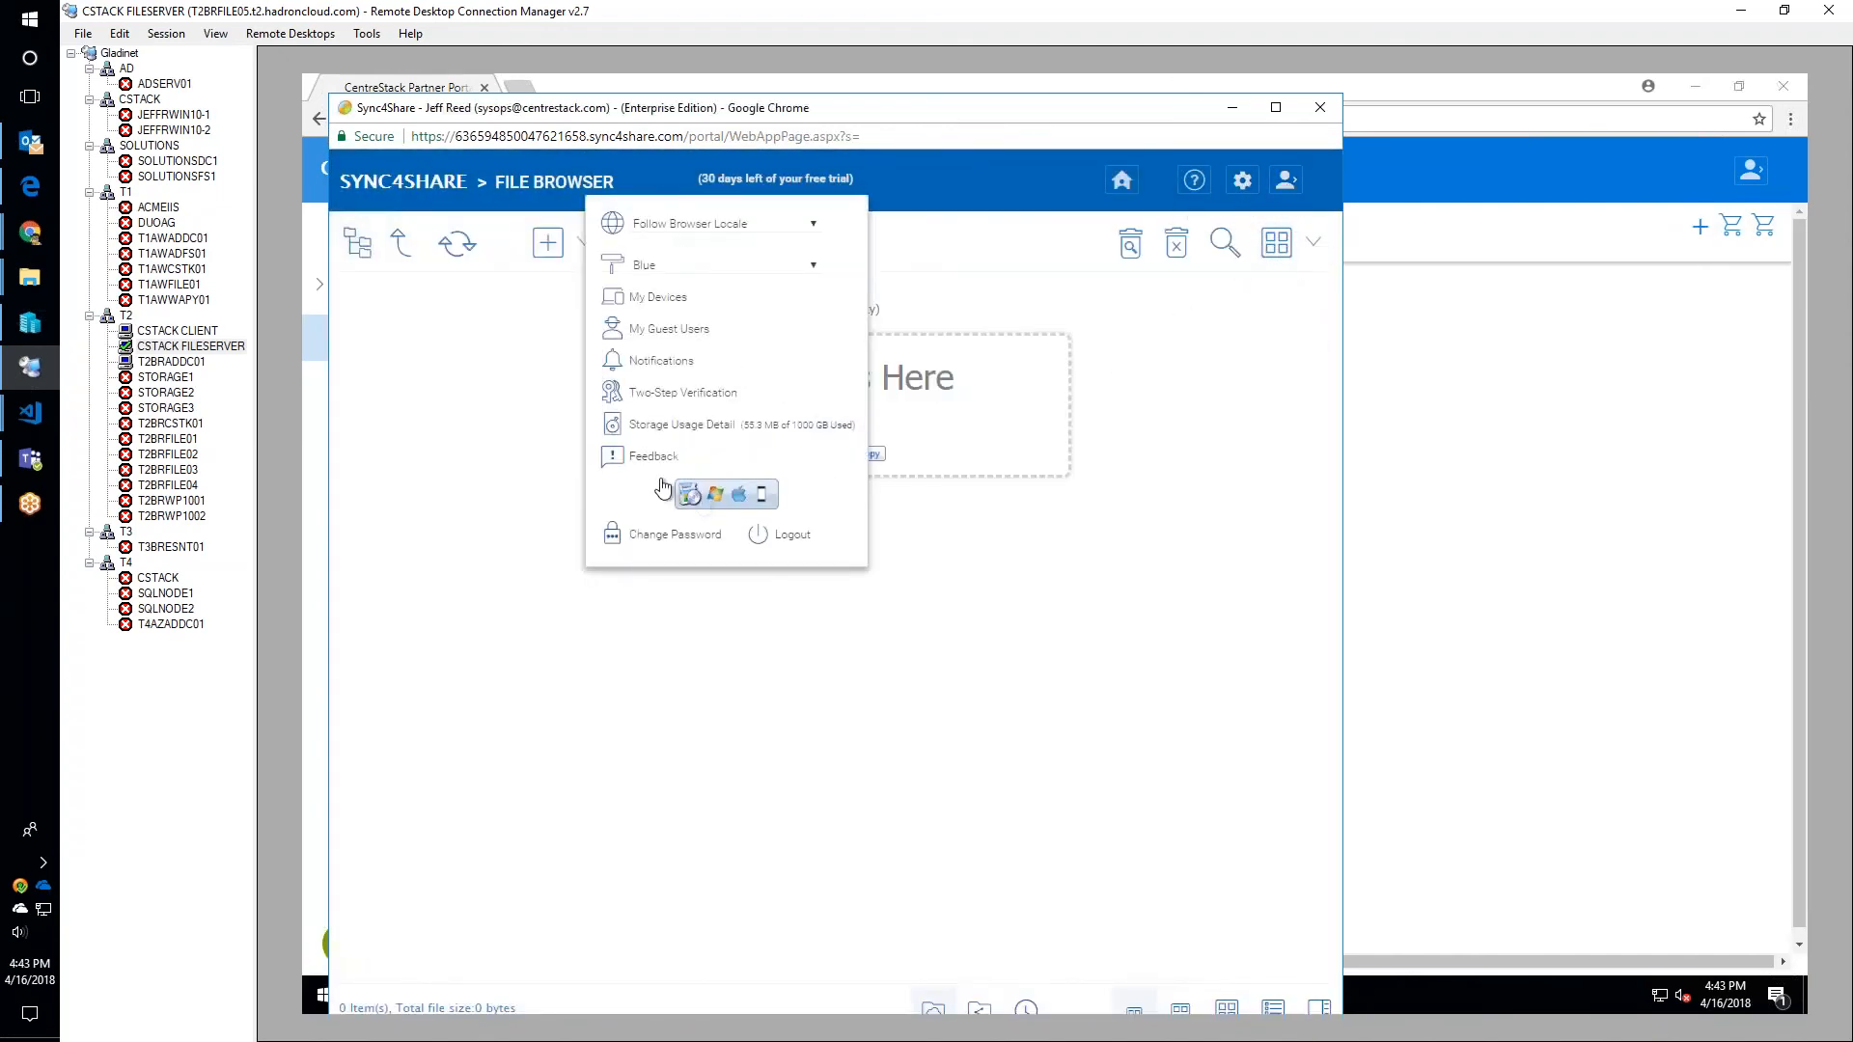
{"action": "left_click", "coordinate": [689, 495]}
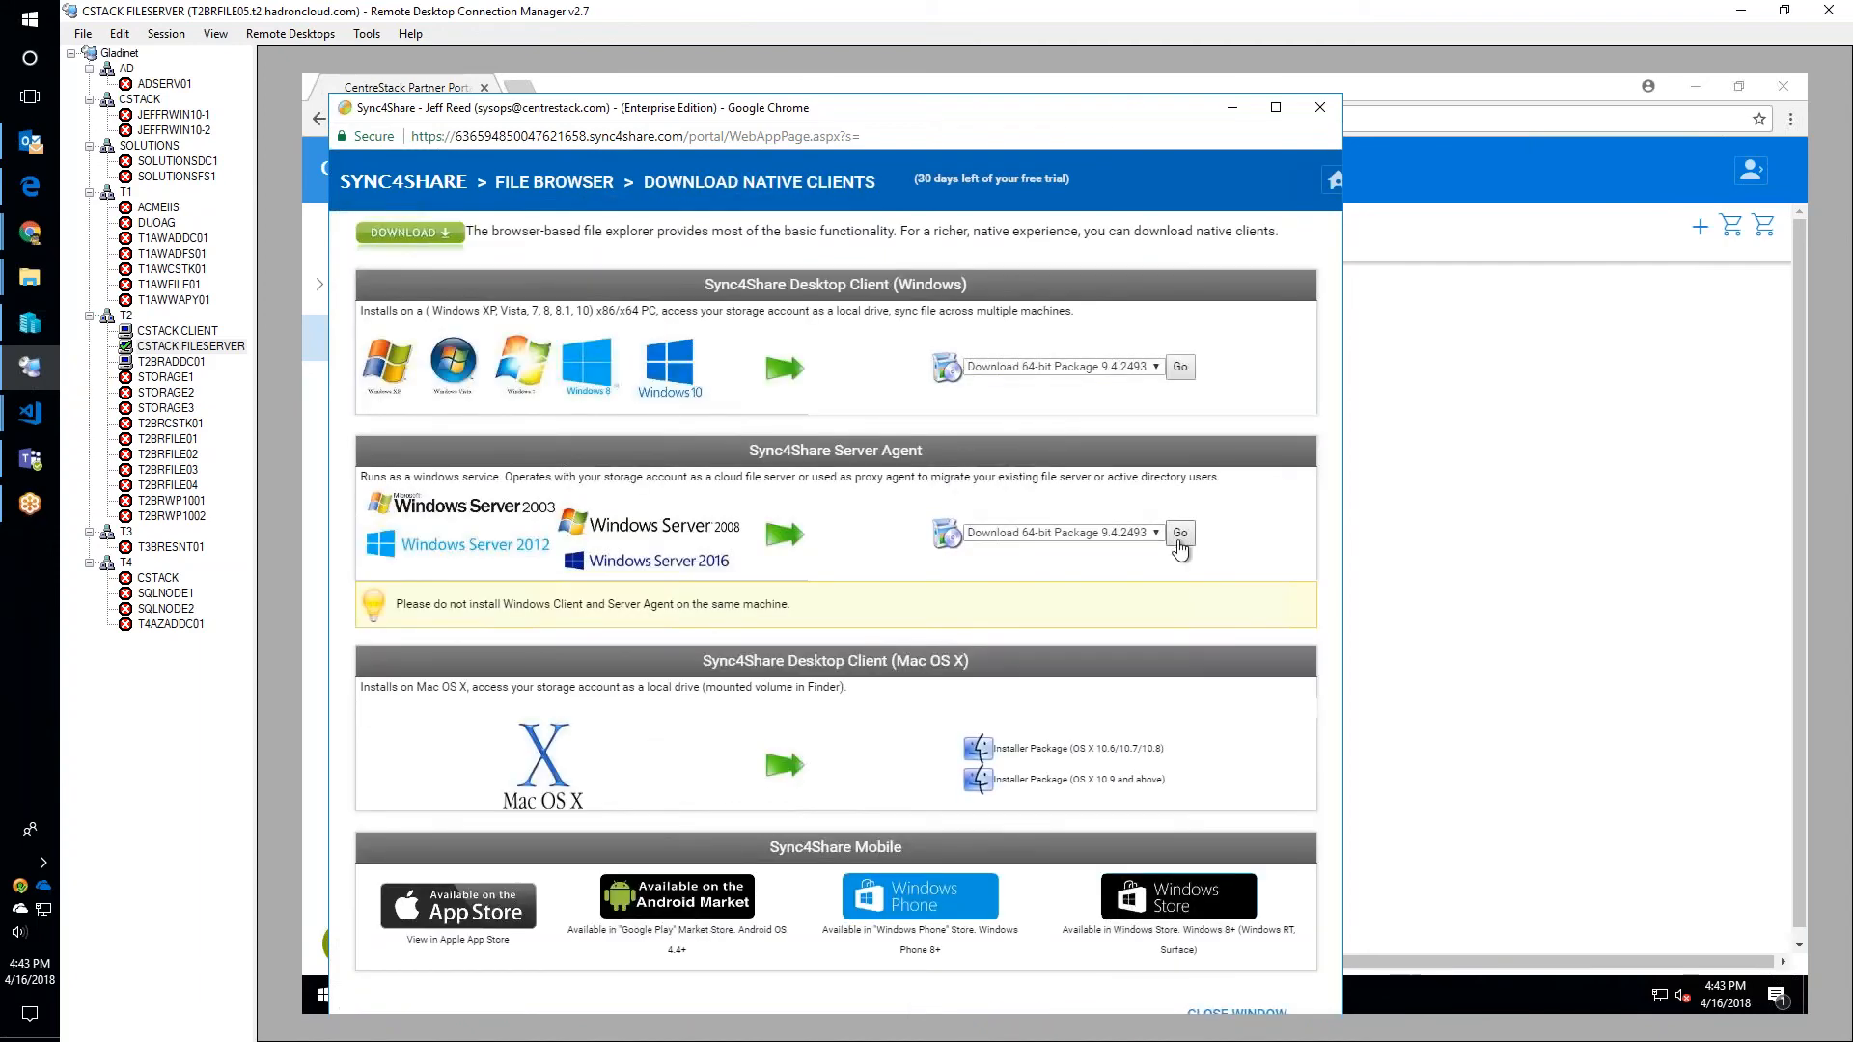
Download and run the 64-bit Cloud Server Agent .msi, then exit its setup
{"action": "left_click", "coordinate": [1180, 533]}
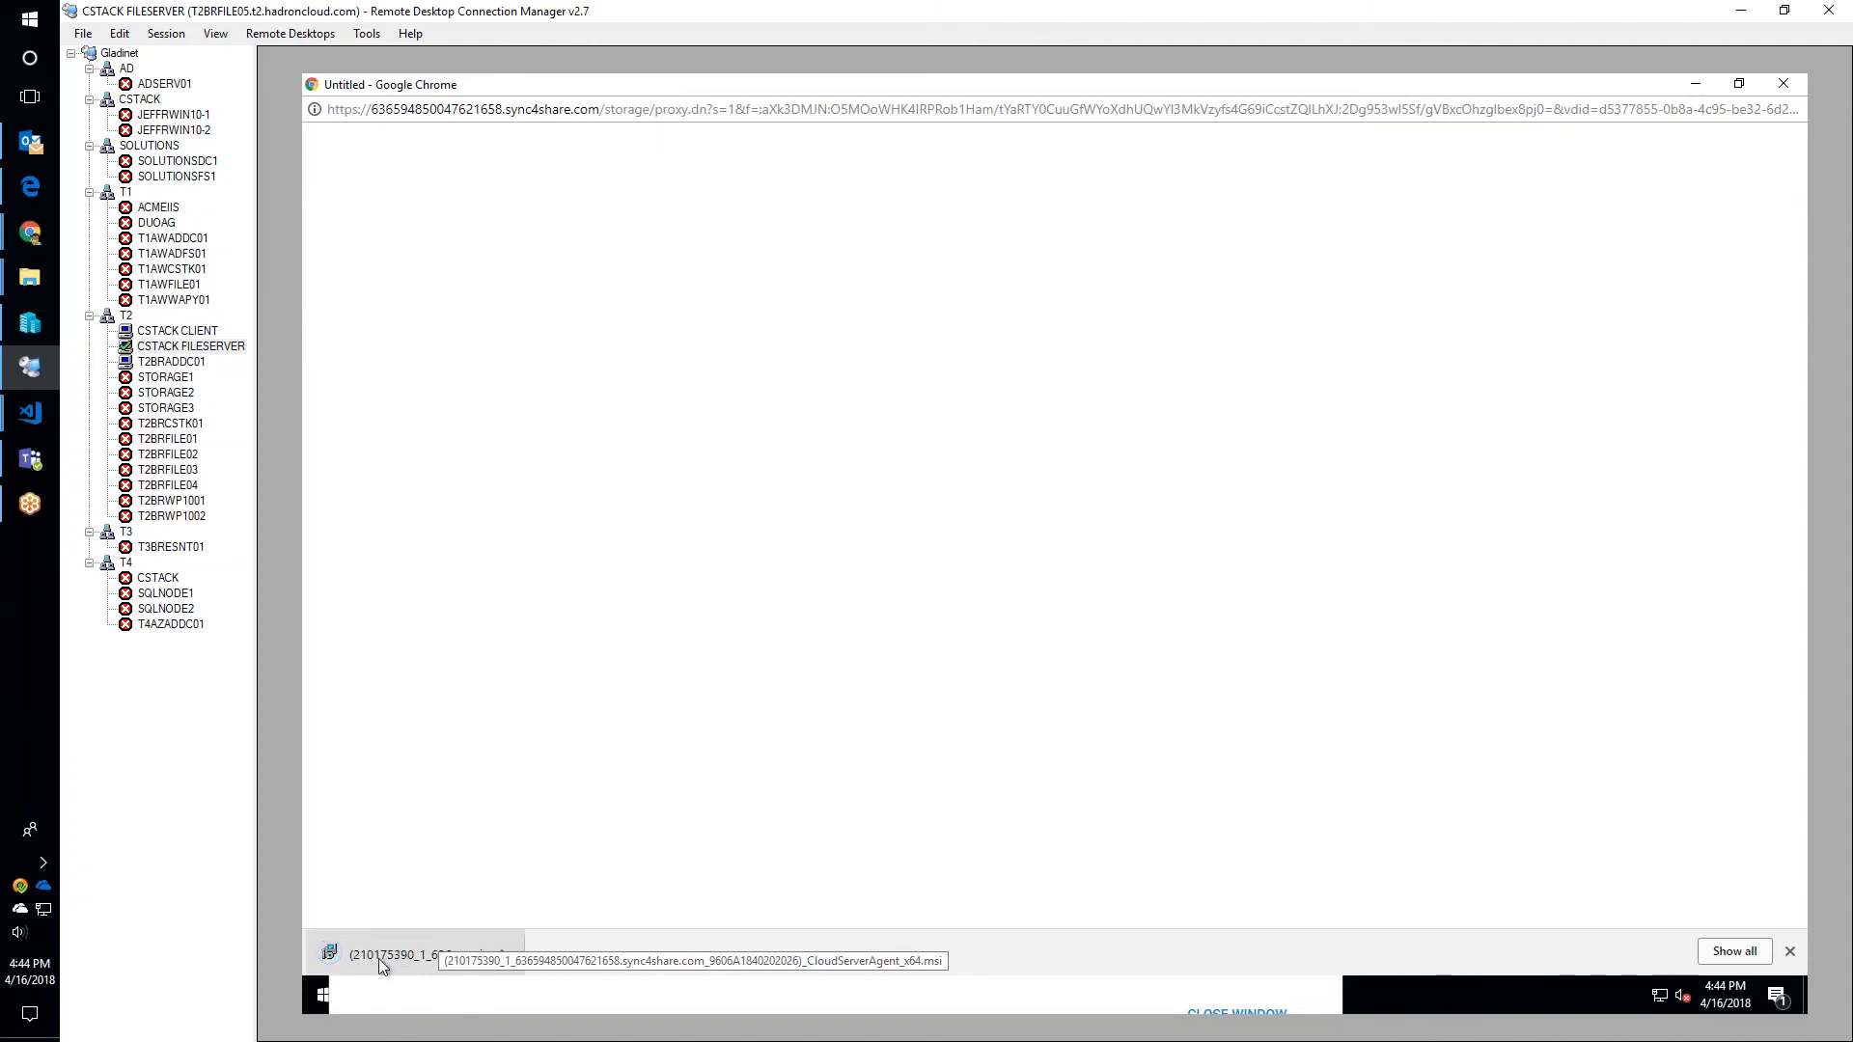
{"action": "left_click", "coordinate": [414, 954]}
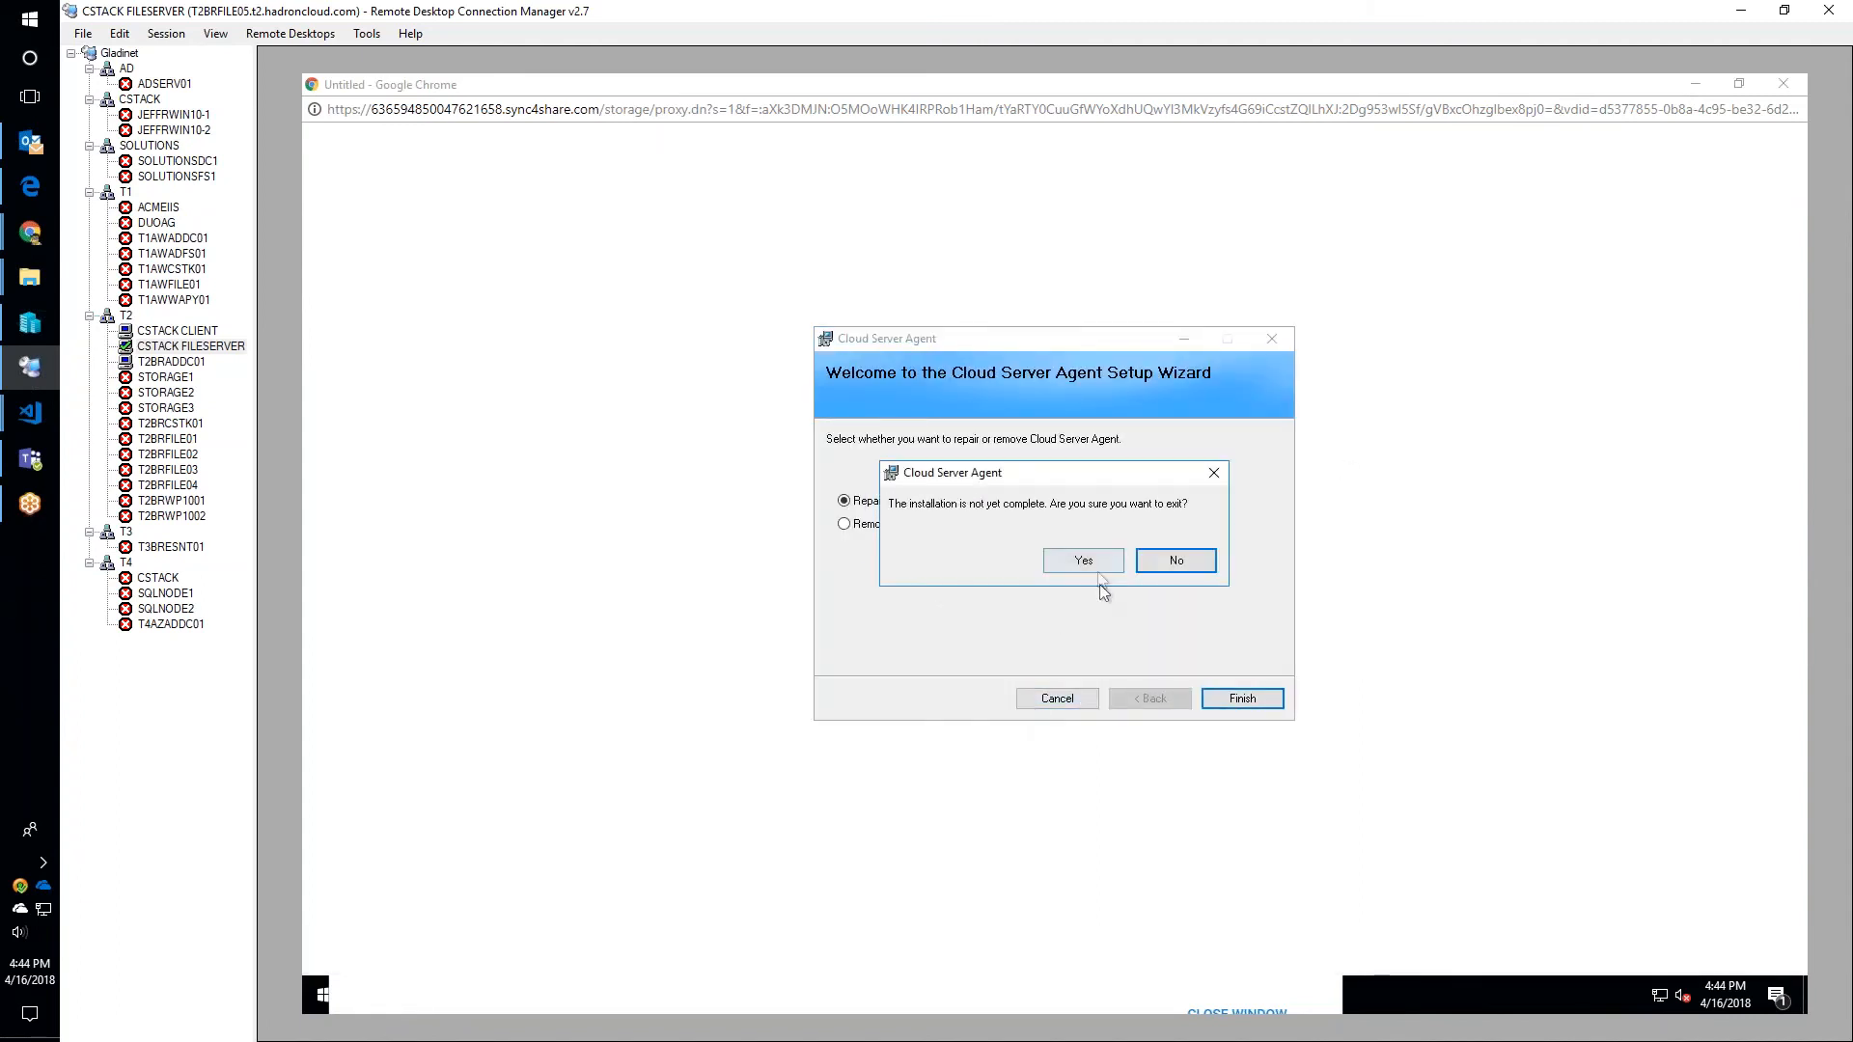
{"action": "left_click", "coordinate": [1081, 560]}
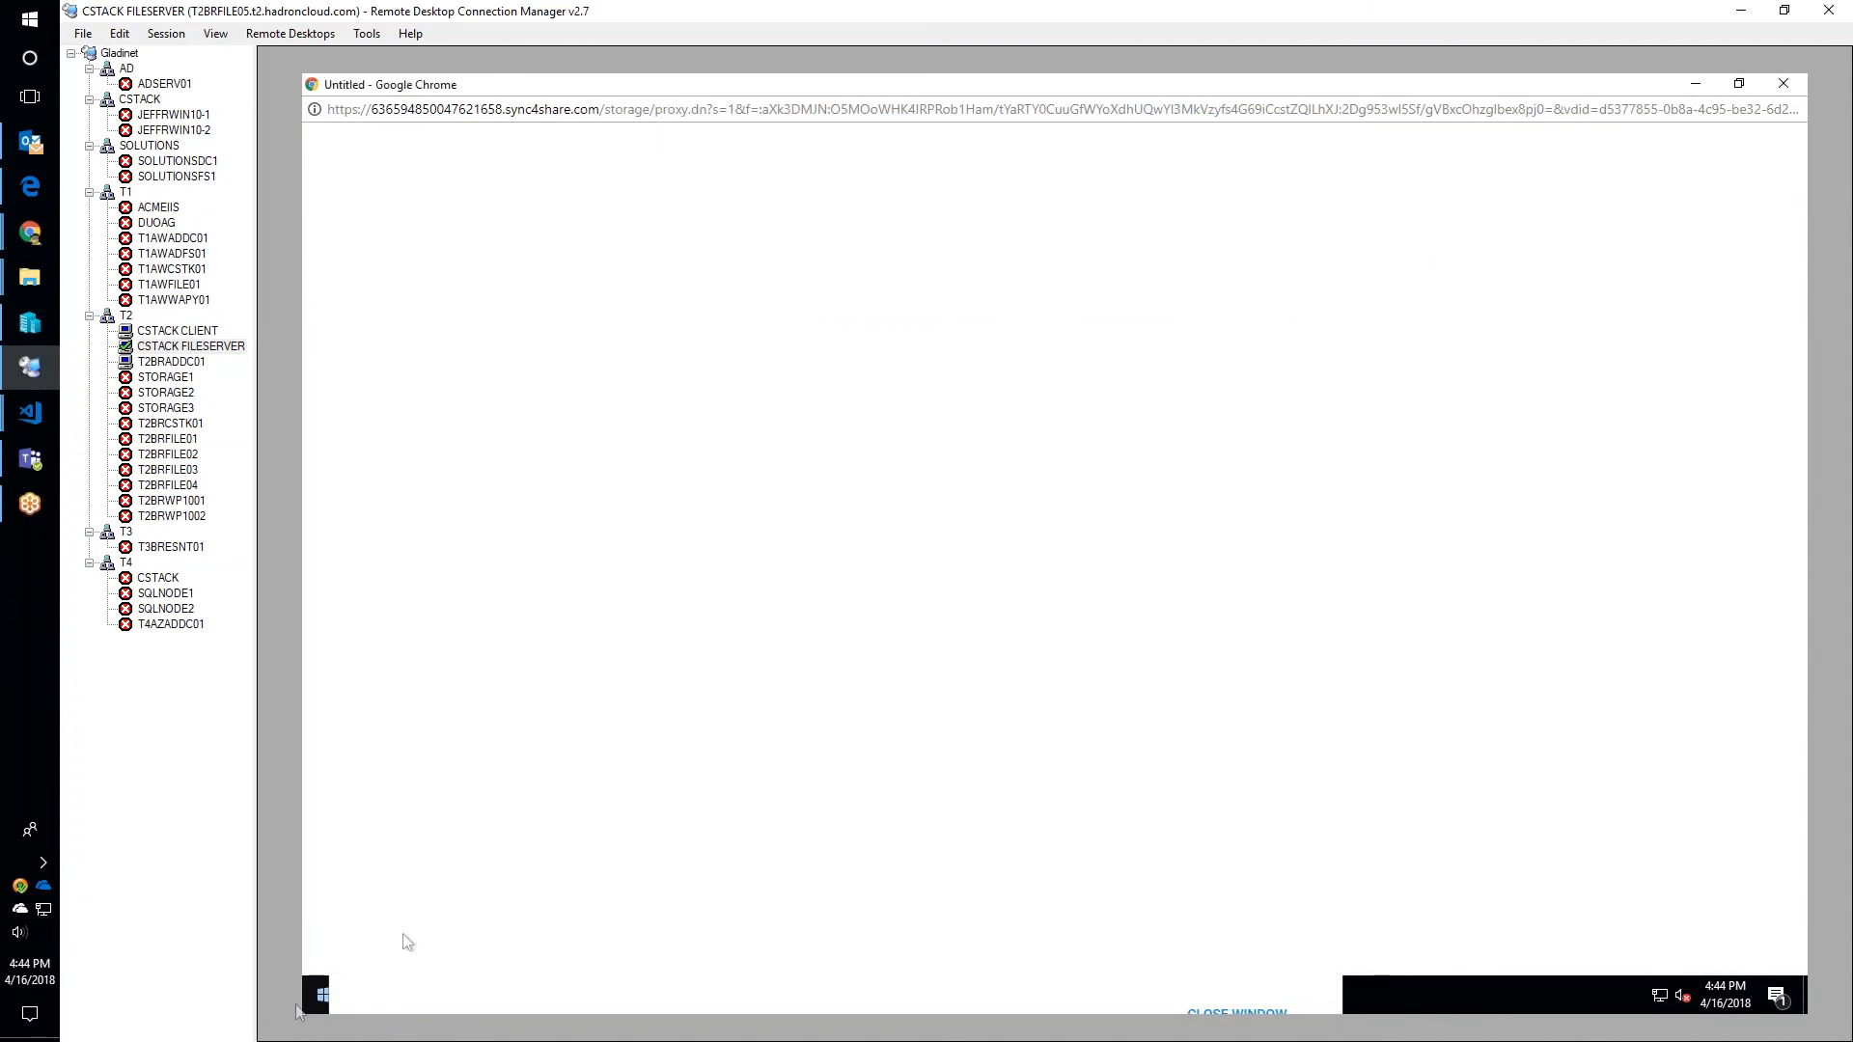
Launch Sync4Share Management Console to see T2BRFILE05's Sales, Support and ADMINS shares
{"action": "left_click", "coordinate": [316, 993]}
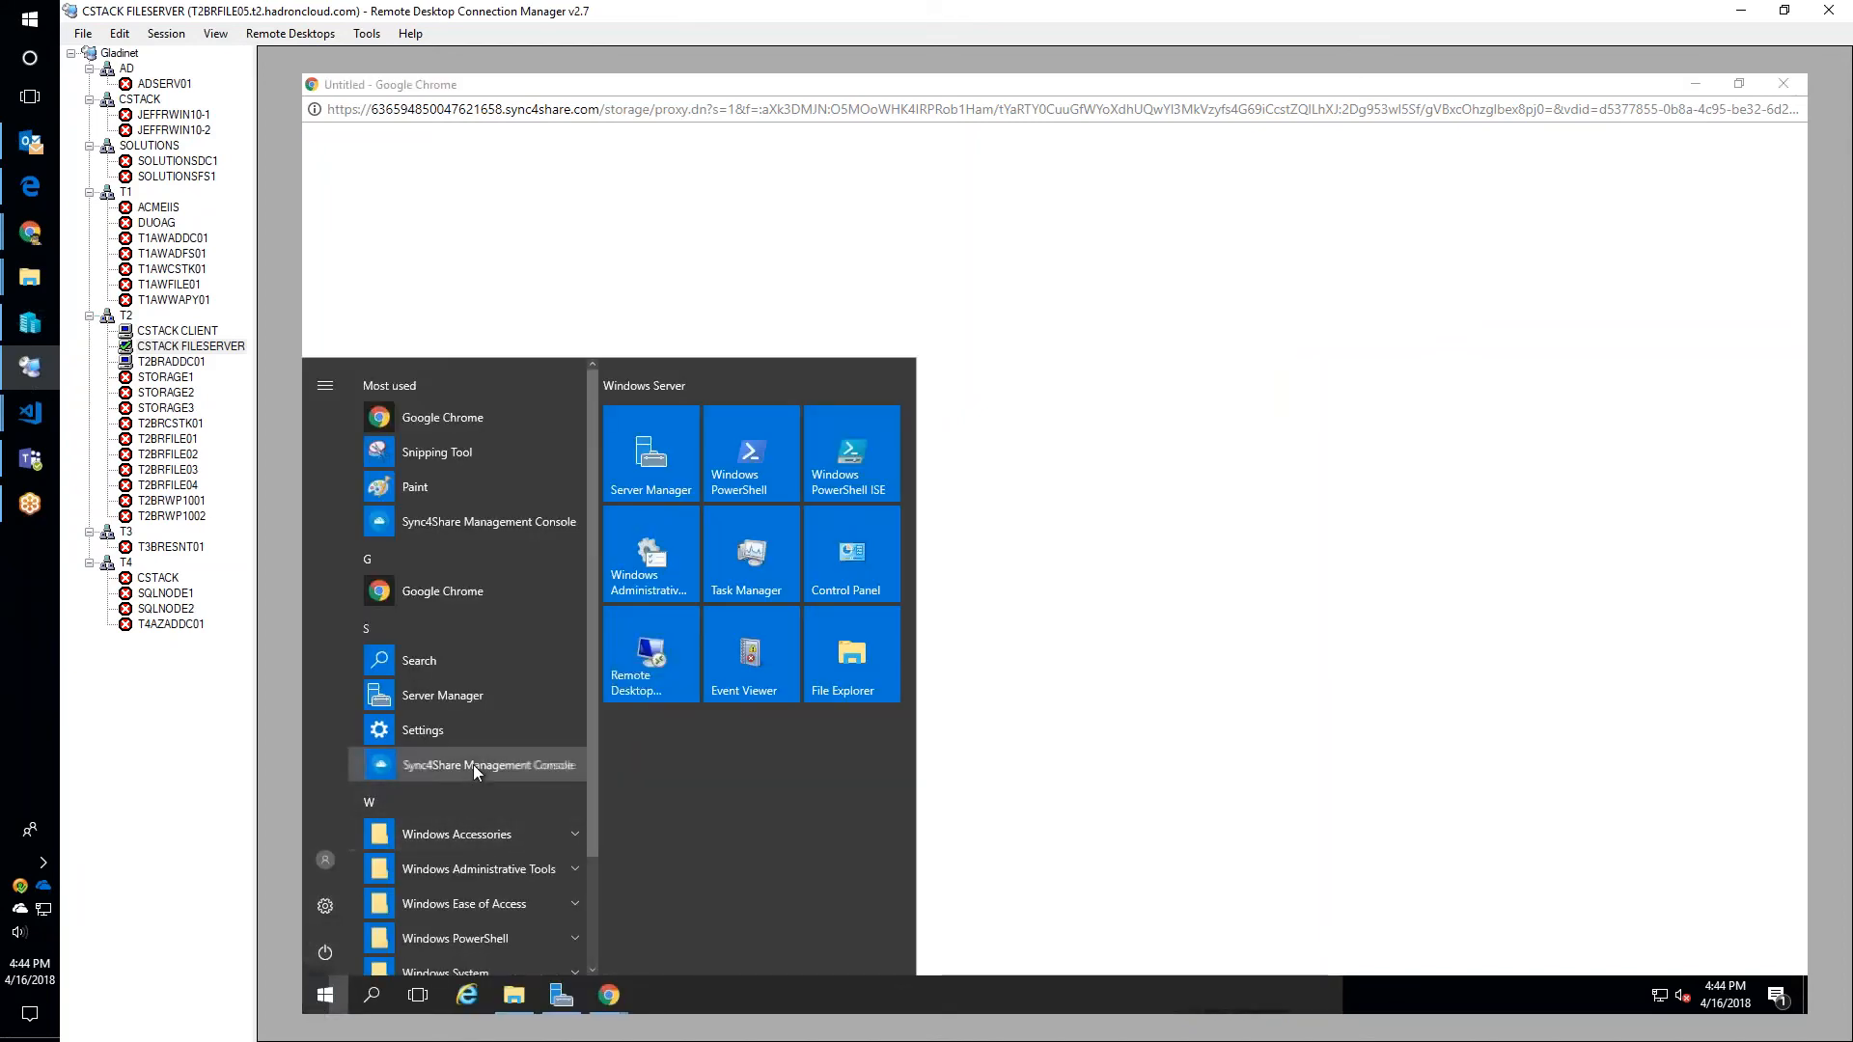
{"action": "left_click", "coordinate": [489, 765]}
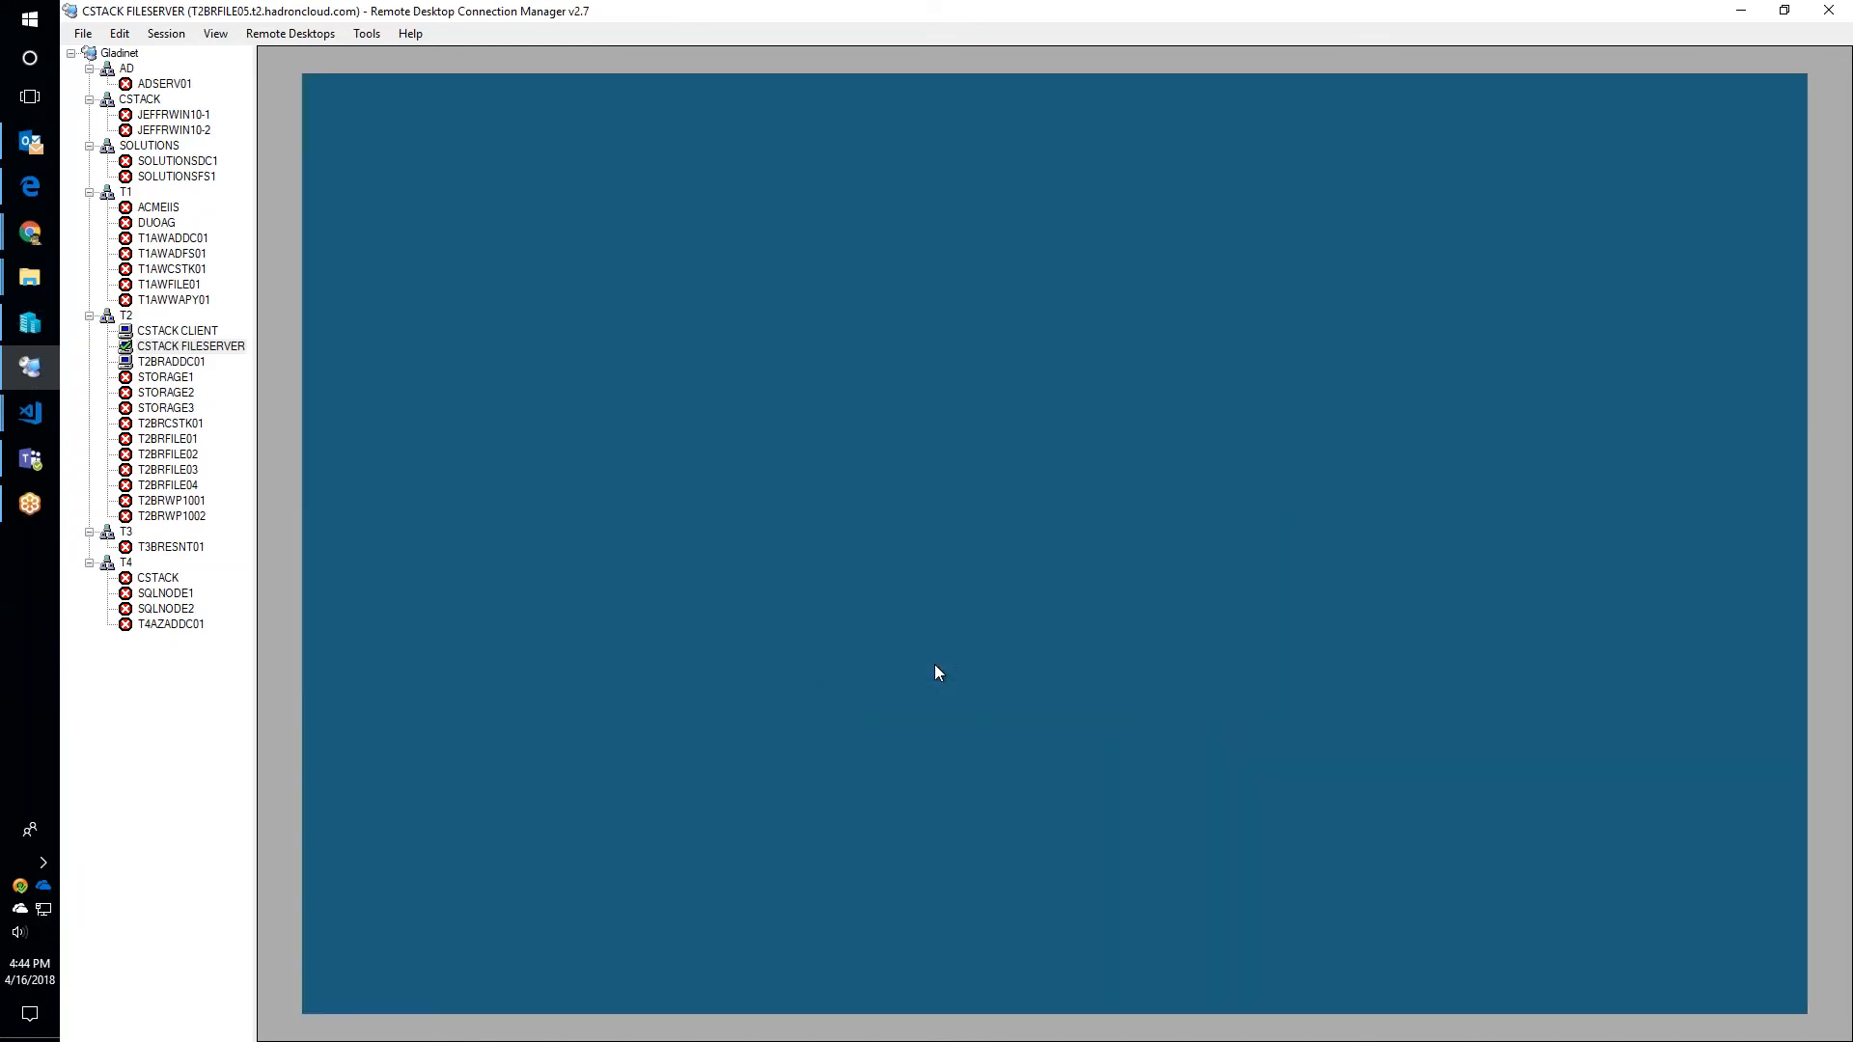
{"action": "left_click", "coordinate": [606, 994]}
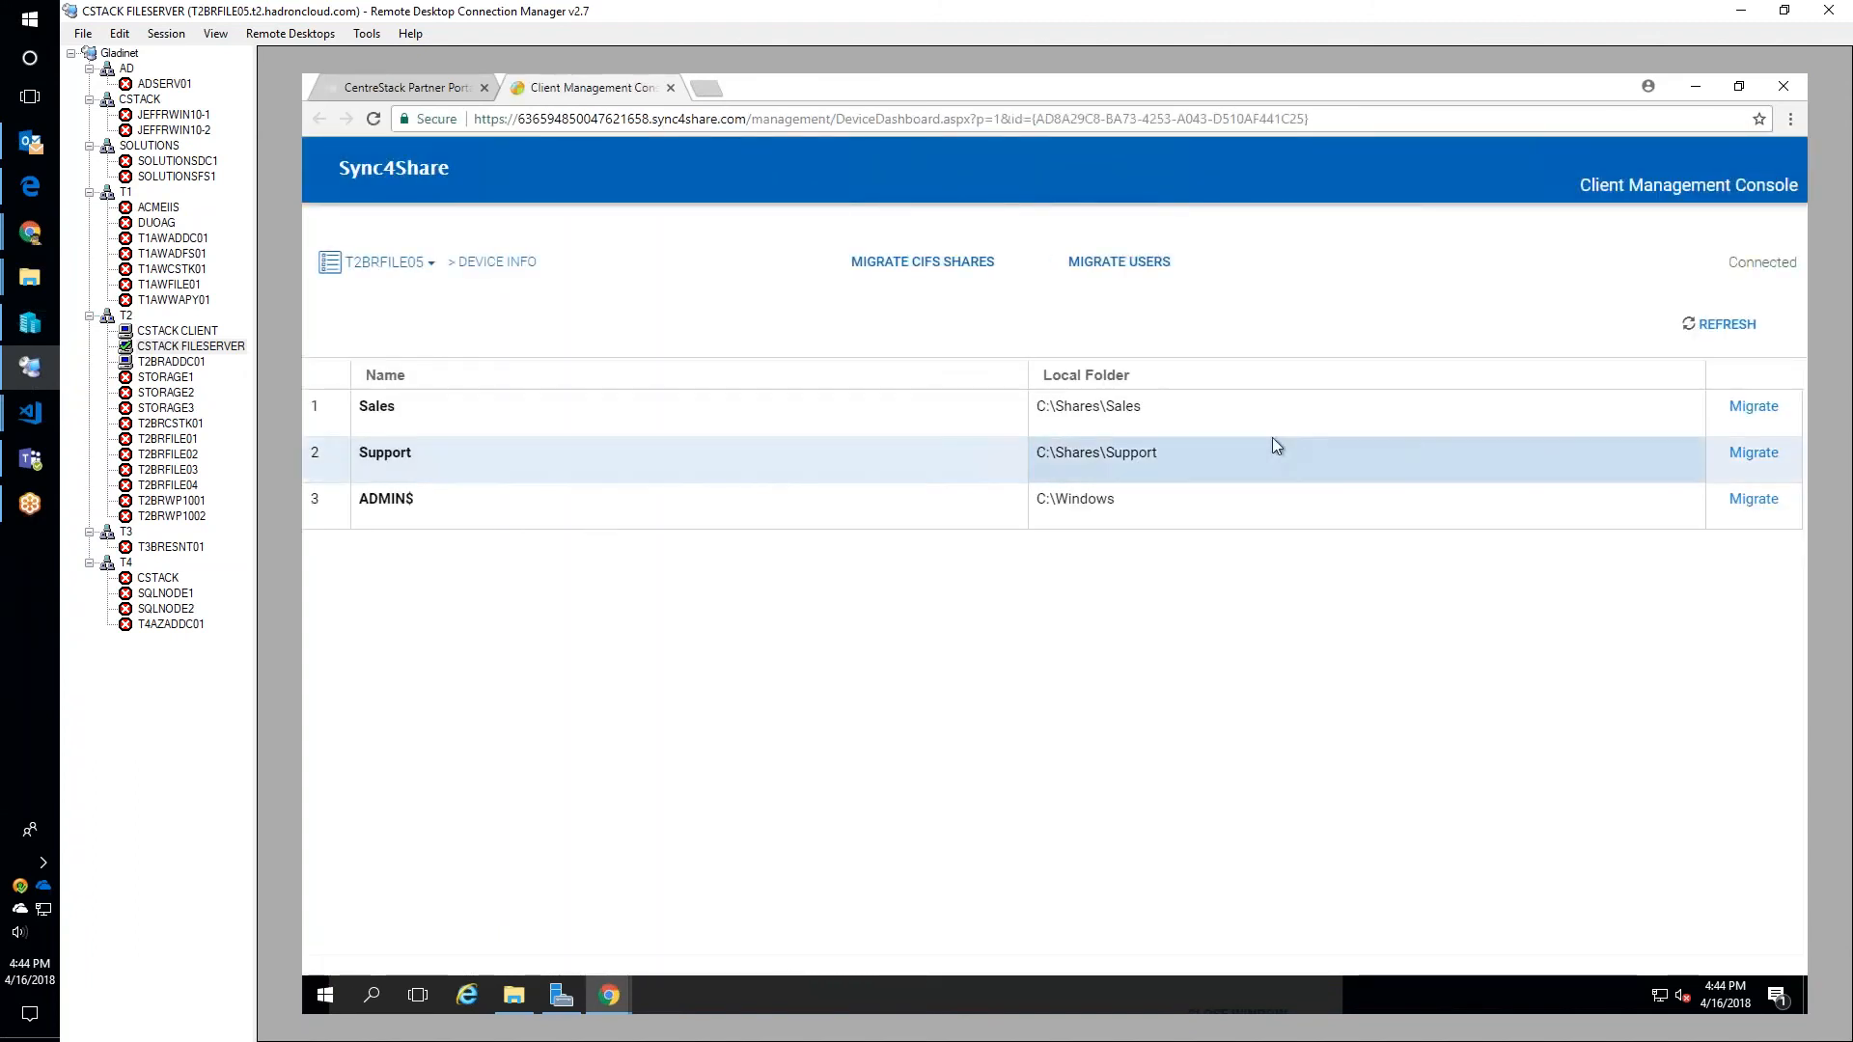
{"action": "mouse_move", "coordinate": [1377, 353]}
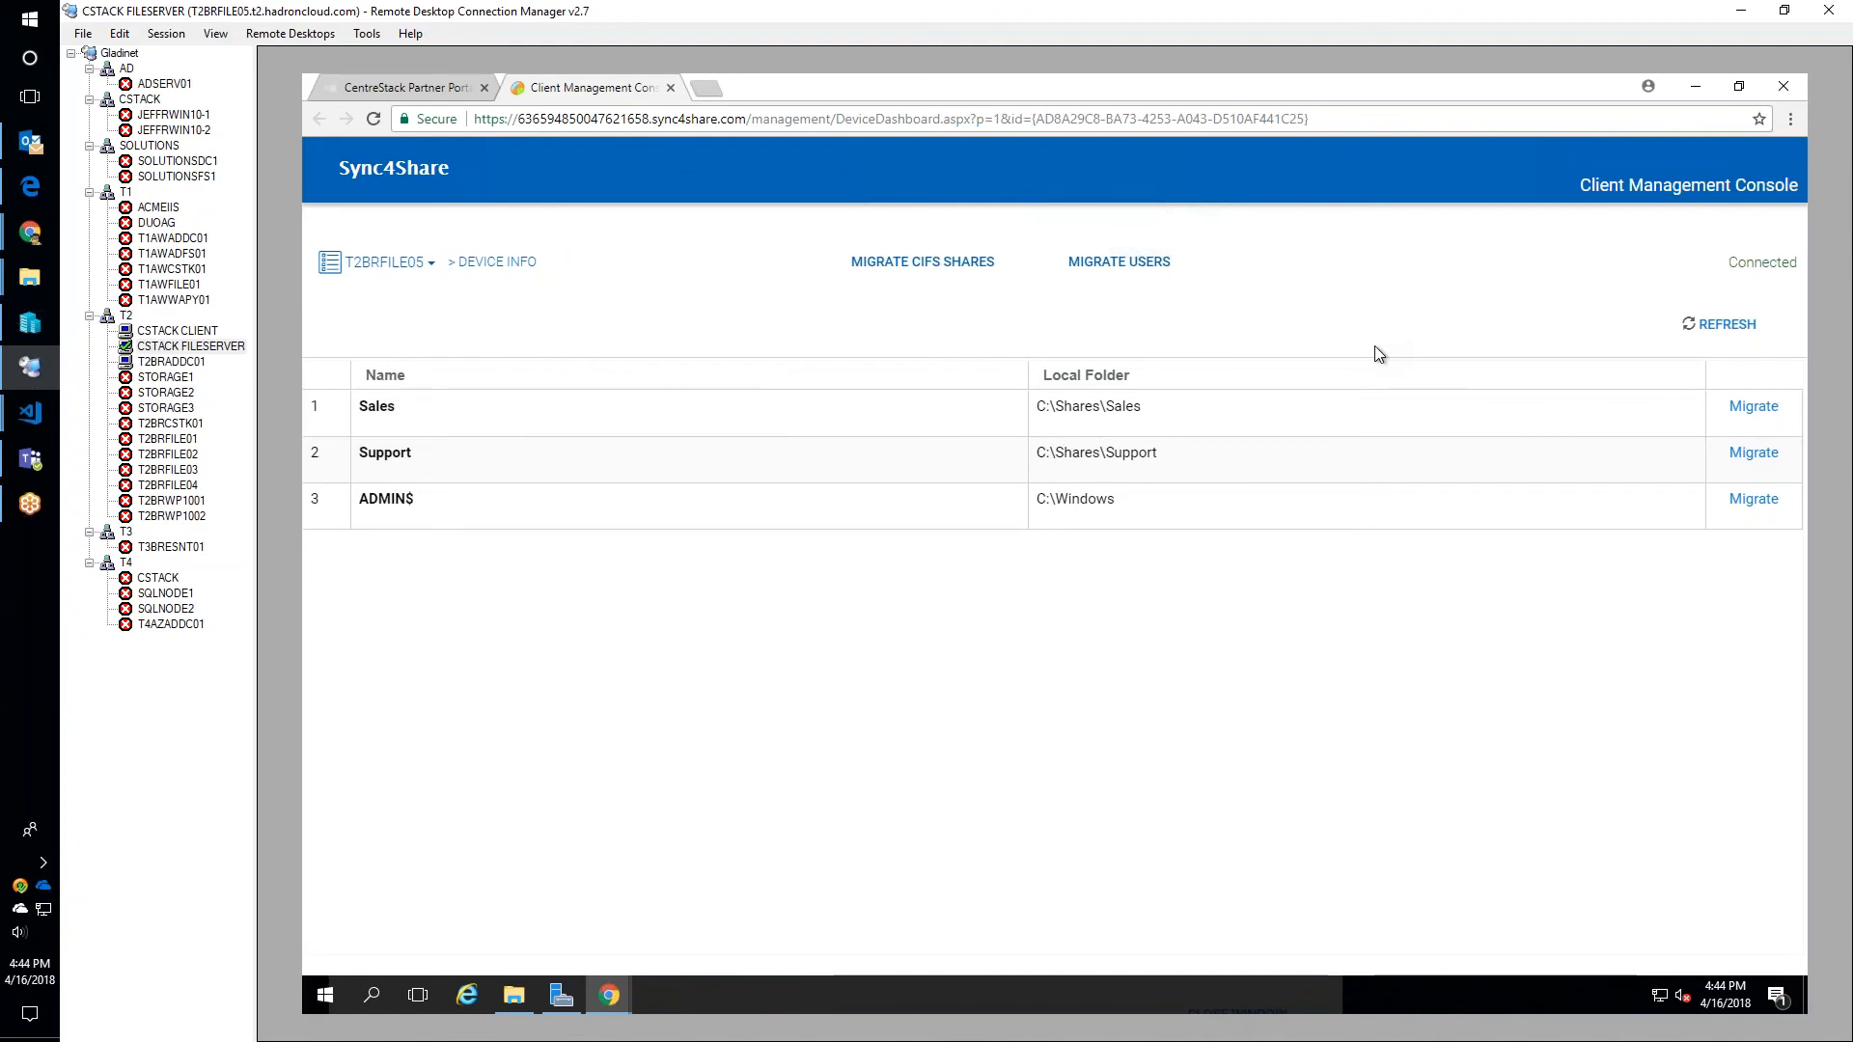
{"action": "mouse_move", "coordinate": [1718, 482]}
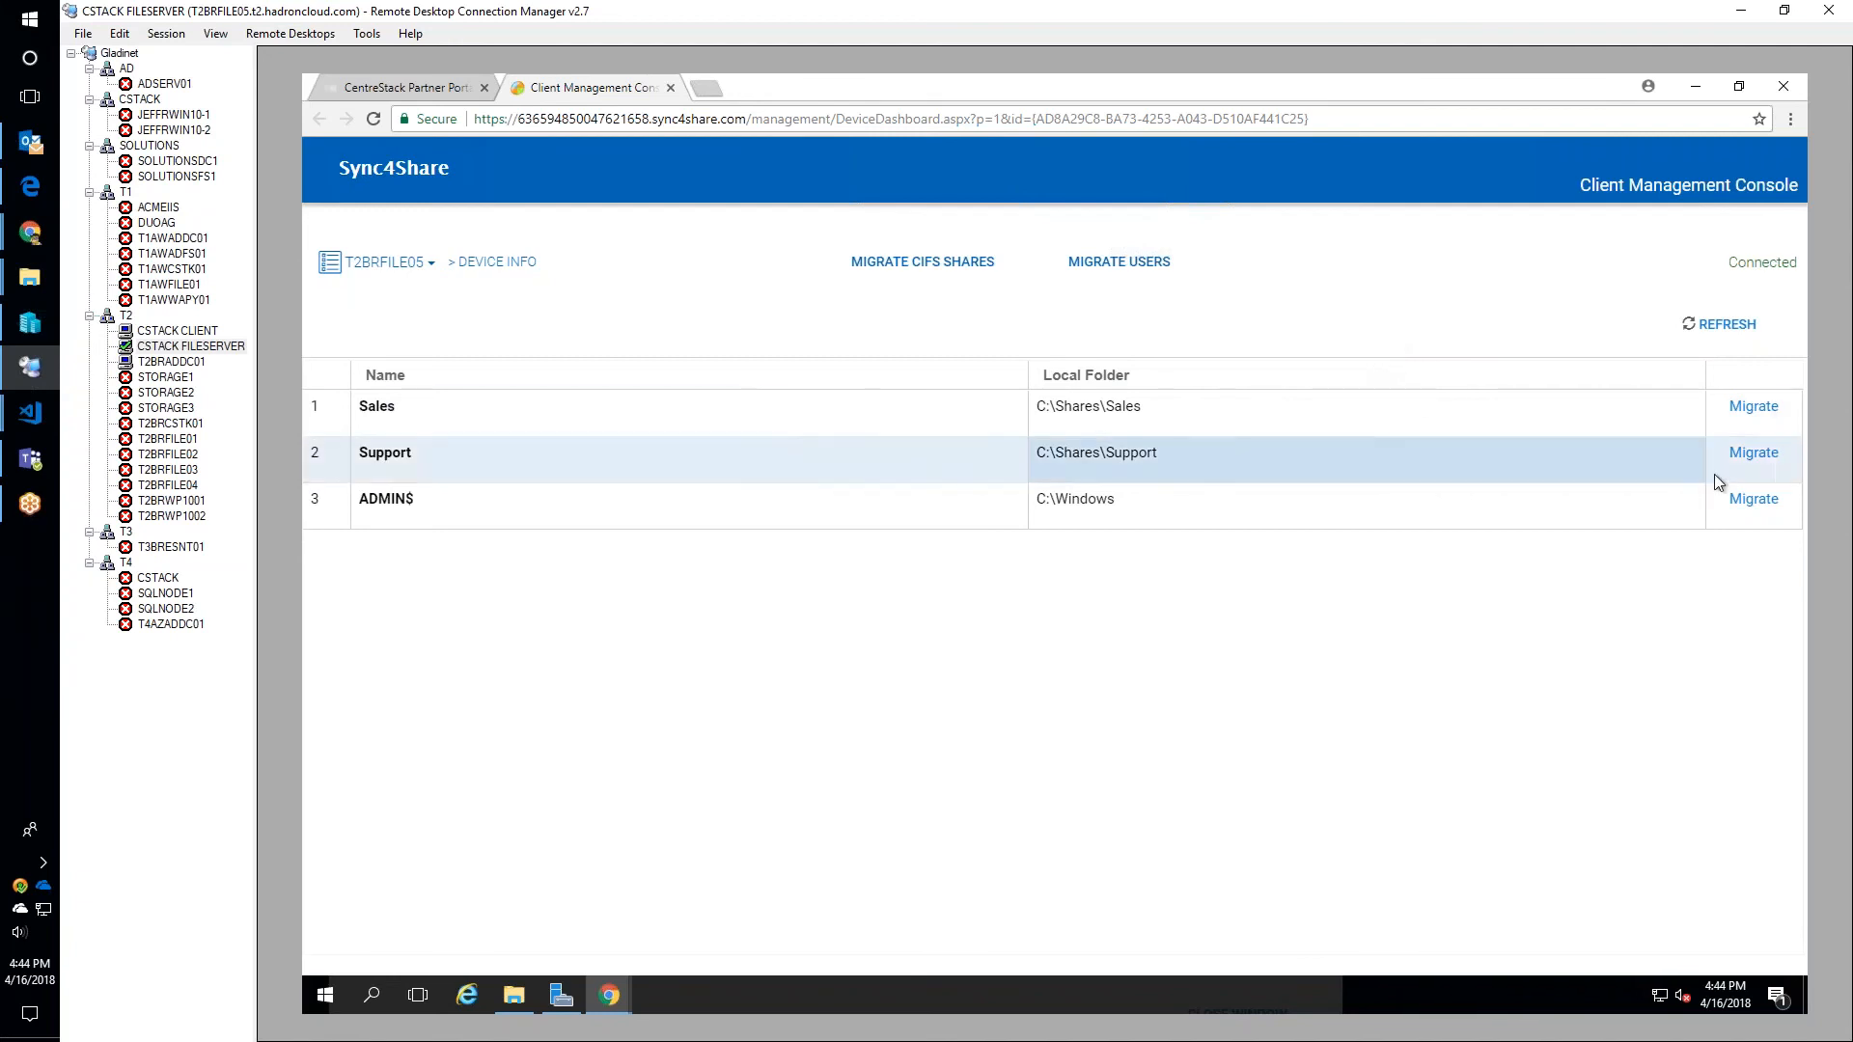
Migrate Sales as a team folder with its folder permissions, then return to the share list
{"action": "left_click", "coordinate": [1754, 405]}
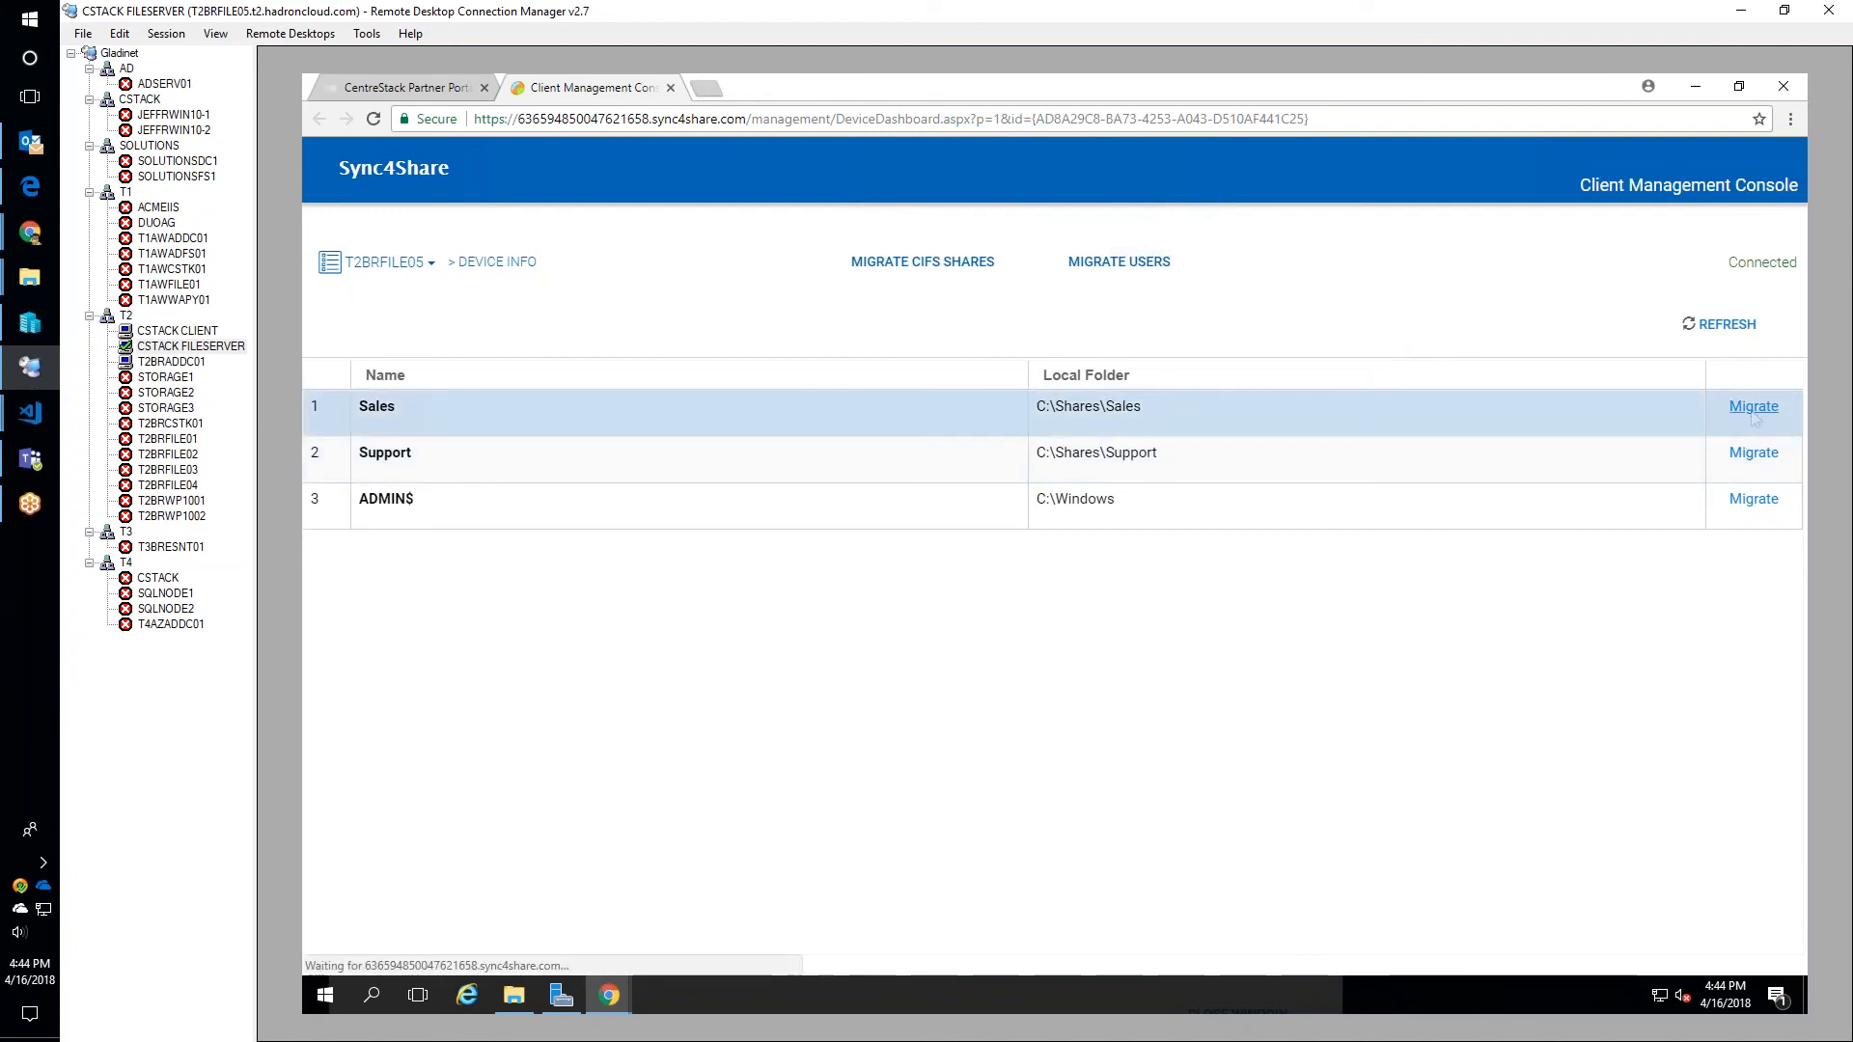
{"action": "left_click", "coordinate": [1754, 405]}
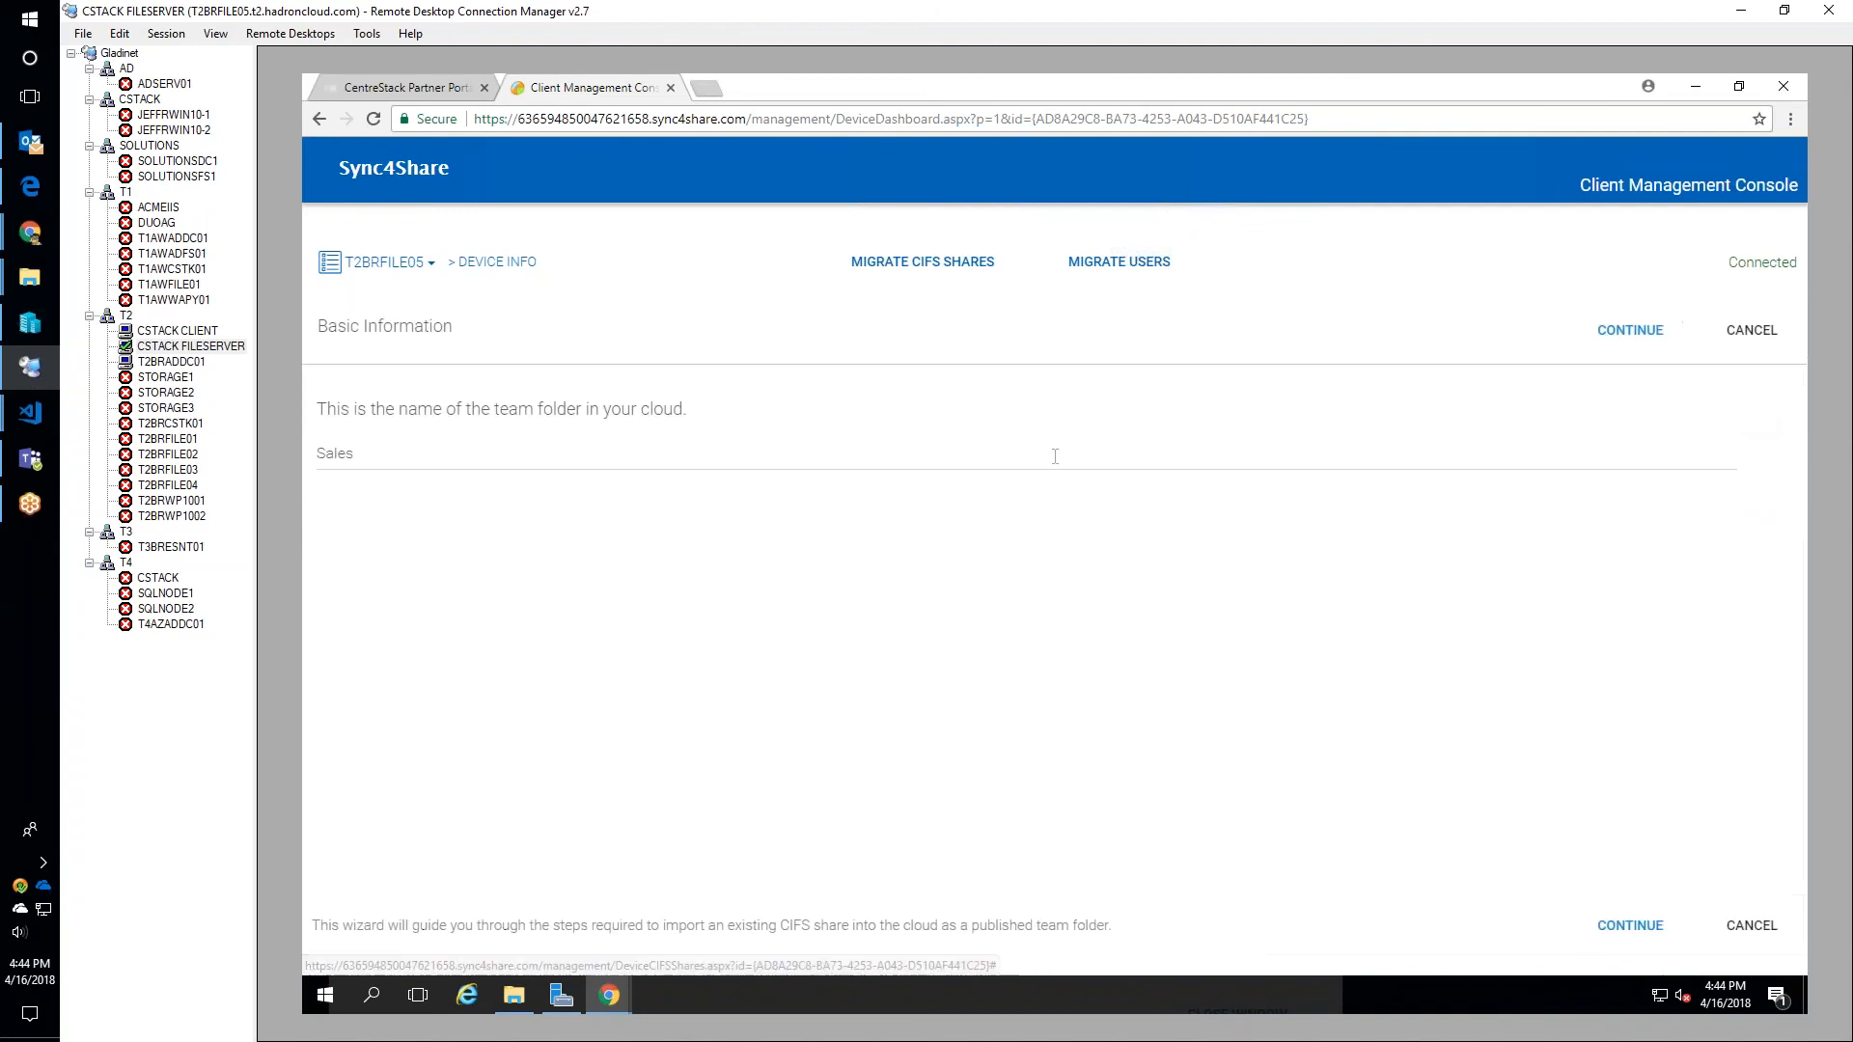
{"action": "left_click", "coordinate": [1628, 331]}
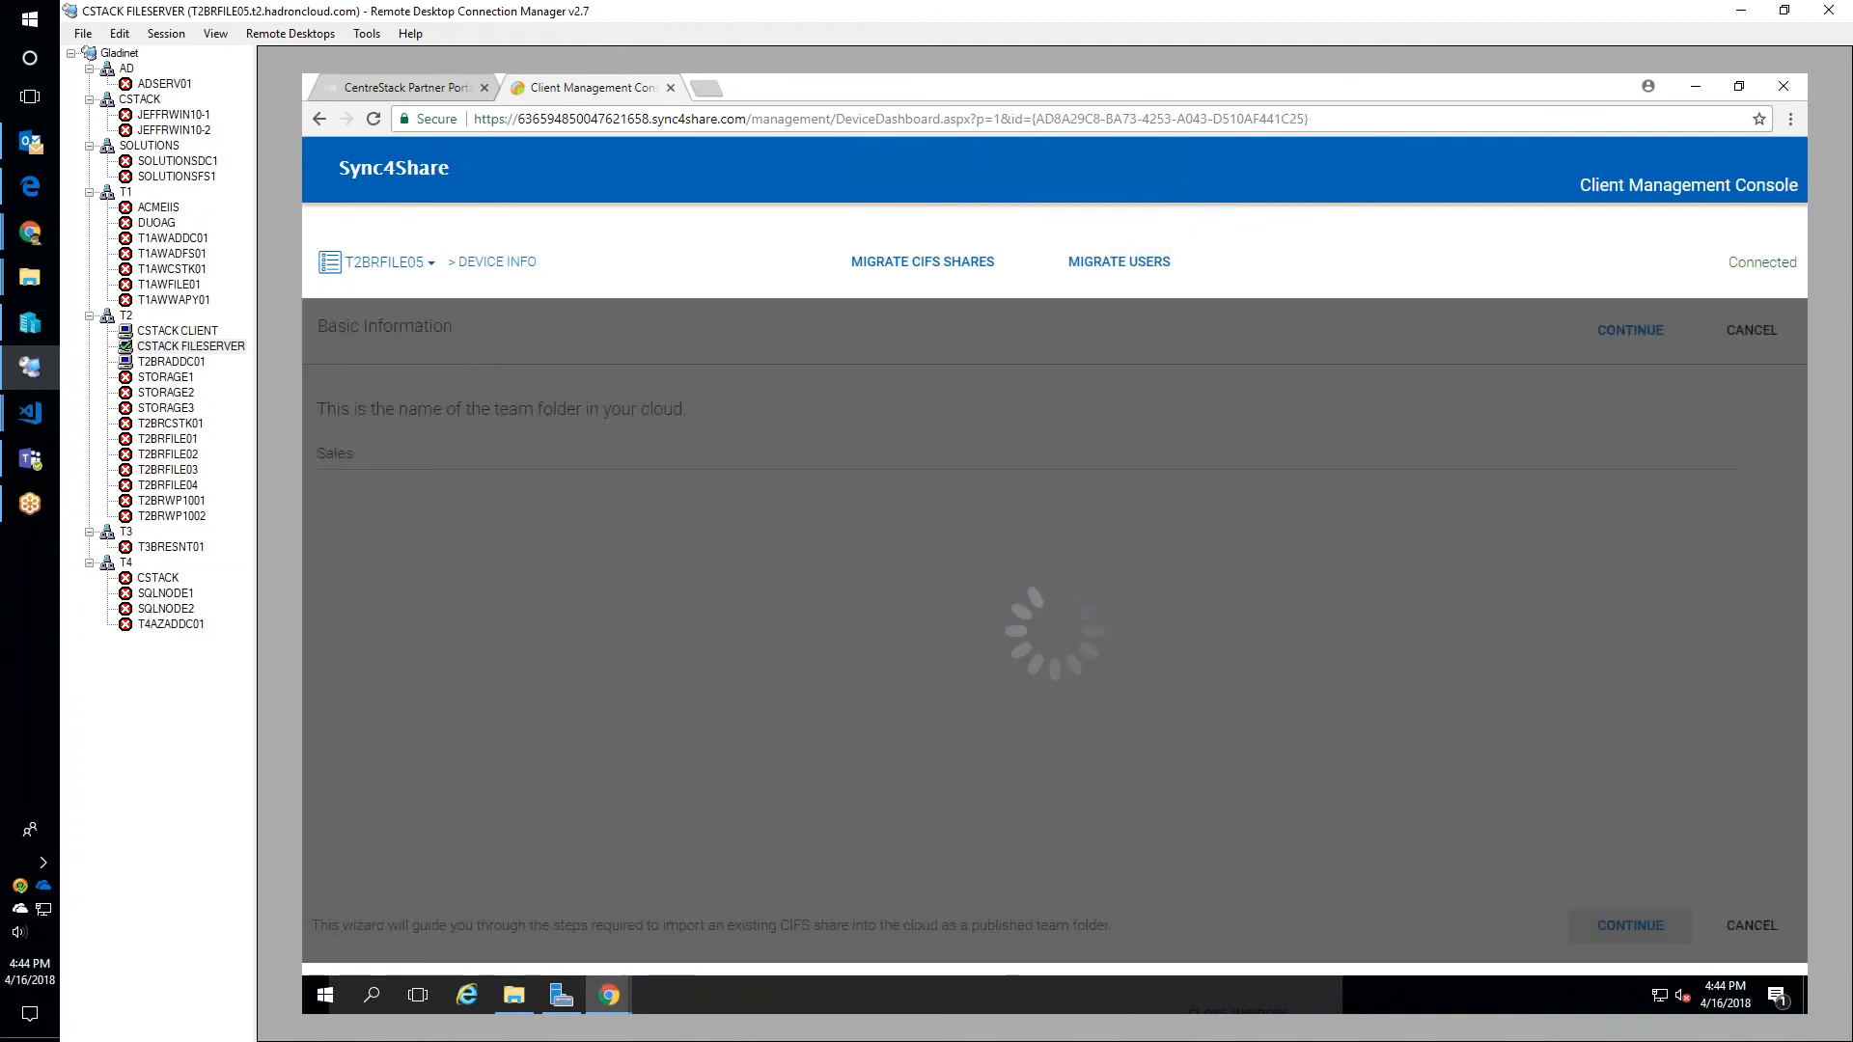
{"action": "left_click", "coordinate": [1627, 330]}
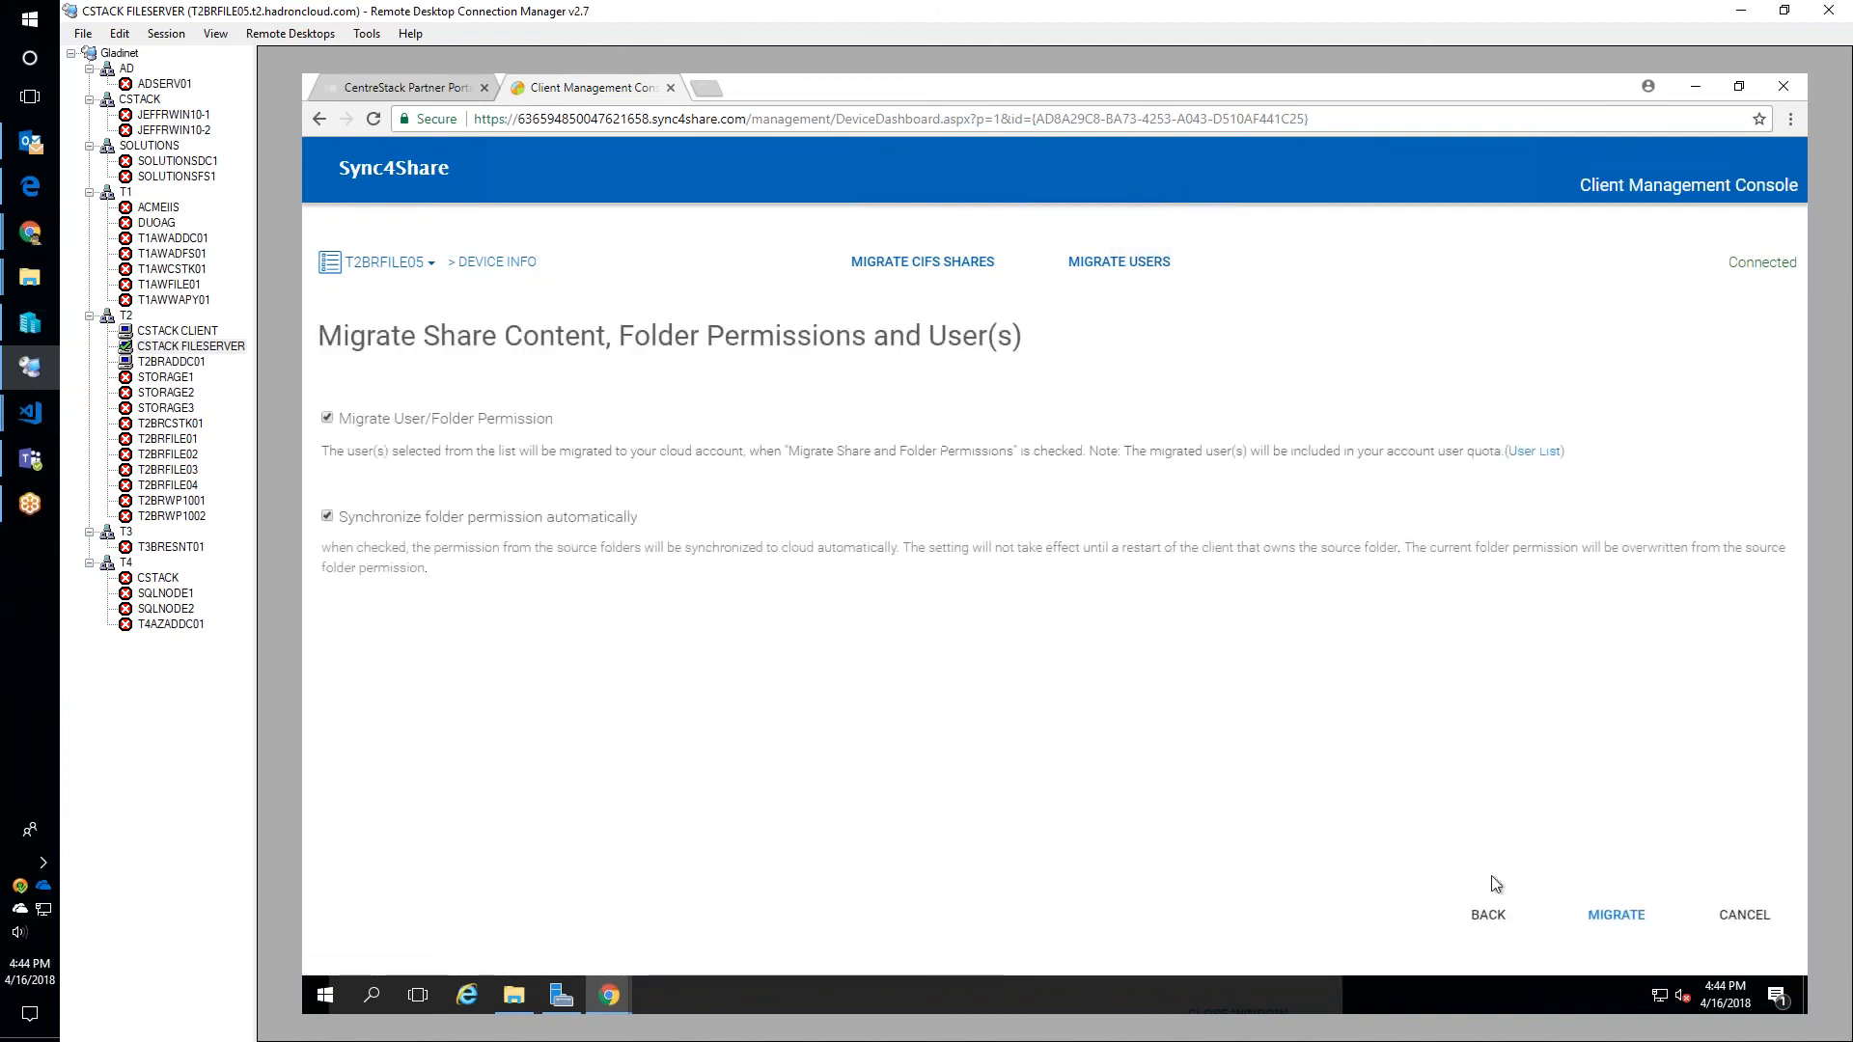
{"action": "left_click", "coordinate": [1615, 914]}
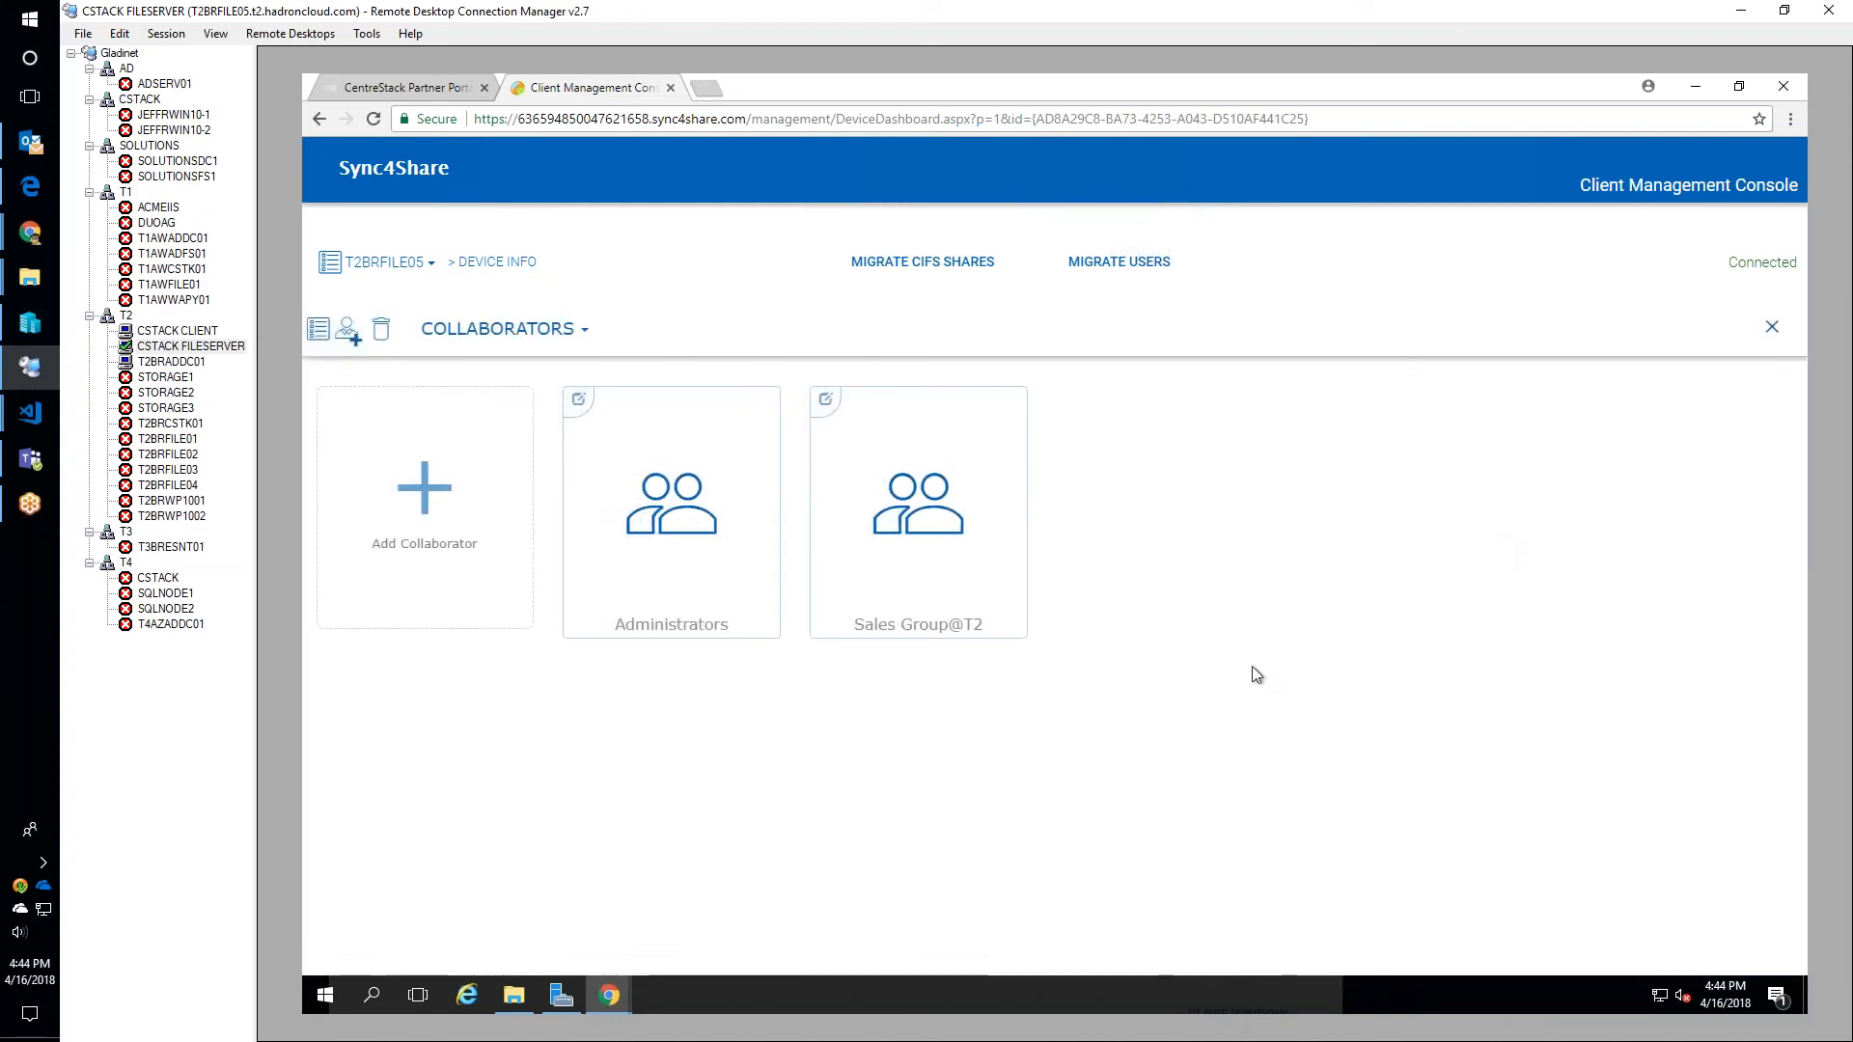
{"action": "mouse_move", "coordinate": [921, 262]}
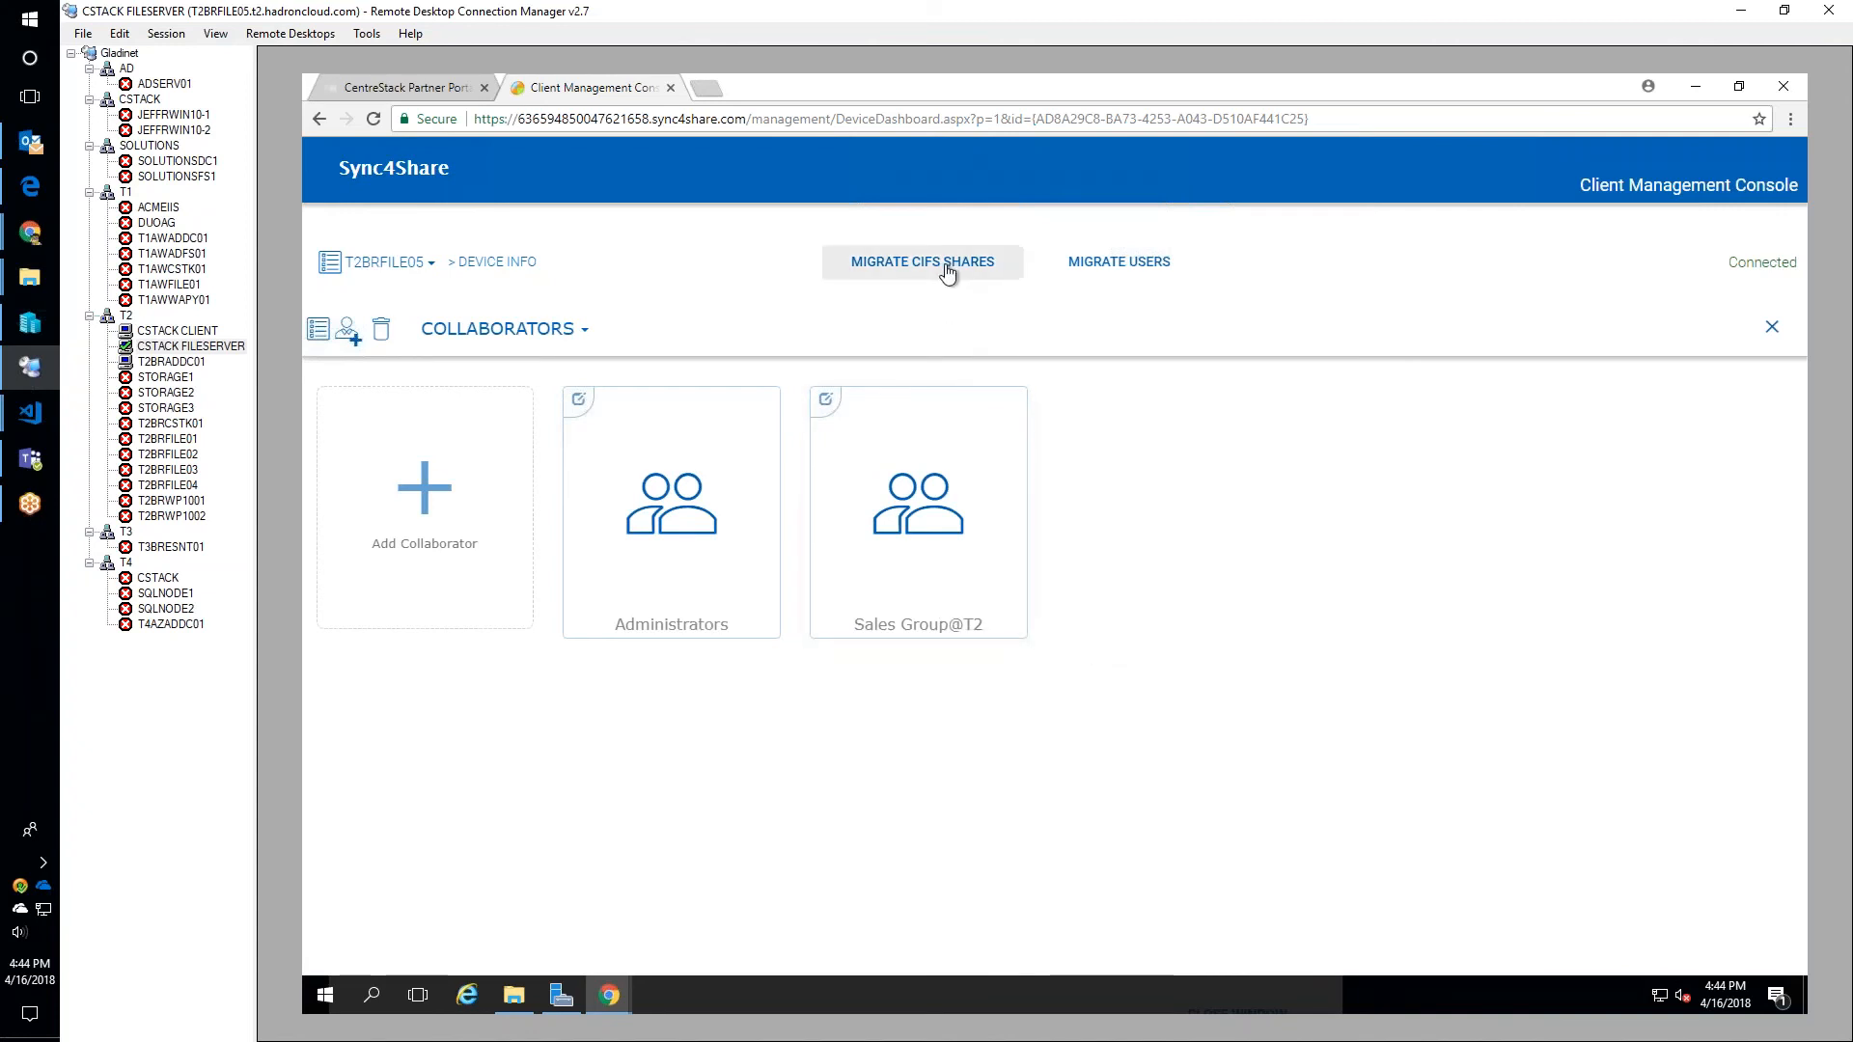
{"action": "left_click", "coordinate": [922, 261]}
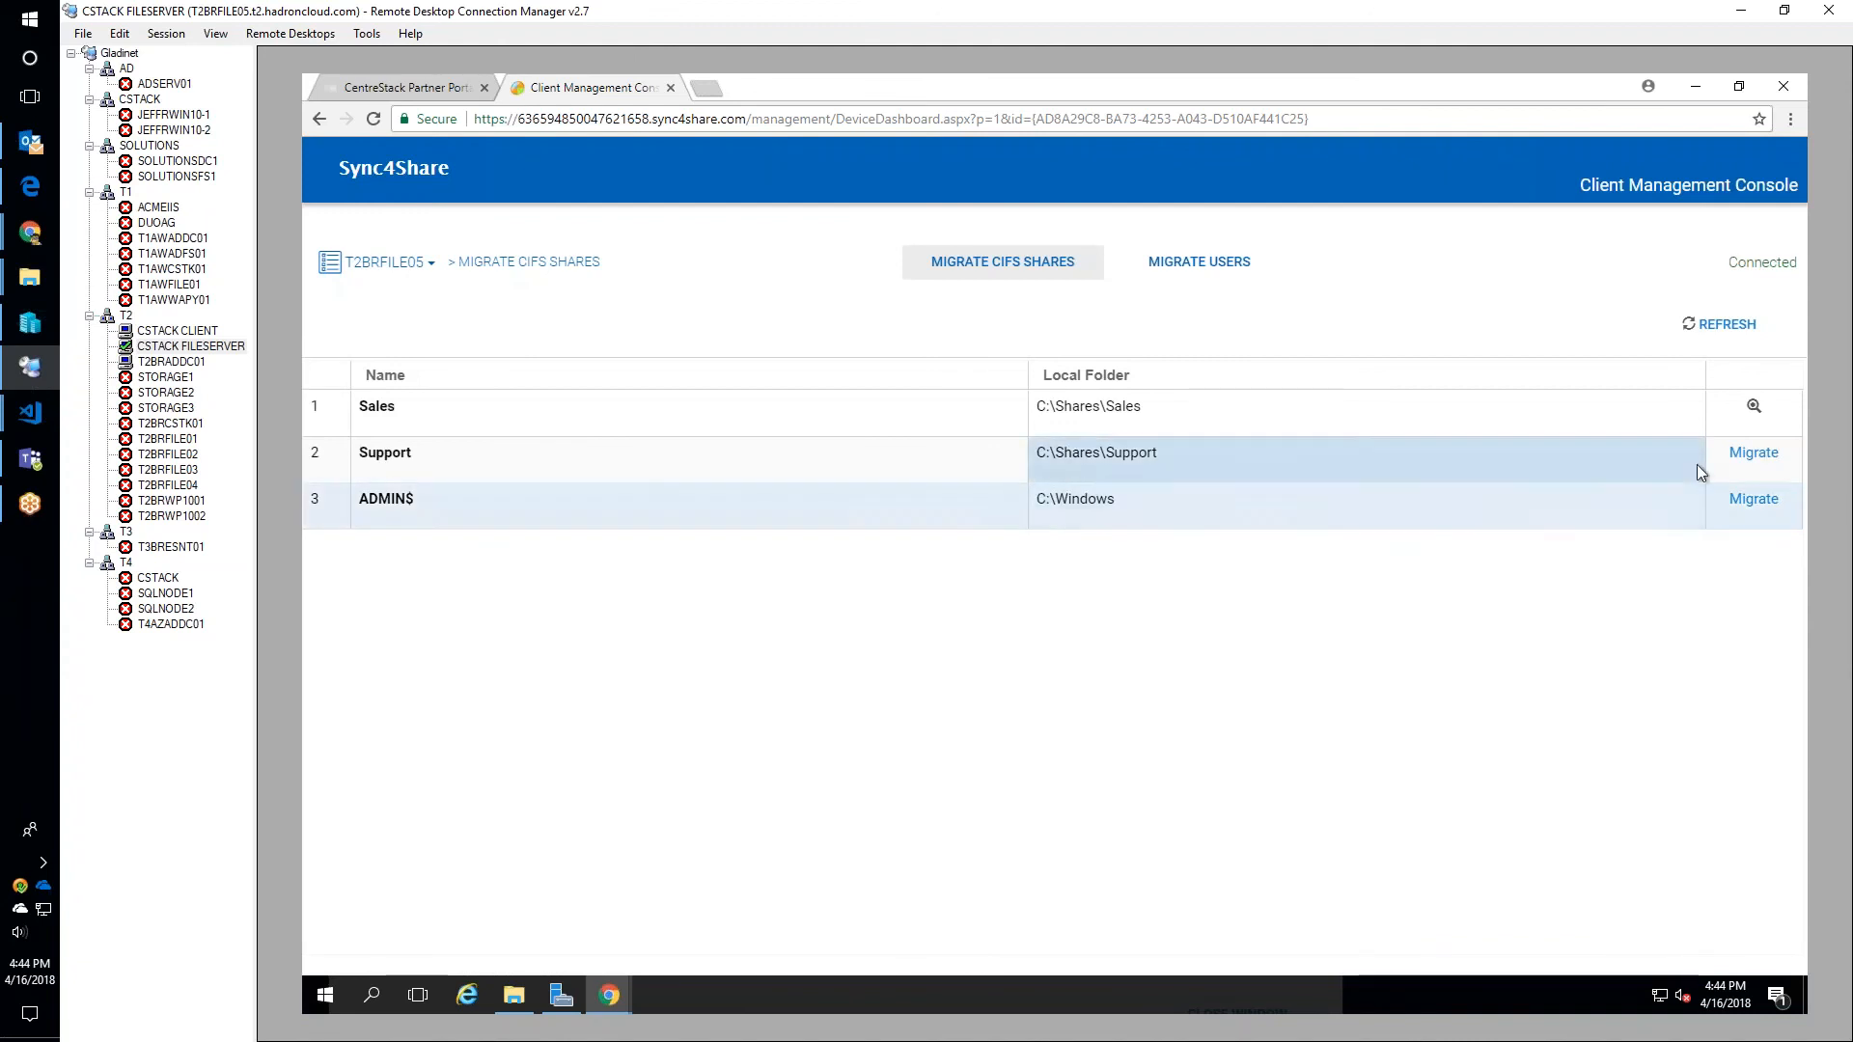
Migrate Support as a team folder with its permissions, then go to the user migration list
{"action": "left_click", "coordinate": [1753, 452]}
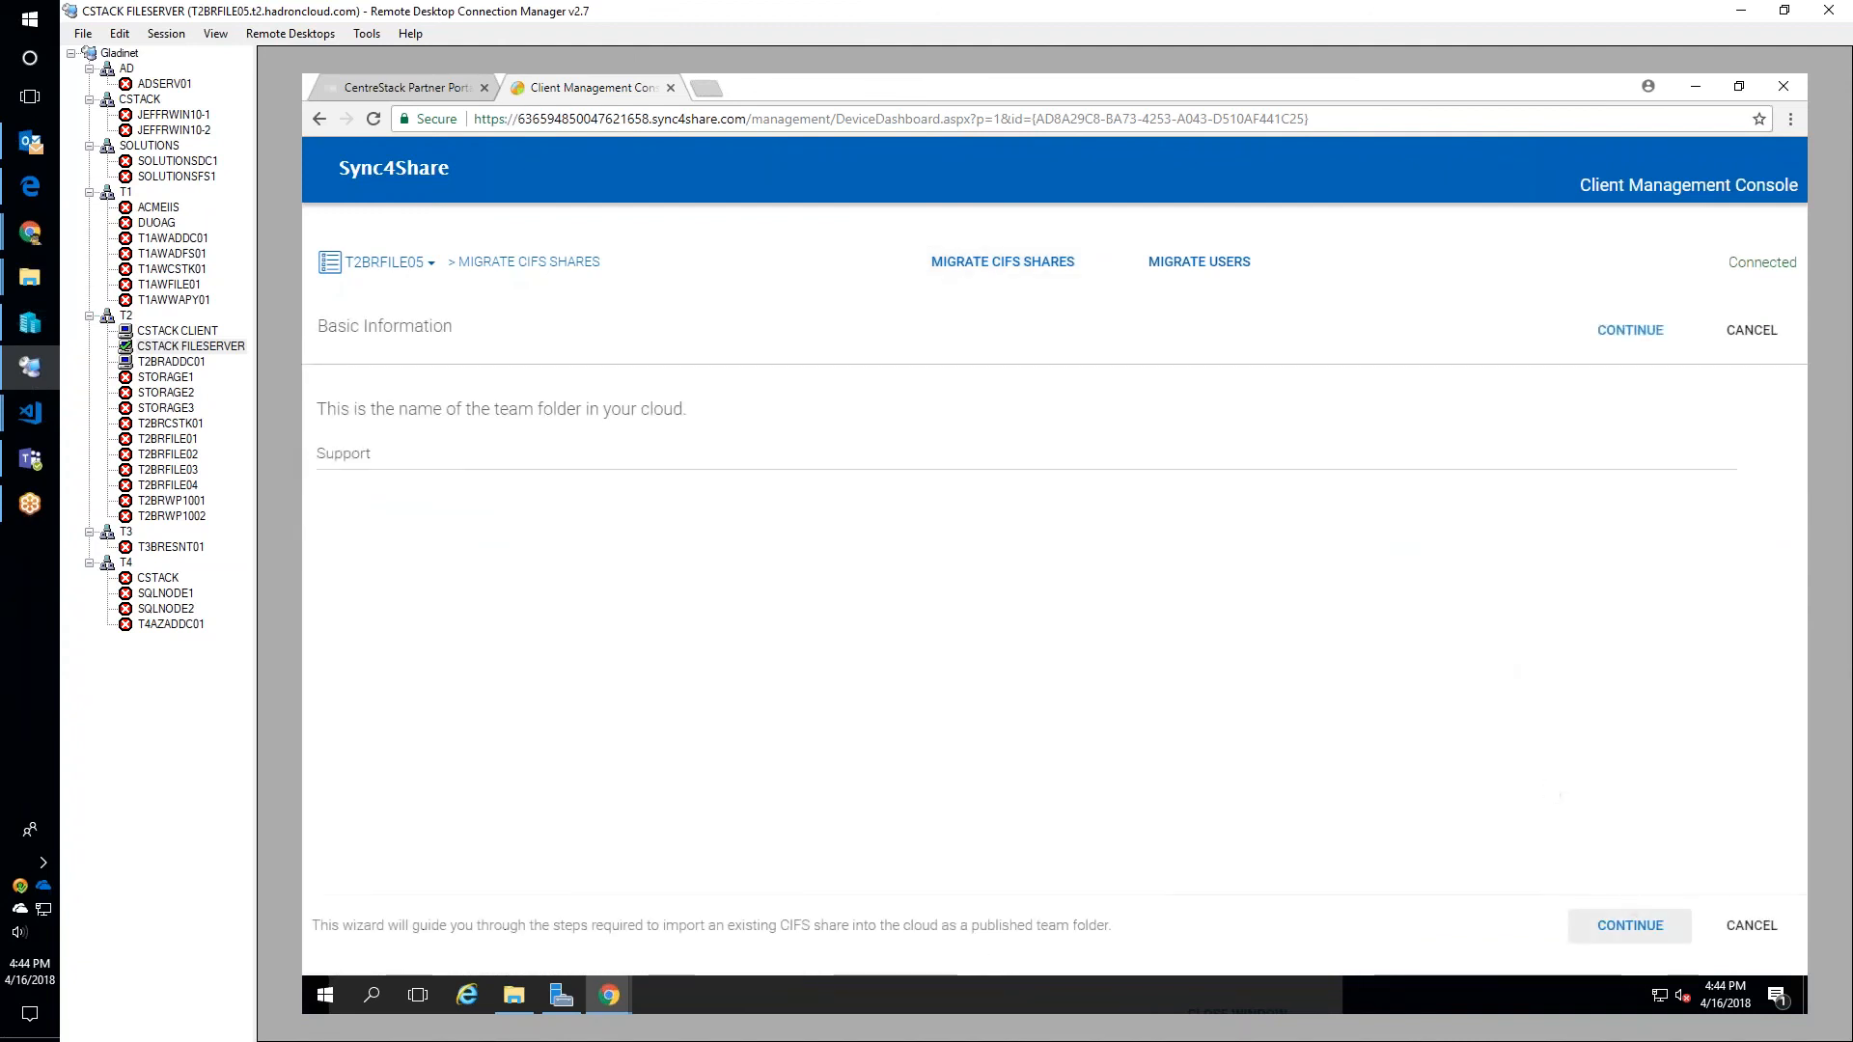
{"action": "left_click", "coordinate": [1630, 330]}
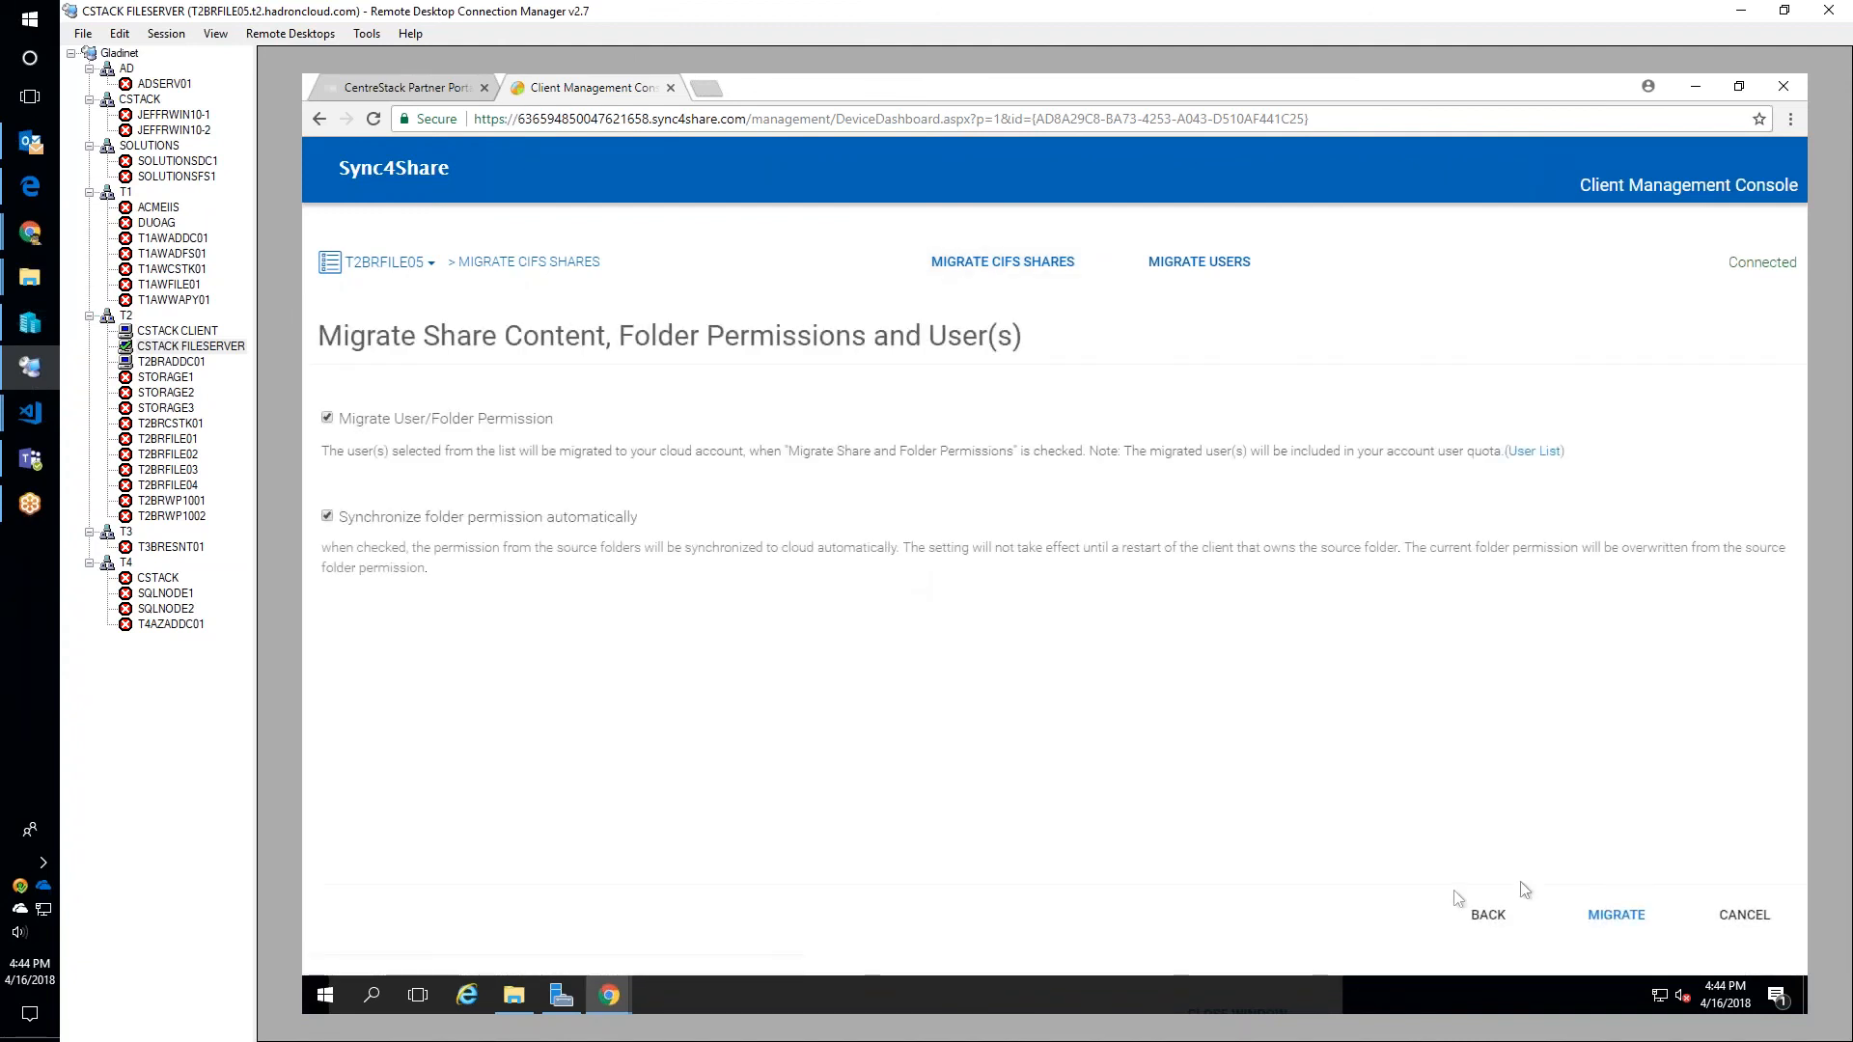
{"action": "left_click", "coordinate": [1615, 914]}
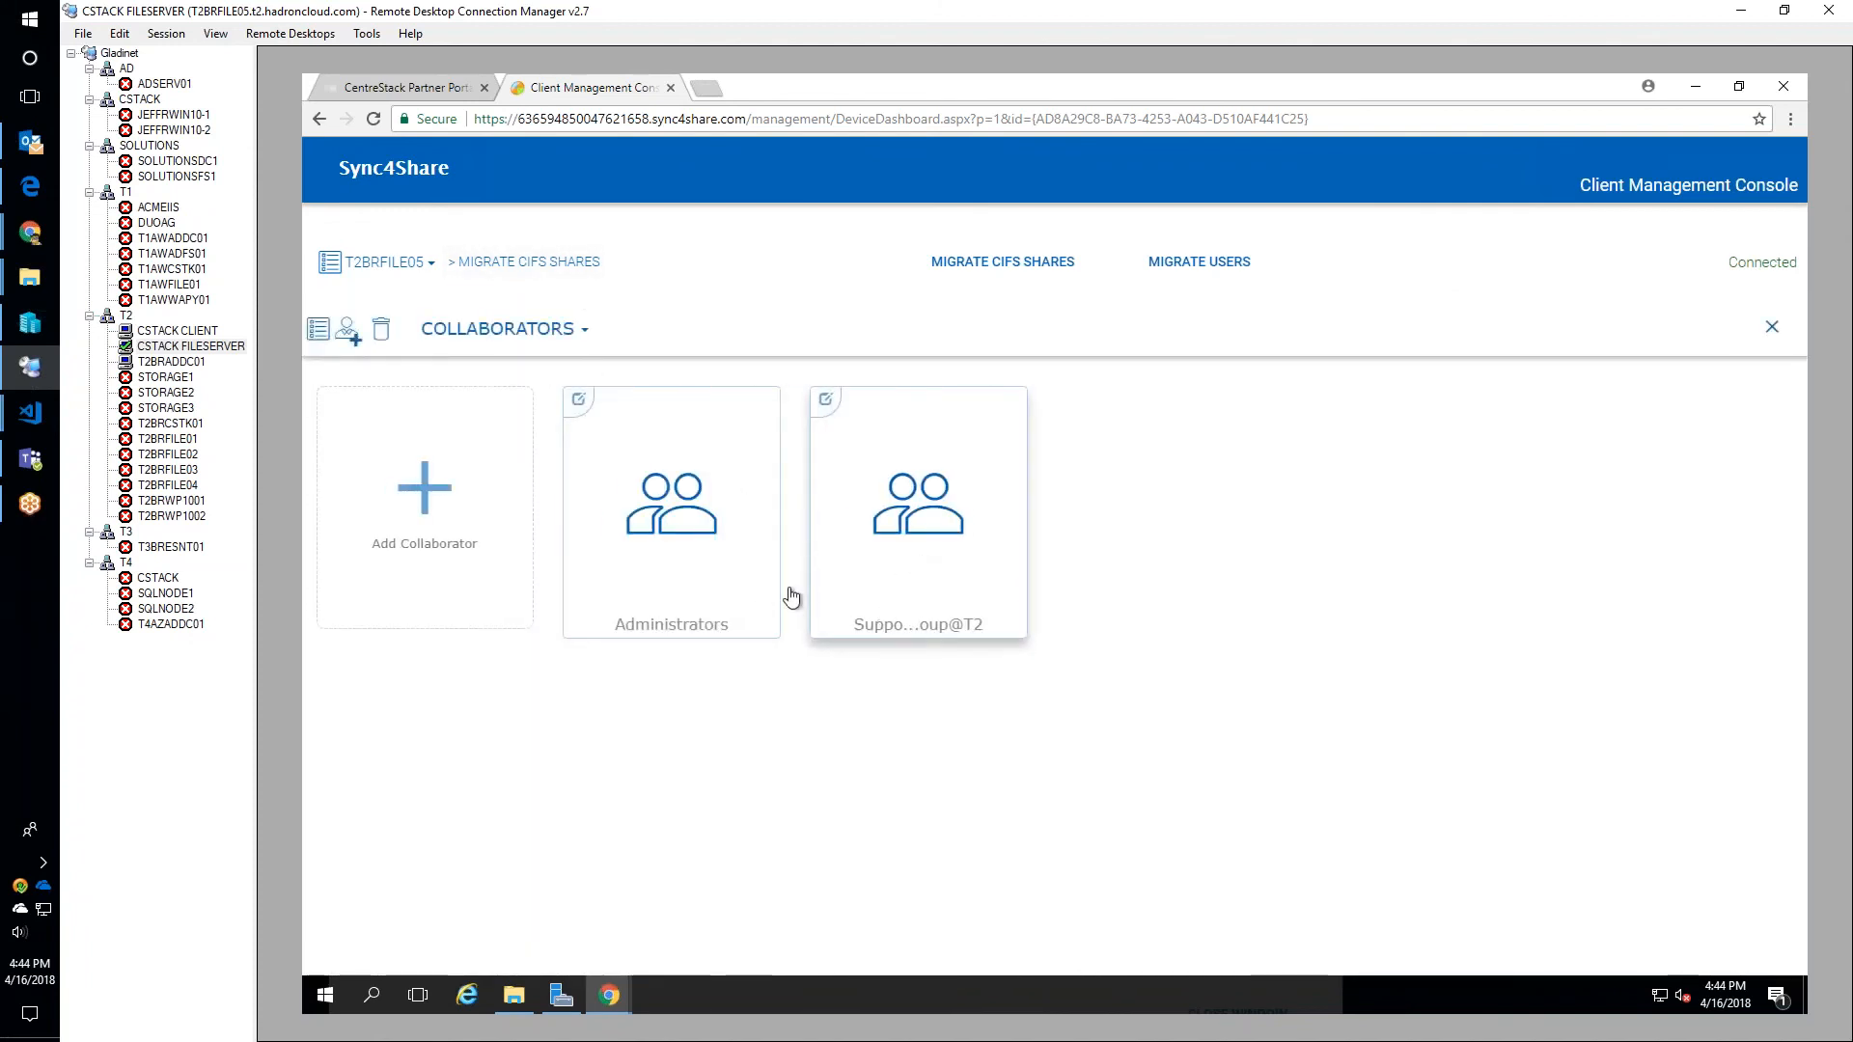
{"action": "mouse_move", "coordinate": [868, 530]}
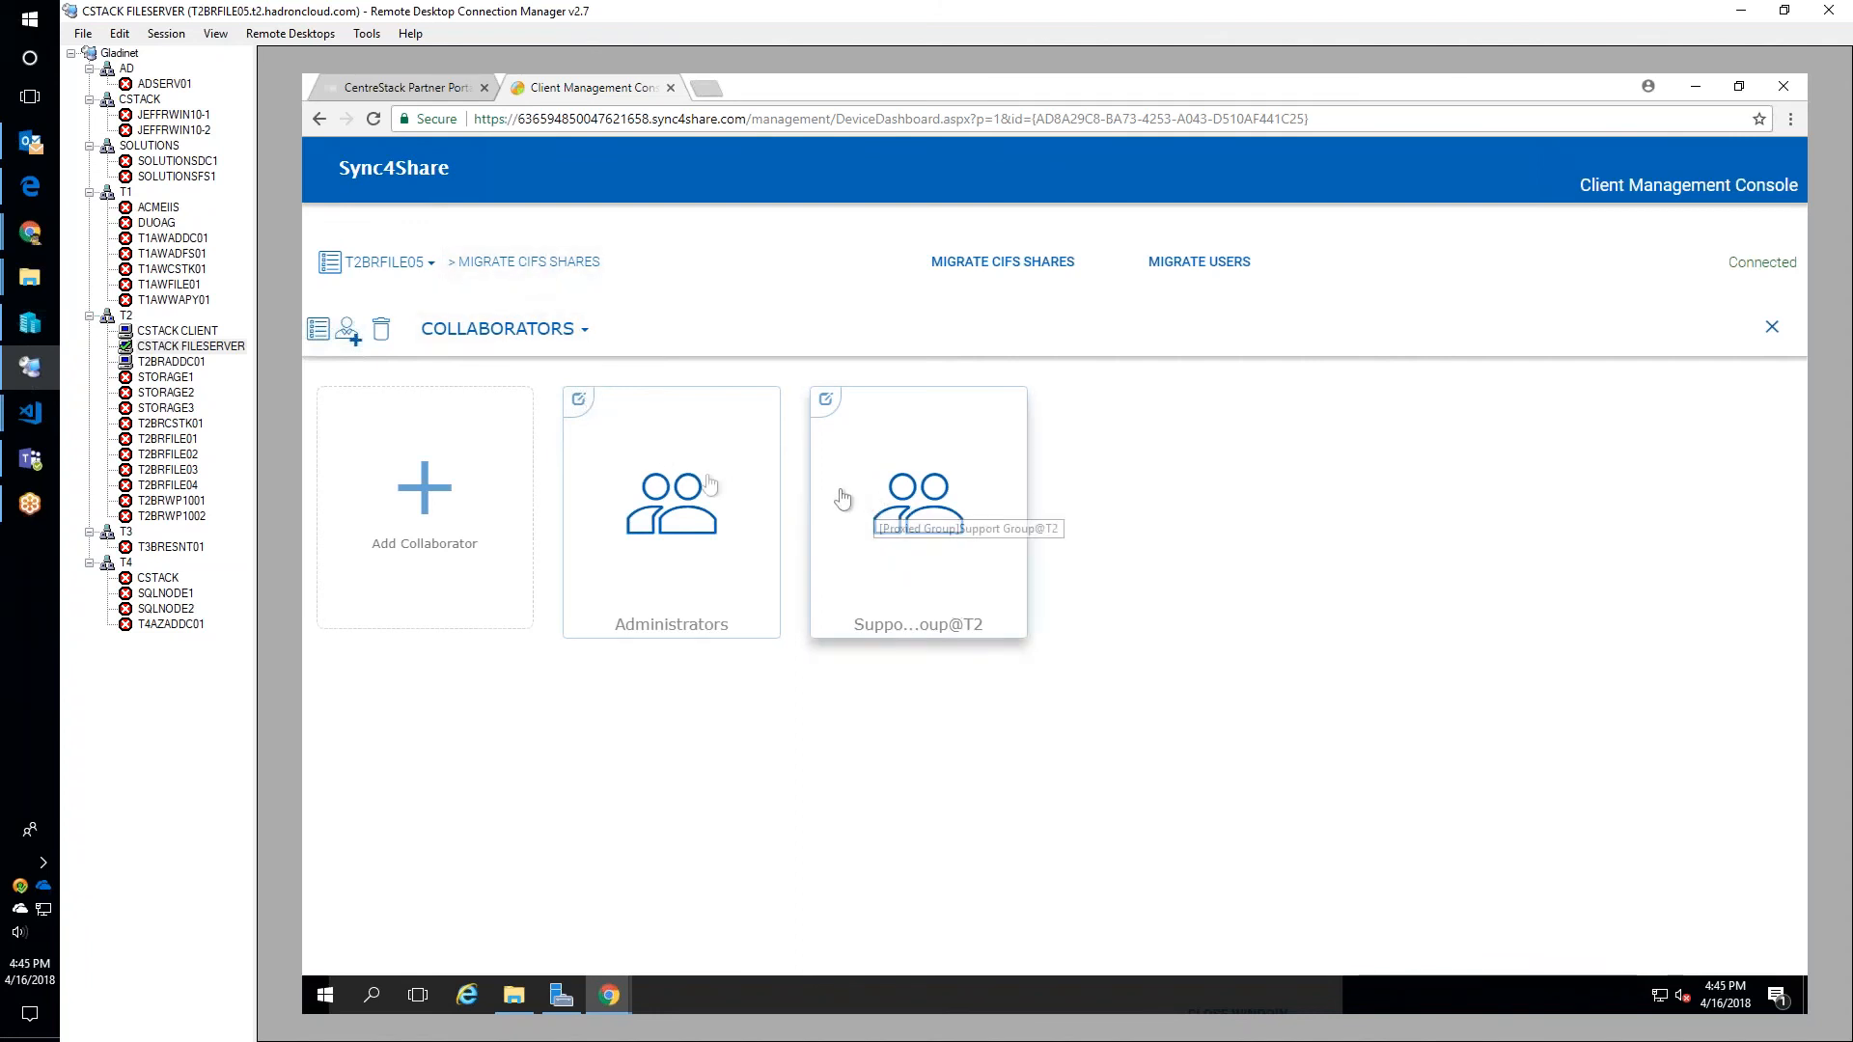
{"action": "mouse_move", "coordinate": [523, 262]}
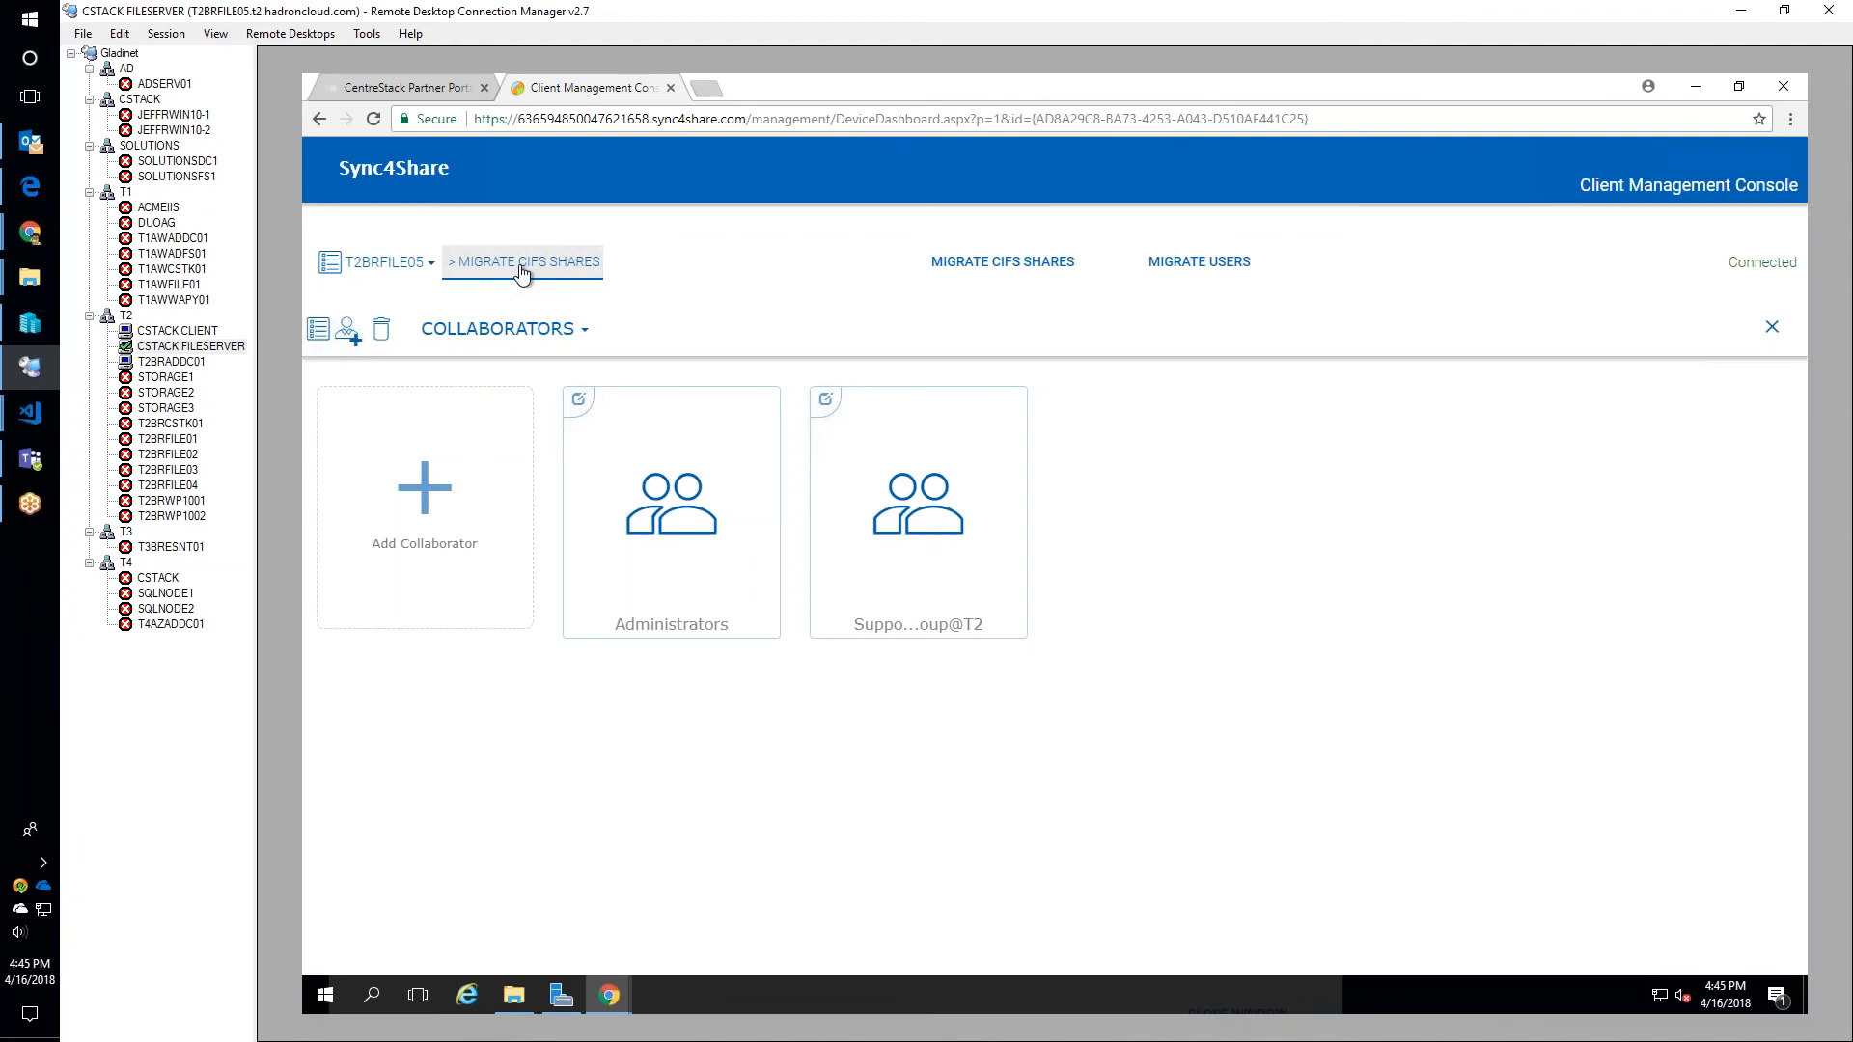
{"action": "left_click", "coordinate": [521, 261]}
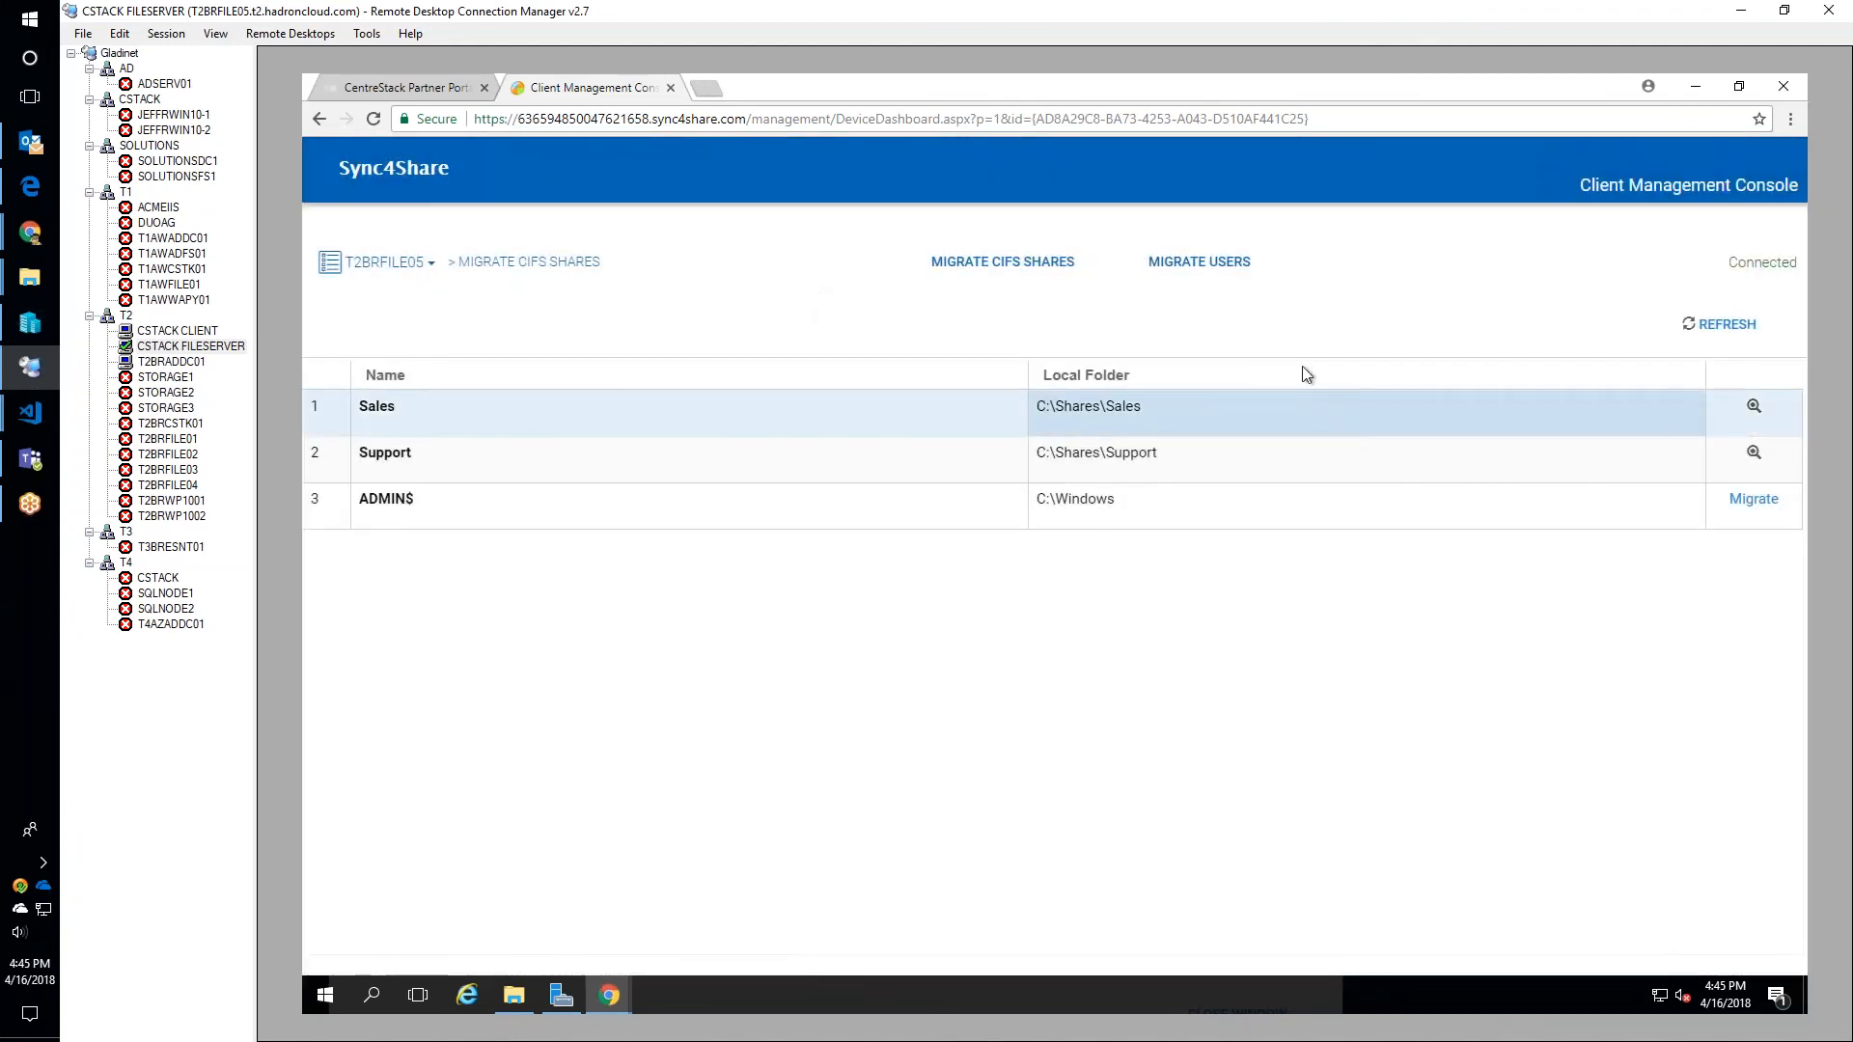
{"action": "left_click", "coordinate": [1199, 261]}
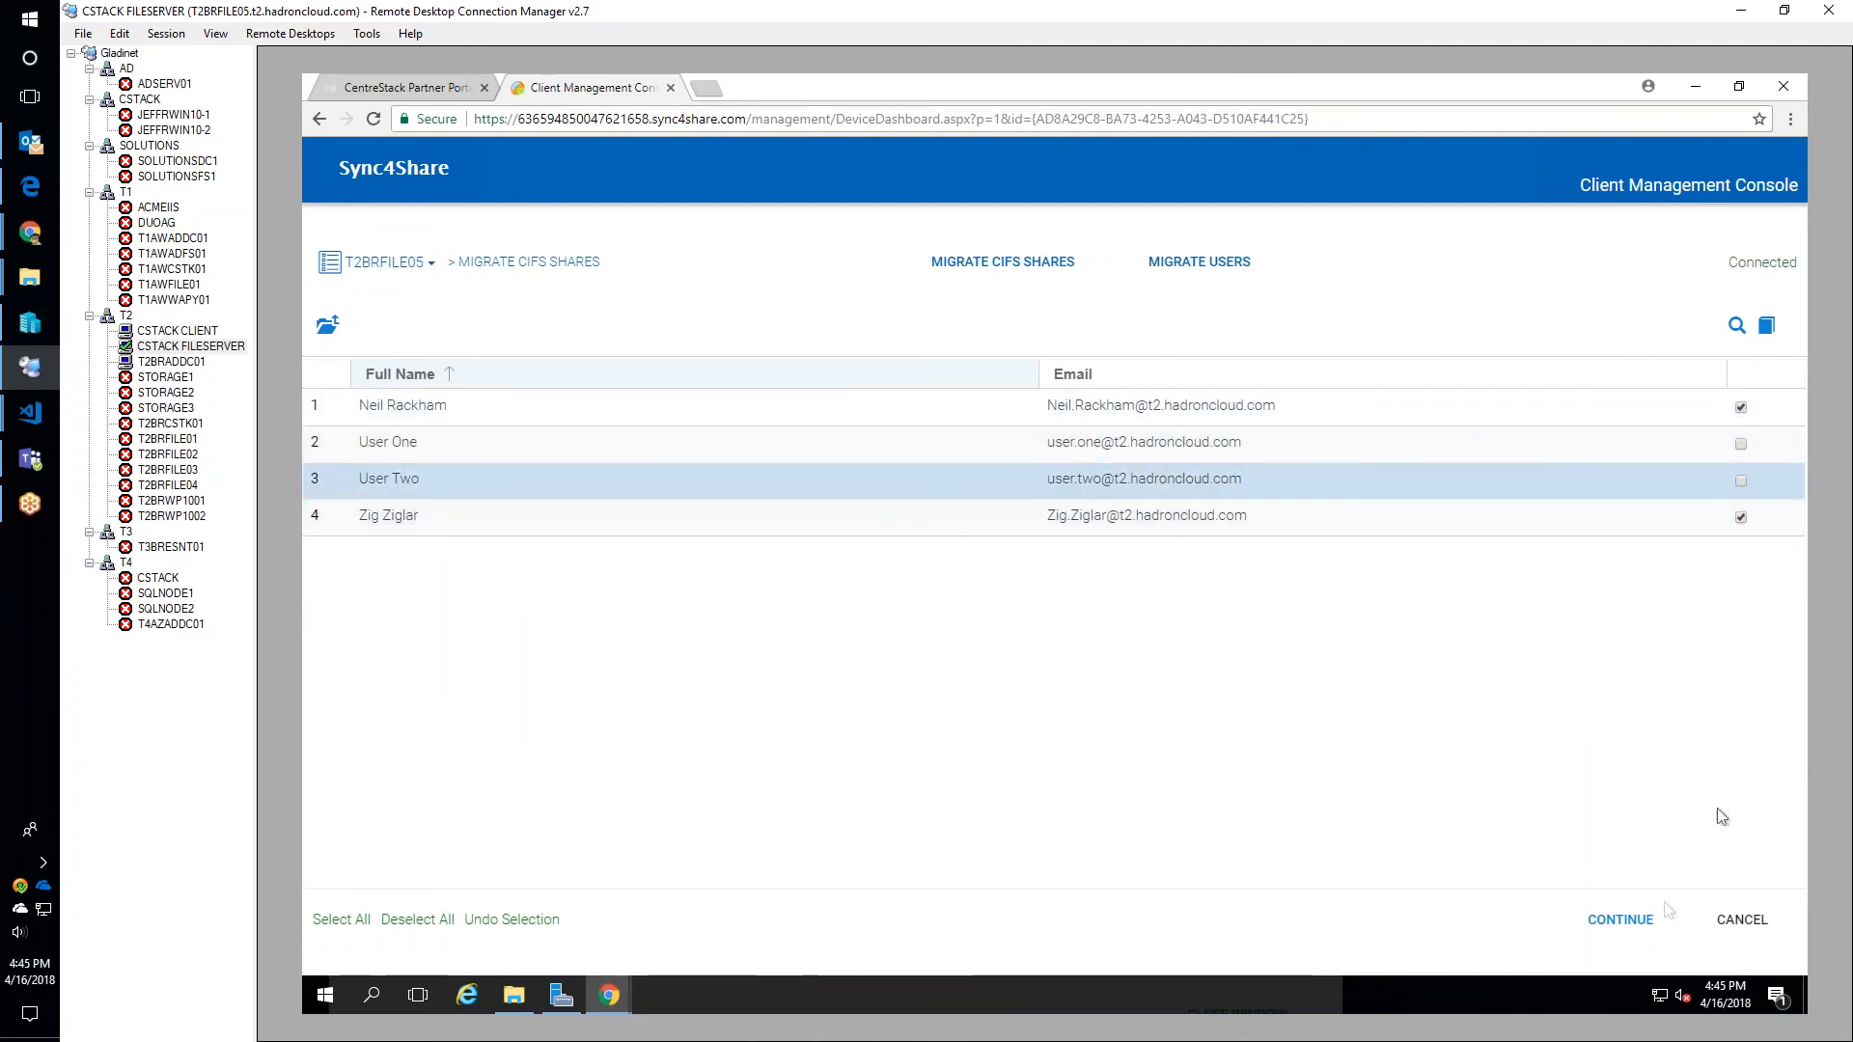
Commit the two checked users for migration, keeping 'Send welcome email' enabled
{"action": "left_click", "coordinate": [1620, 920]}
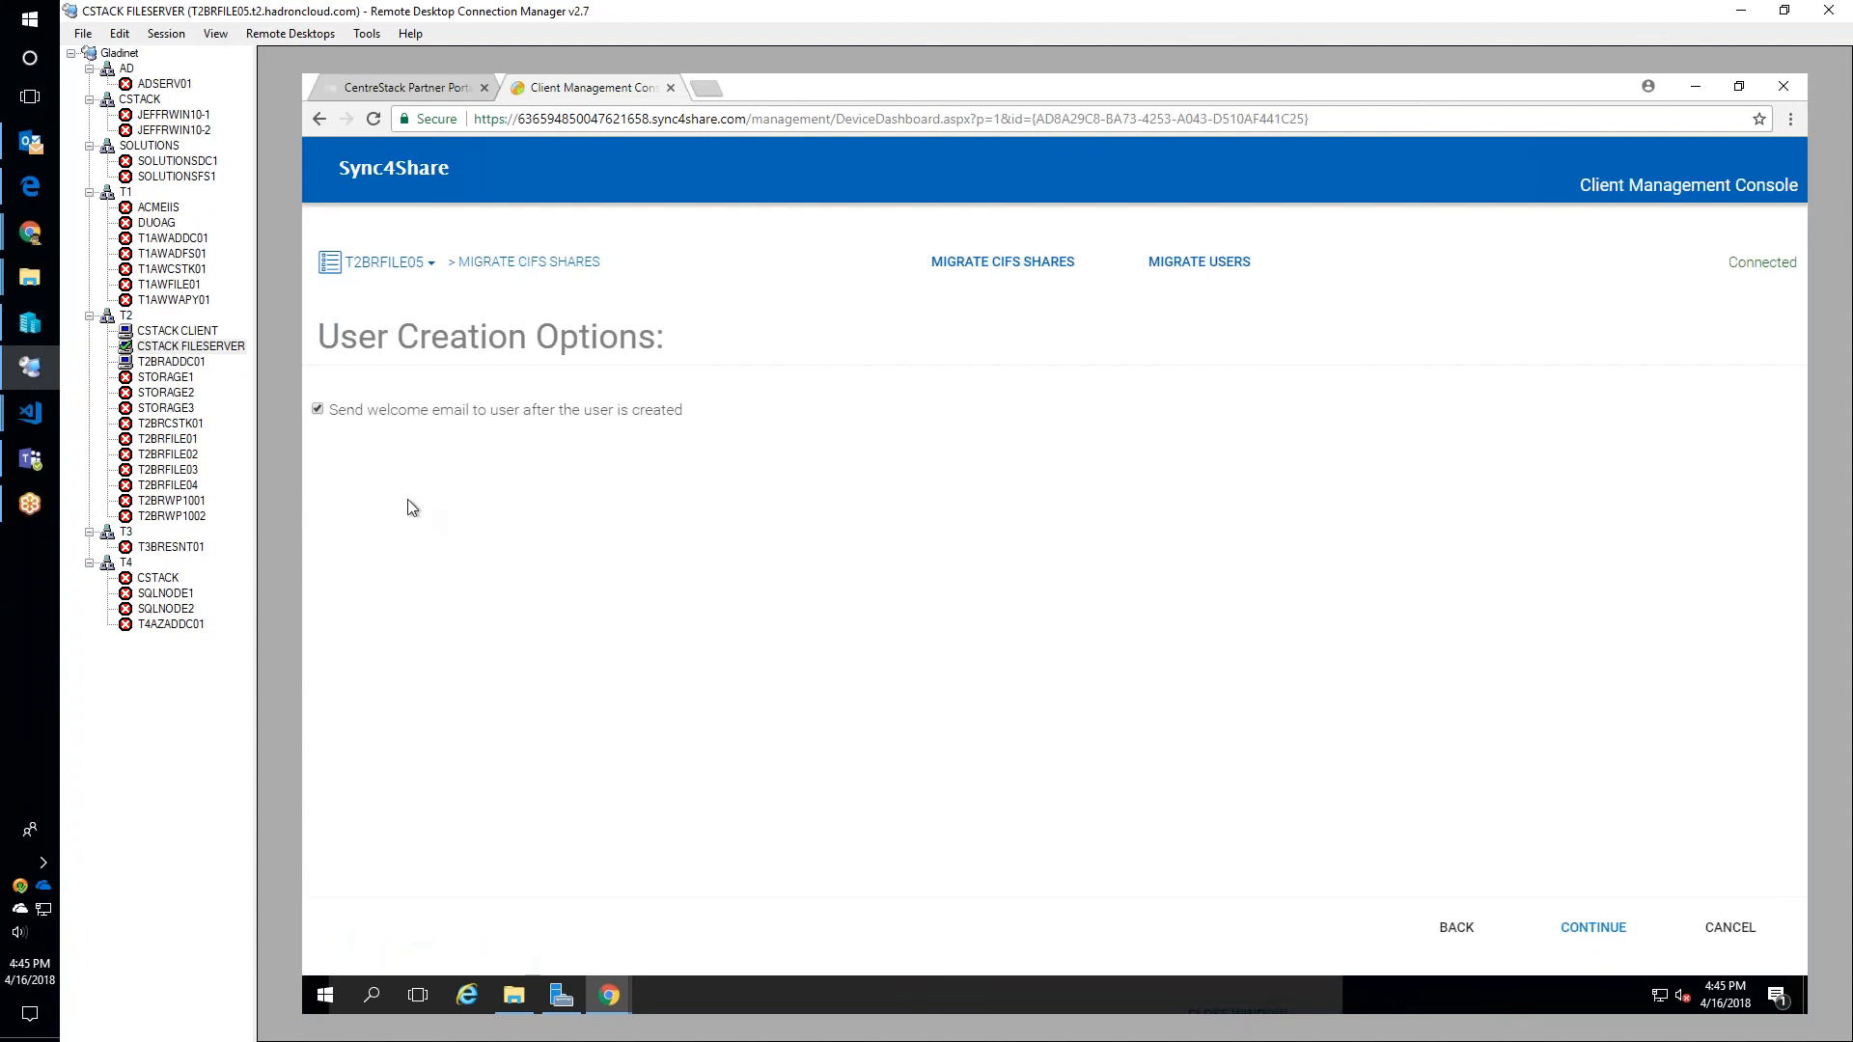
{"action": "left_click", "coordinate": [1592, 926]}
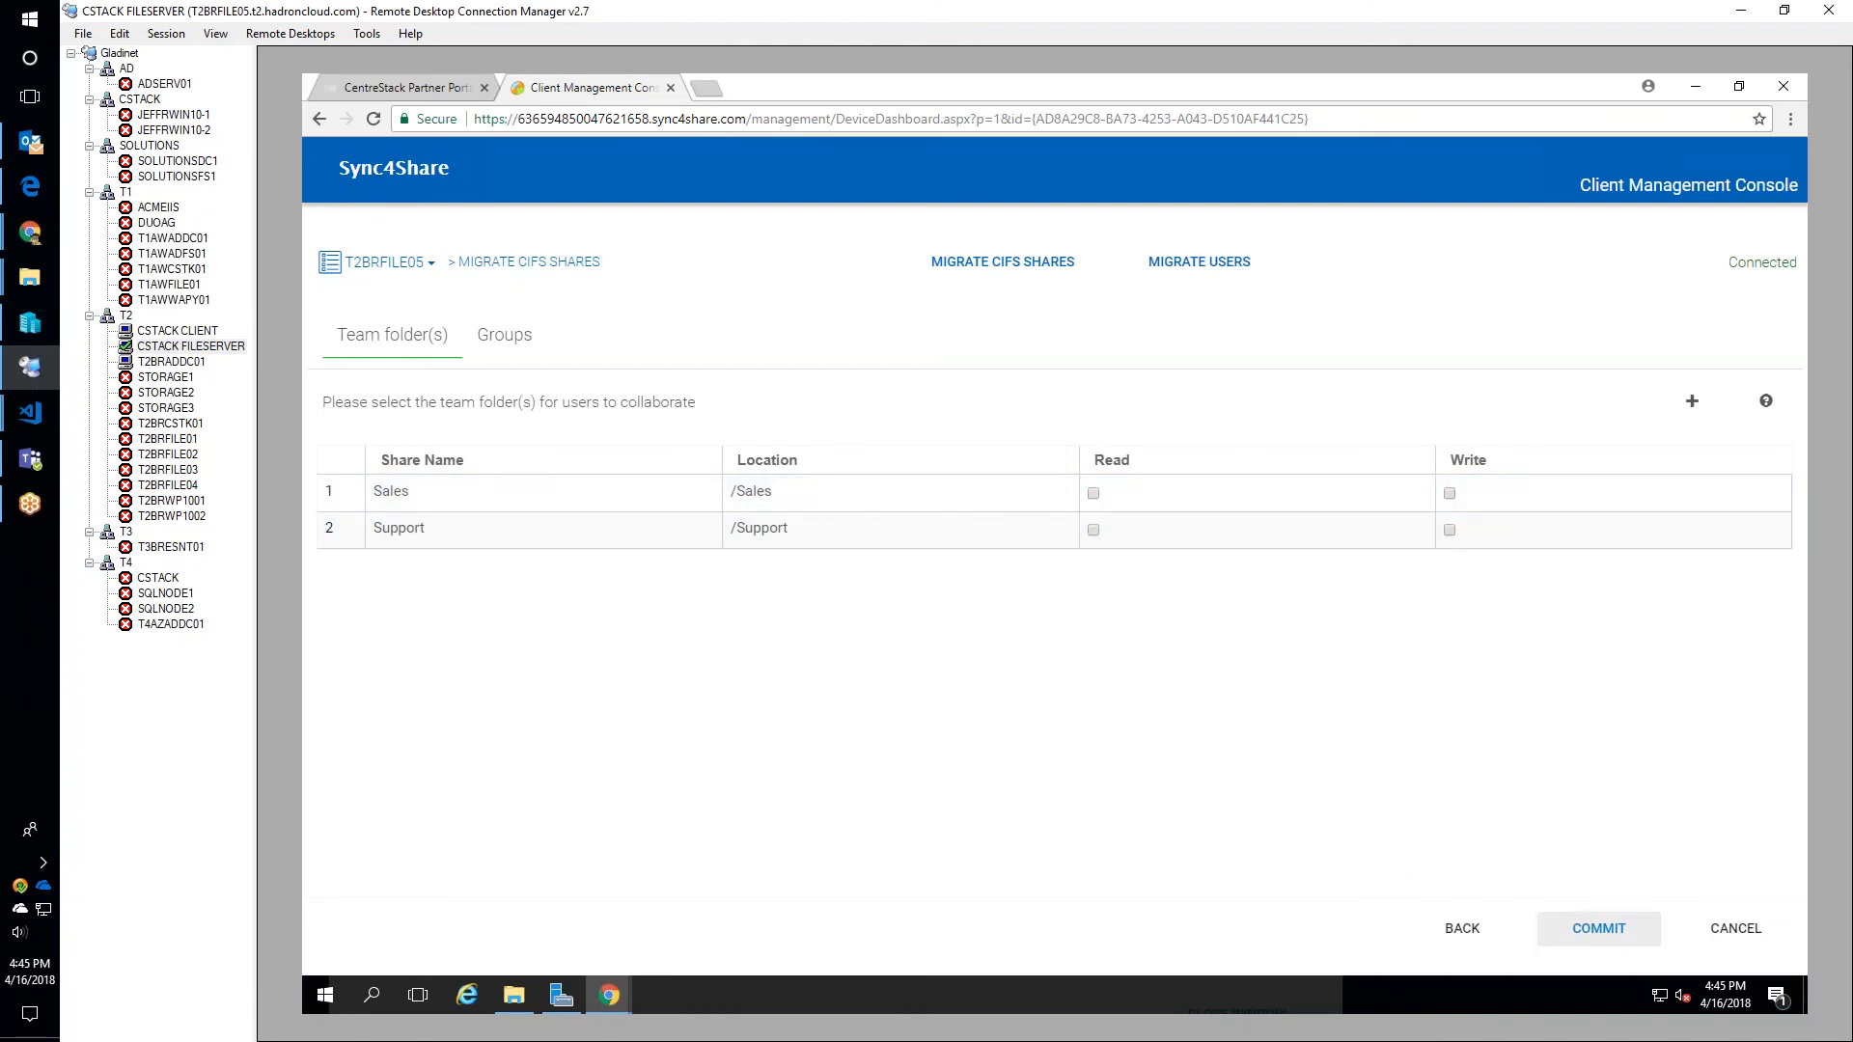
{"action": "left_click", "coordinate": [1596, 927]}
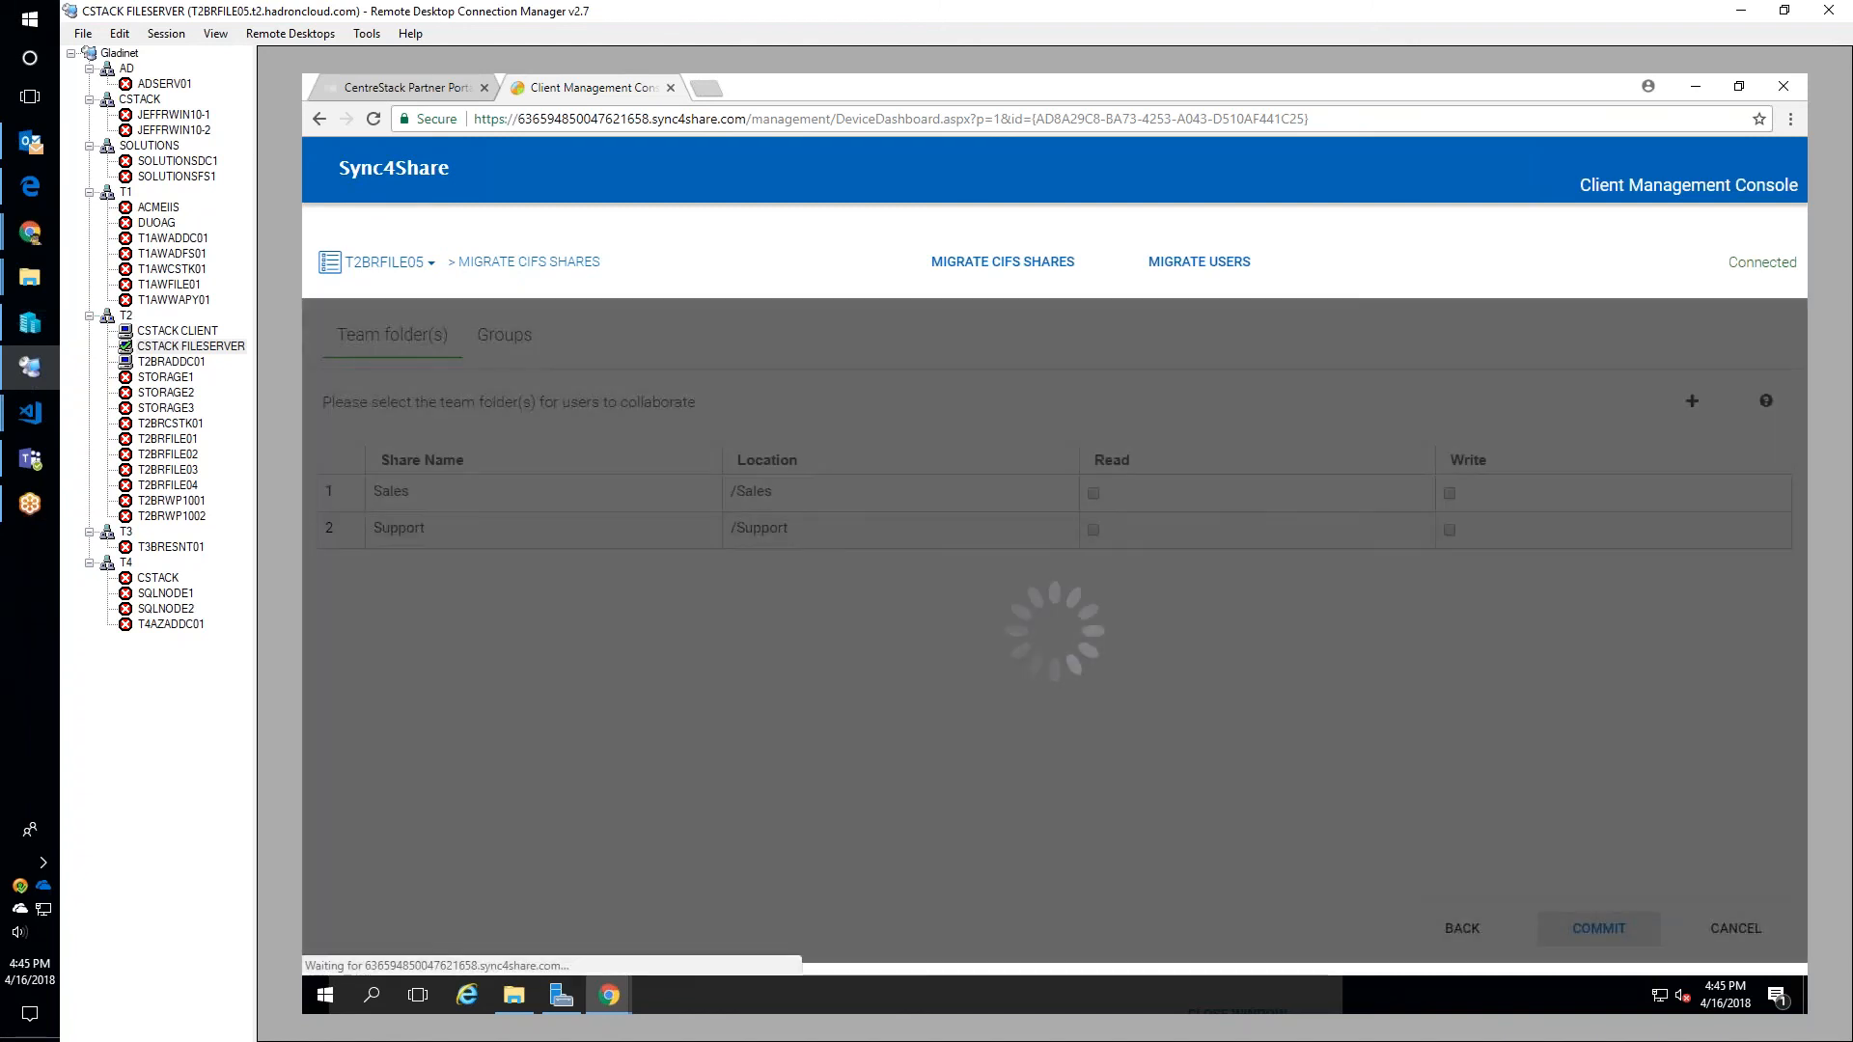
{"action": "mouse_move", "coordinate": [1260, 707]}
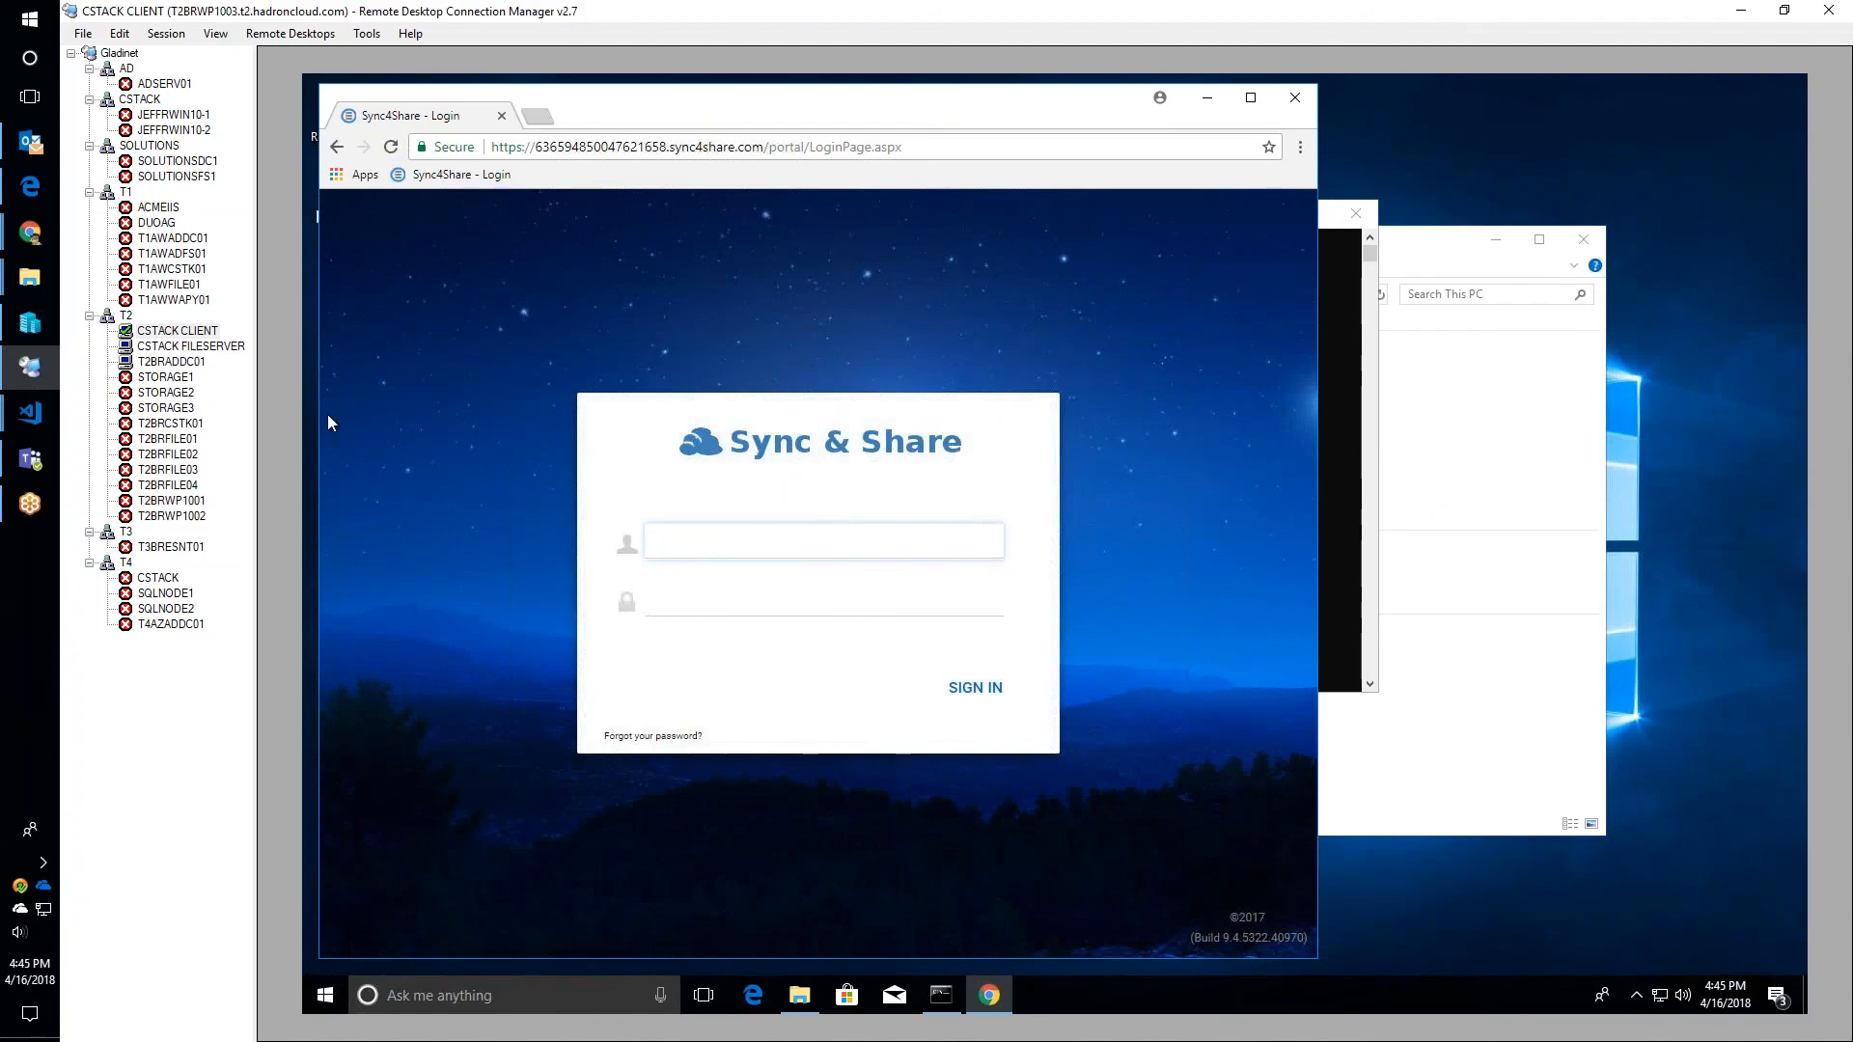
{"action": "mouse_move", "coordinate": [382, 474]}
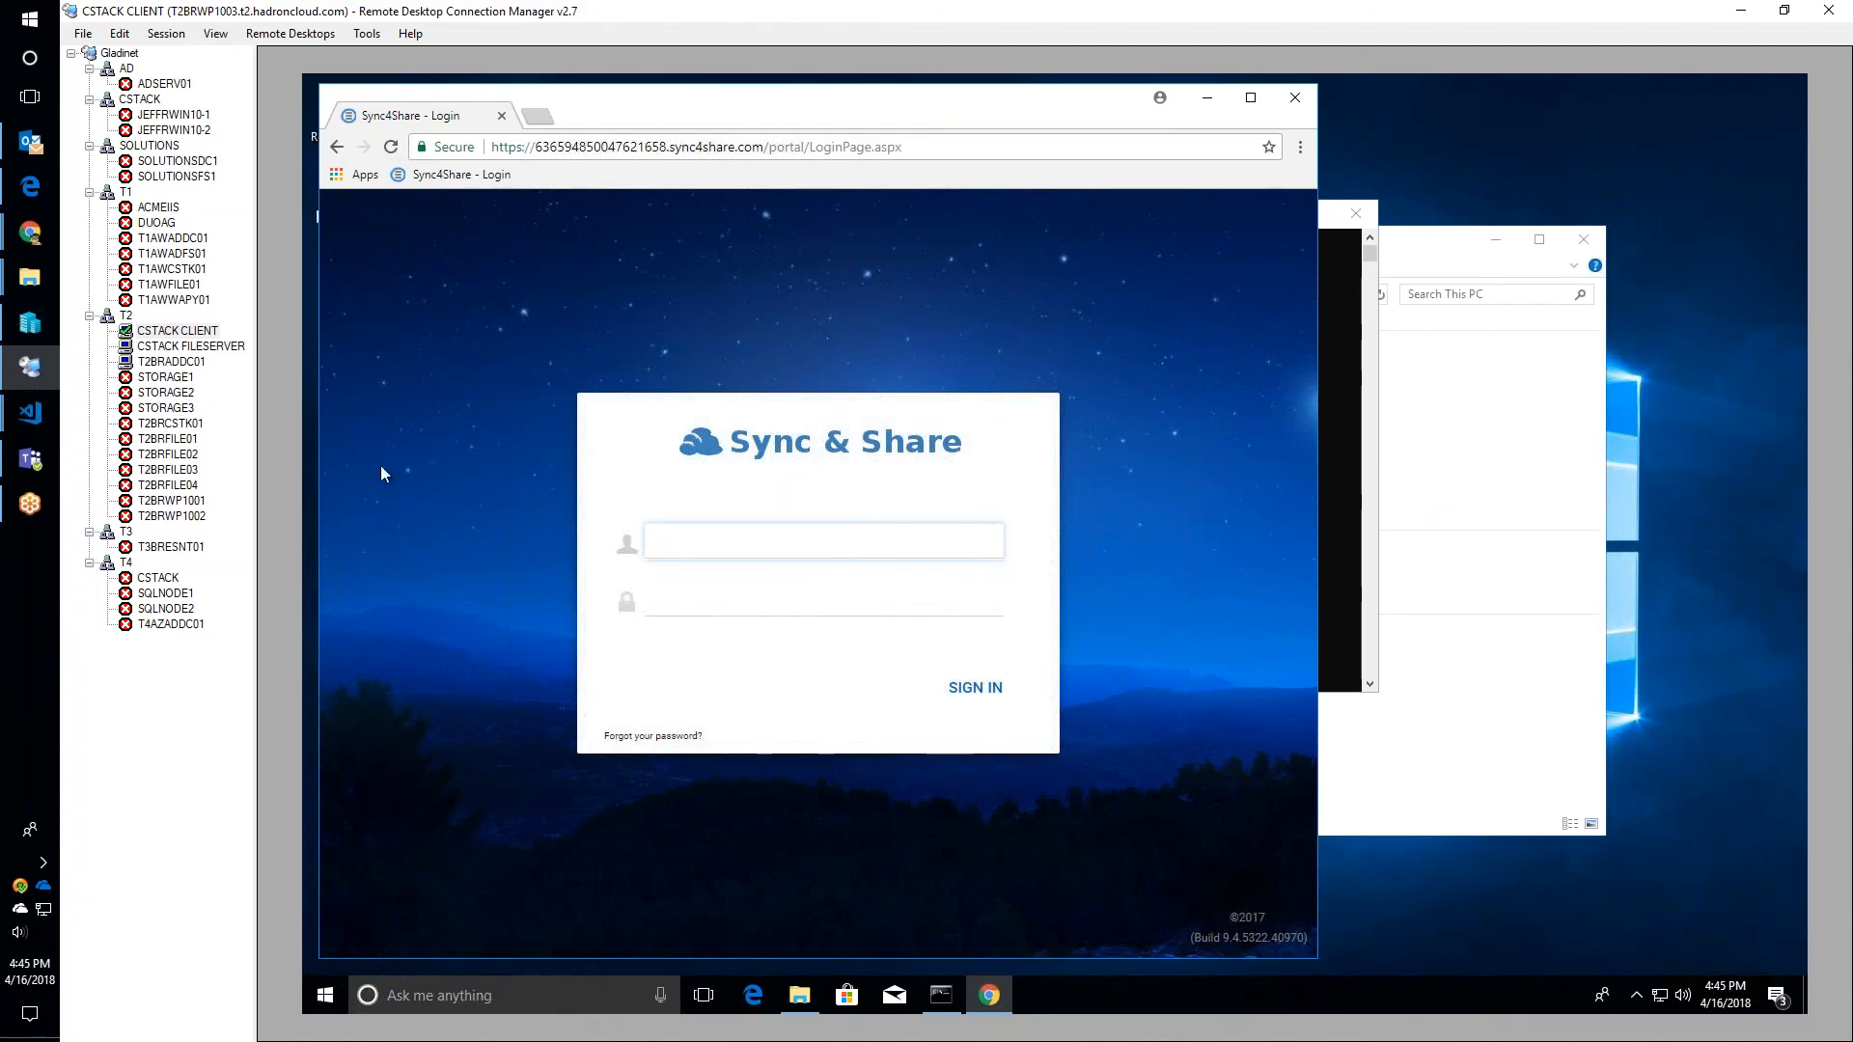
On the file server session, open ACME Inc and view the Sales team folder's permissions
{"action": "left_click", "coordinate": [191, 346]}
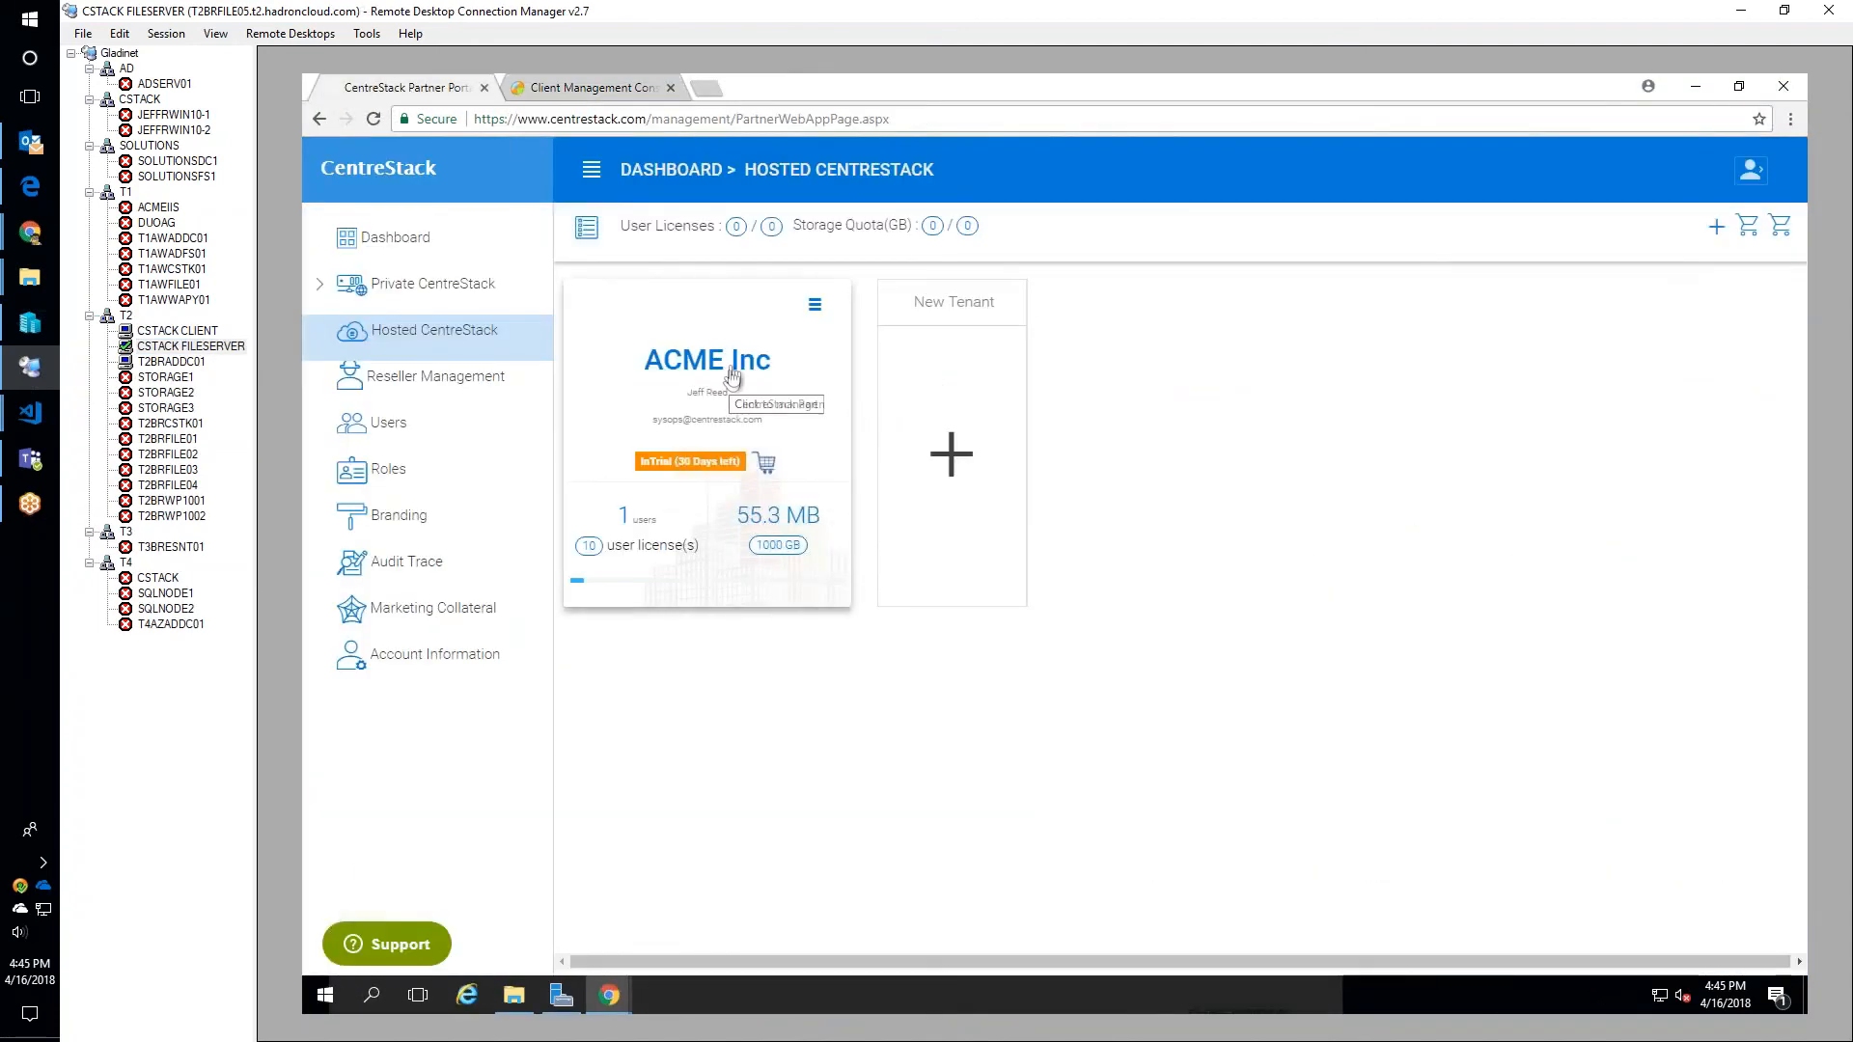
{"action": "left_click", "coordinate": [707, 359]}
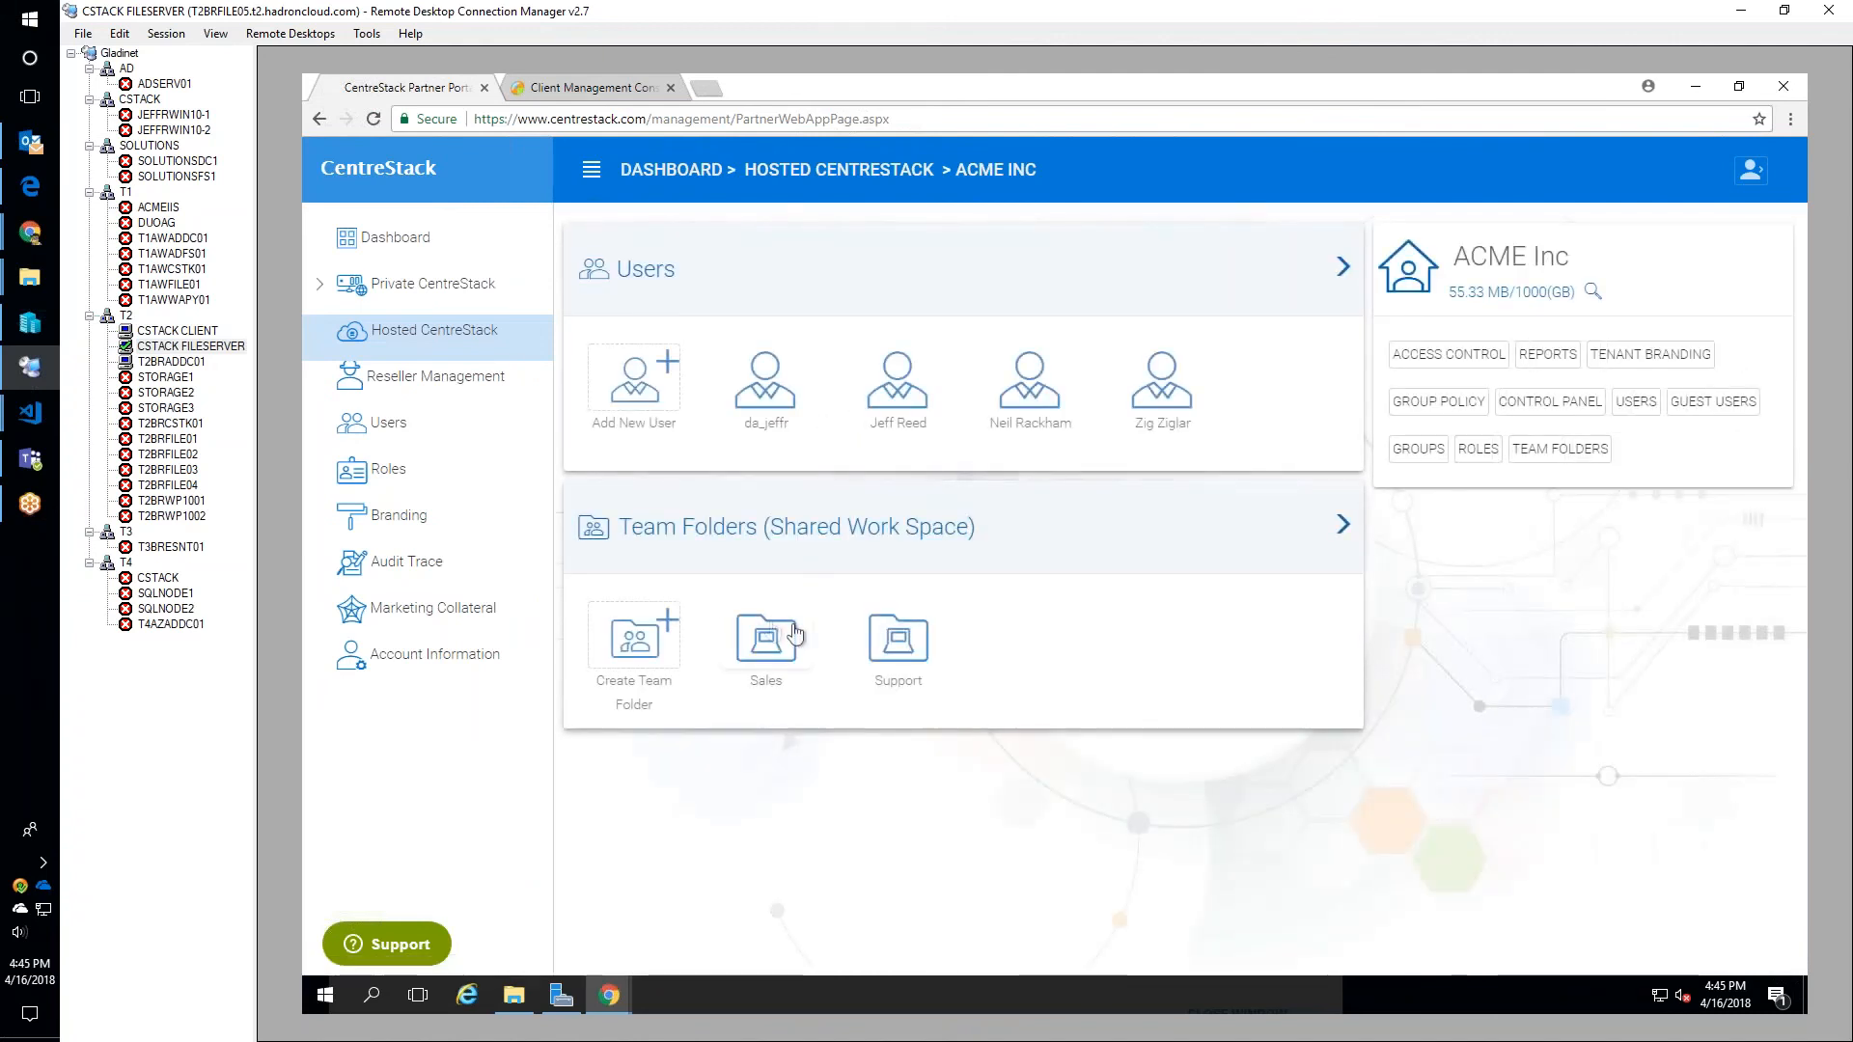
{"action": "mouse_move", "coordinate": [898, 643]}
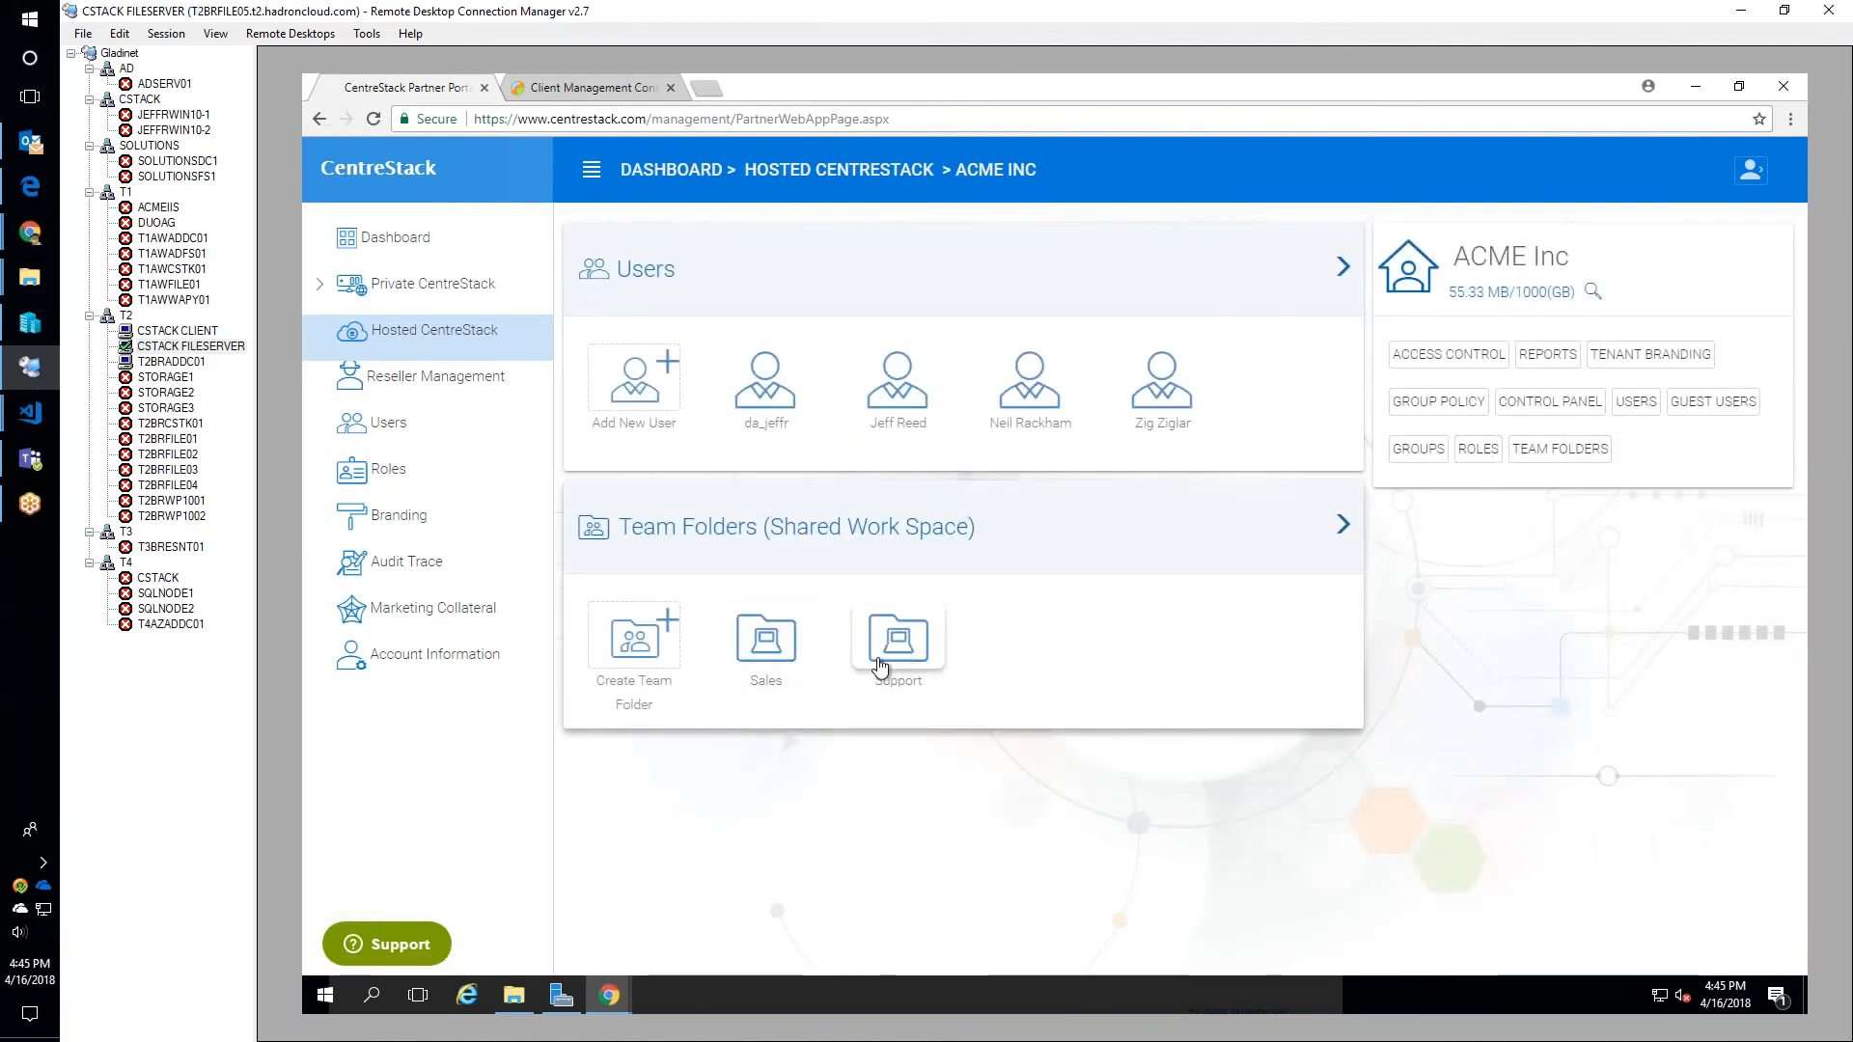
{"action": "mouse_move", "coordinate": [766, 647]}
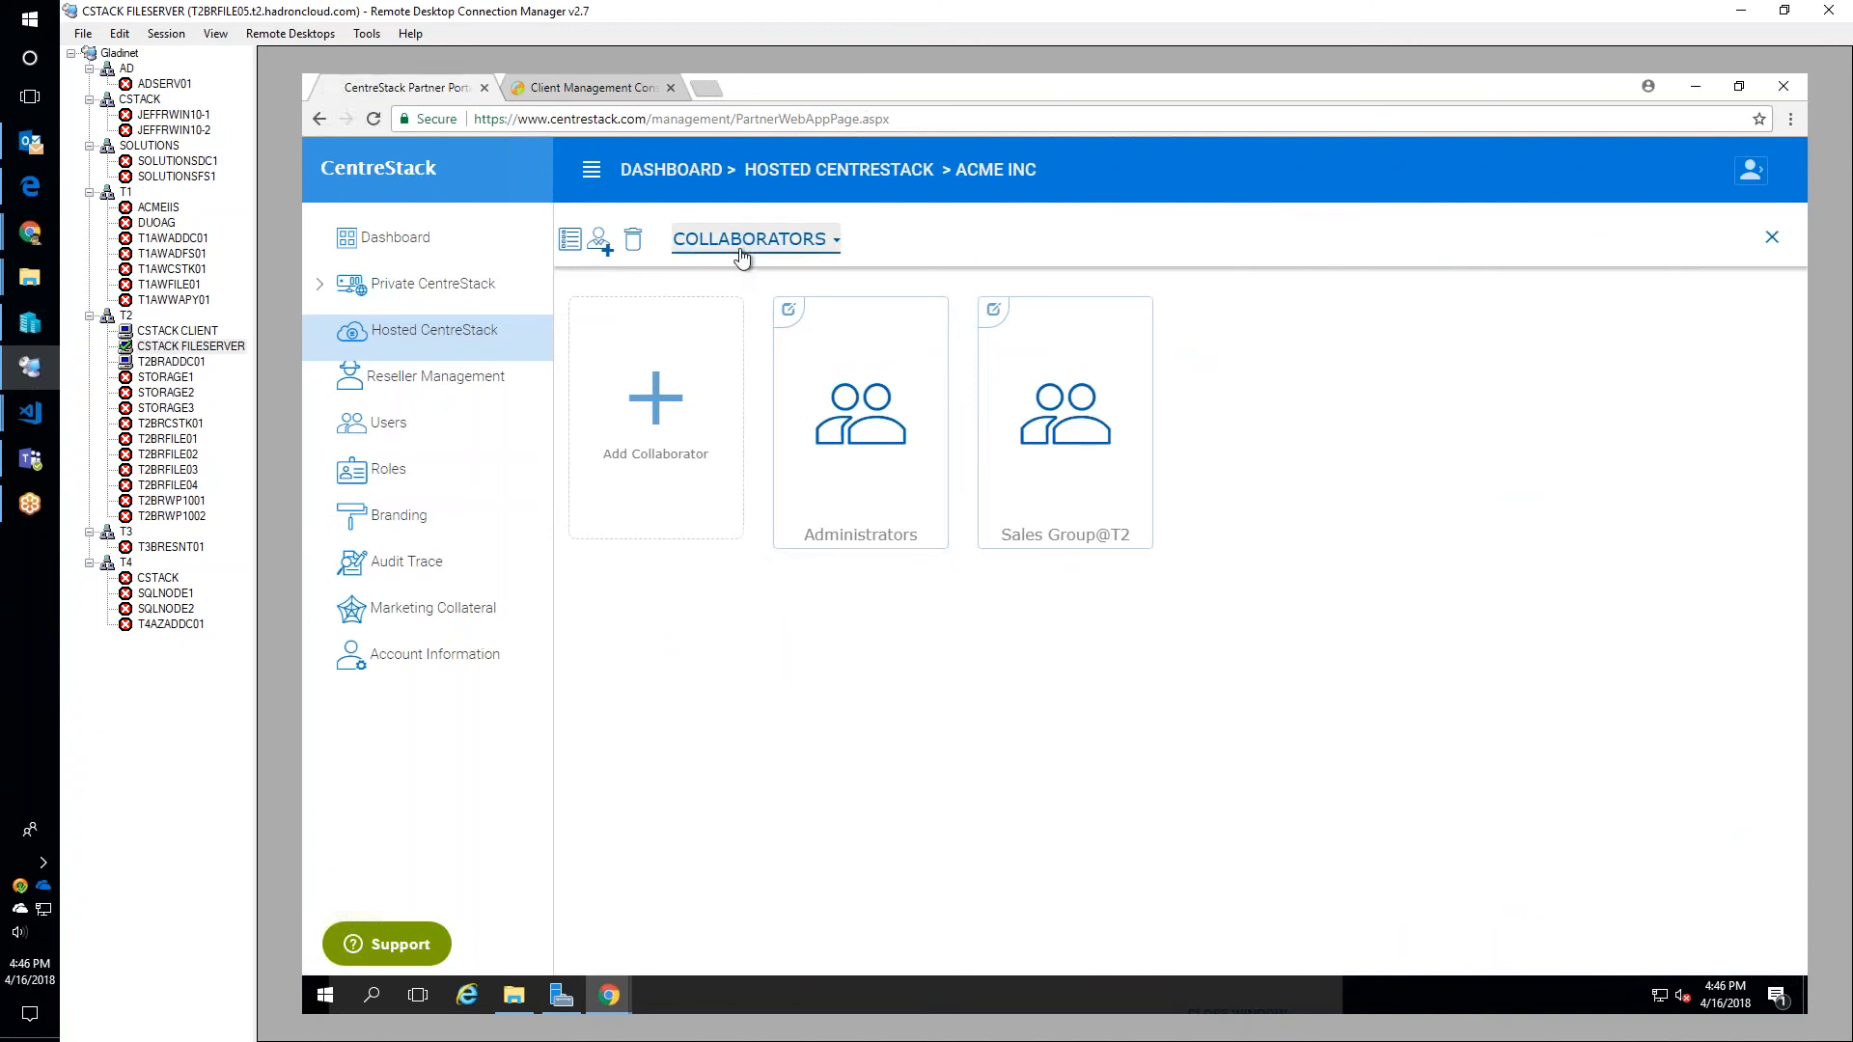
{"action": "mouse_move", "coordinate": [1064, 422]}
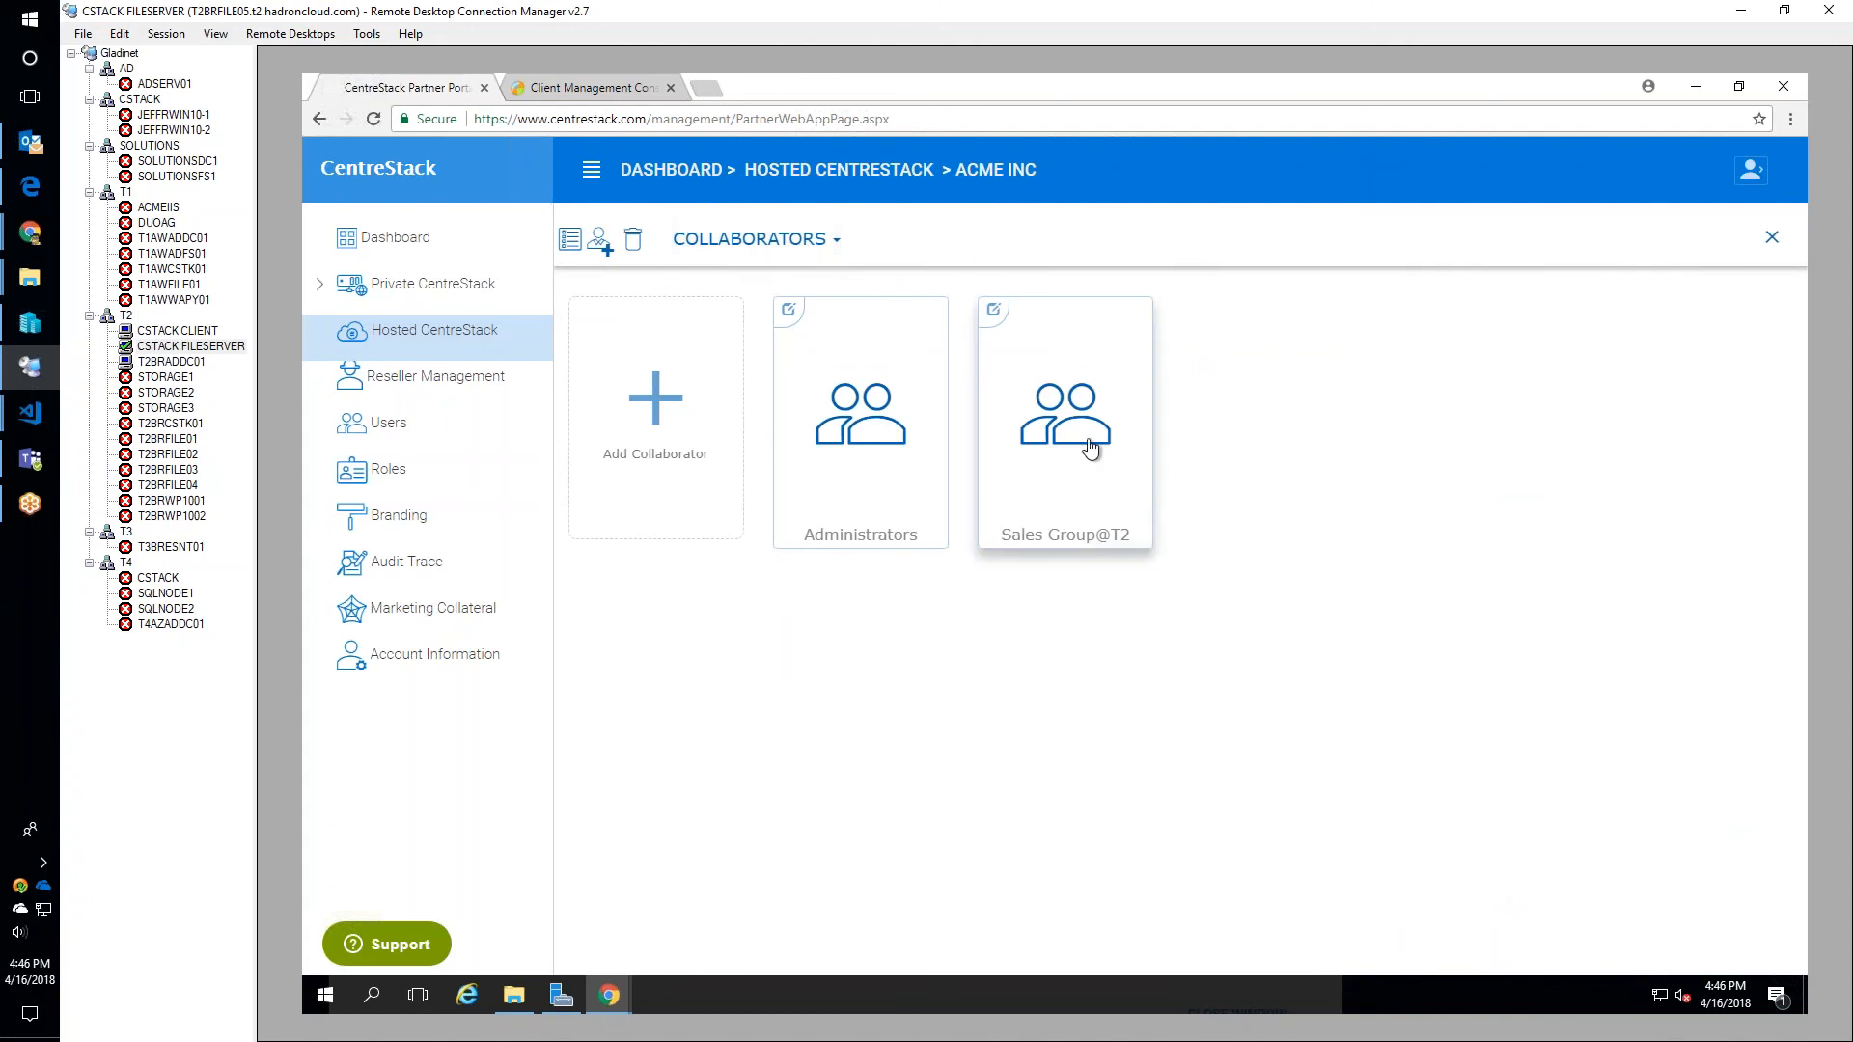
{"action": "mouse_move", "coordinate": [876, 333]}
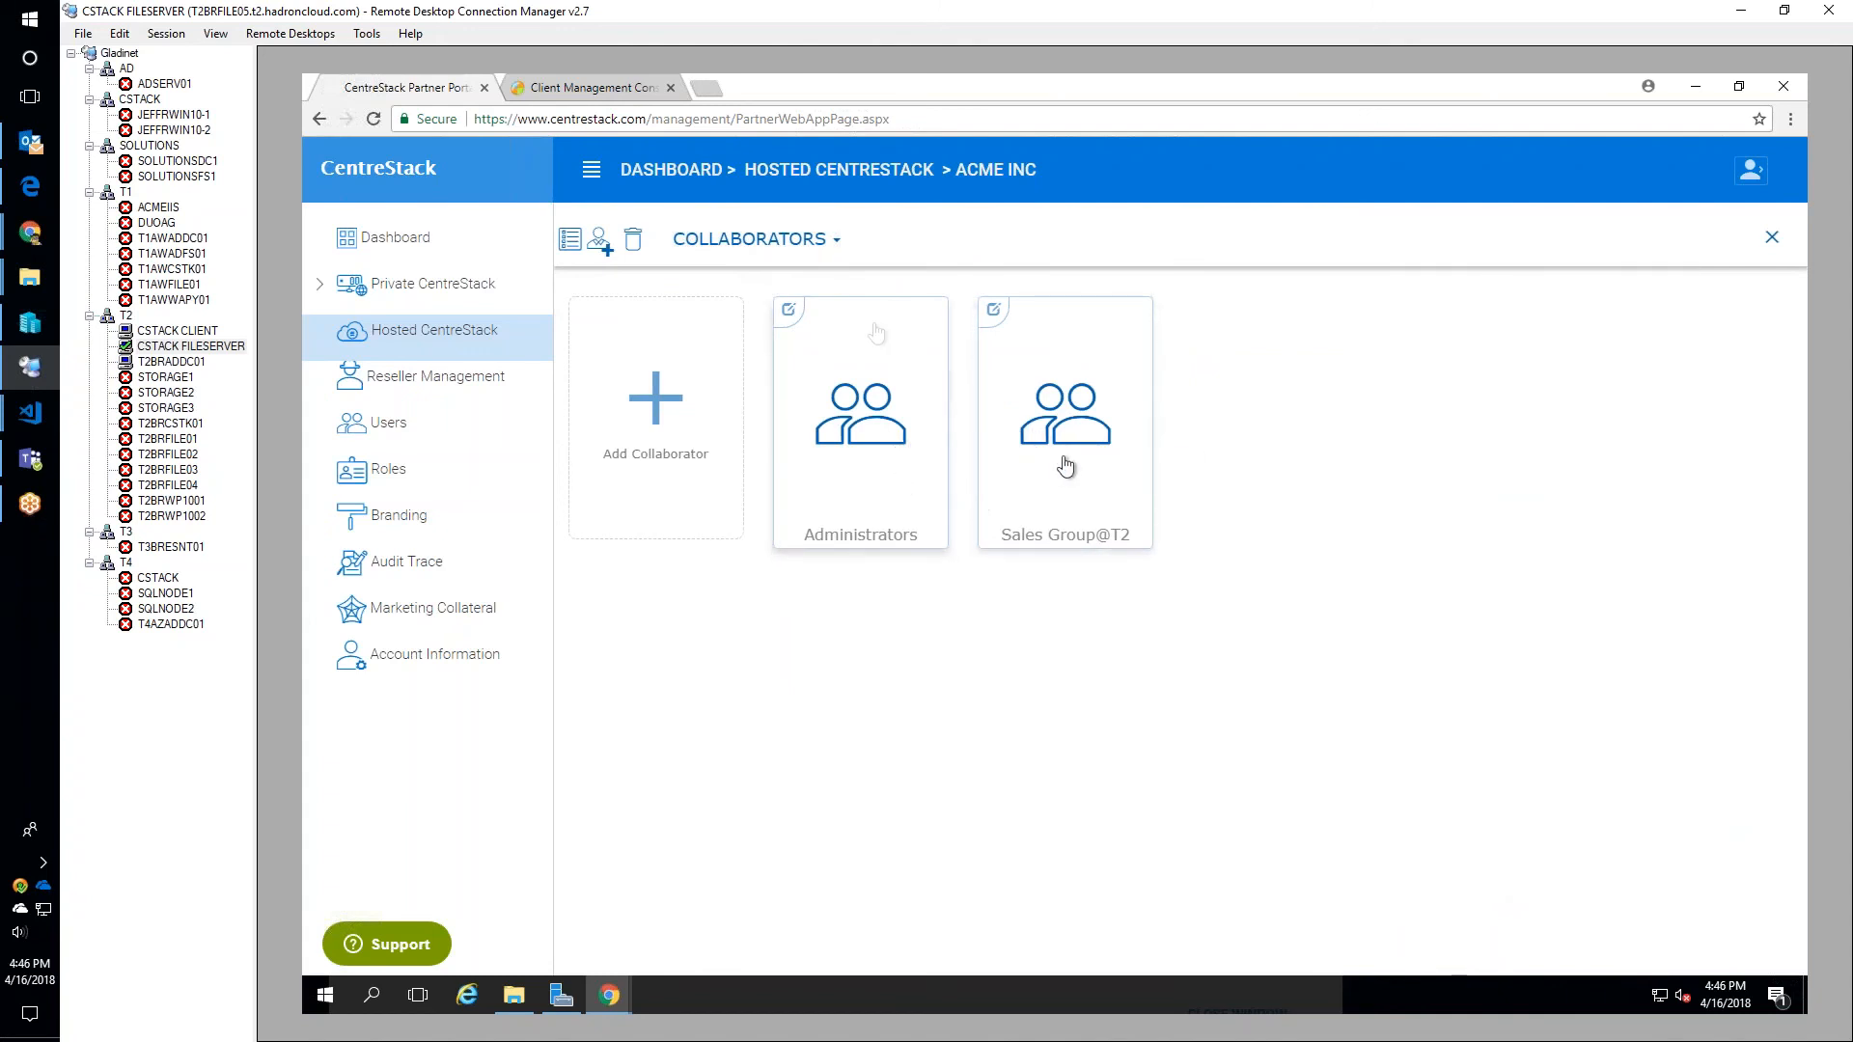
{"action": "left_click", "coordinate": [754, 239]}
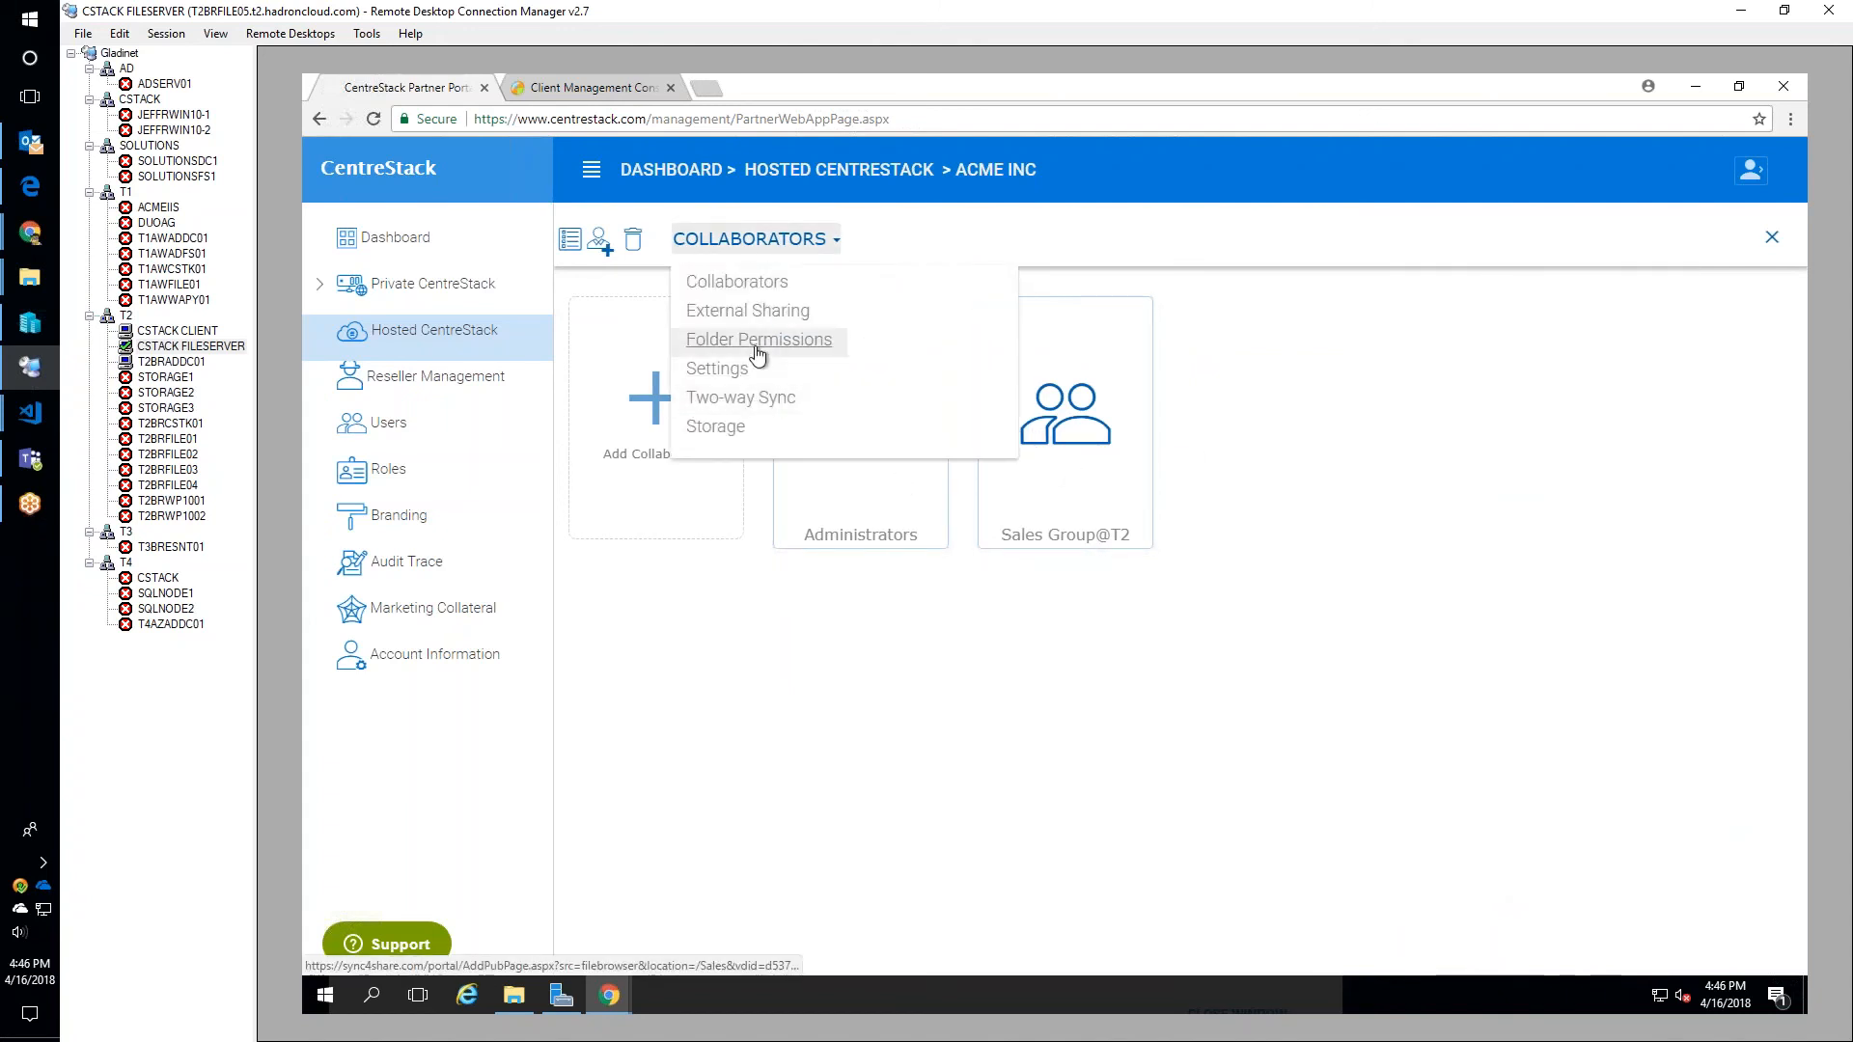
{"action": "left_click", "coordinate": [758, 339]}
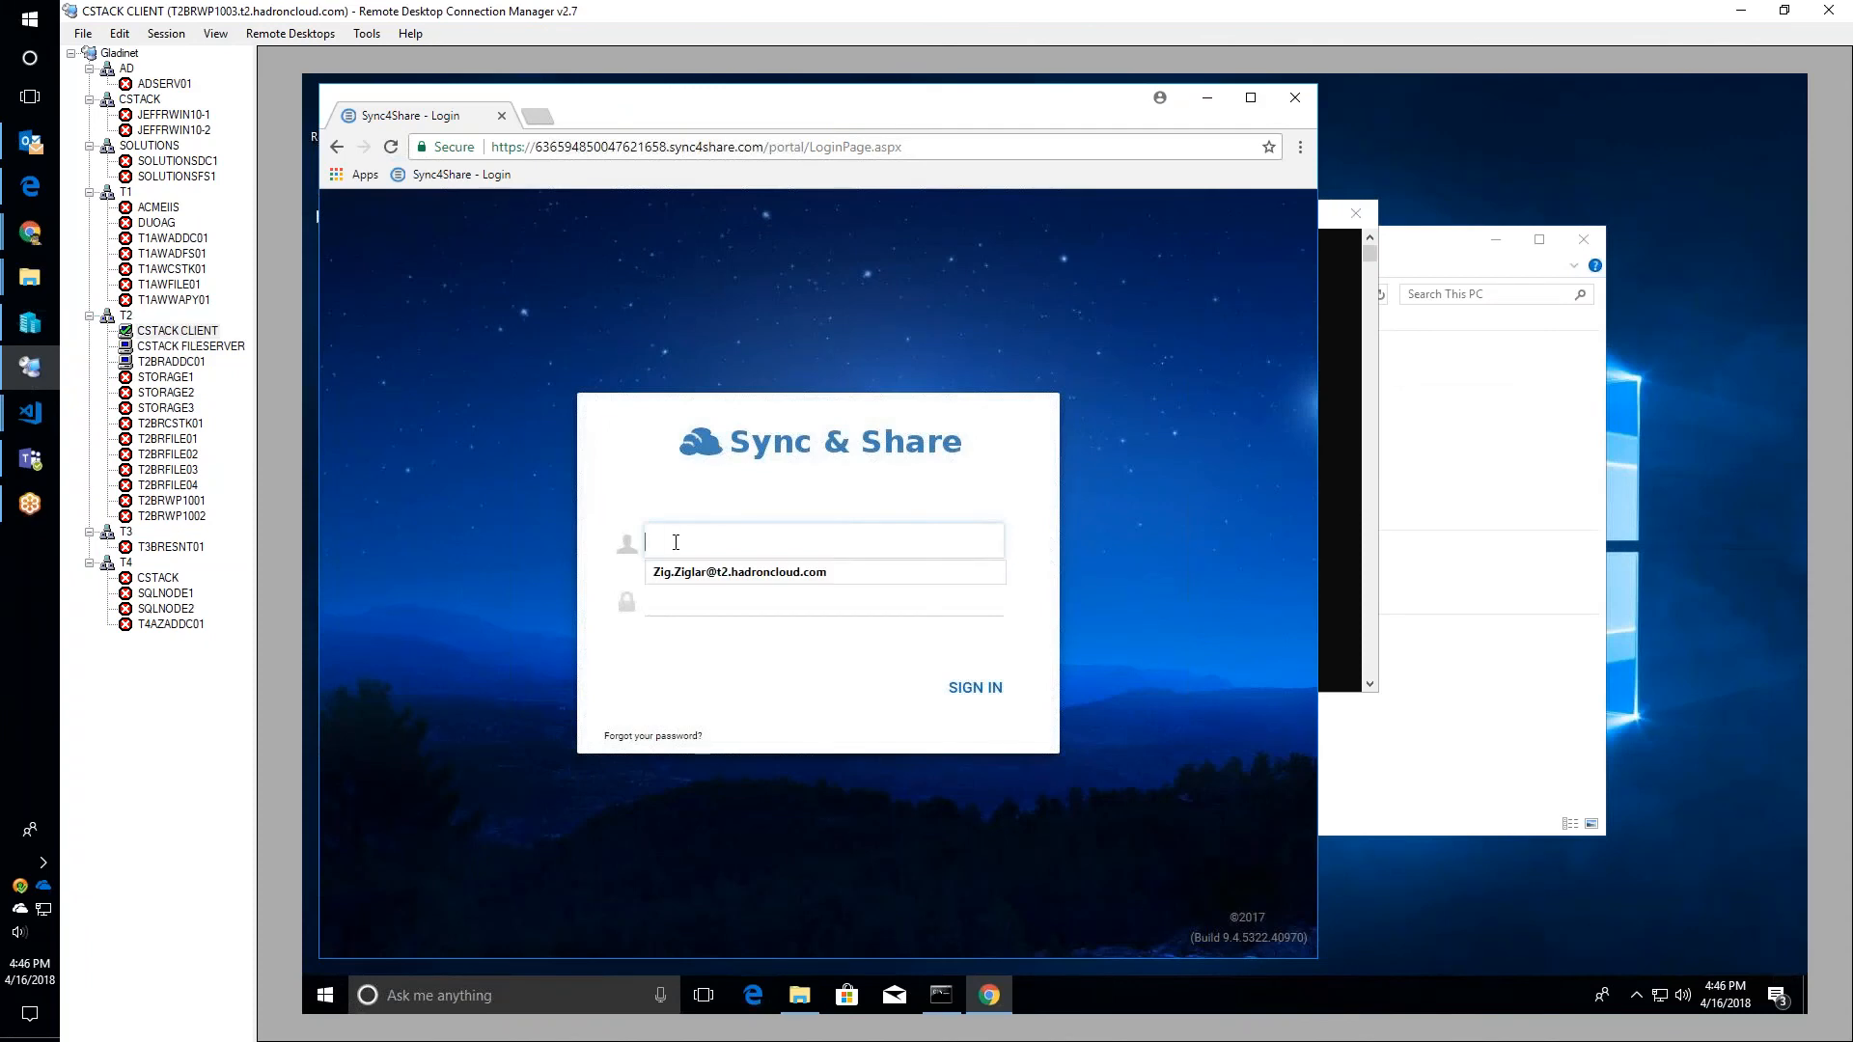
Sign in to the web portal, view the Sales folder's two documents, then go back to sign-in
{"action": "left_click", "coordinate": [738, 571]}
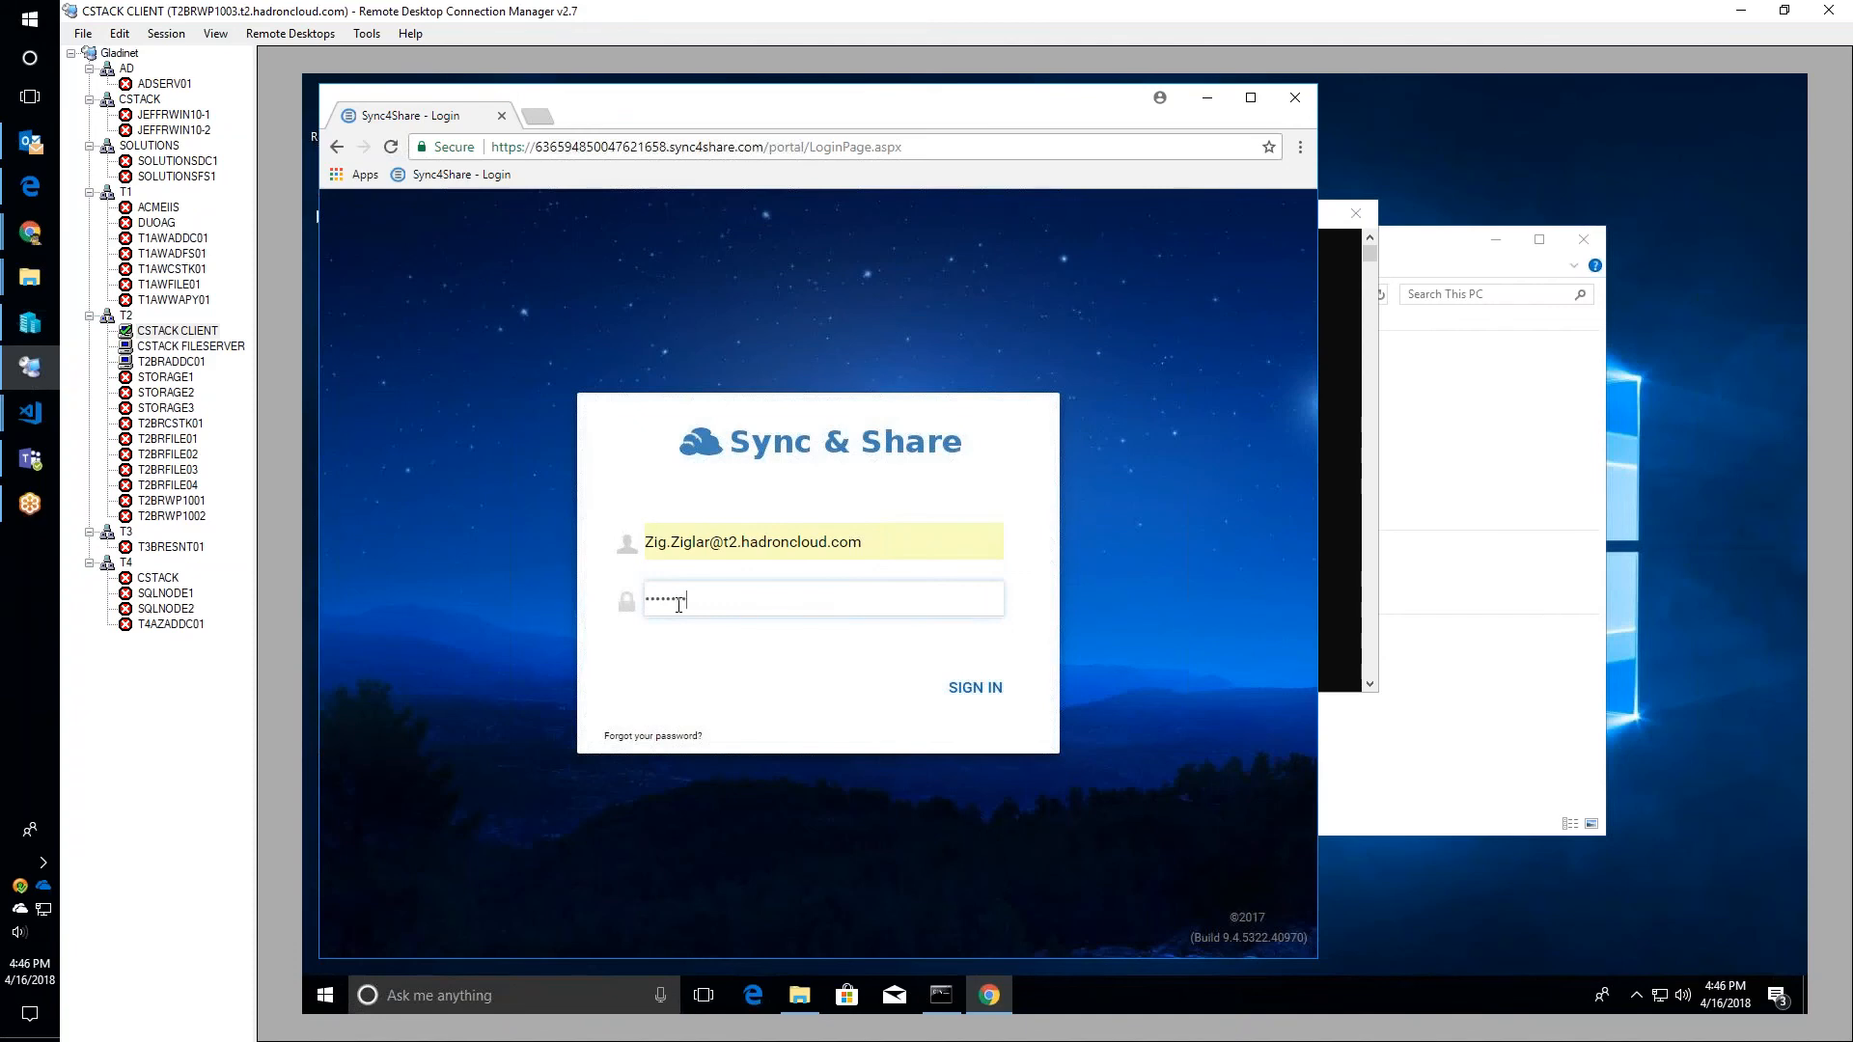
{"action": "left_click", "coordinate": [974, 686]}
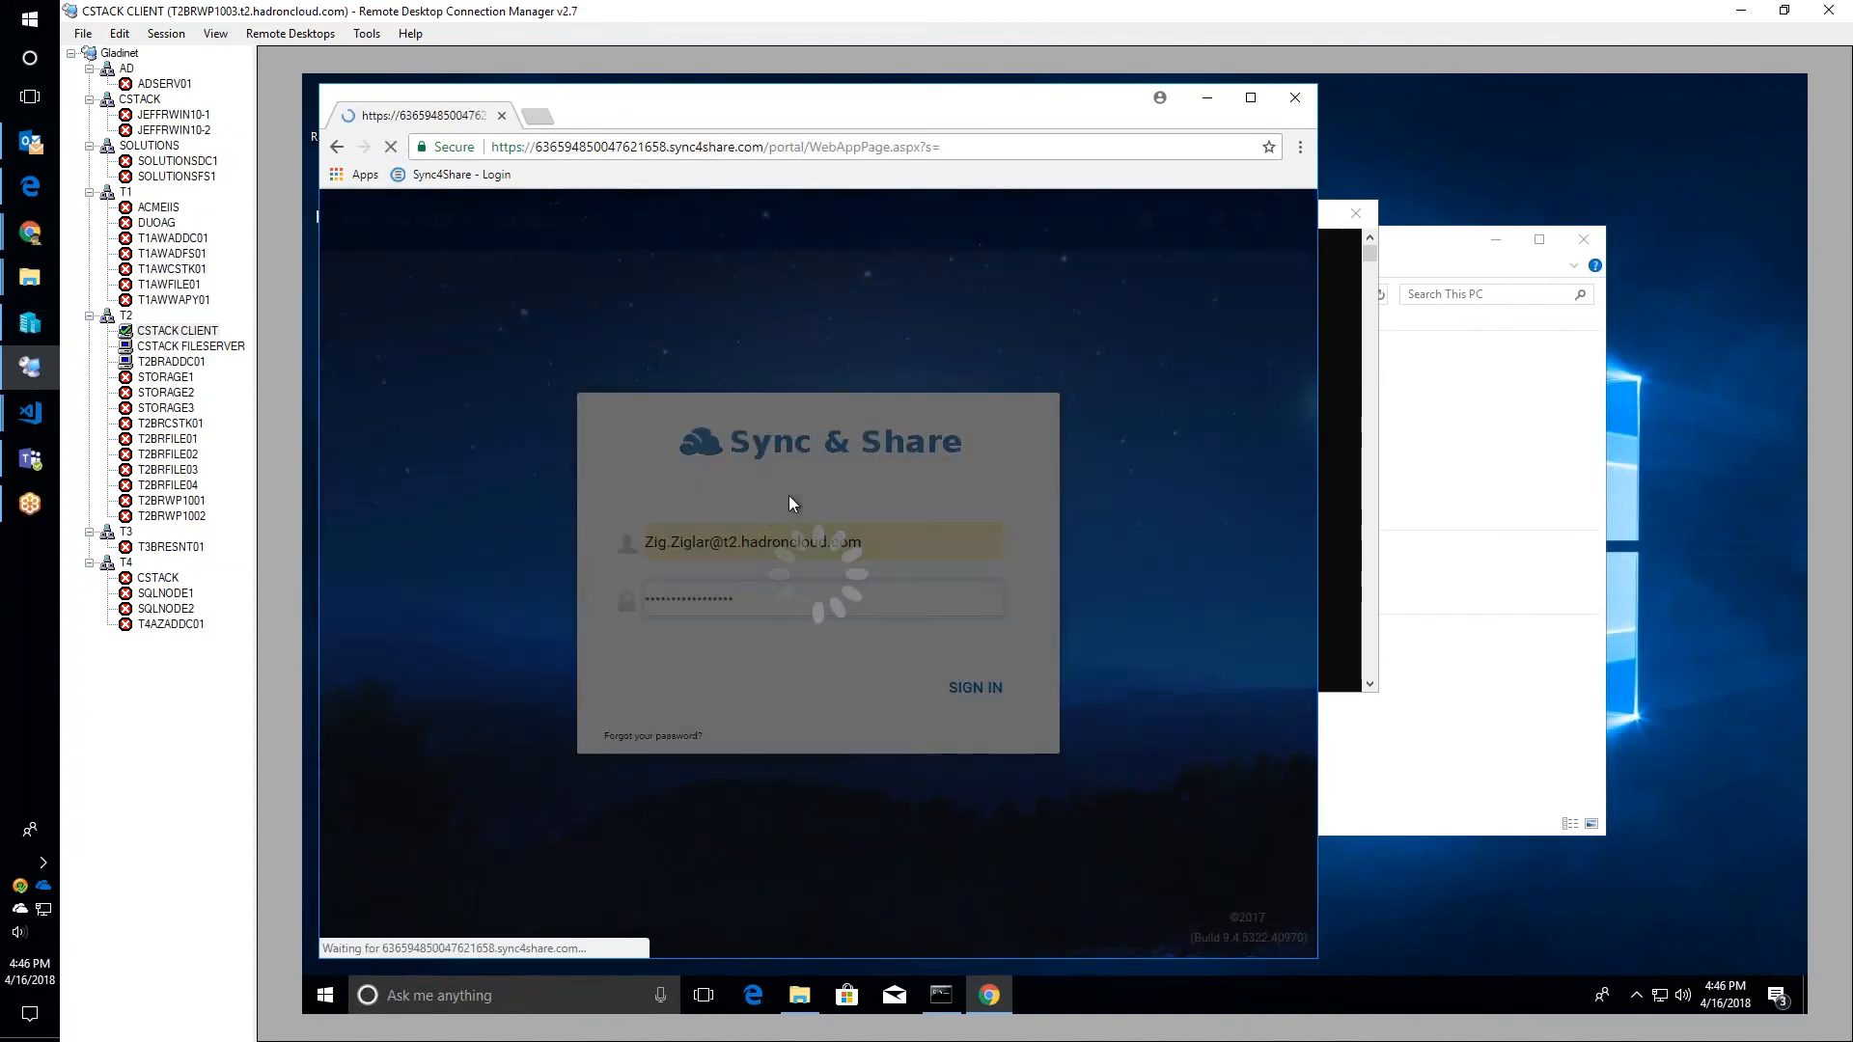
{"action": "left_click", "coordinate": [974, 687]}
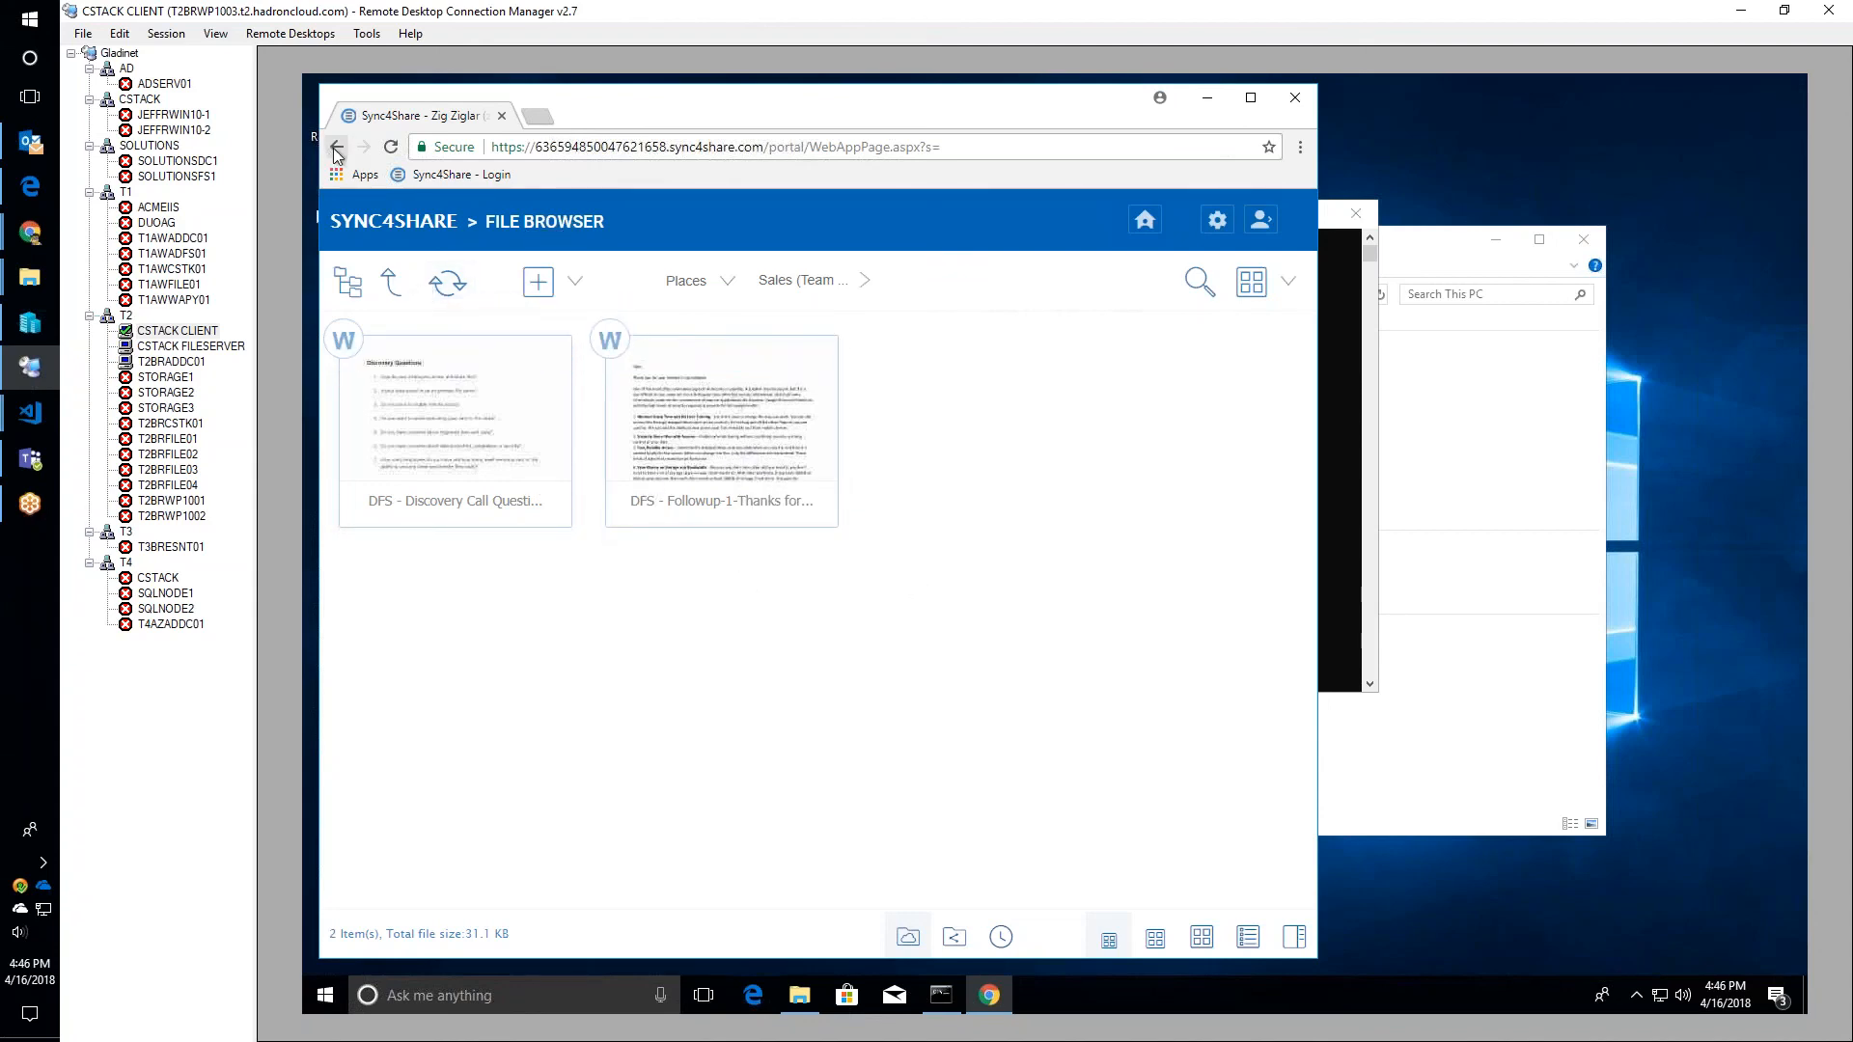
{"action": "mouse_move", "coordinate": [337, 147]}
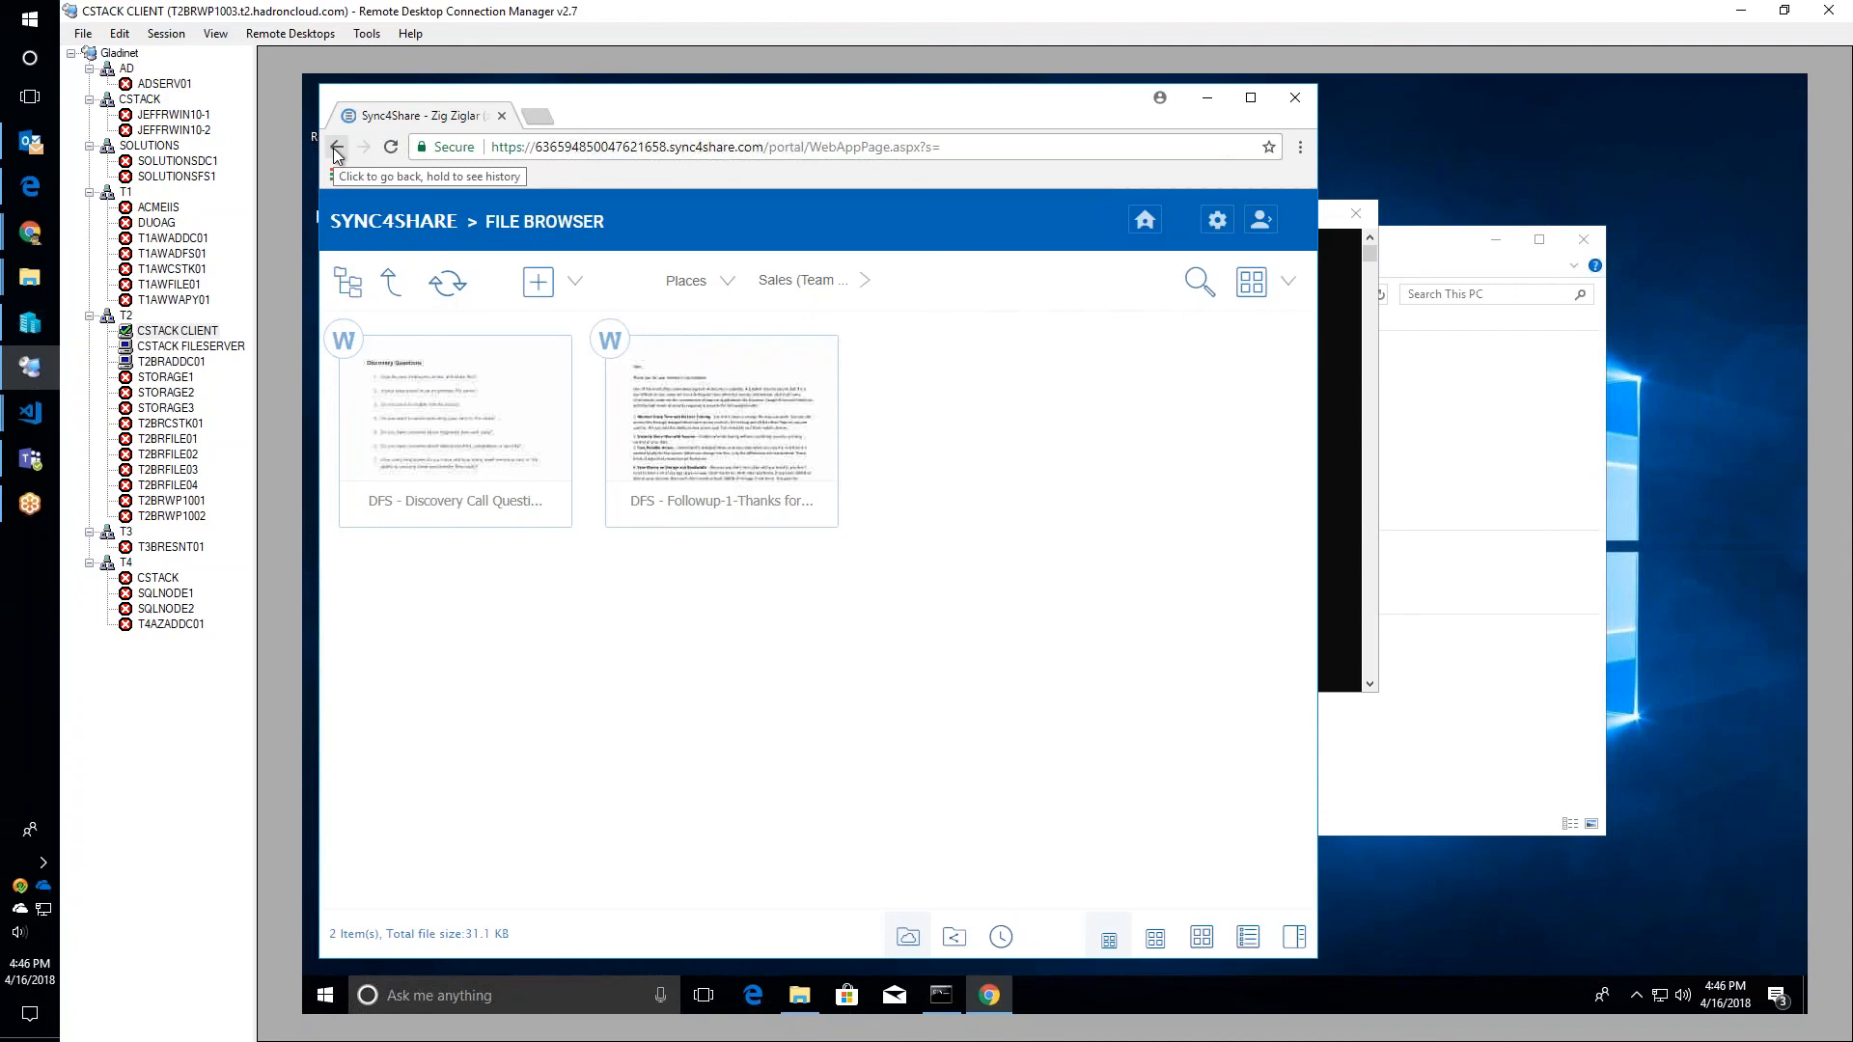
{"action": "left_click", "coordinate": [1259, 220]}
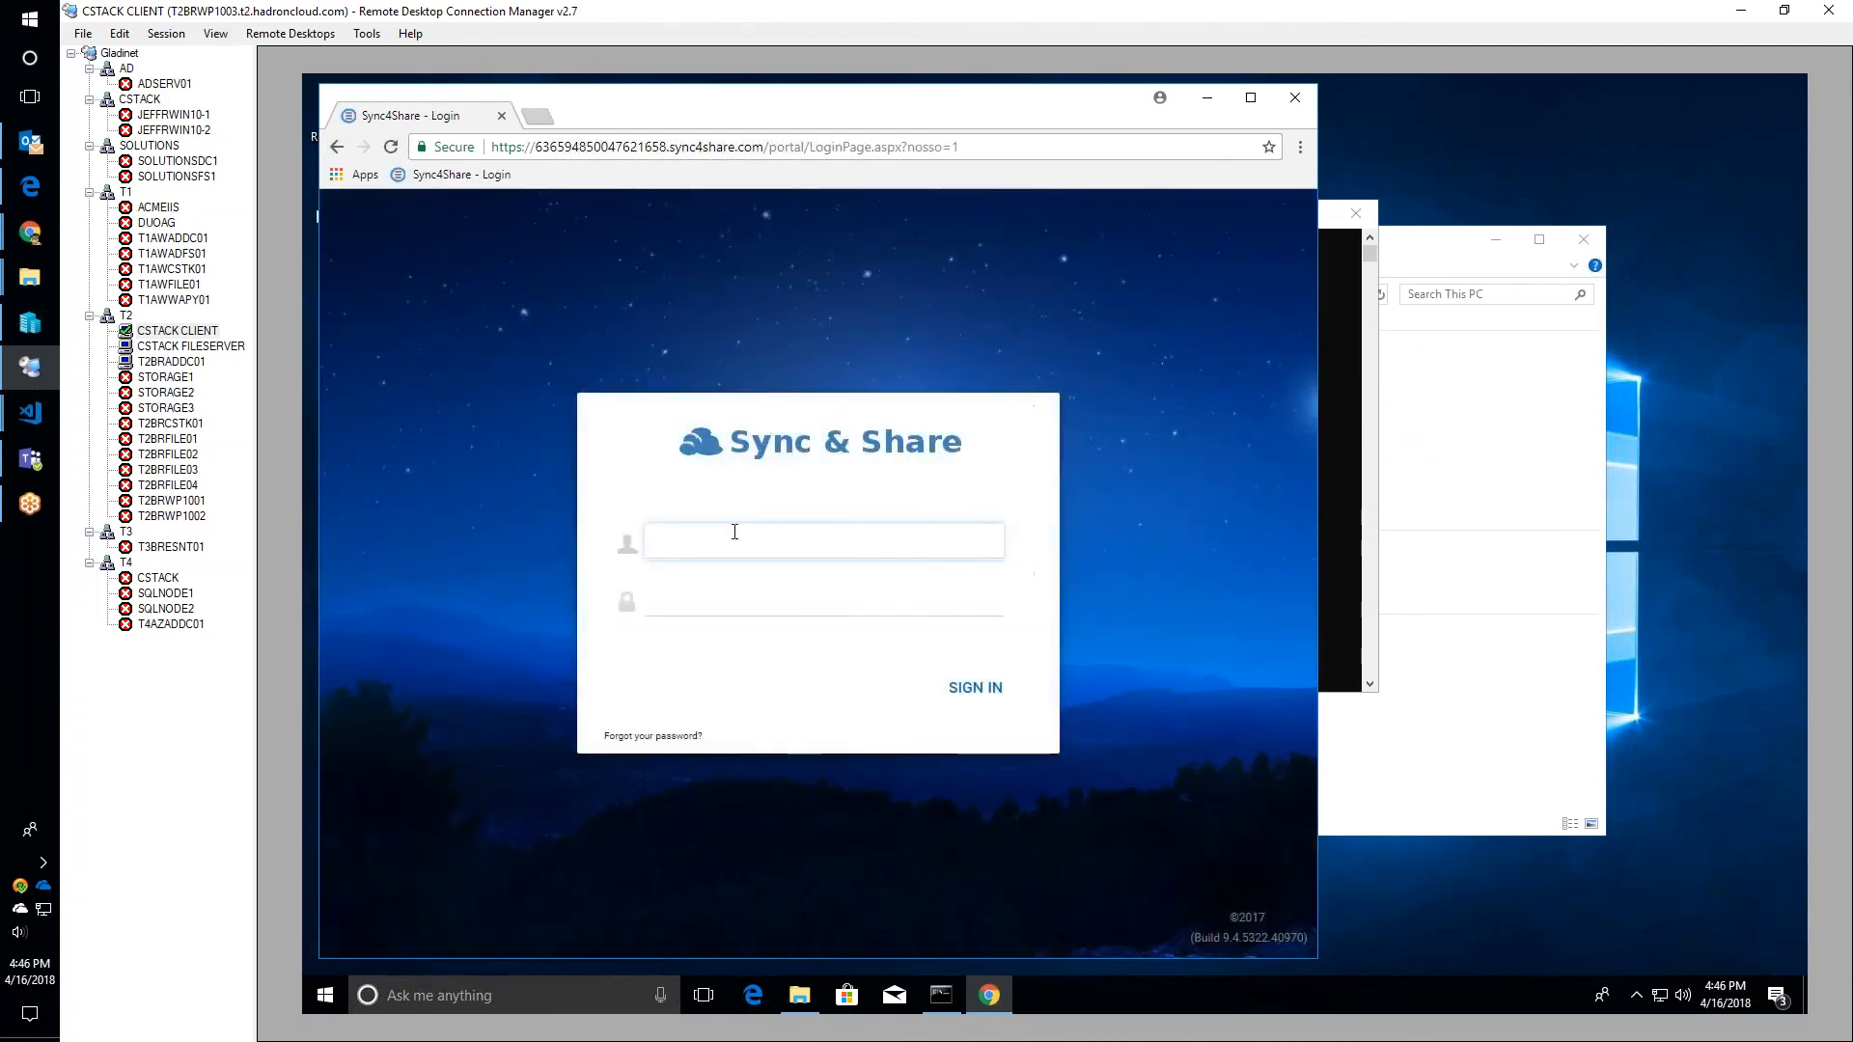
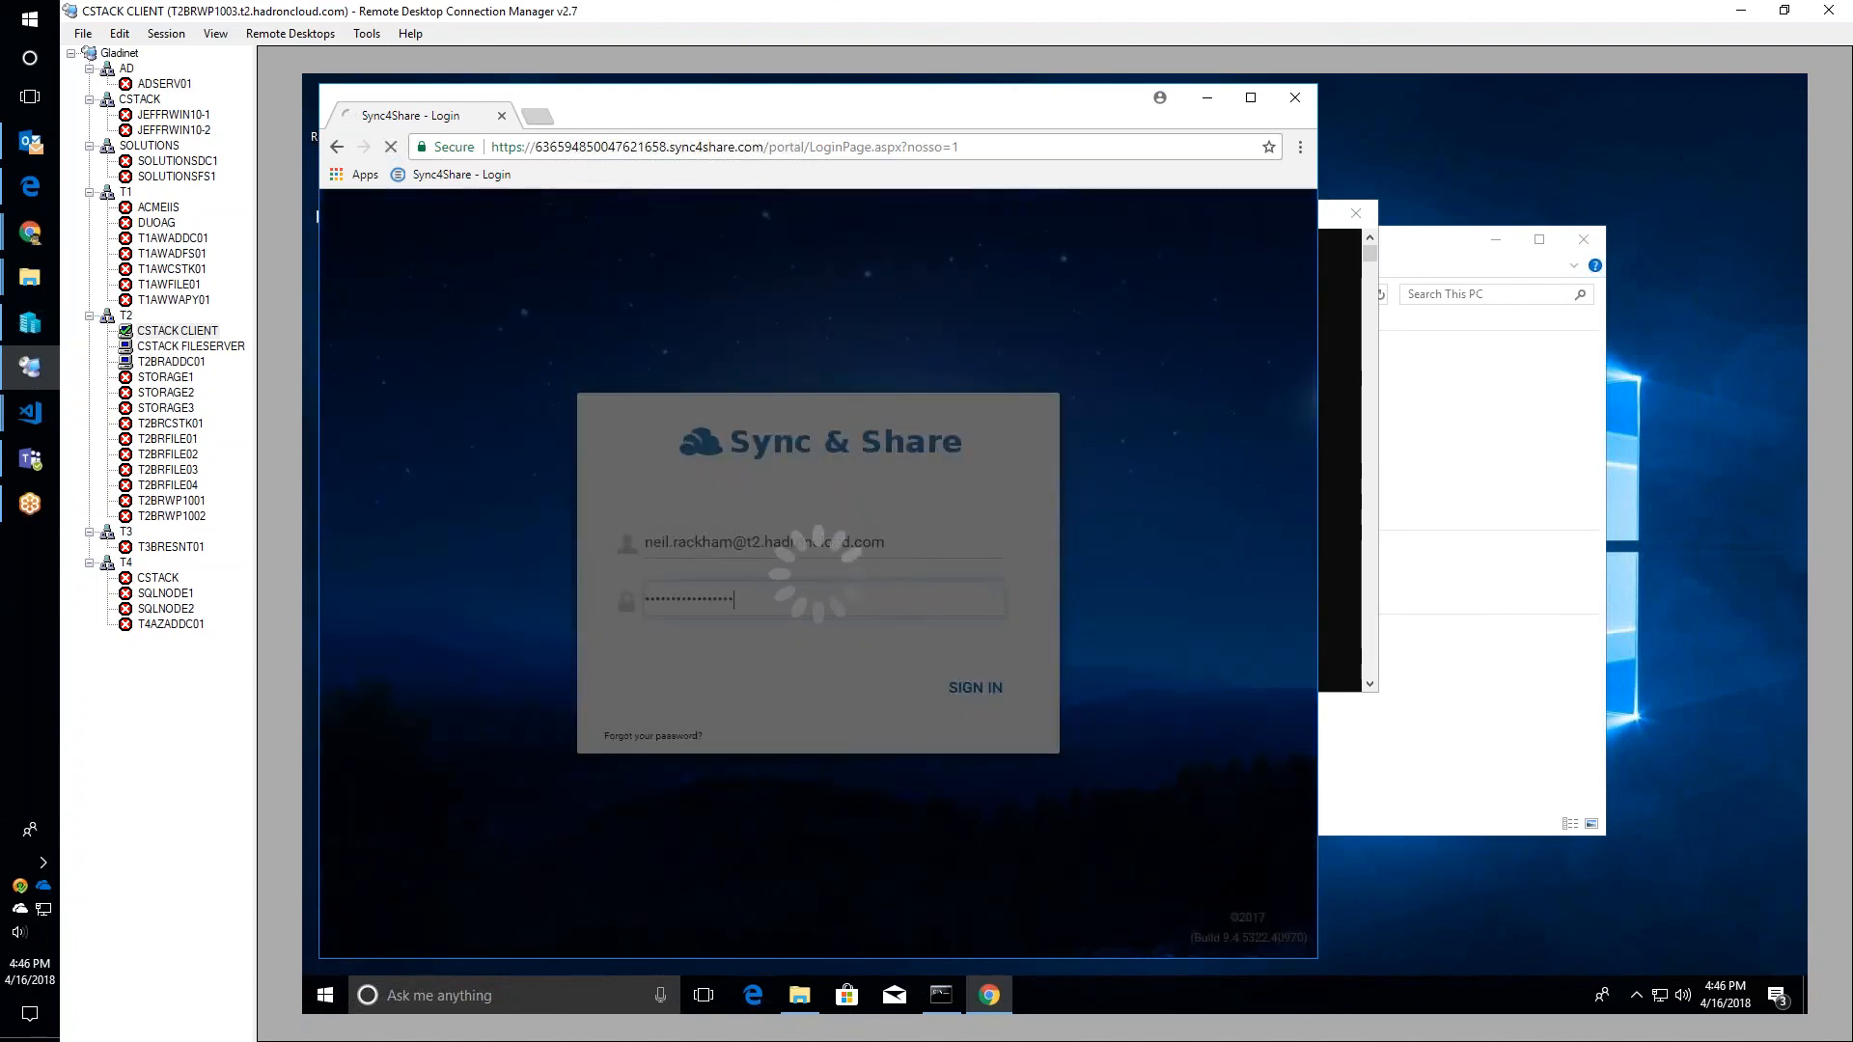
{"action": "left_click", "coordinate": [973, 688]}
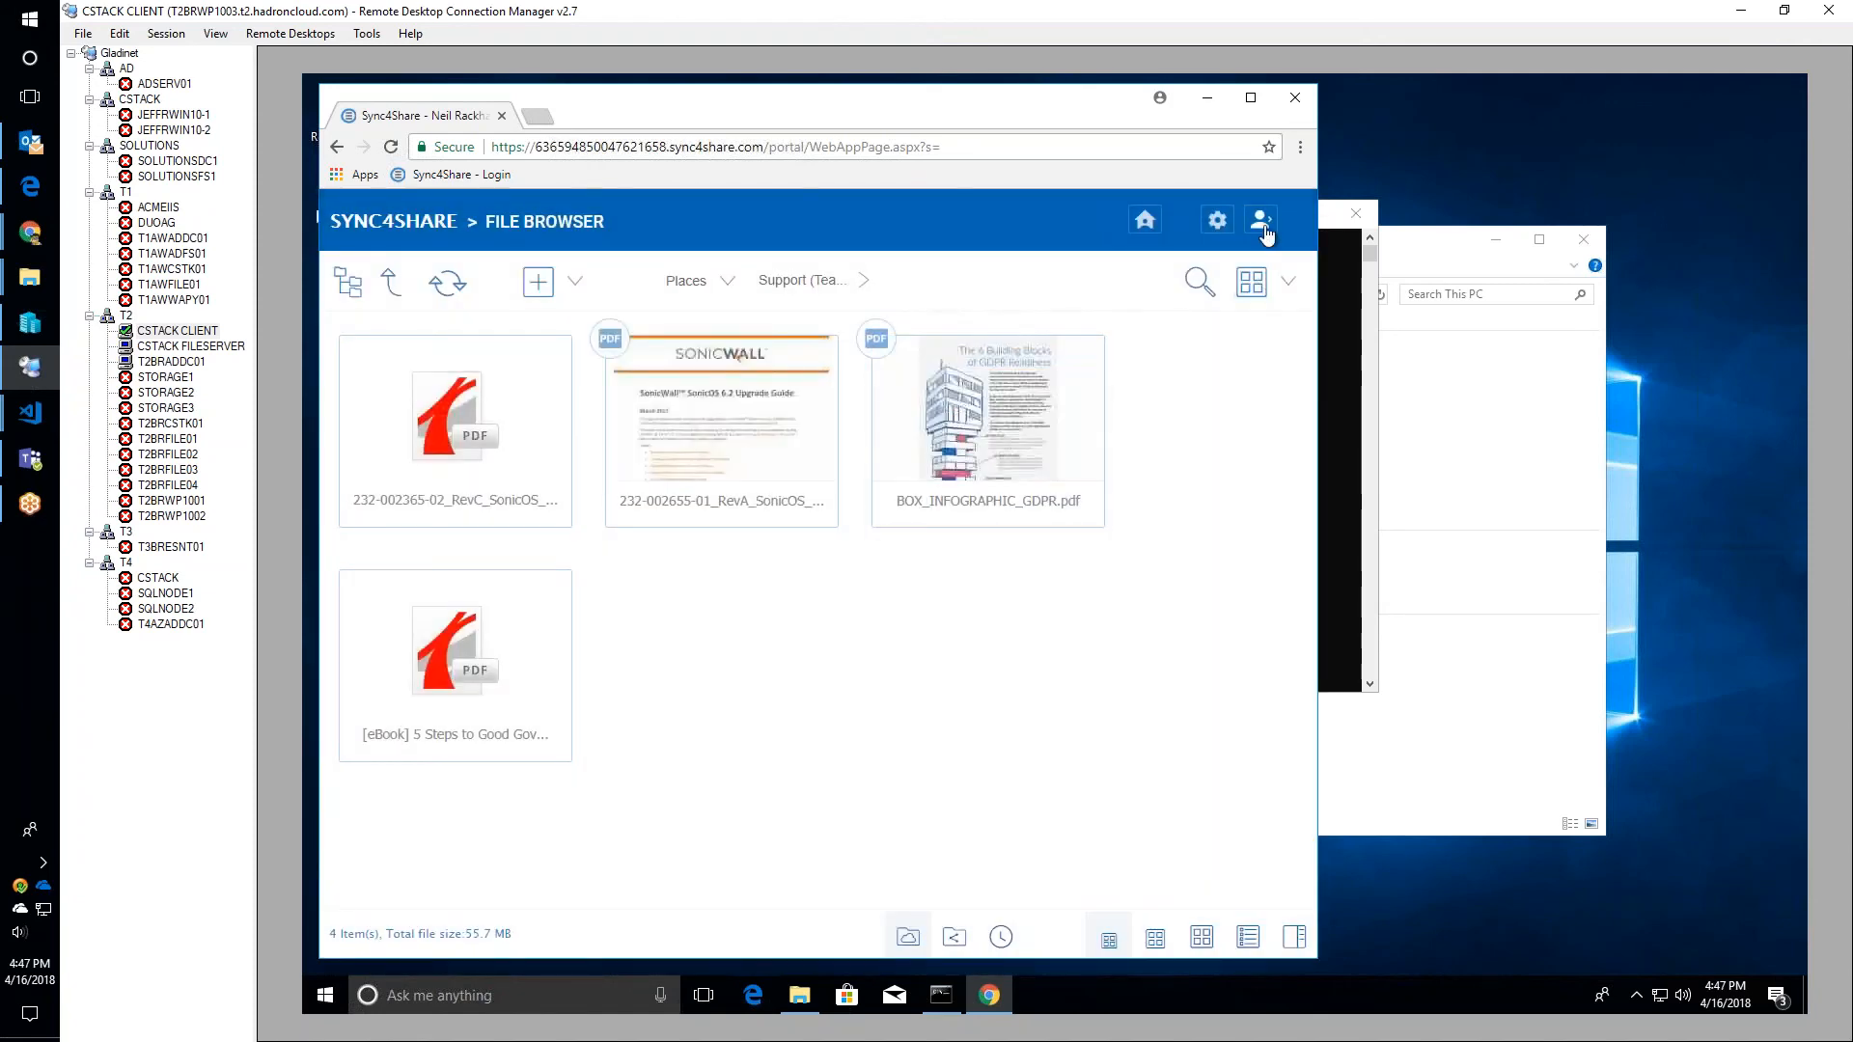
Download the Windows desktop client installer from the user's account options
{"action": "left_click", "coordinate": [1260, 220]}
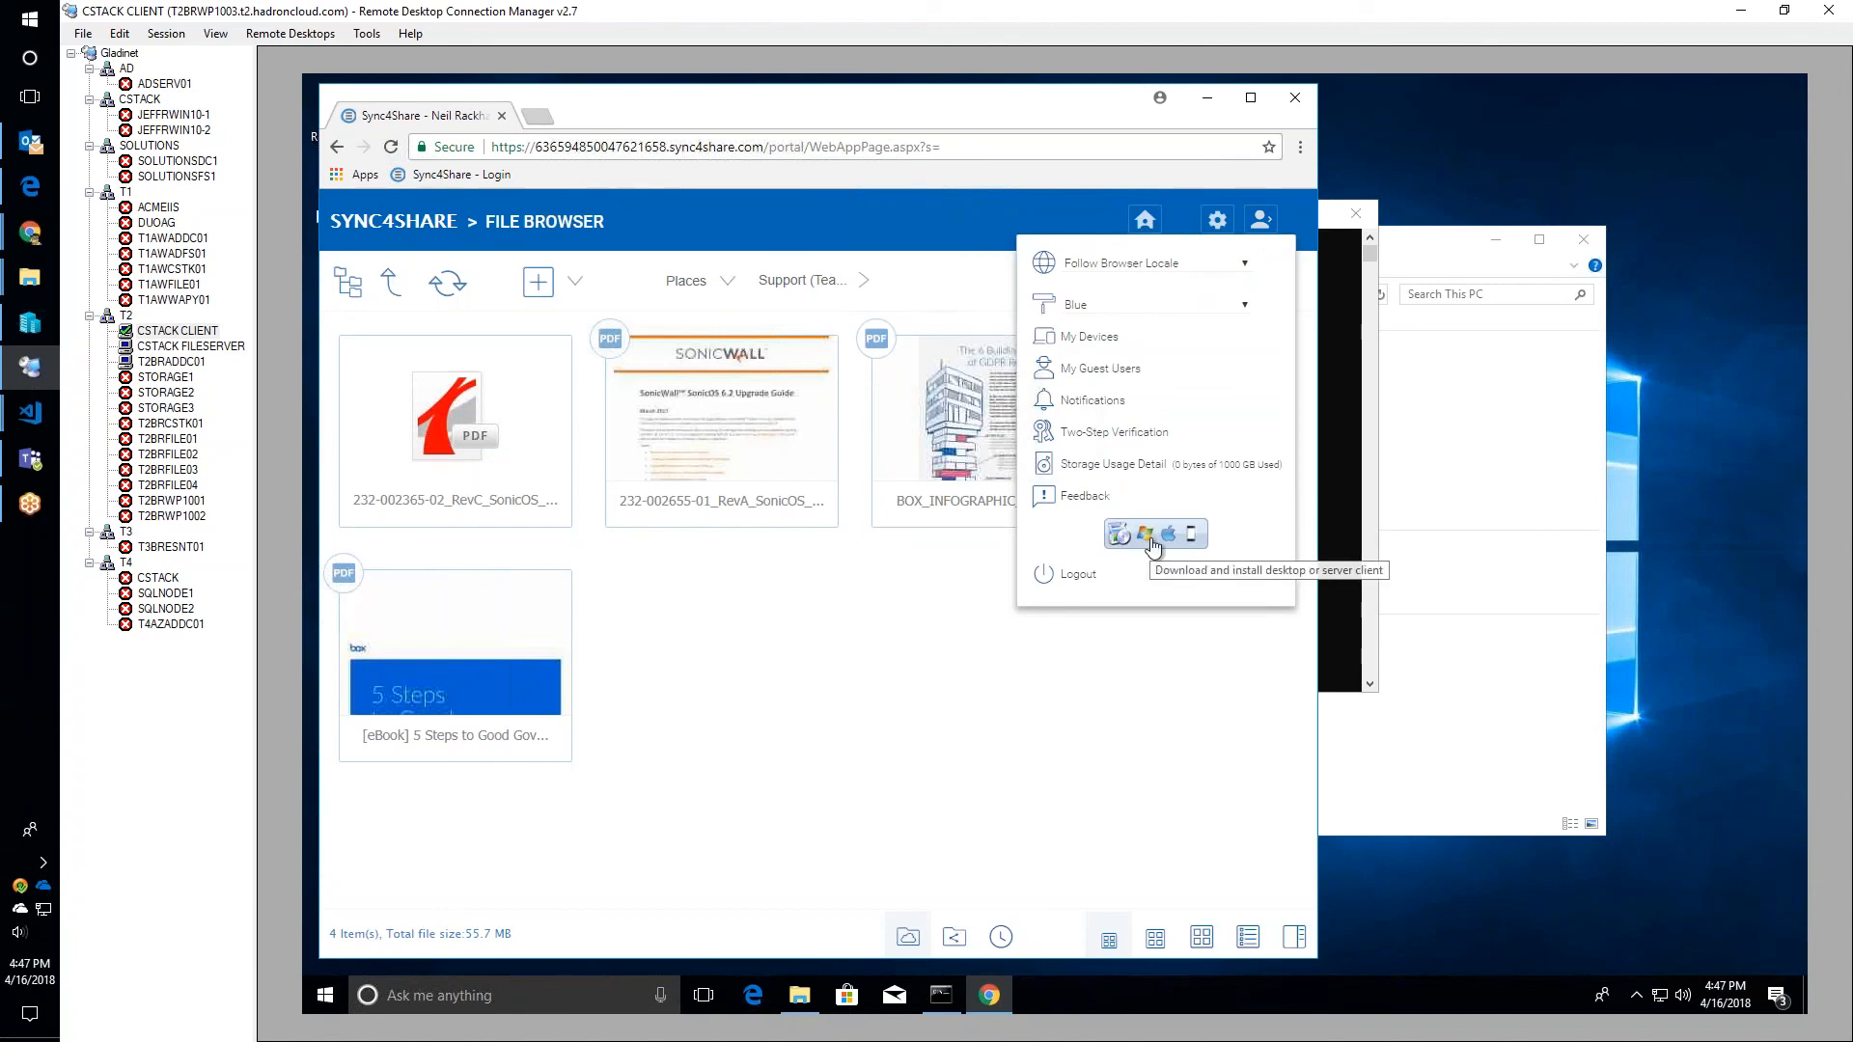
{"action": "left_click", "coordinate": [1144, 534]}
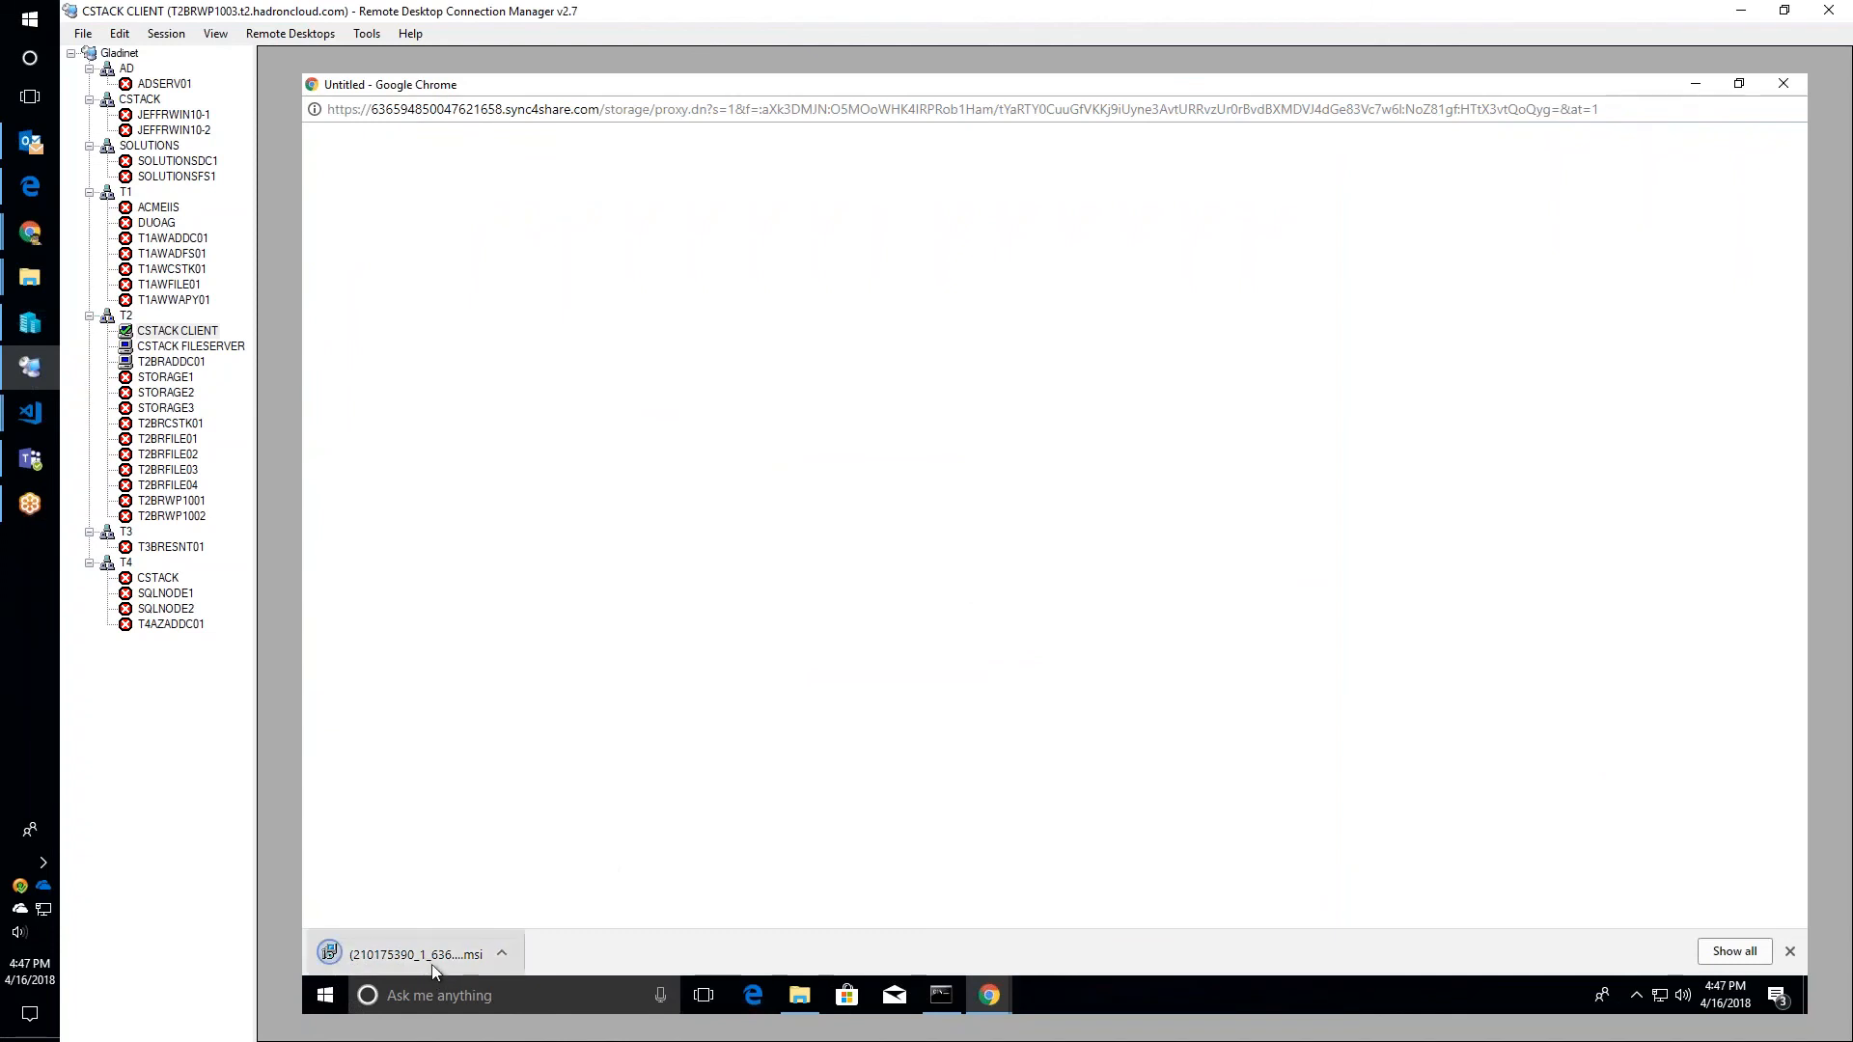
{"action": "mouse_move", "coordinate": [799, 995]}
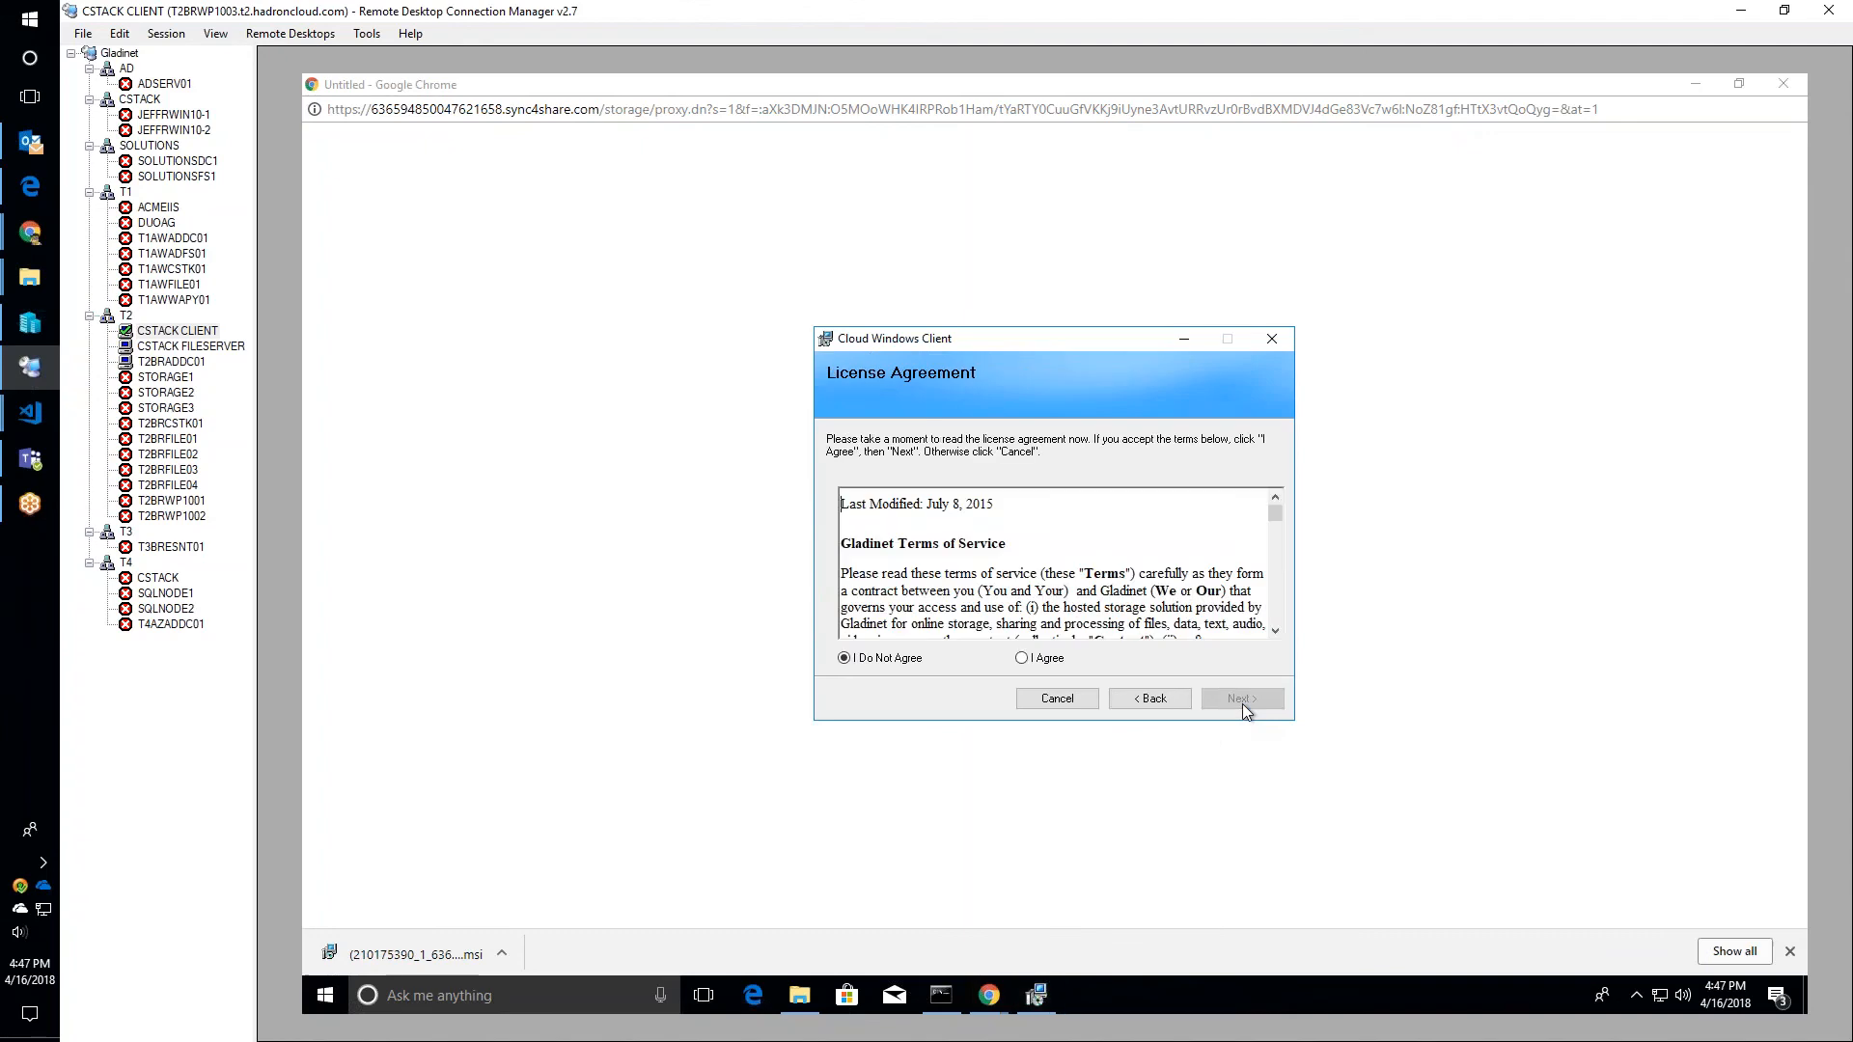
Accept the license, start installing, and approve with admin credentials t2\a_jeffr…
{"action": "left_click", "coordinate": [1241, 697]}
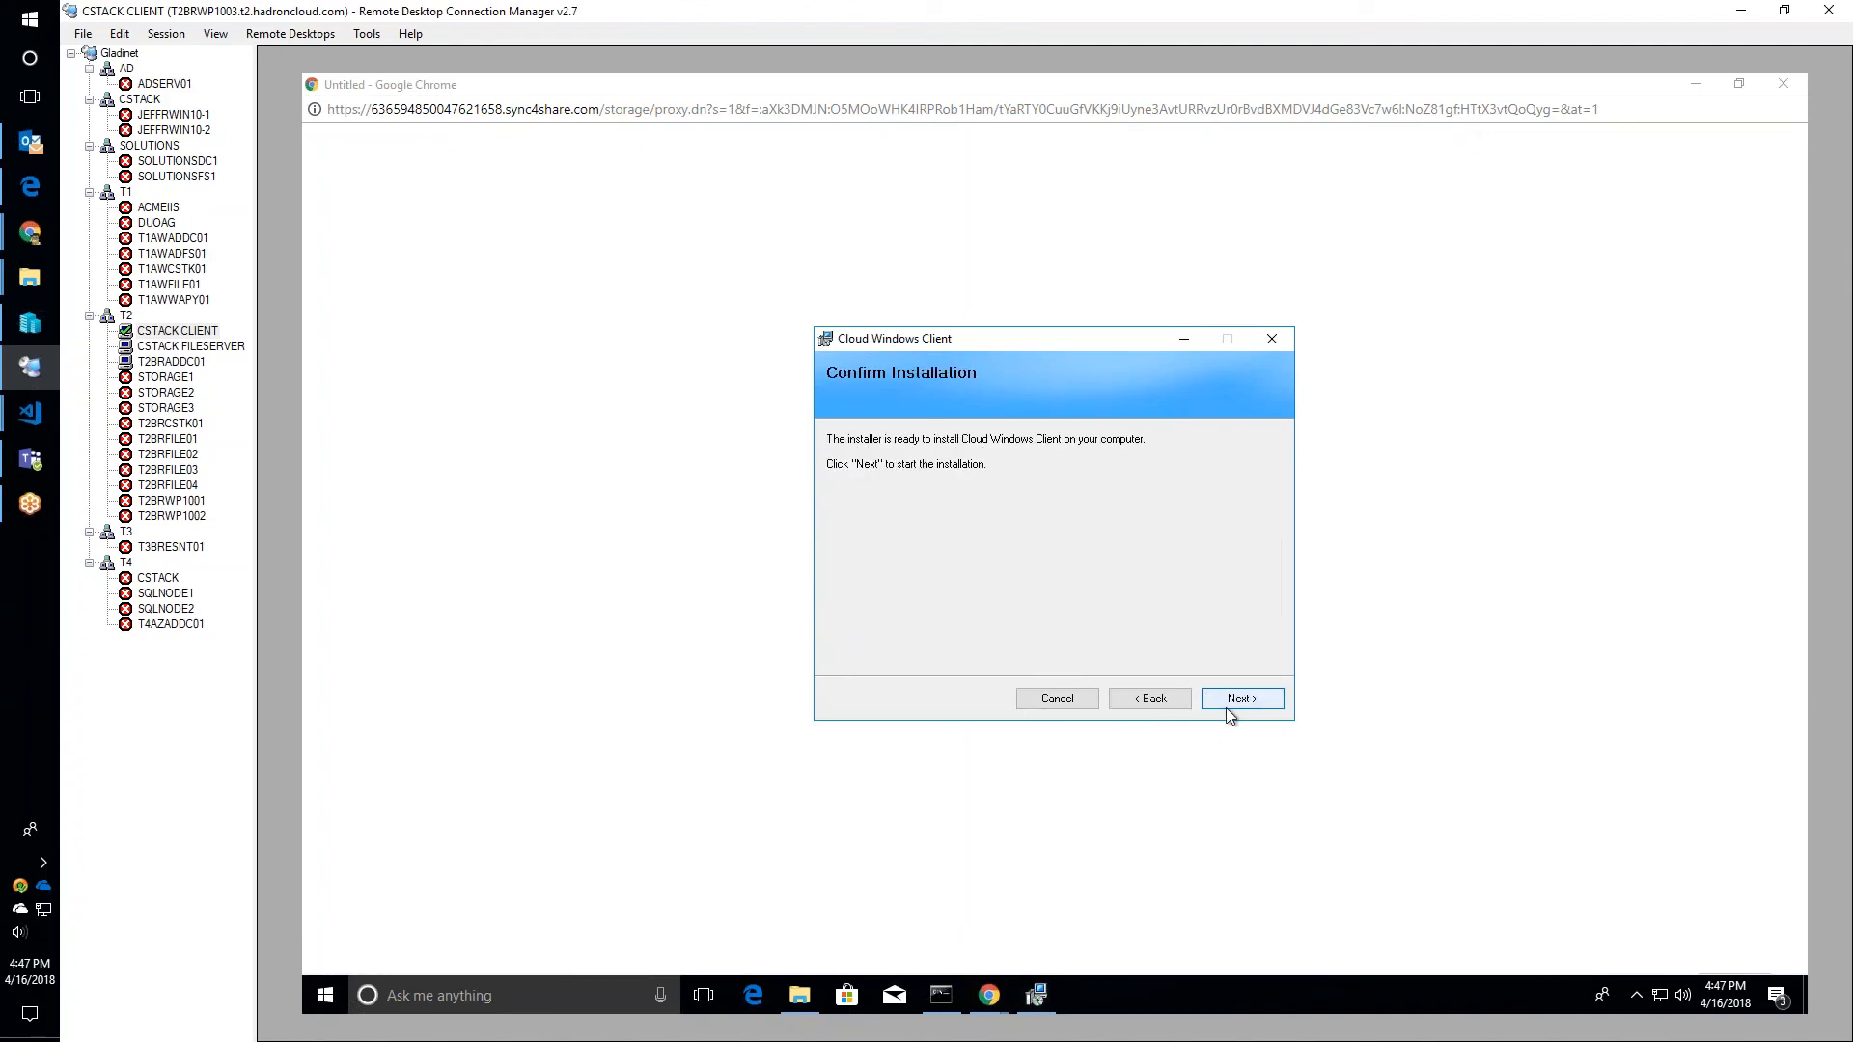
{"action": "left_click", "coordinate": [1241, 699]}
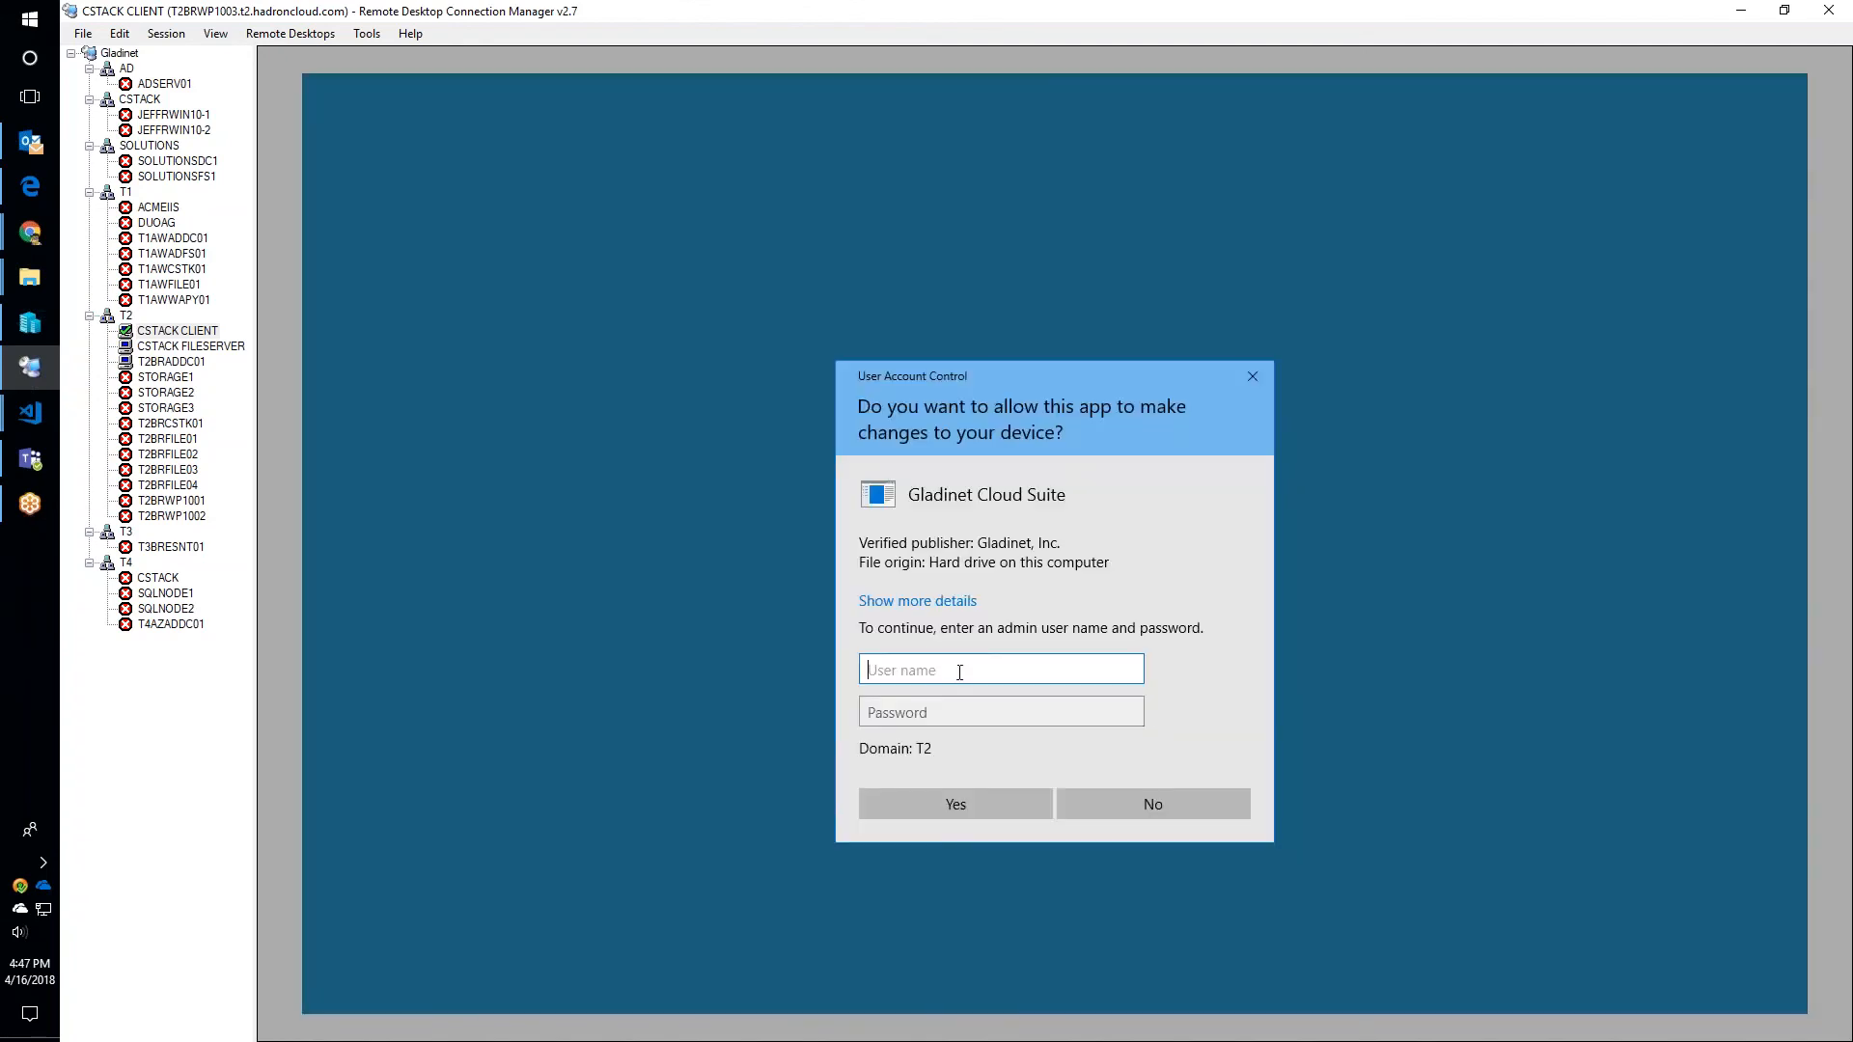
{"action": "type", "text": "t"}
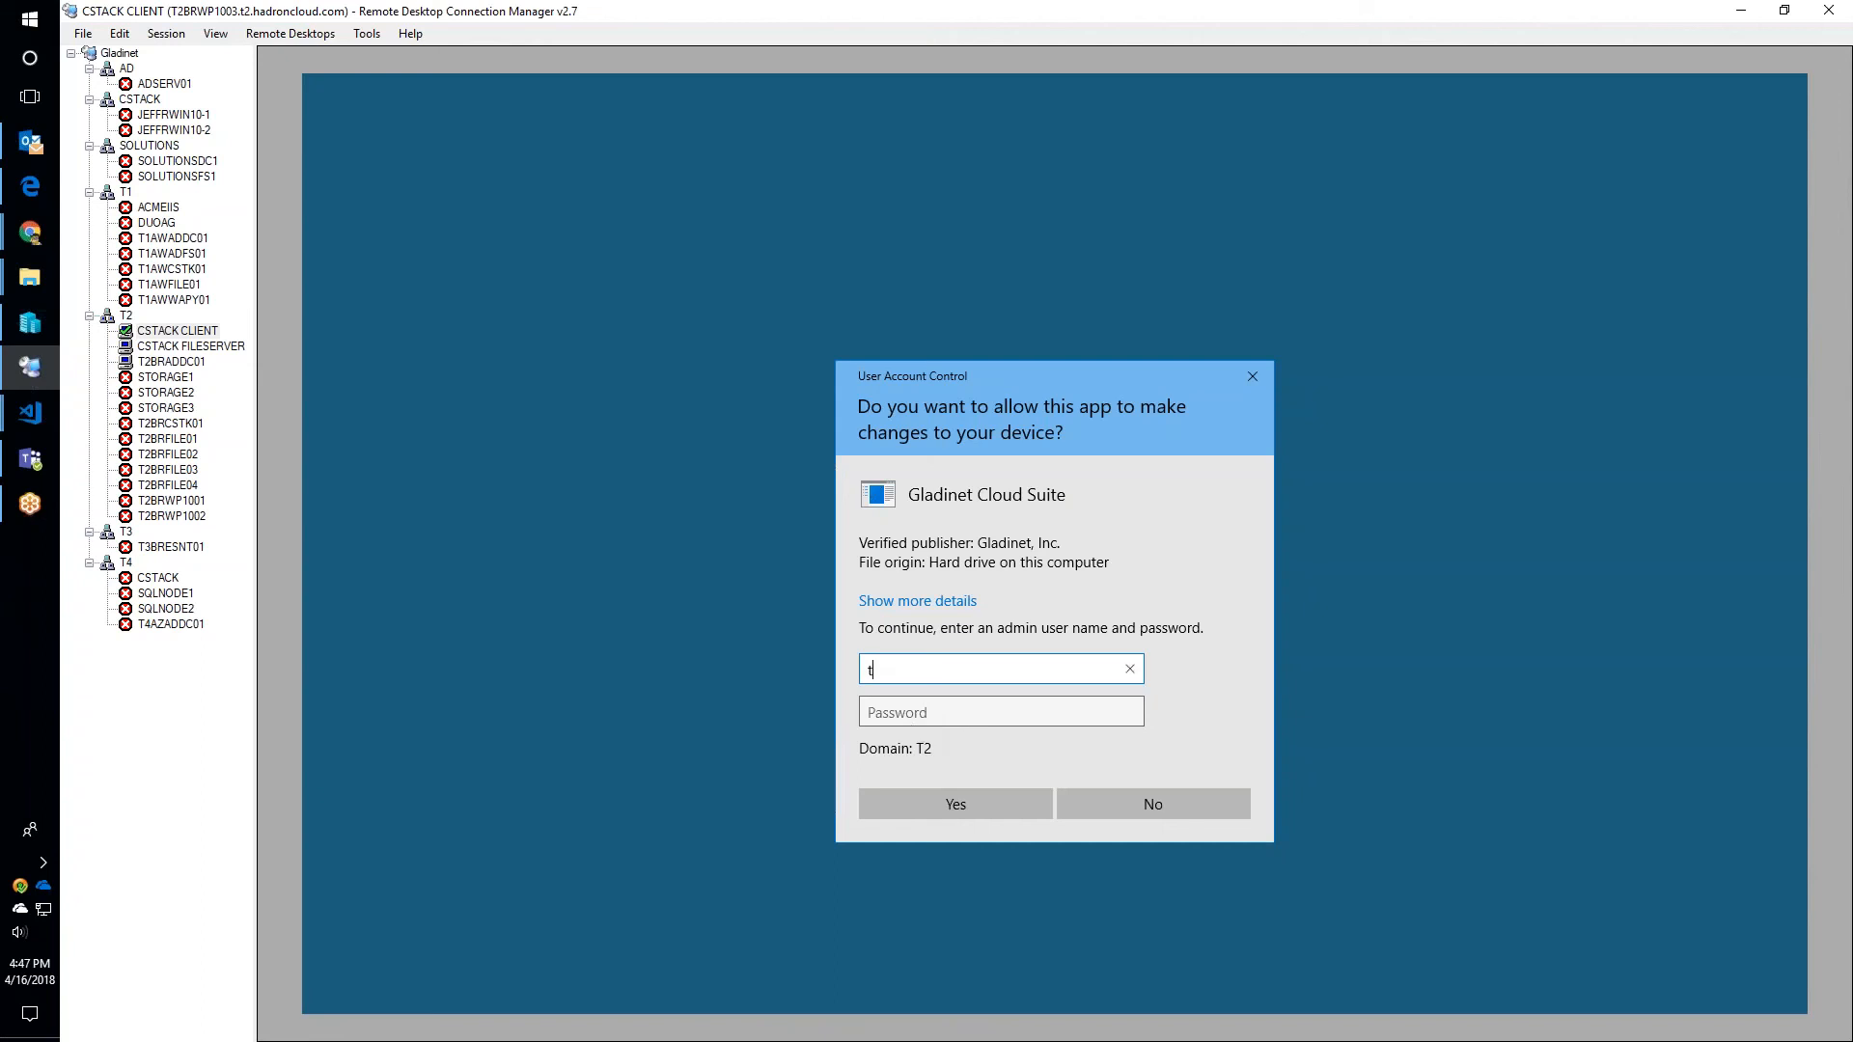
{"action": "type", "text": "2\\d"}
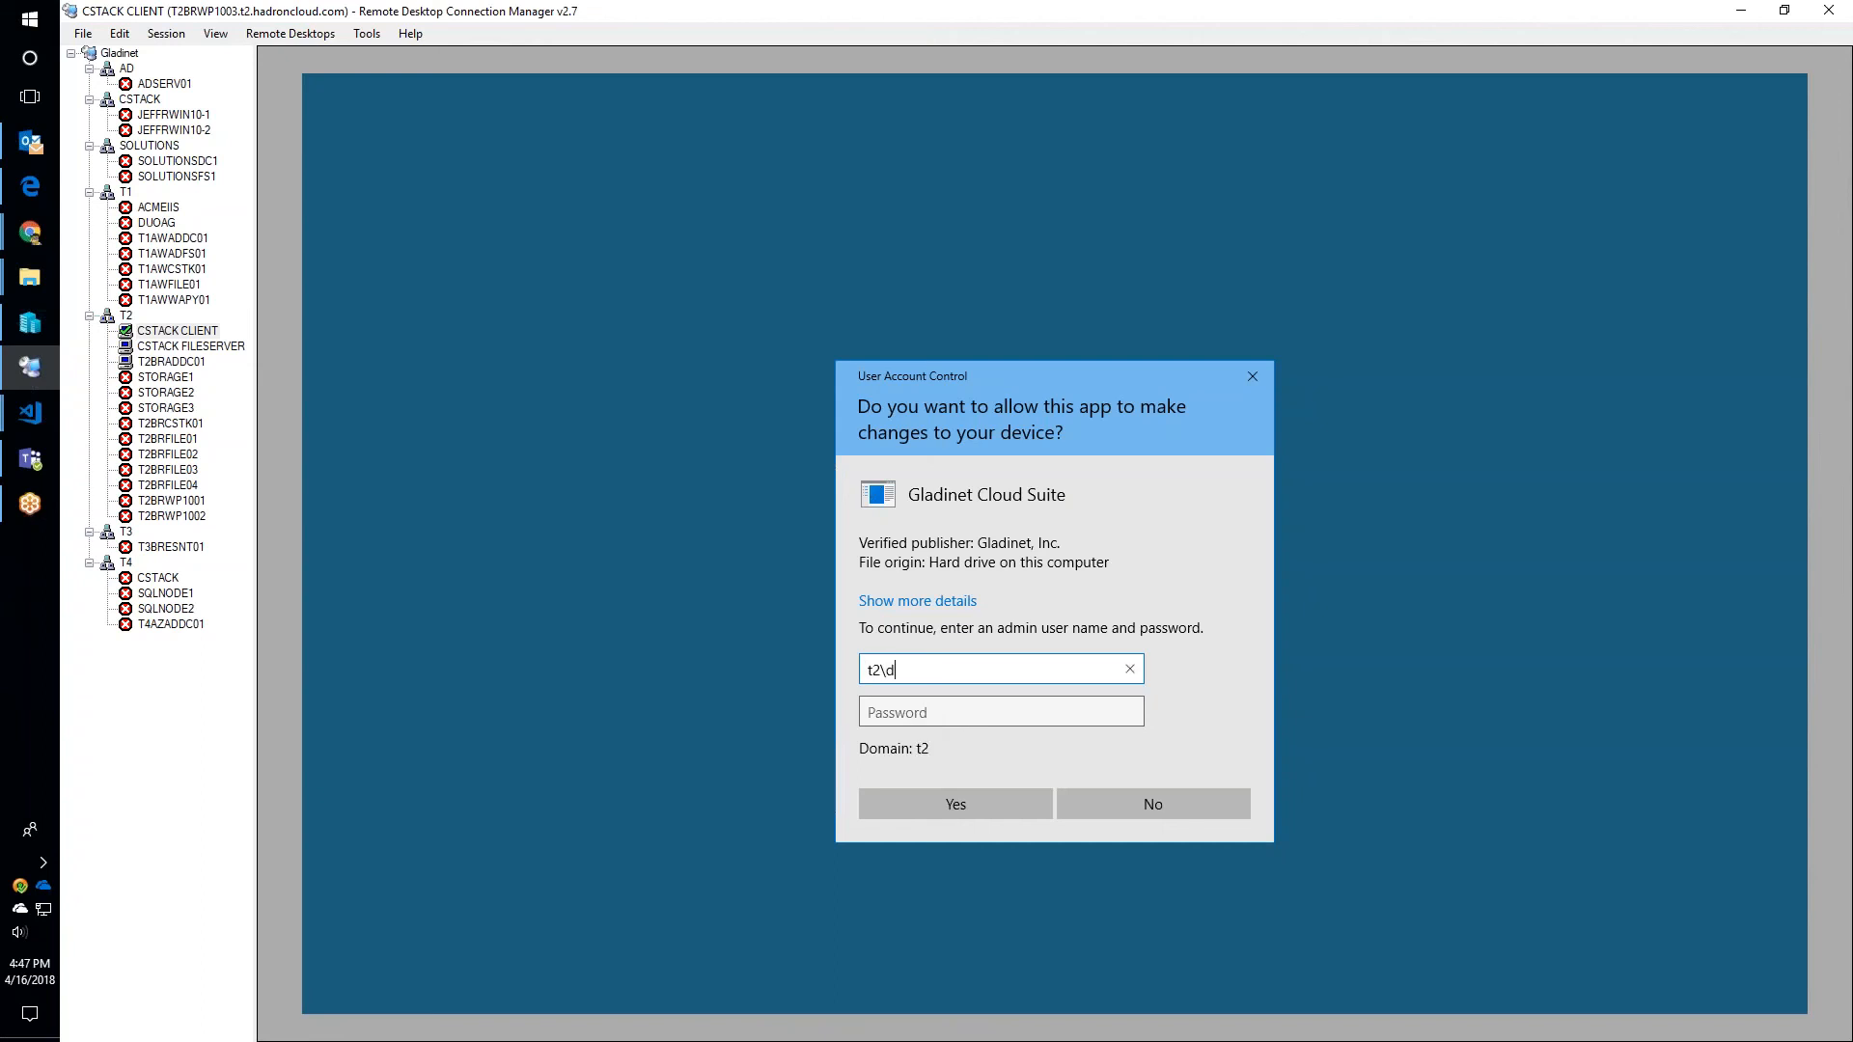
{"action": "type", "text": "a_jeffr"}
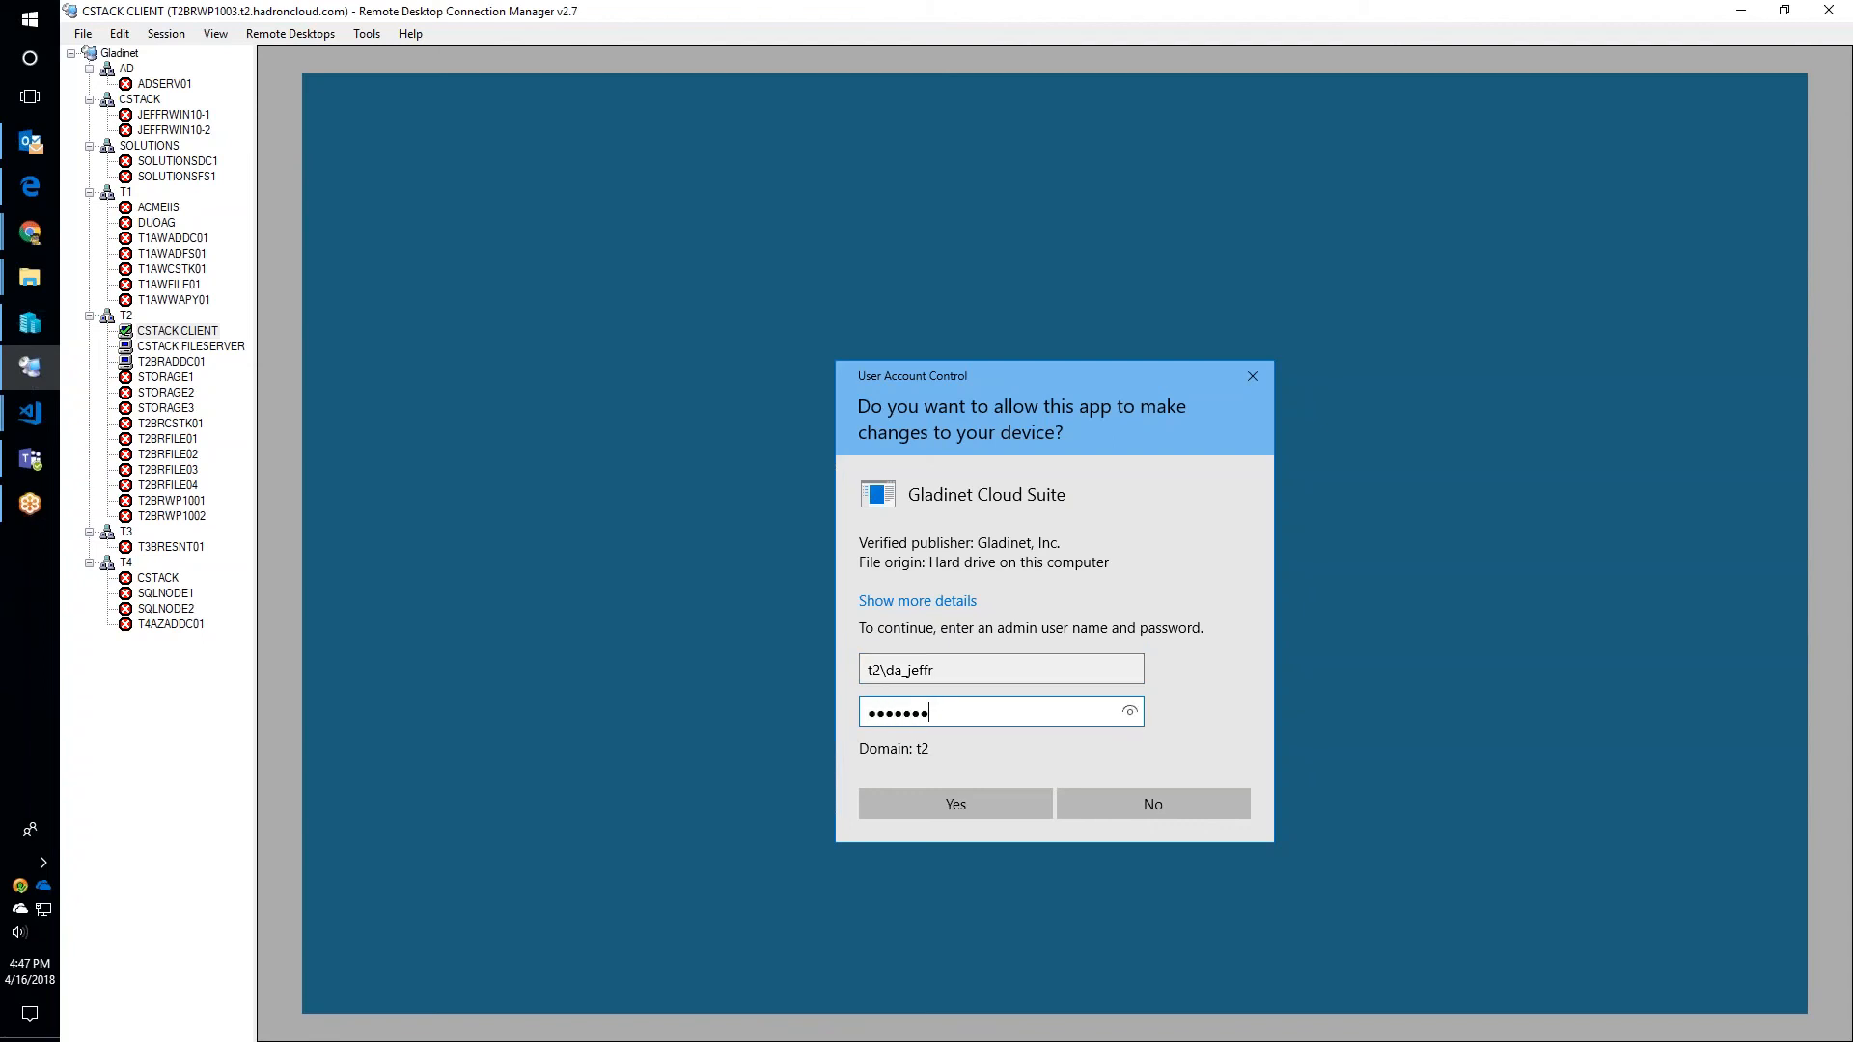
{"action": "left_click", "coordinate": [953, 804]}
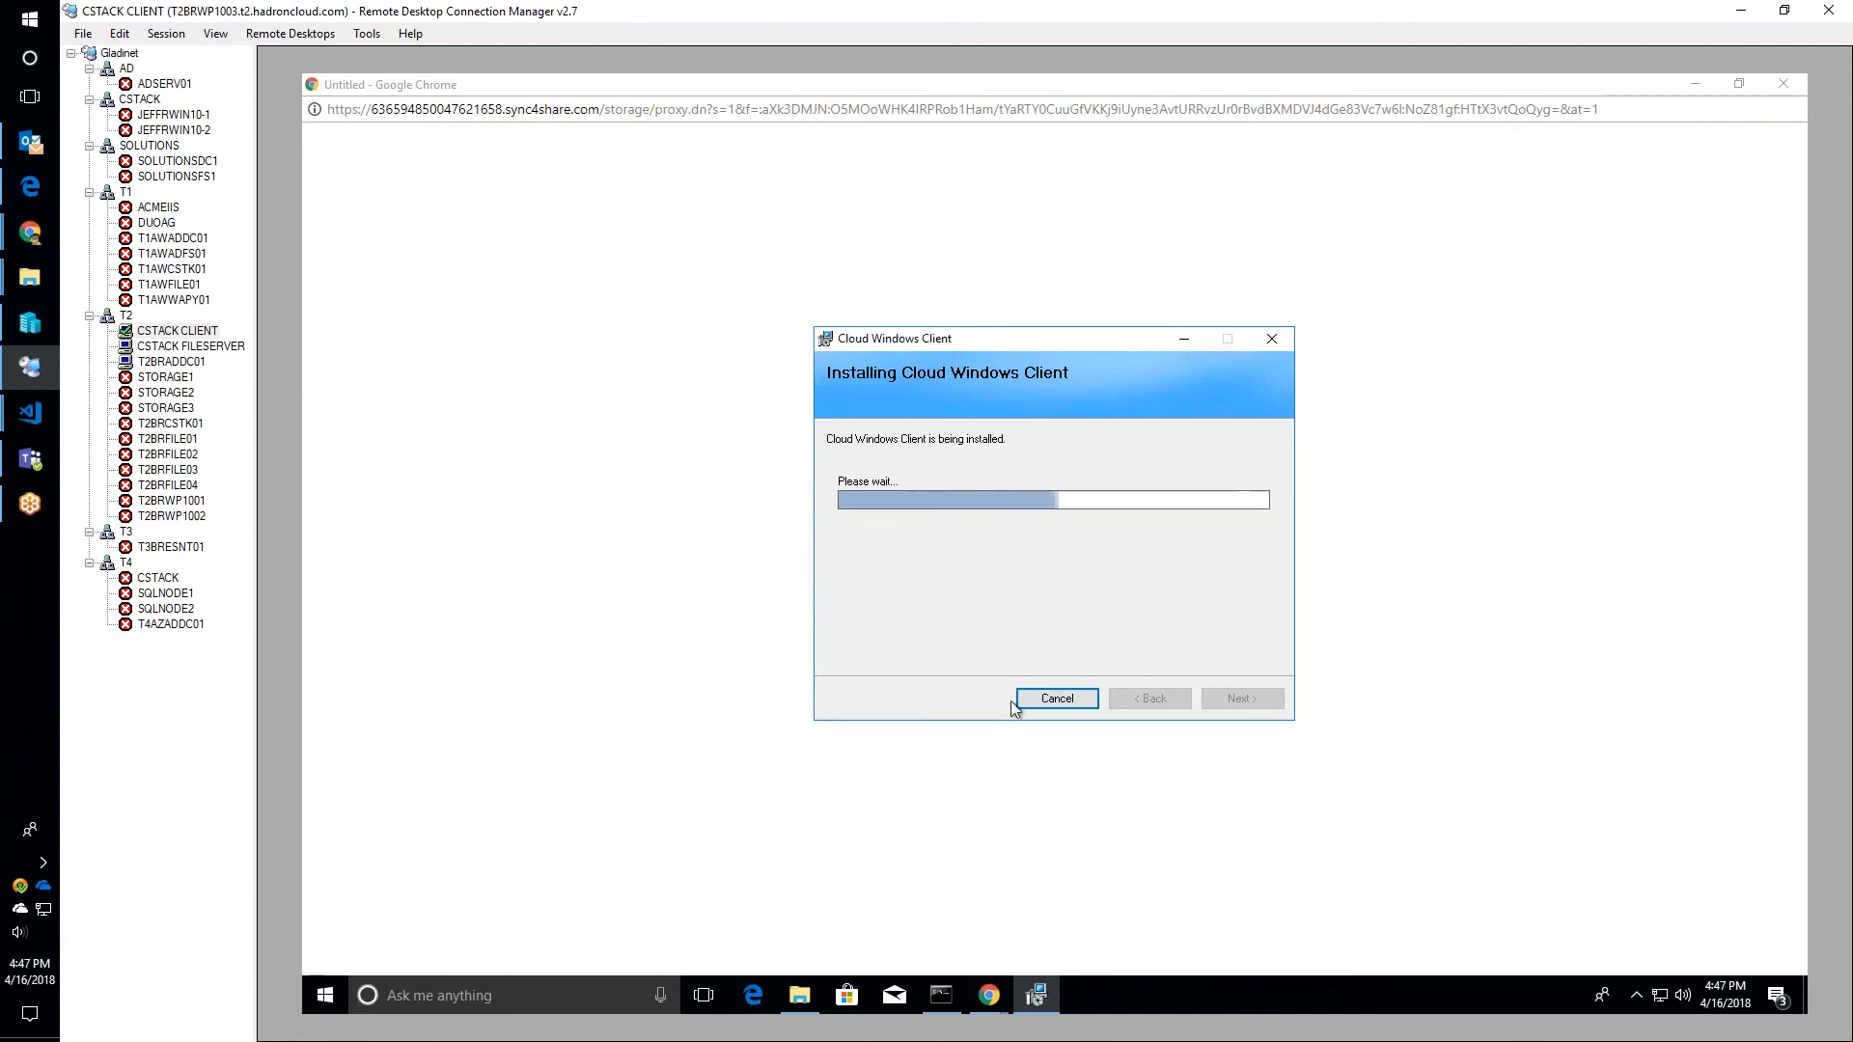
{"action": "mouse_move", "coordinate": [933, 600]}
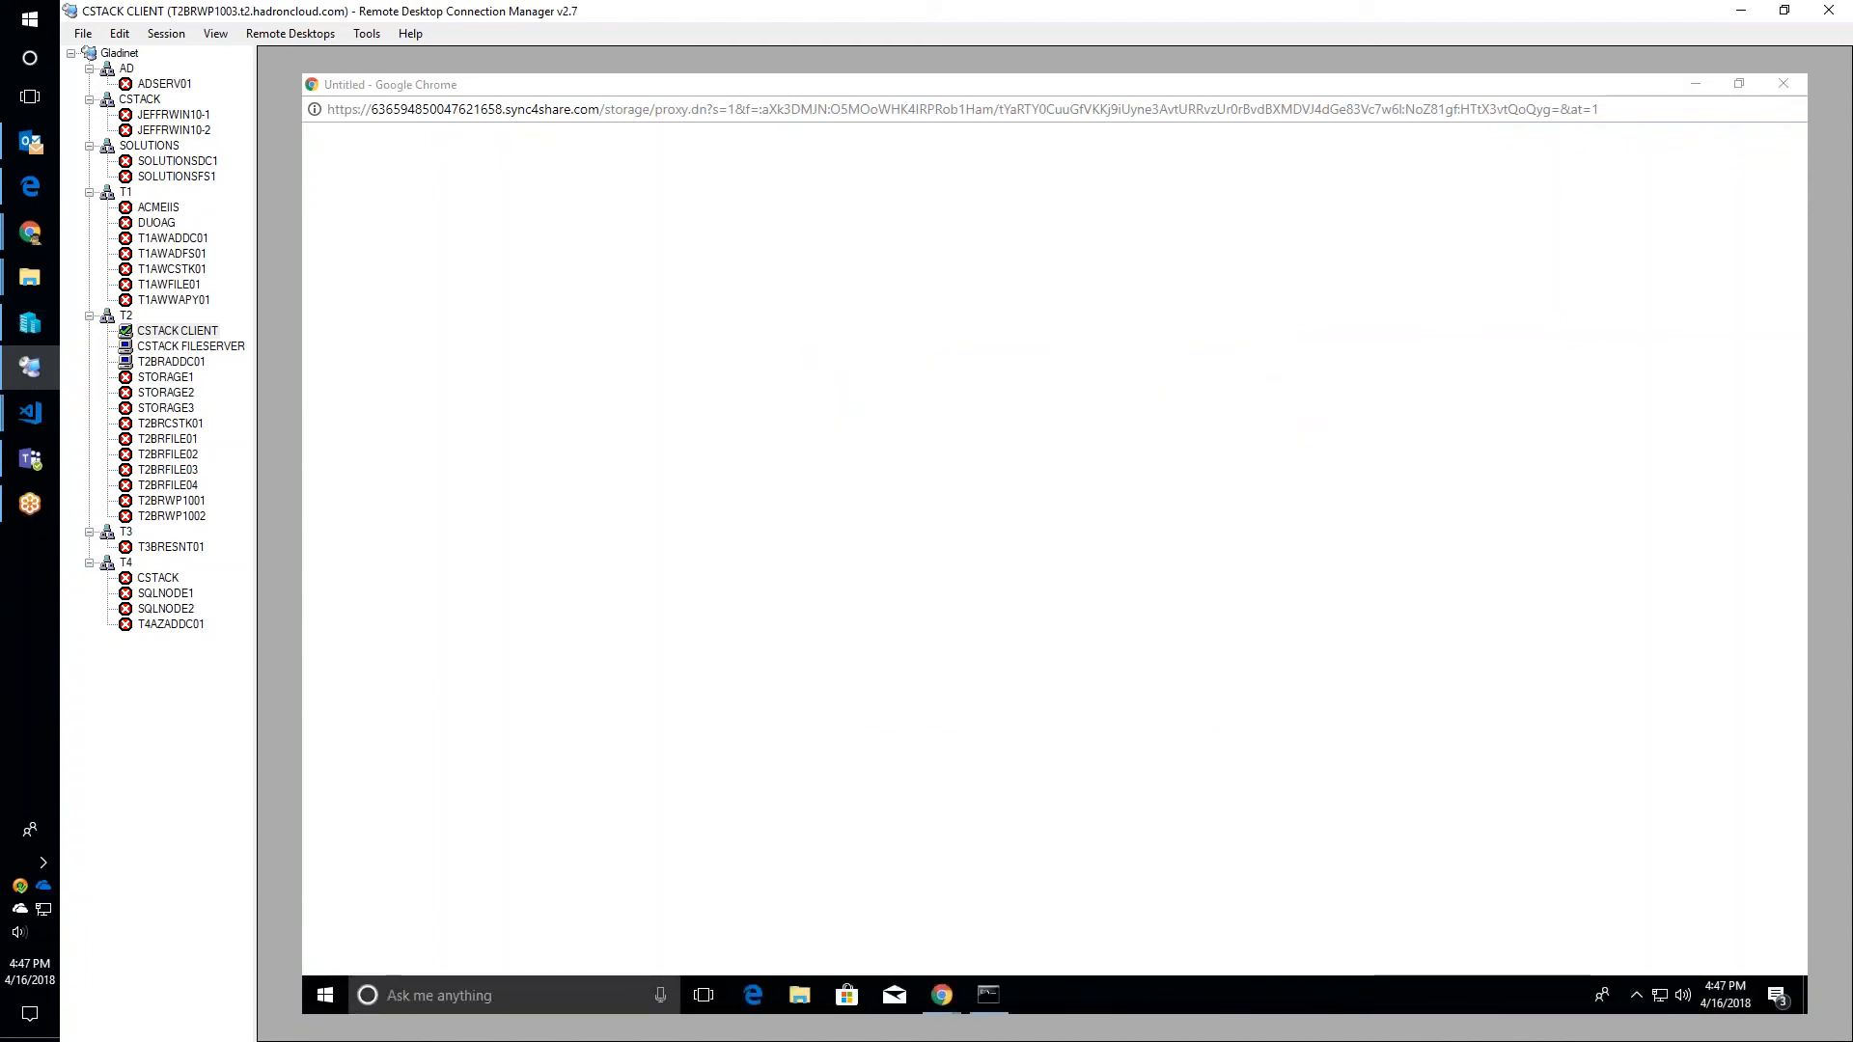
Open the Support team folder on My Cloud Drive (M:) to view its four PDFs
{"action": "left_click", "coordinate": [799, 994]}
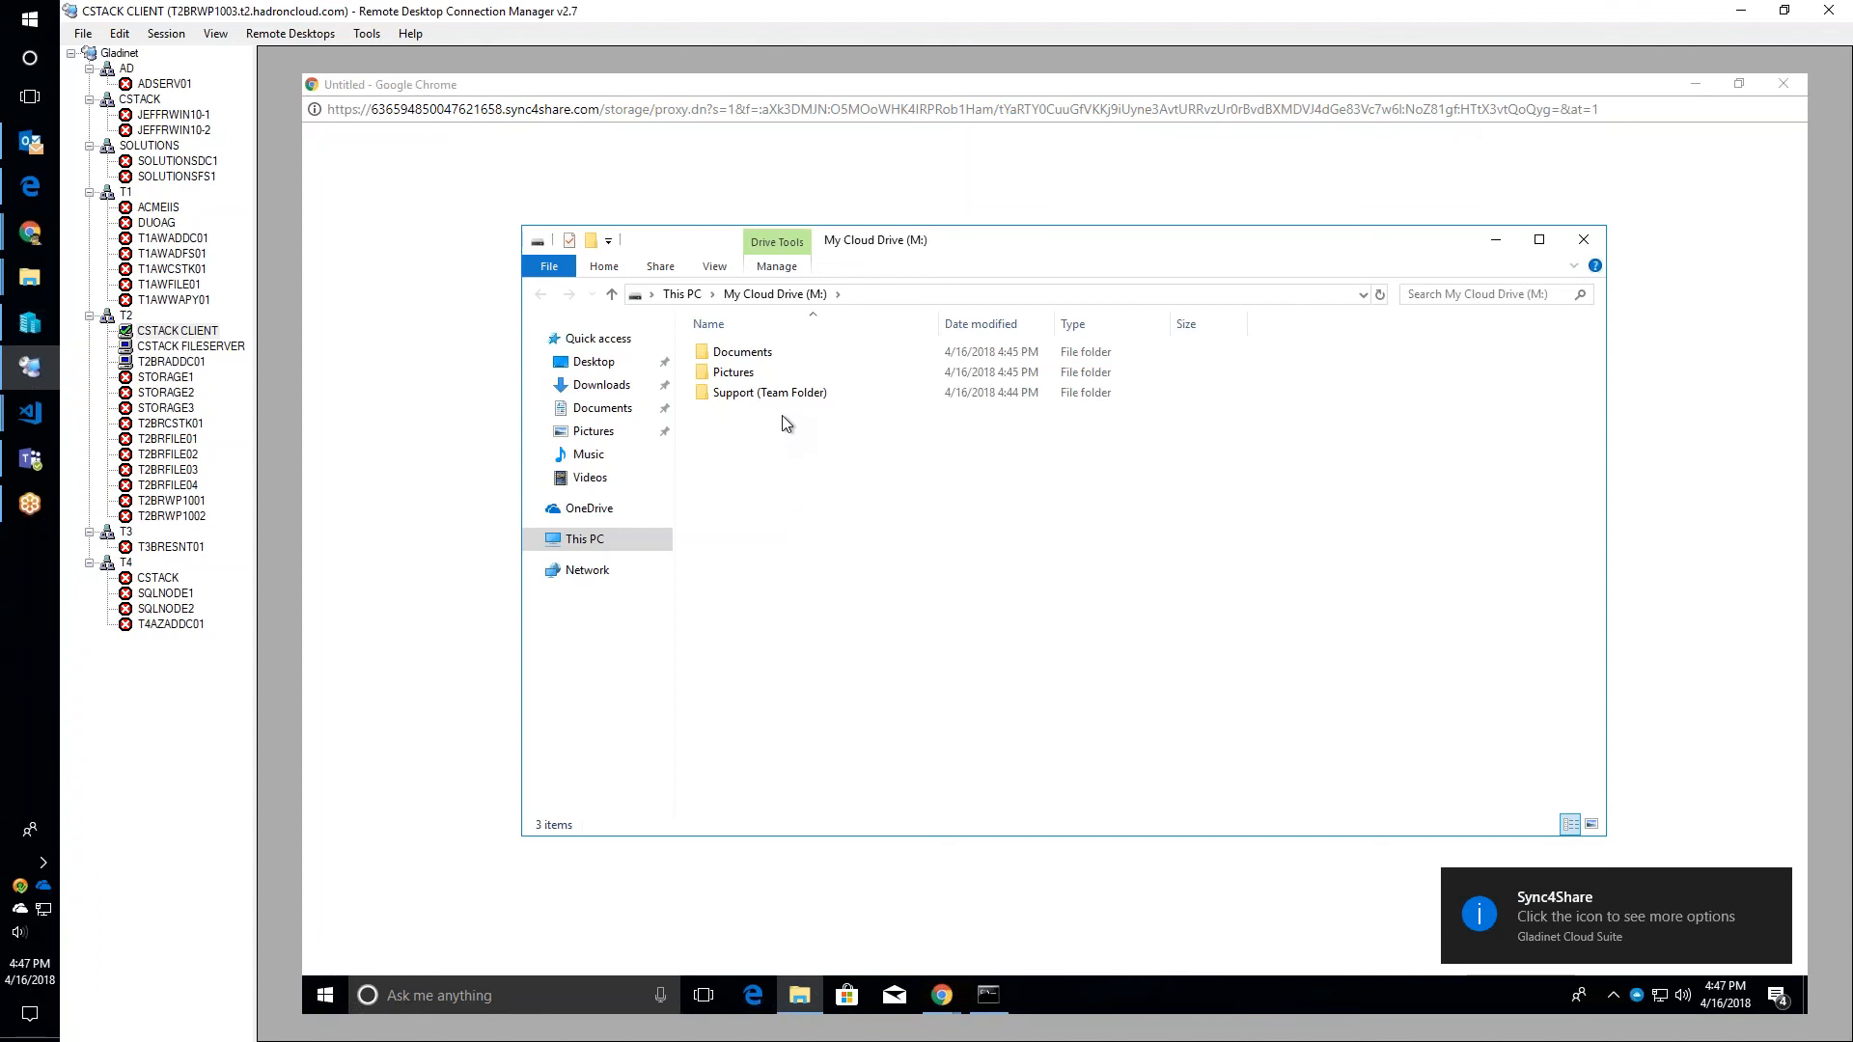
{"action": "left_click", "coordinate": [769, 392]}
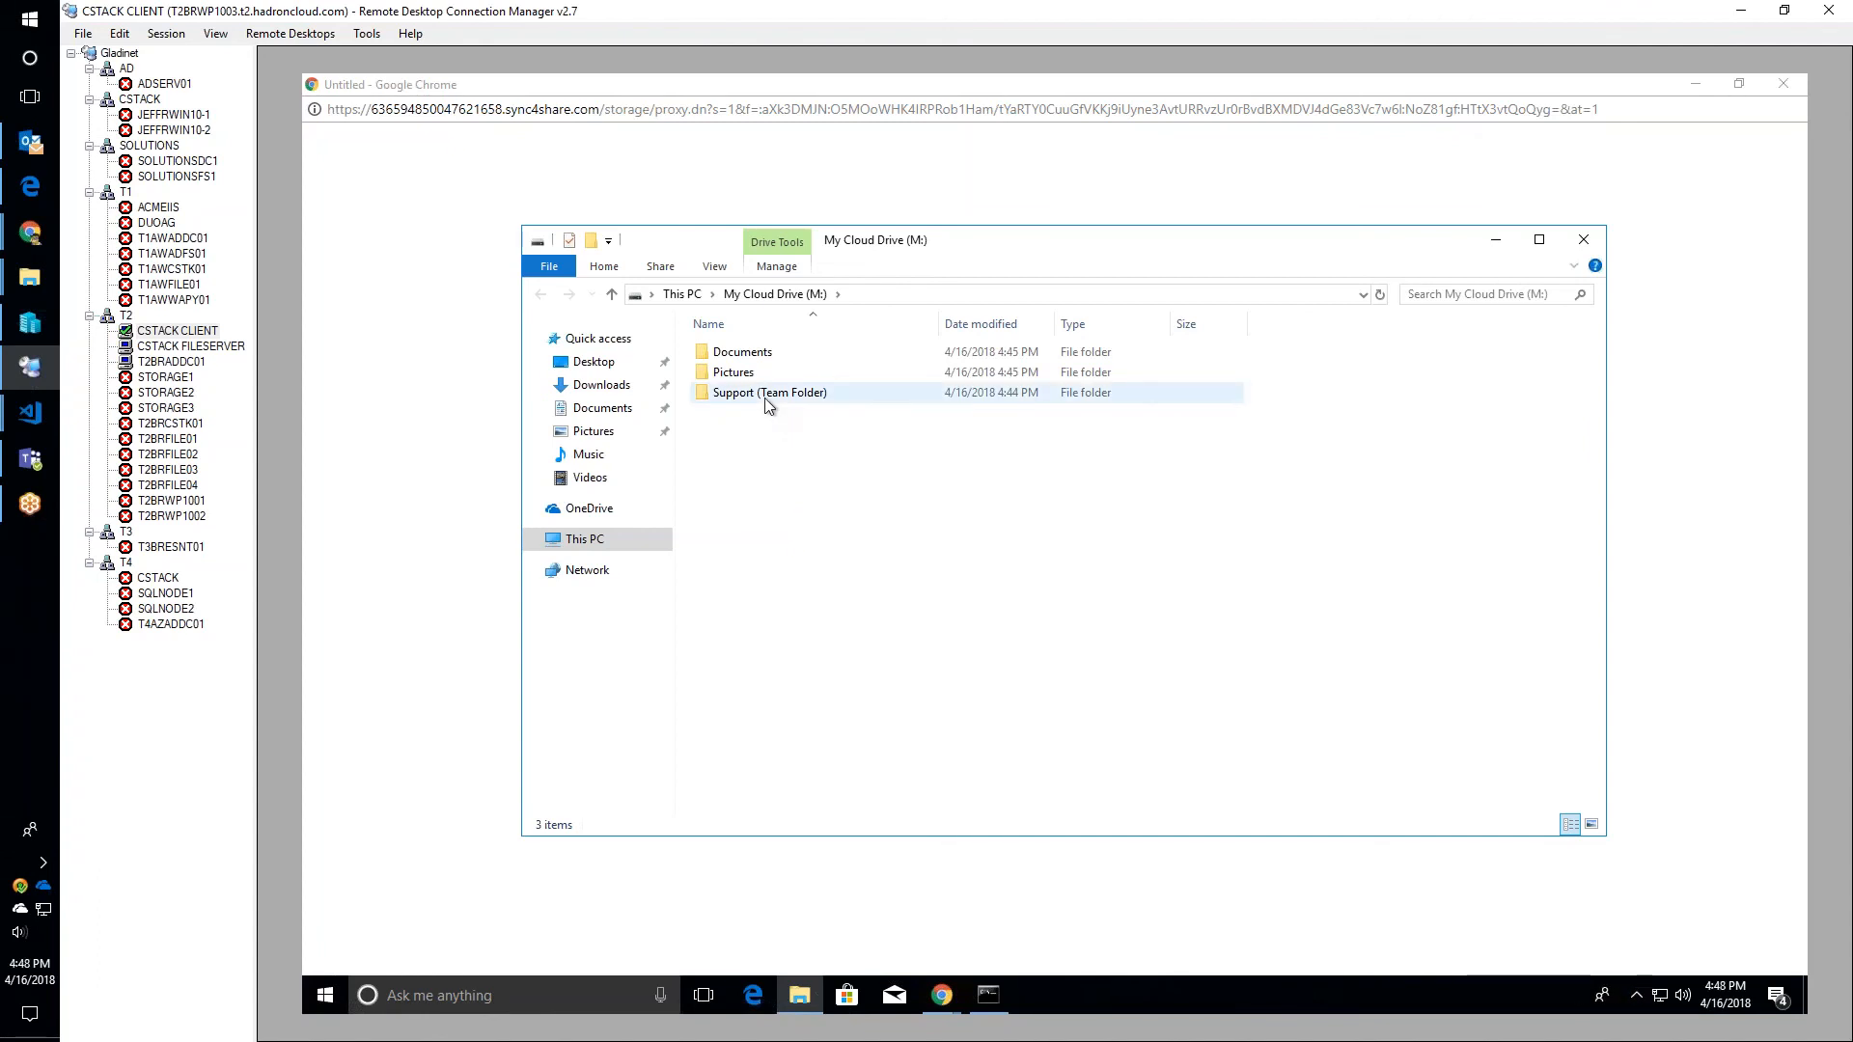
{"action": "double_click", "coordinate": [769, 392]}
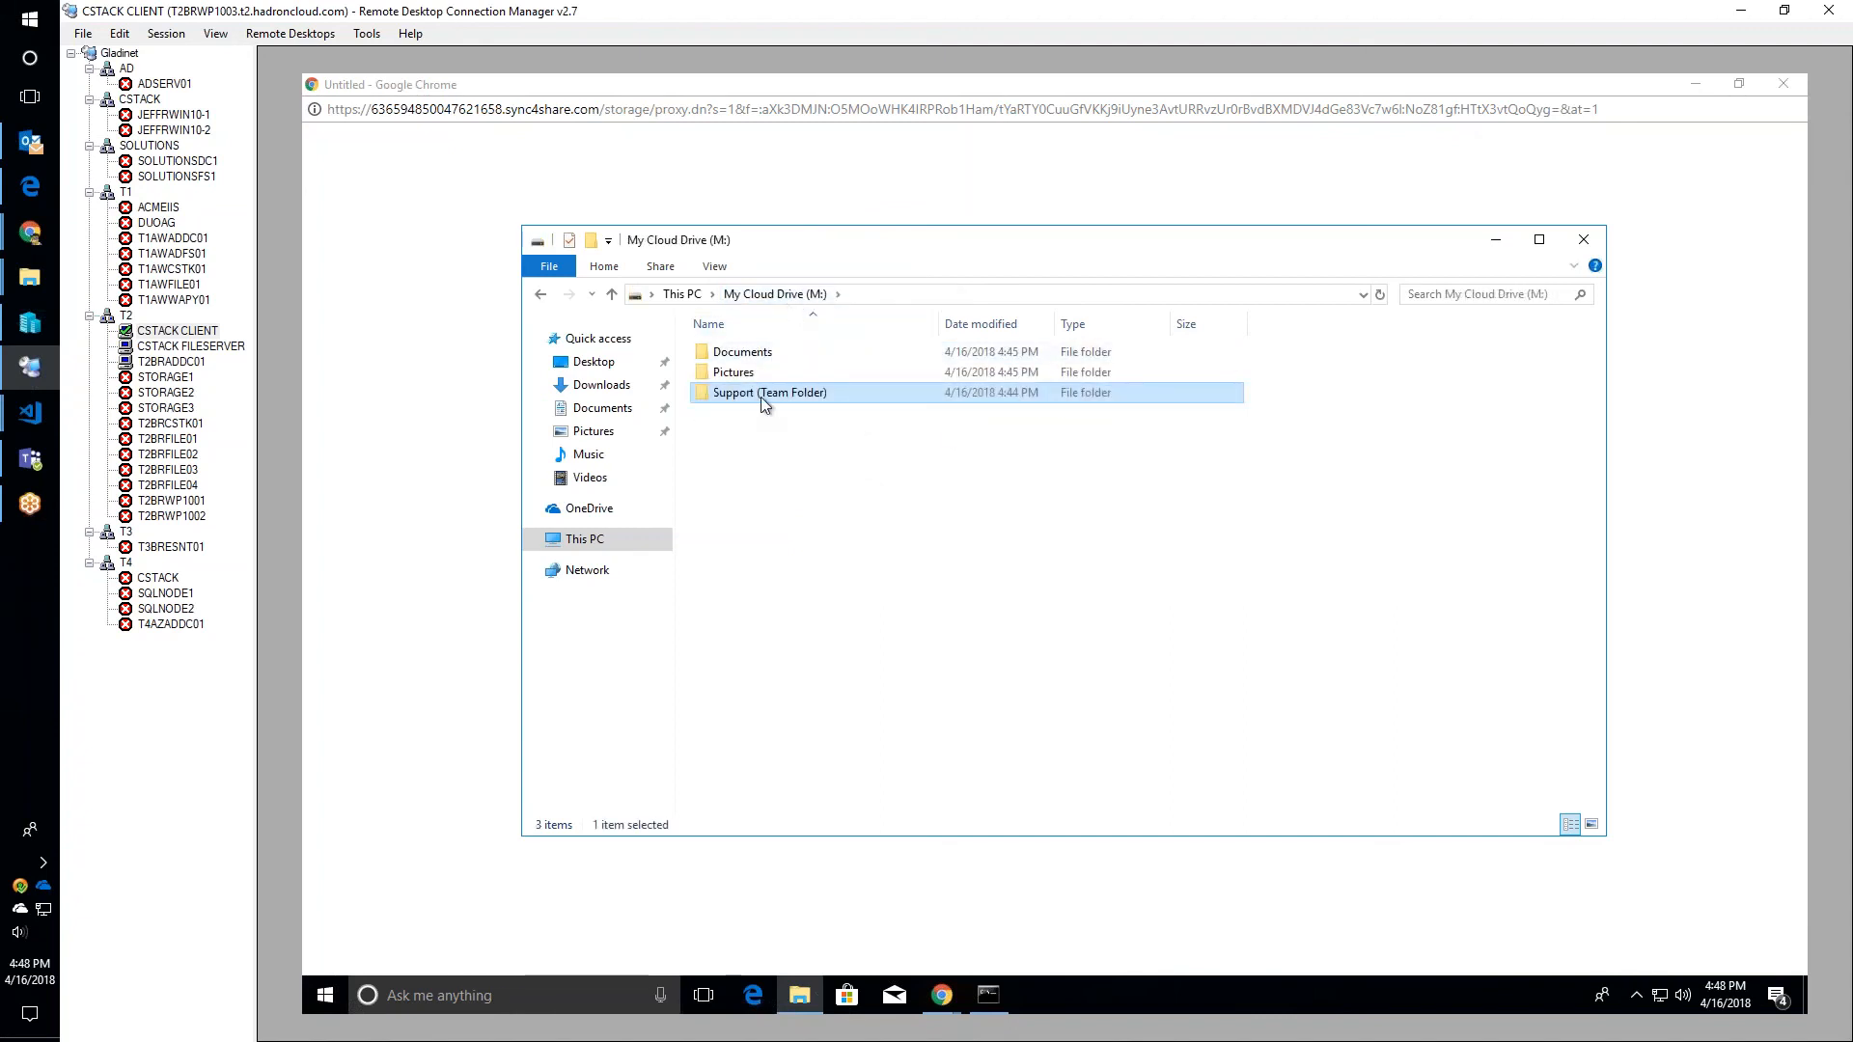
{"action": "double_click", "coordinate": [770, 392]}
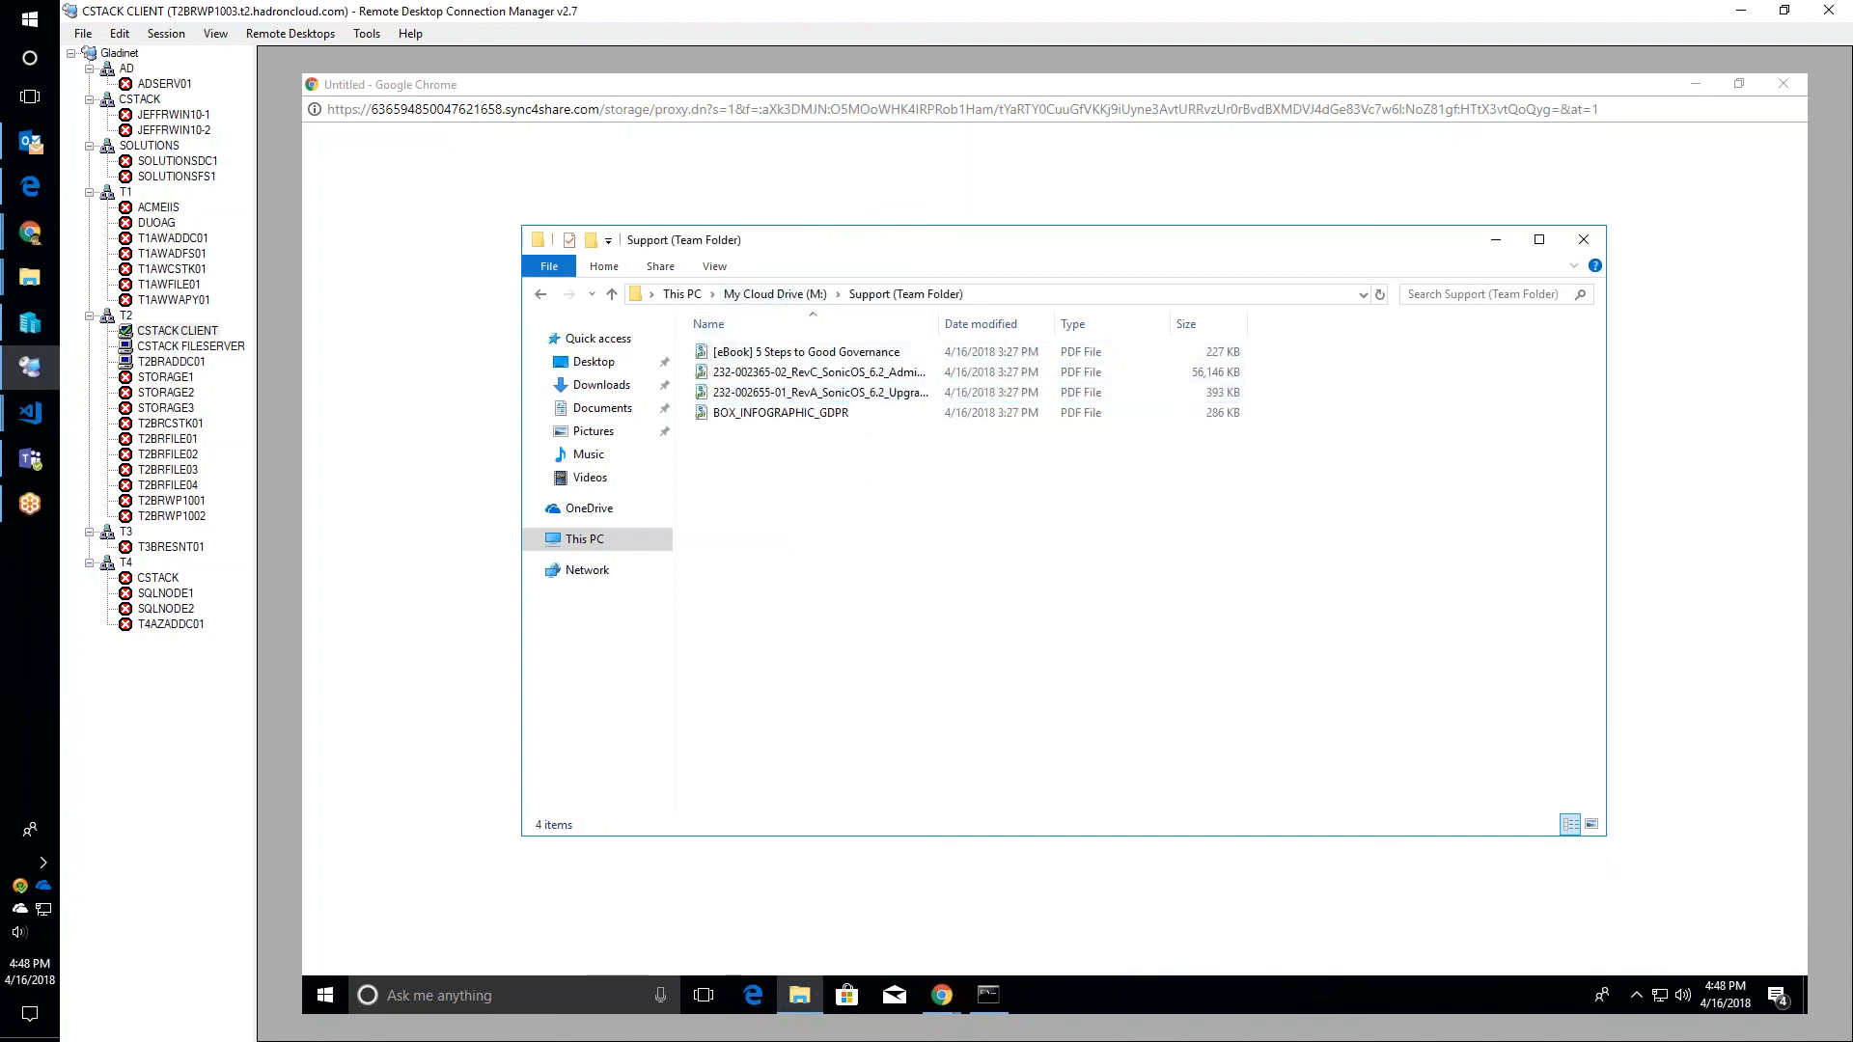
{"action": "mouse_move", "coordinate": [1612, 963]}
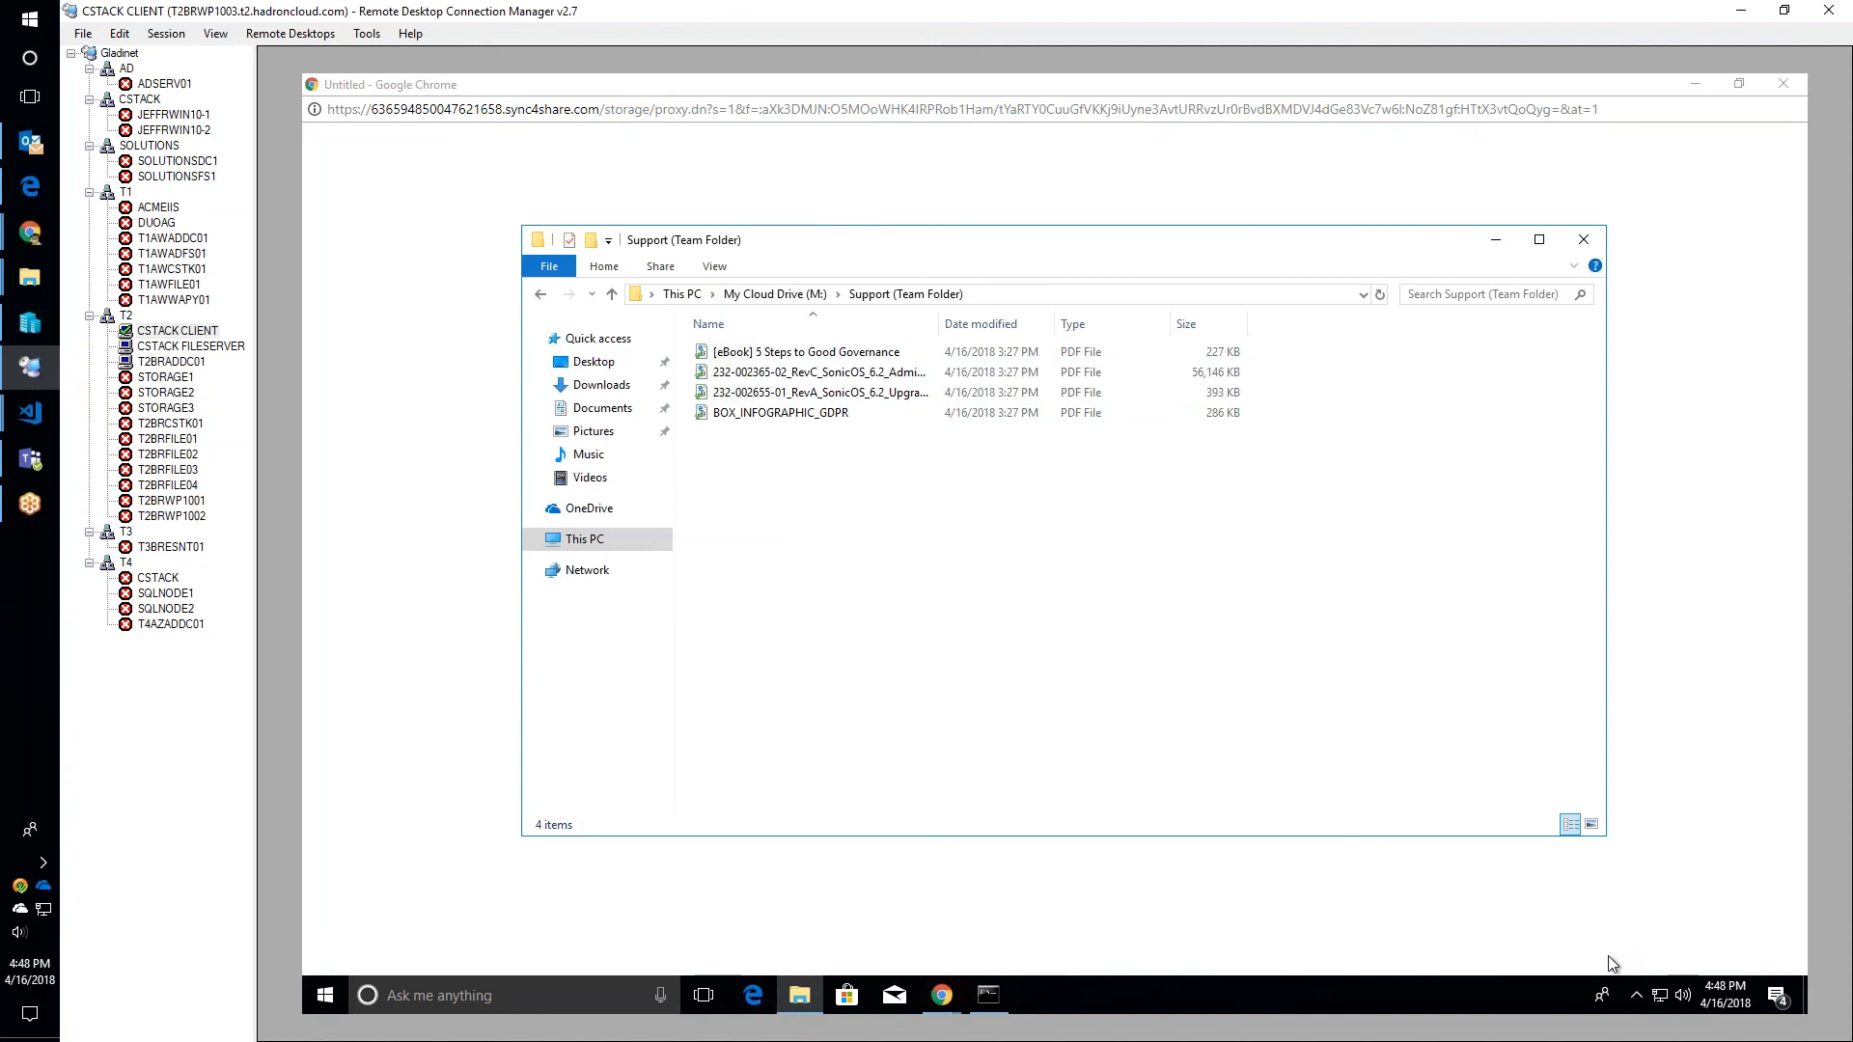
{"action": "mouse_move", "coordinate": [1663, 996]}
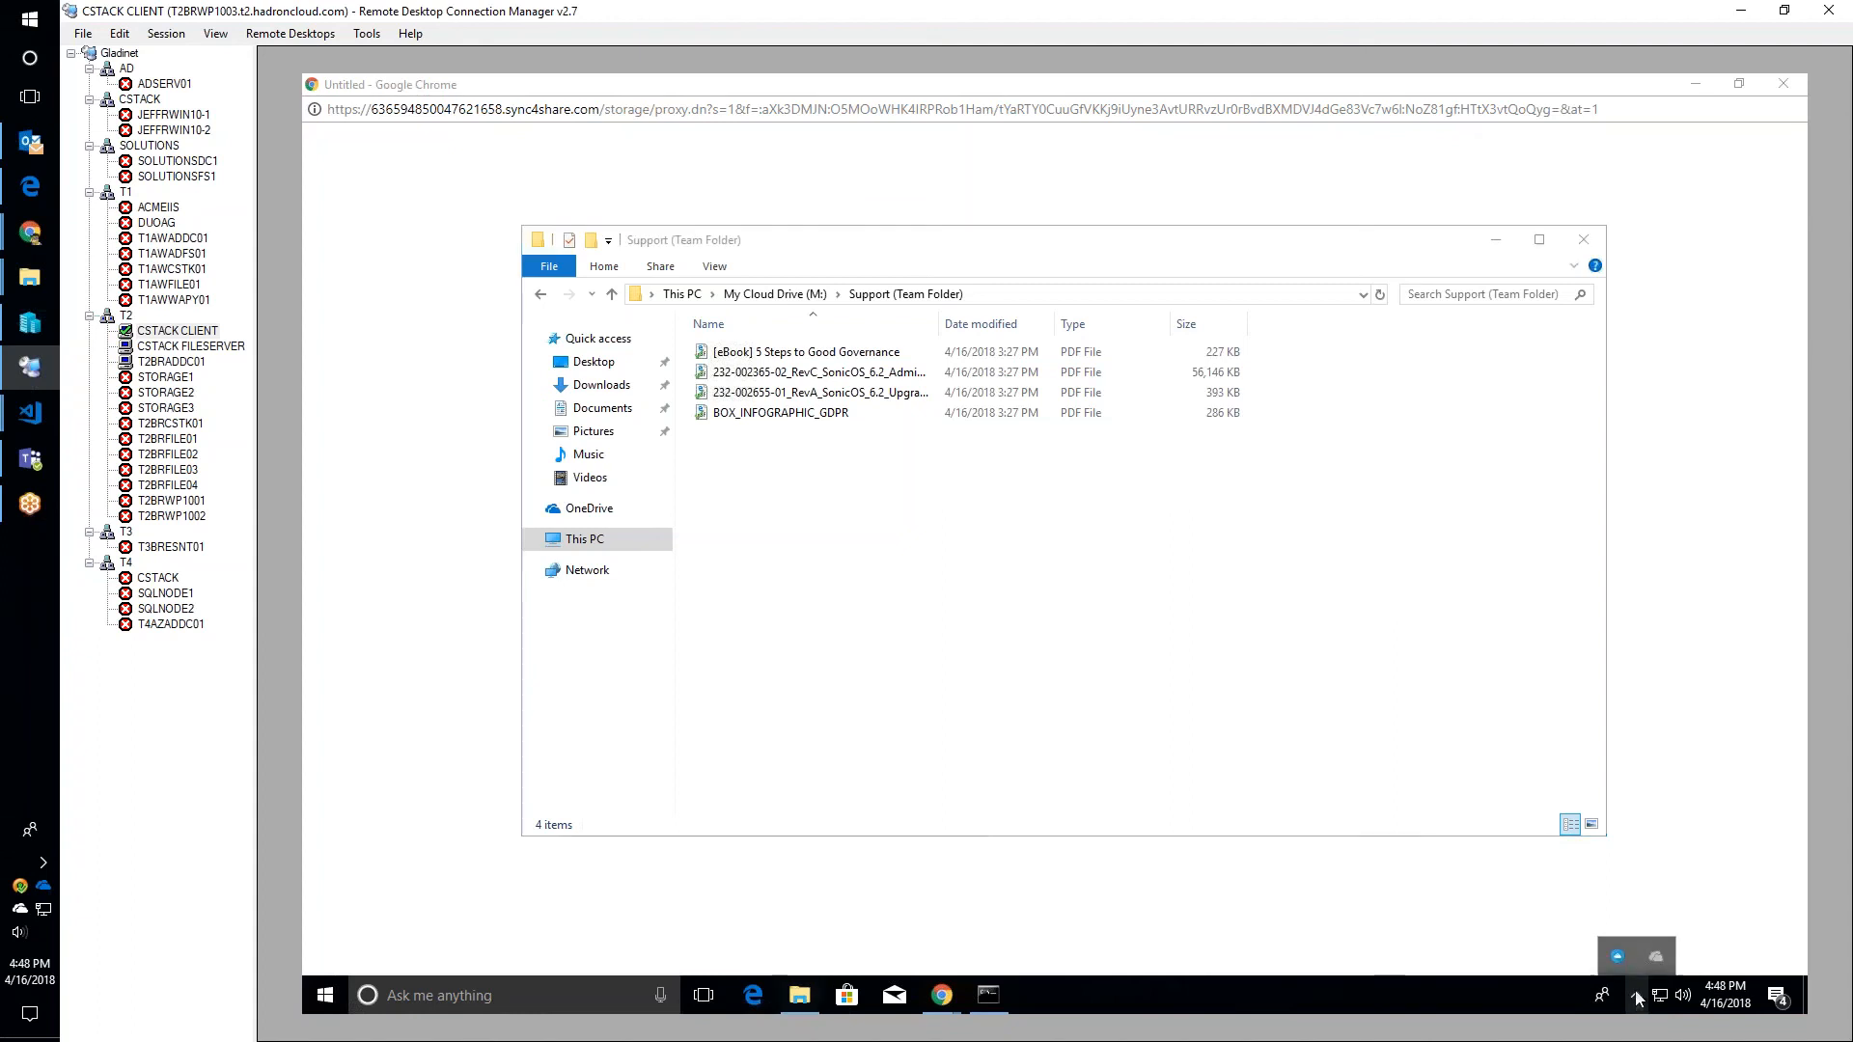
Check the Sync4Share tray panel shows all data synced and open its options menu
{"action": "left_click", "coordinate": [1616, 957]}
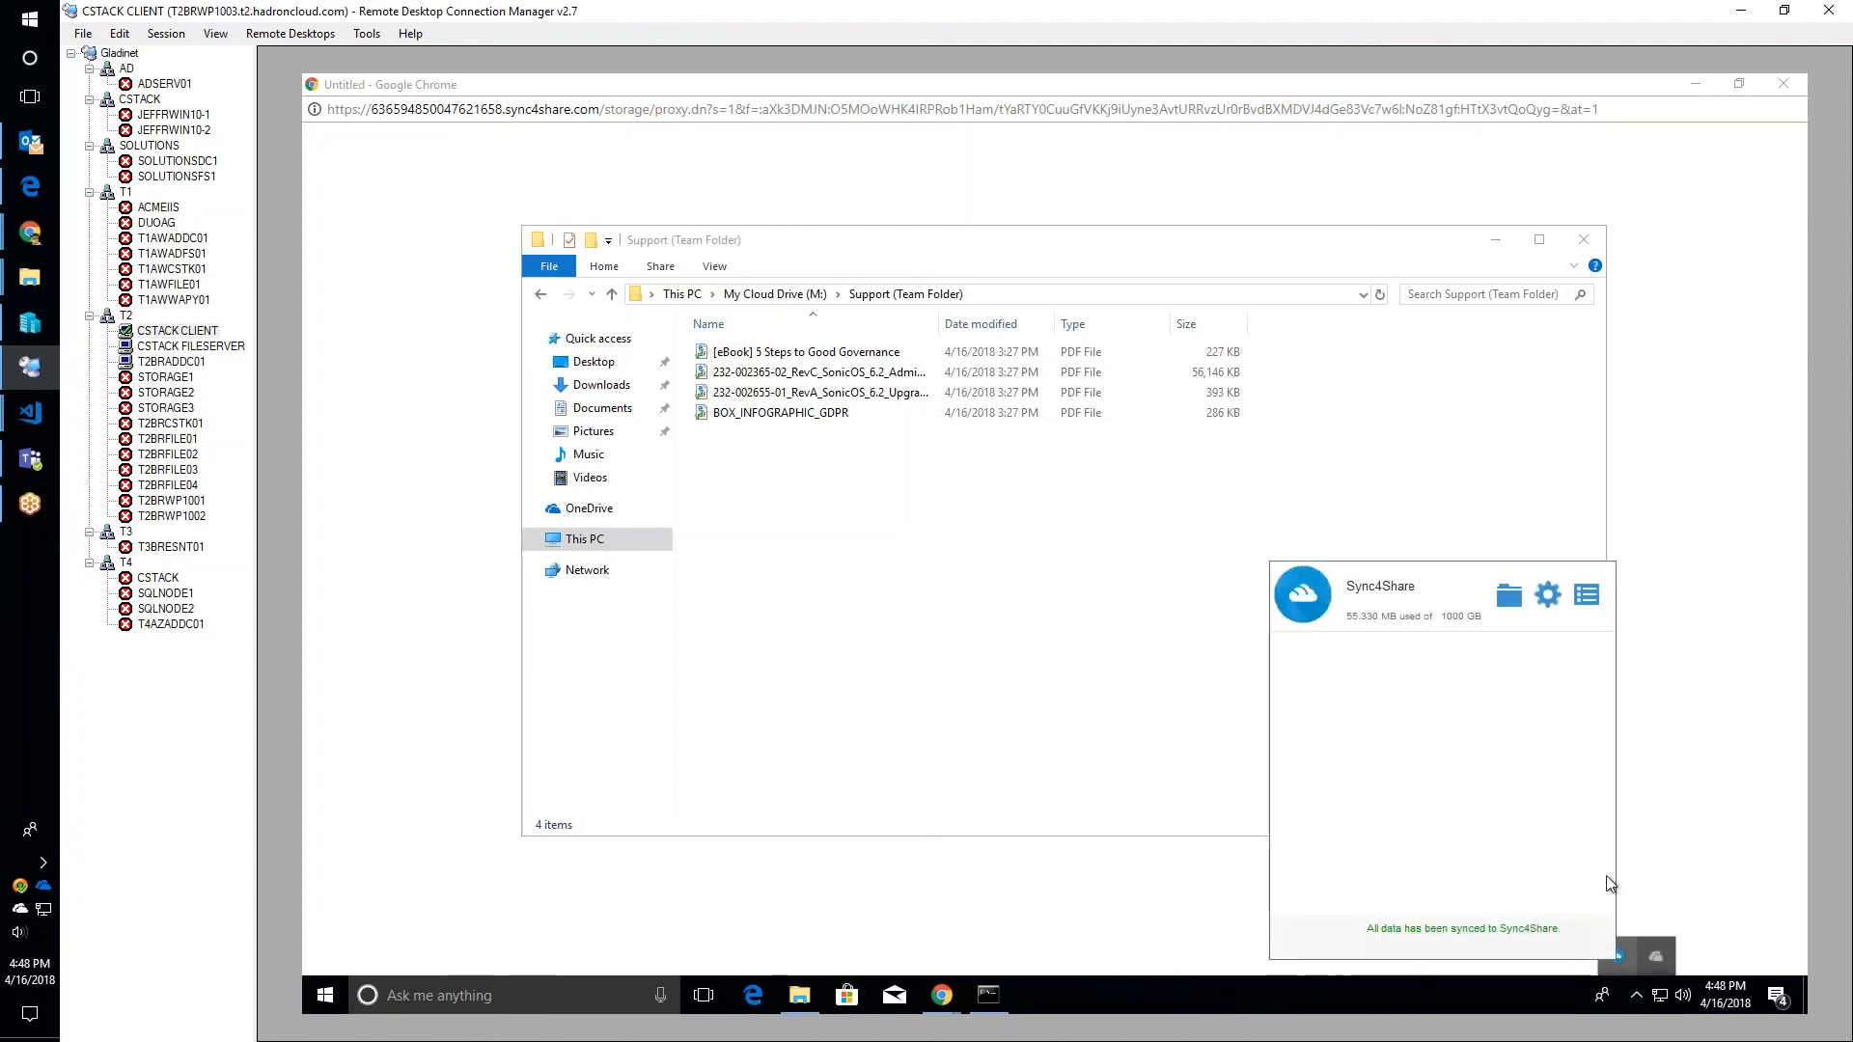
{"action": "left_click", "coordinate": [1585, 594]}
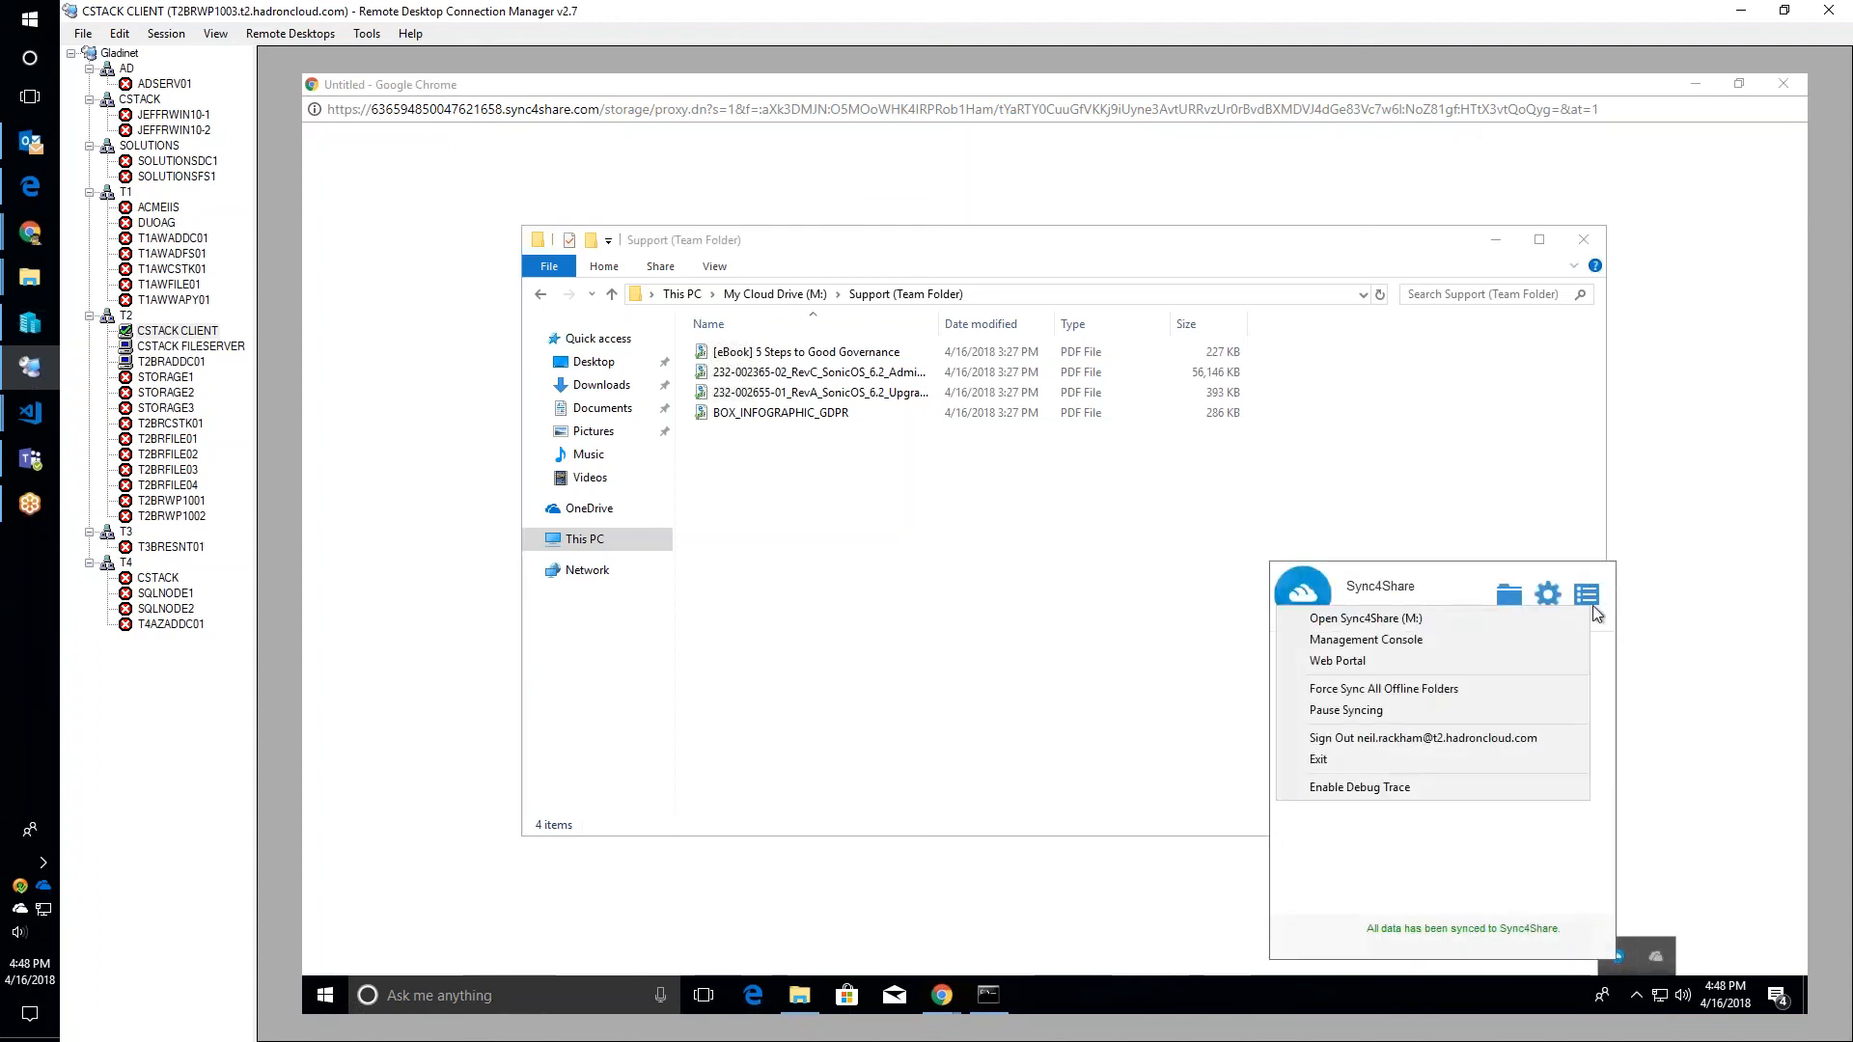